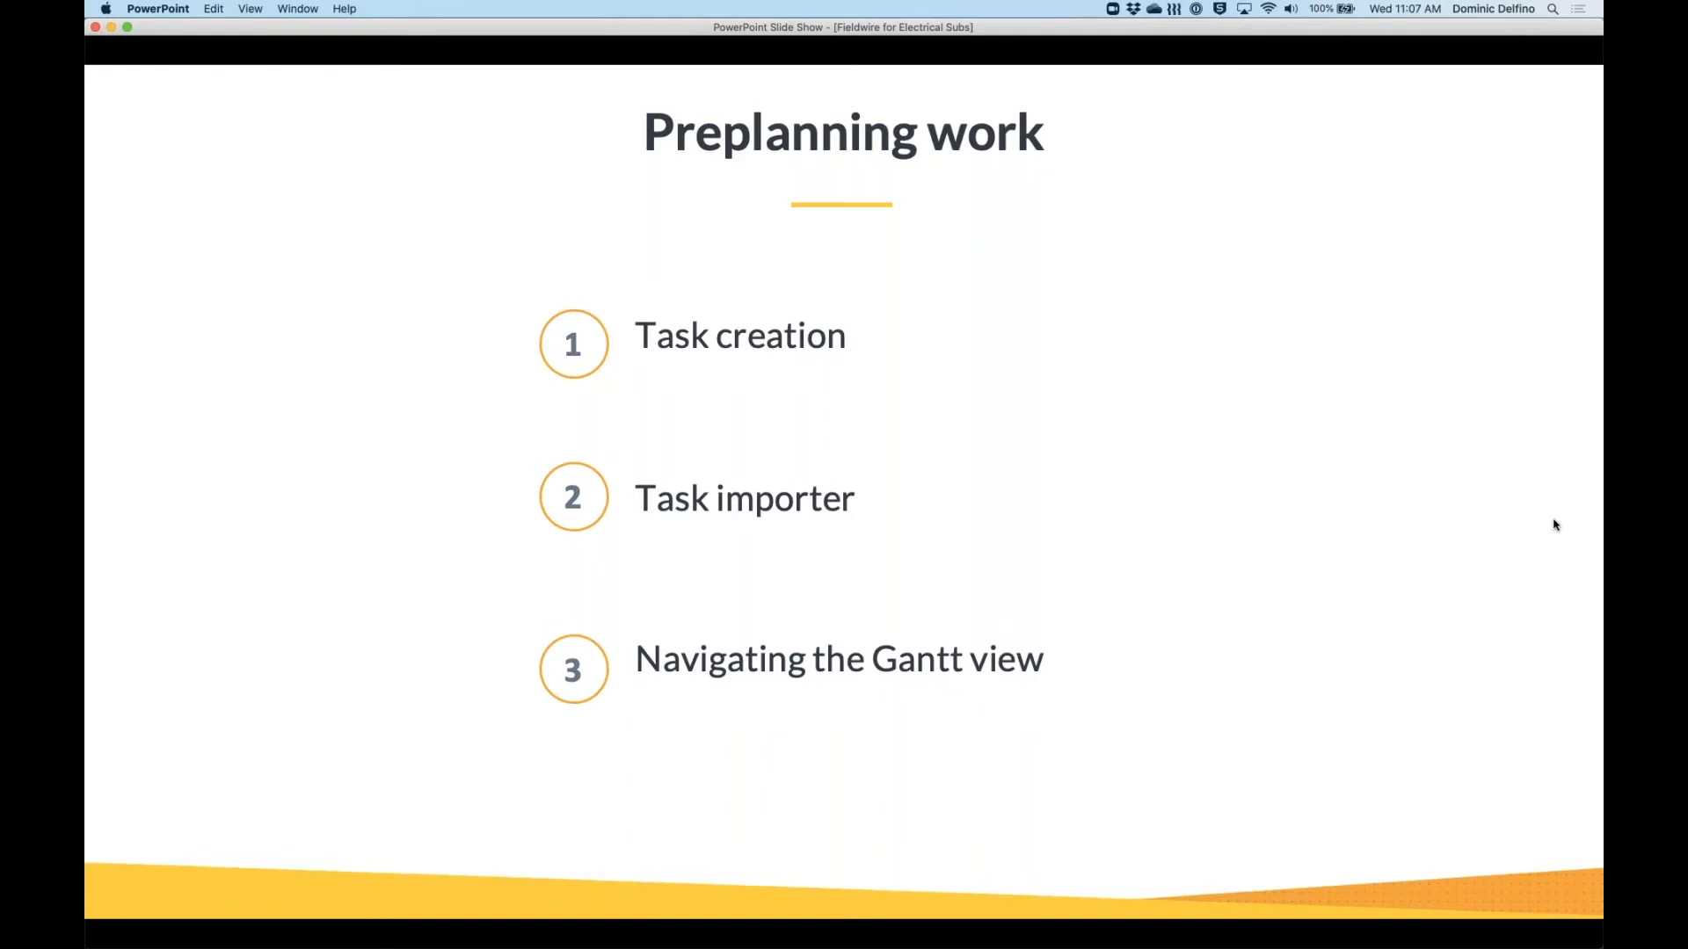
pyautogui.moveTo(991, 463)
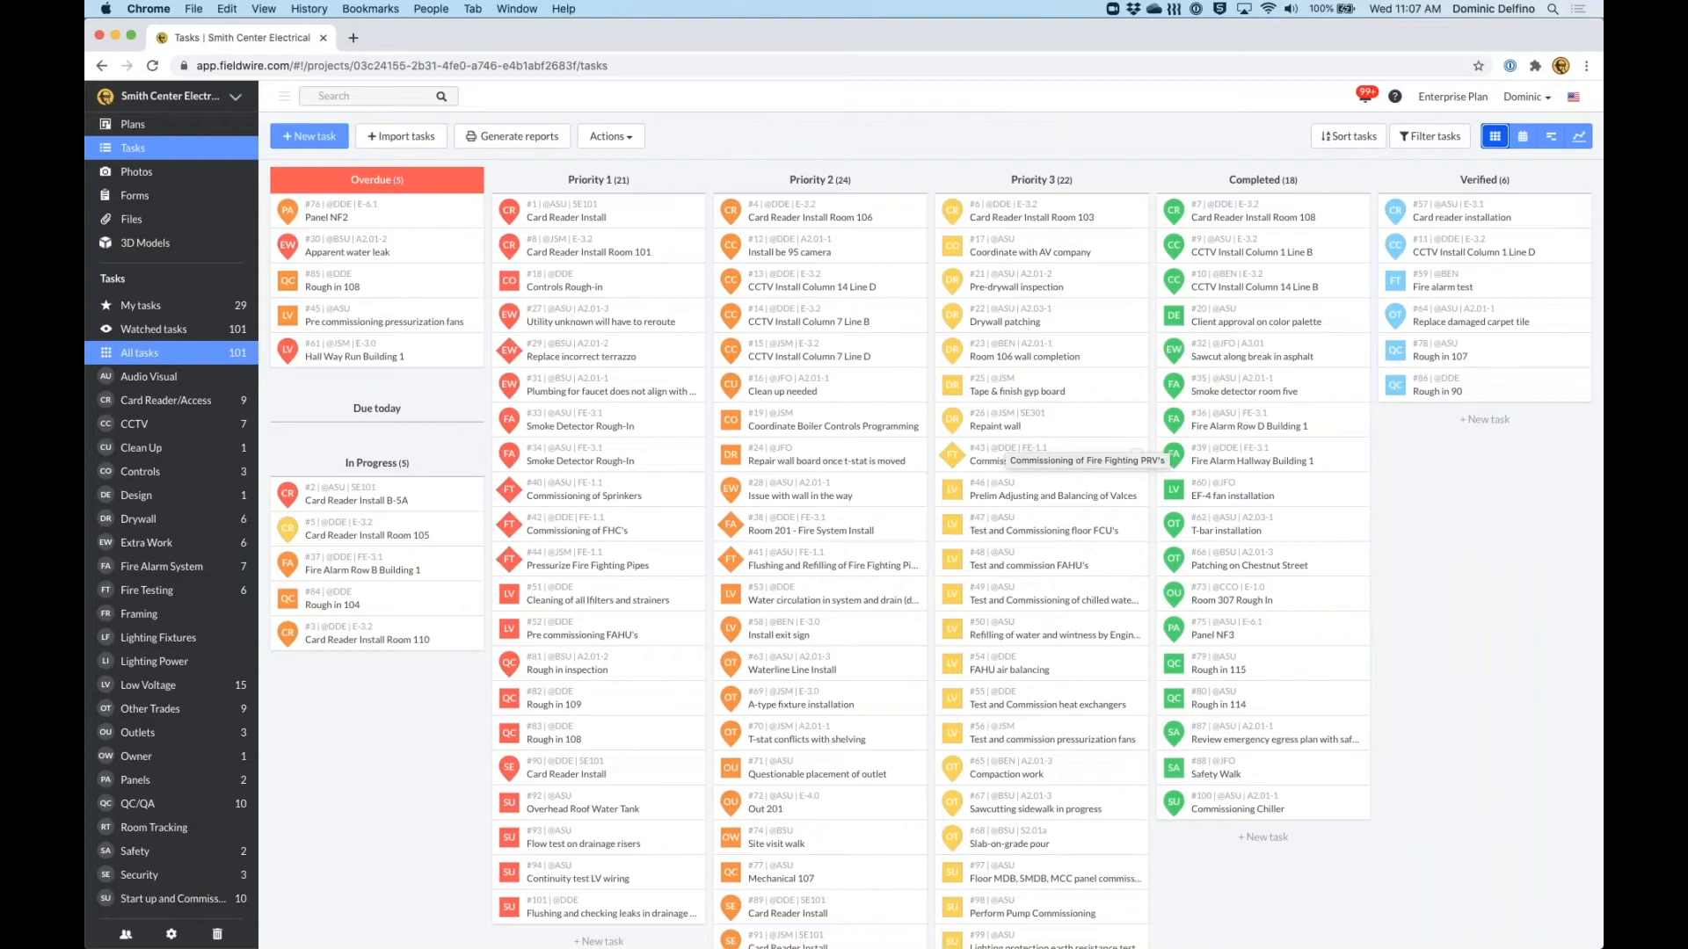
pyautogui.moveTo(994, 441)
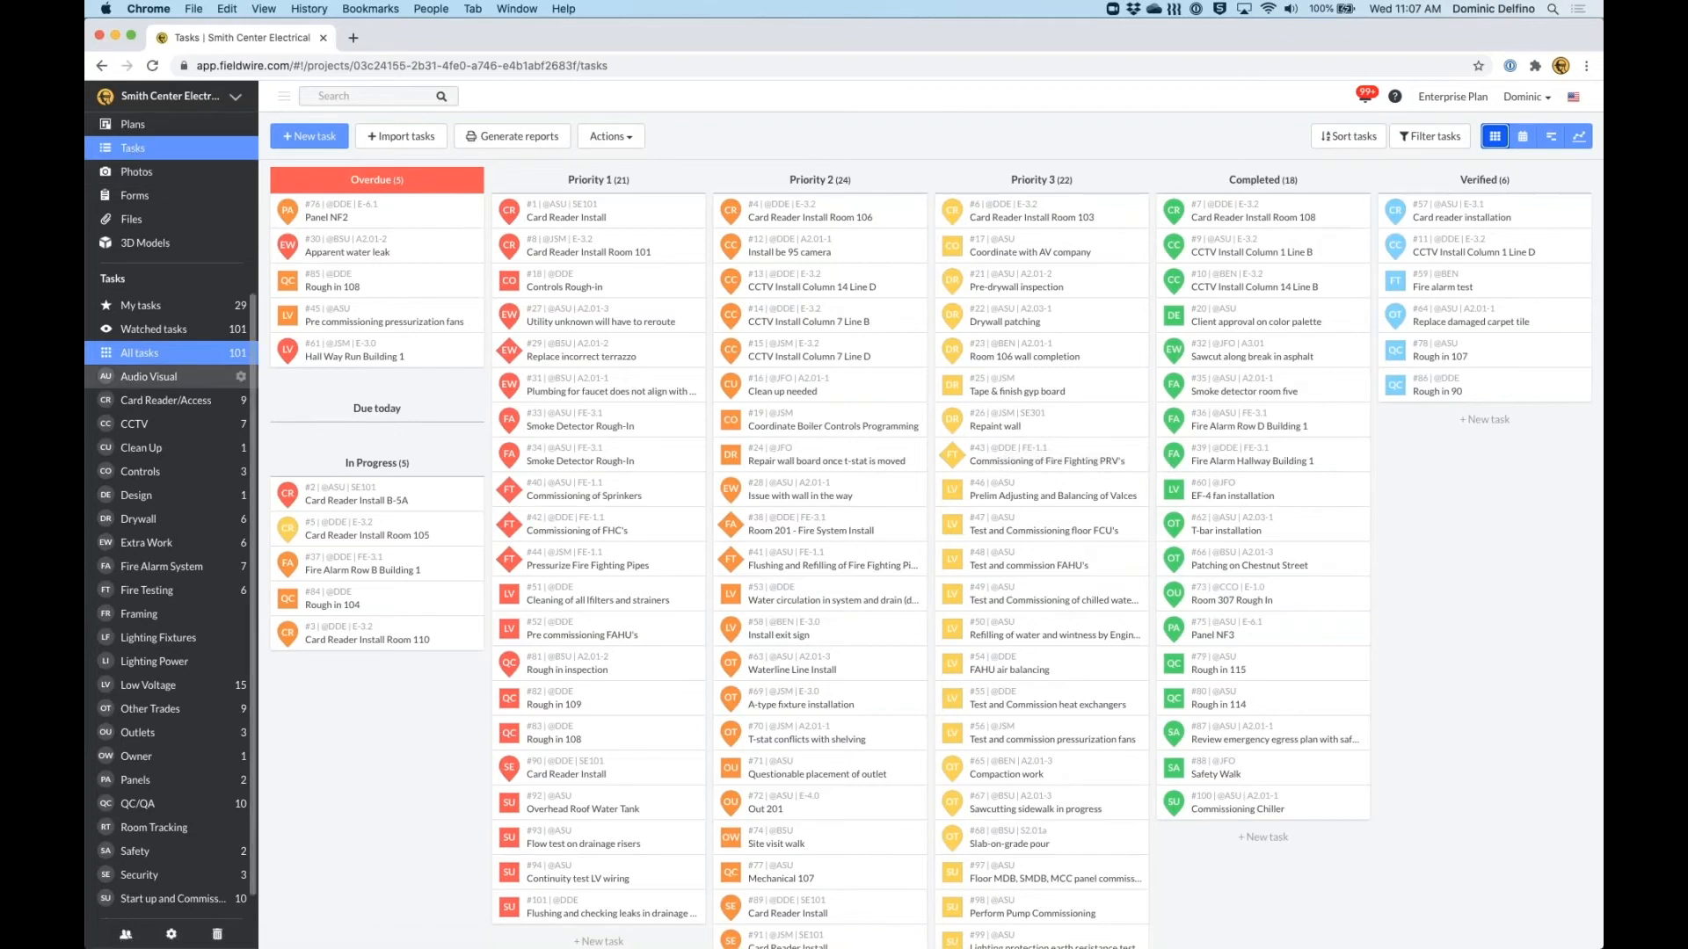
pyautogui.moveTo(223, 364)
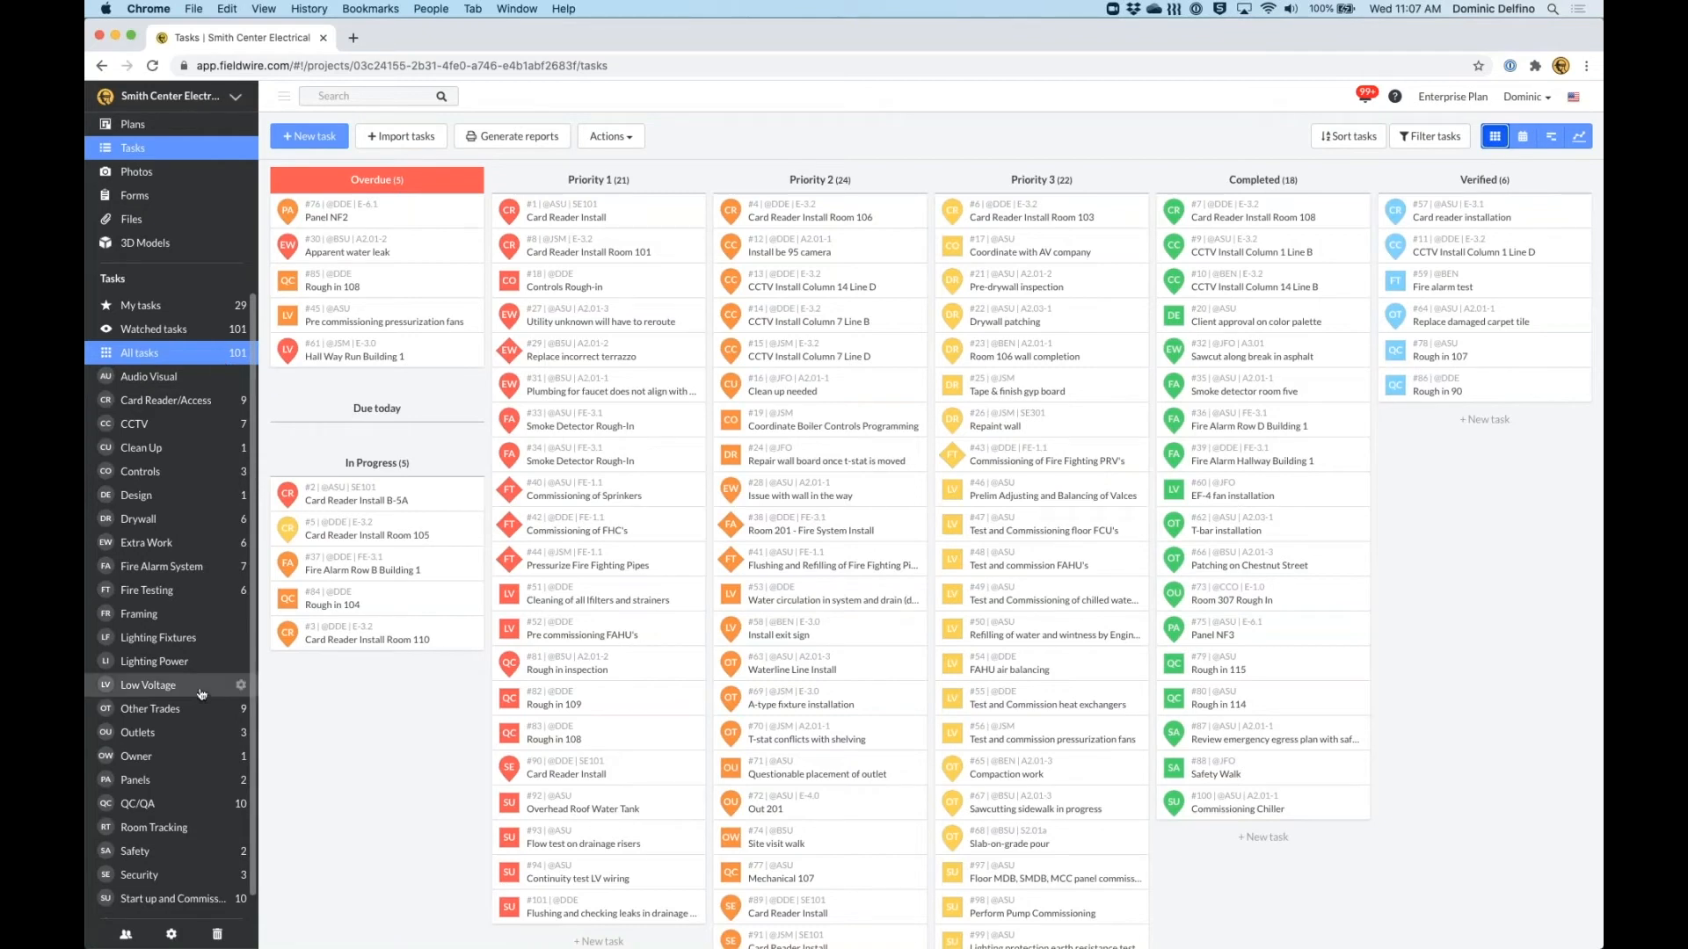
pyautogui.moveTo(147, 590)
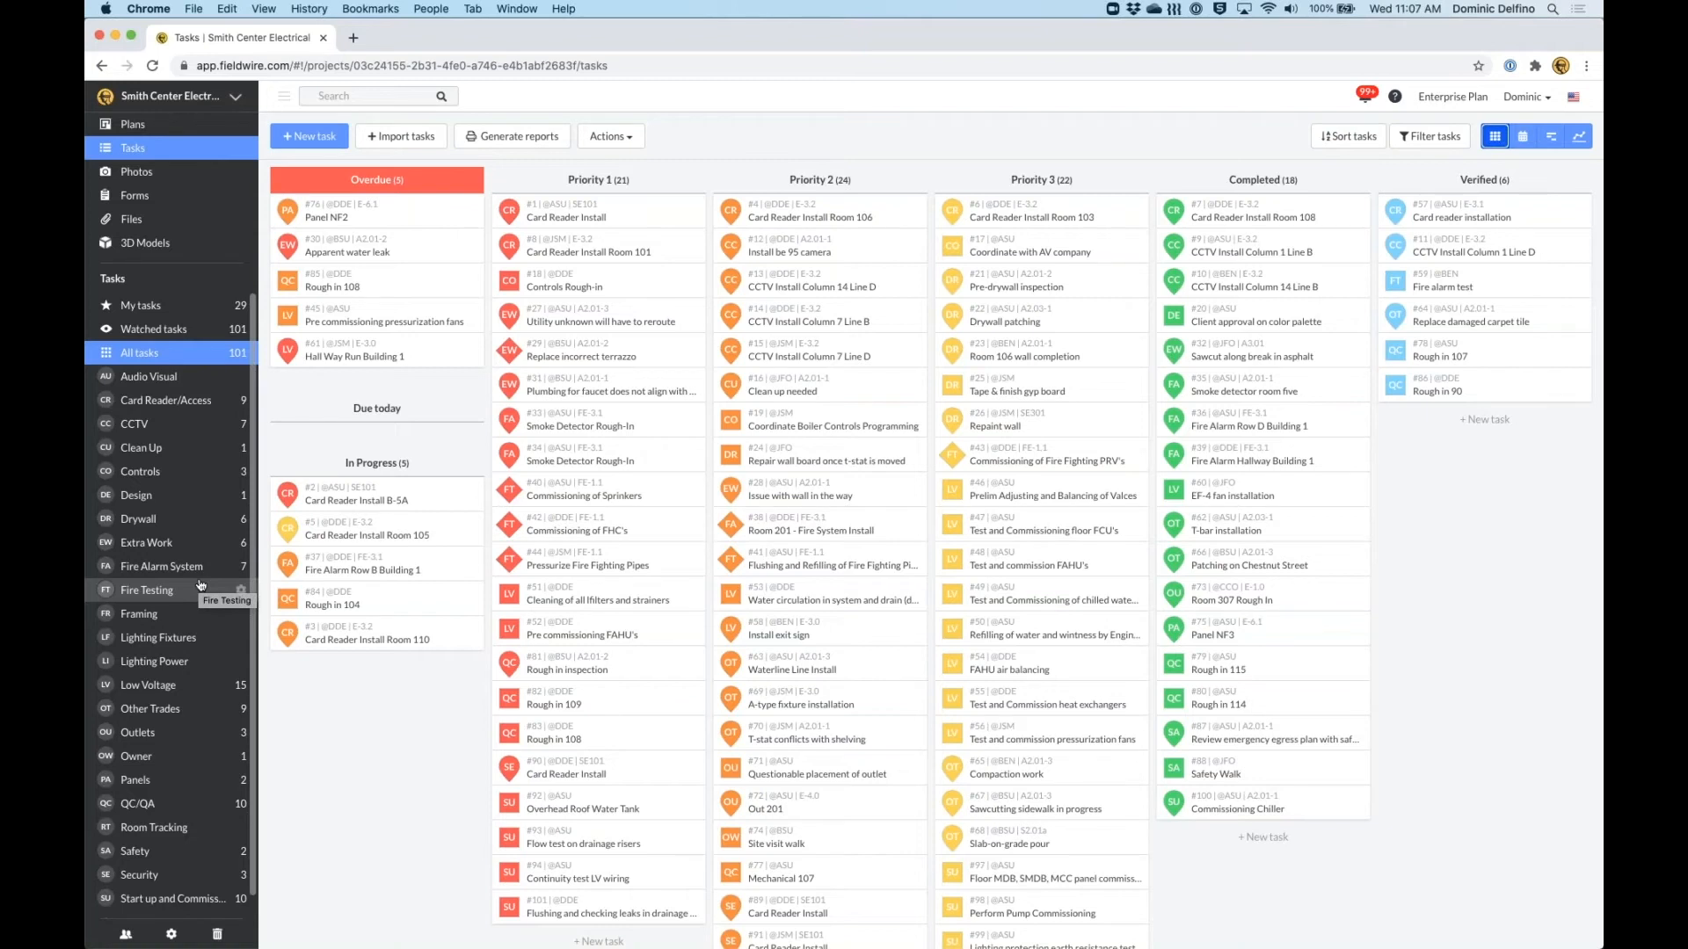
pyautogui.moveTo(676, 397)
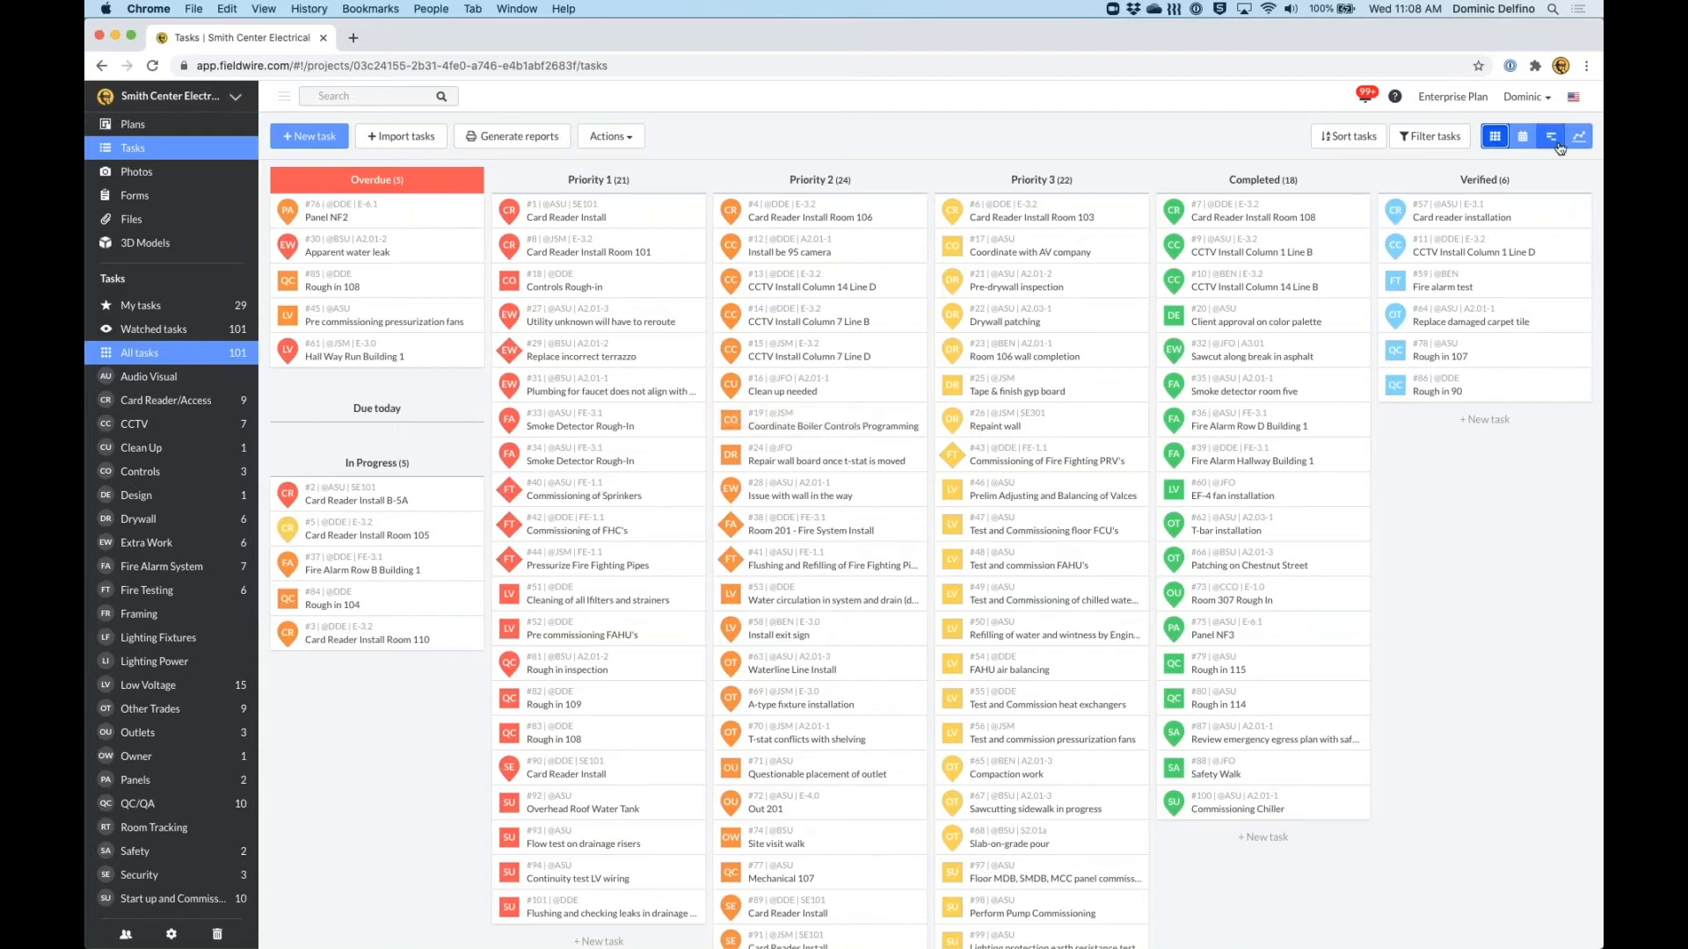
pyautogui.moveTo(1550, 136)
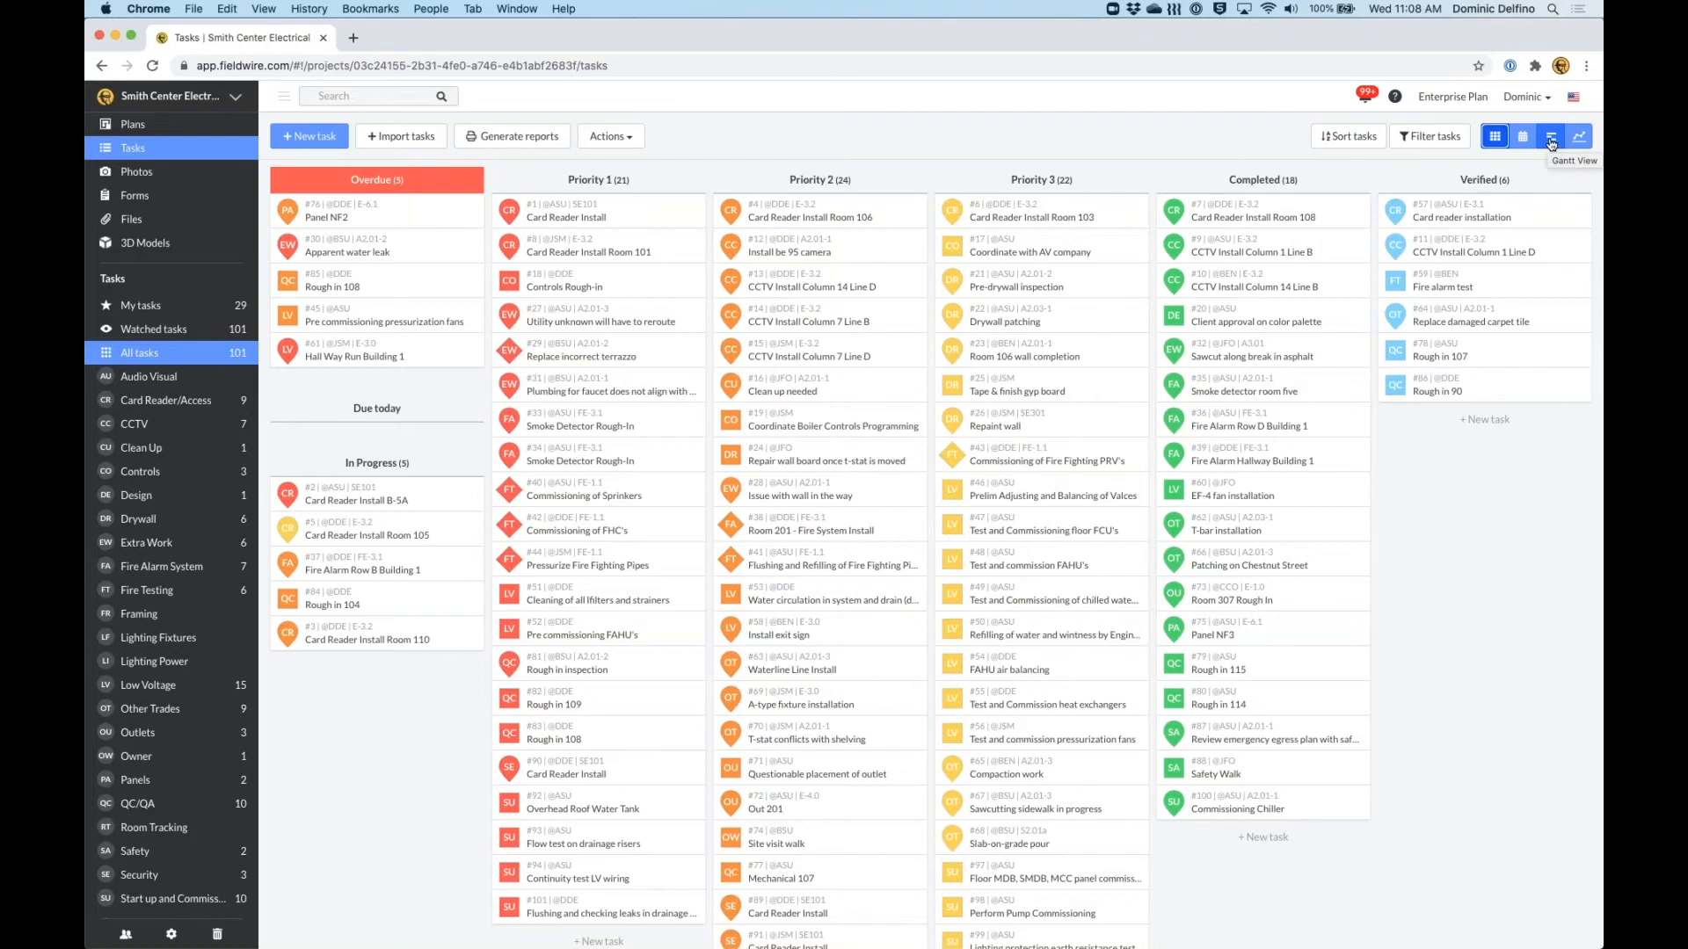
pyautogui.moveTo(1551, 136)
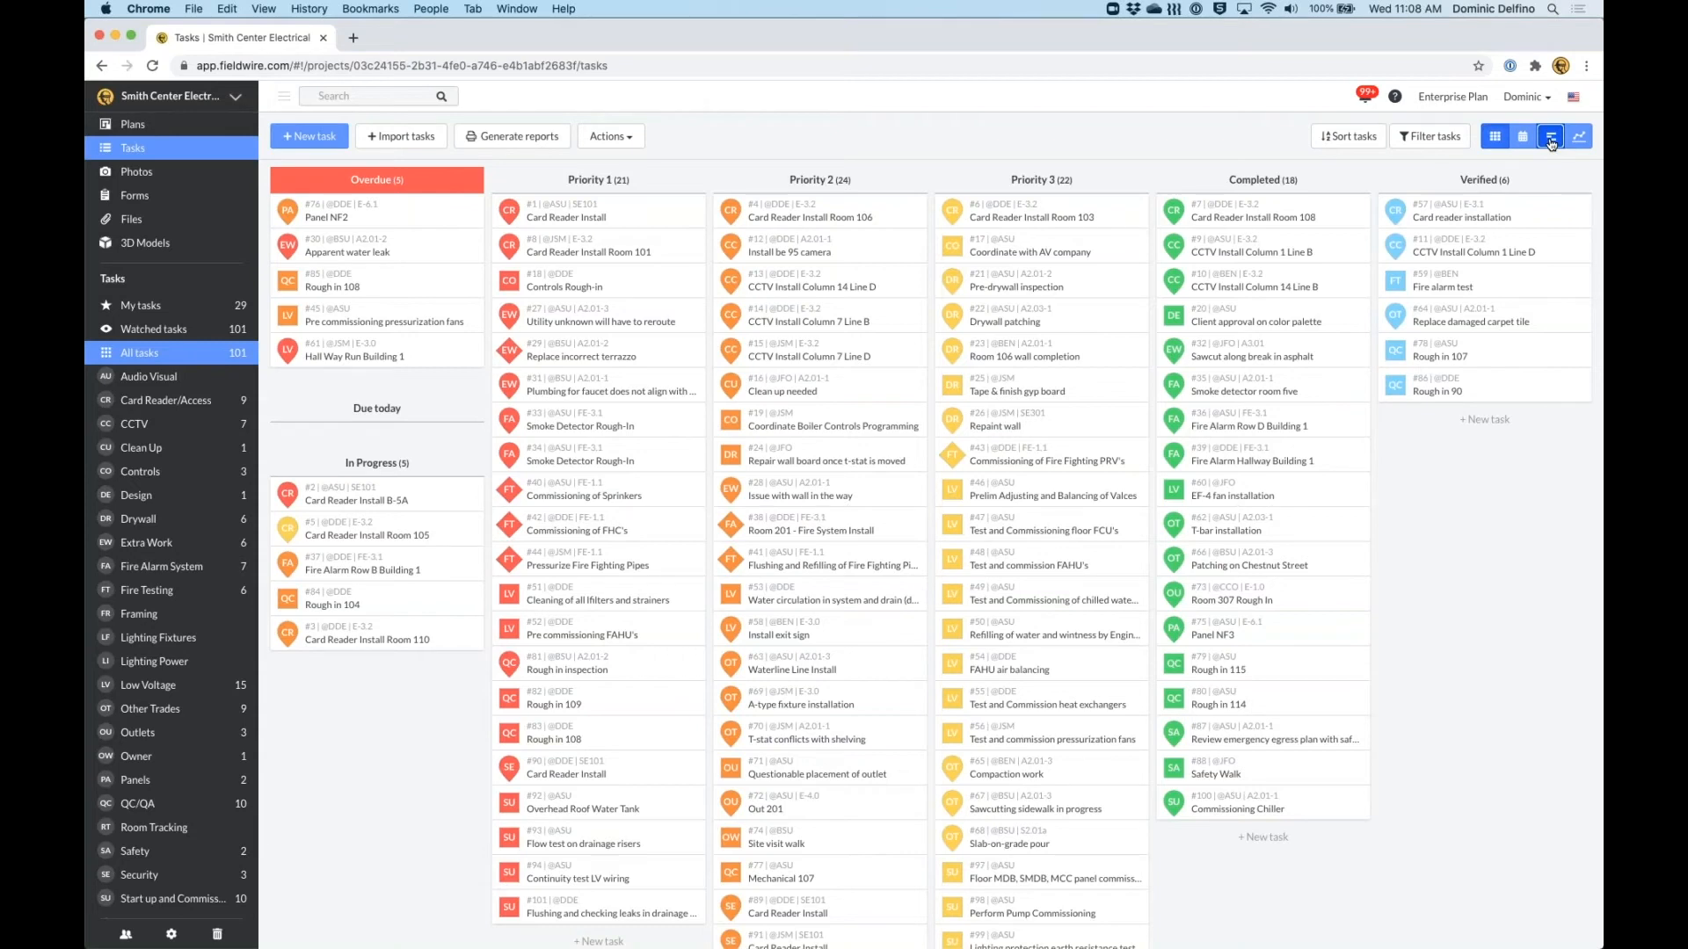
# Switch tasks to the Gantt timeline and review the list down to late-September entries.
pyautogui.click(1550, 137)
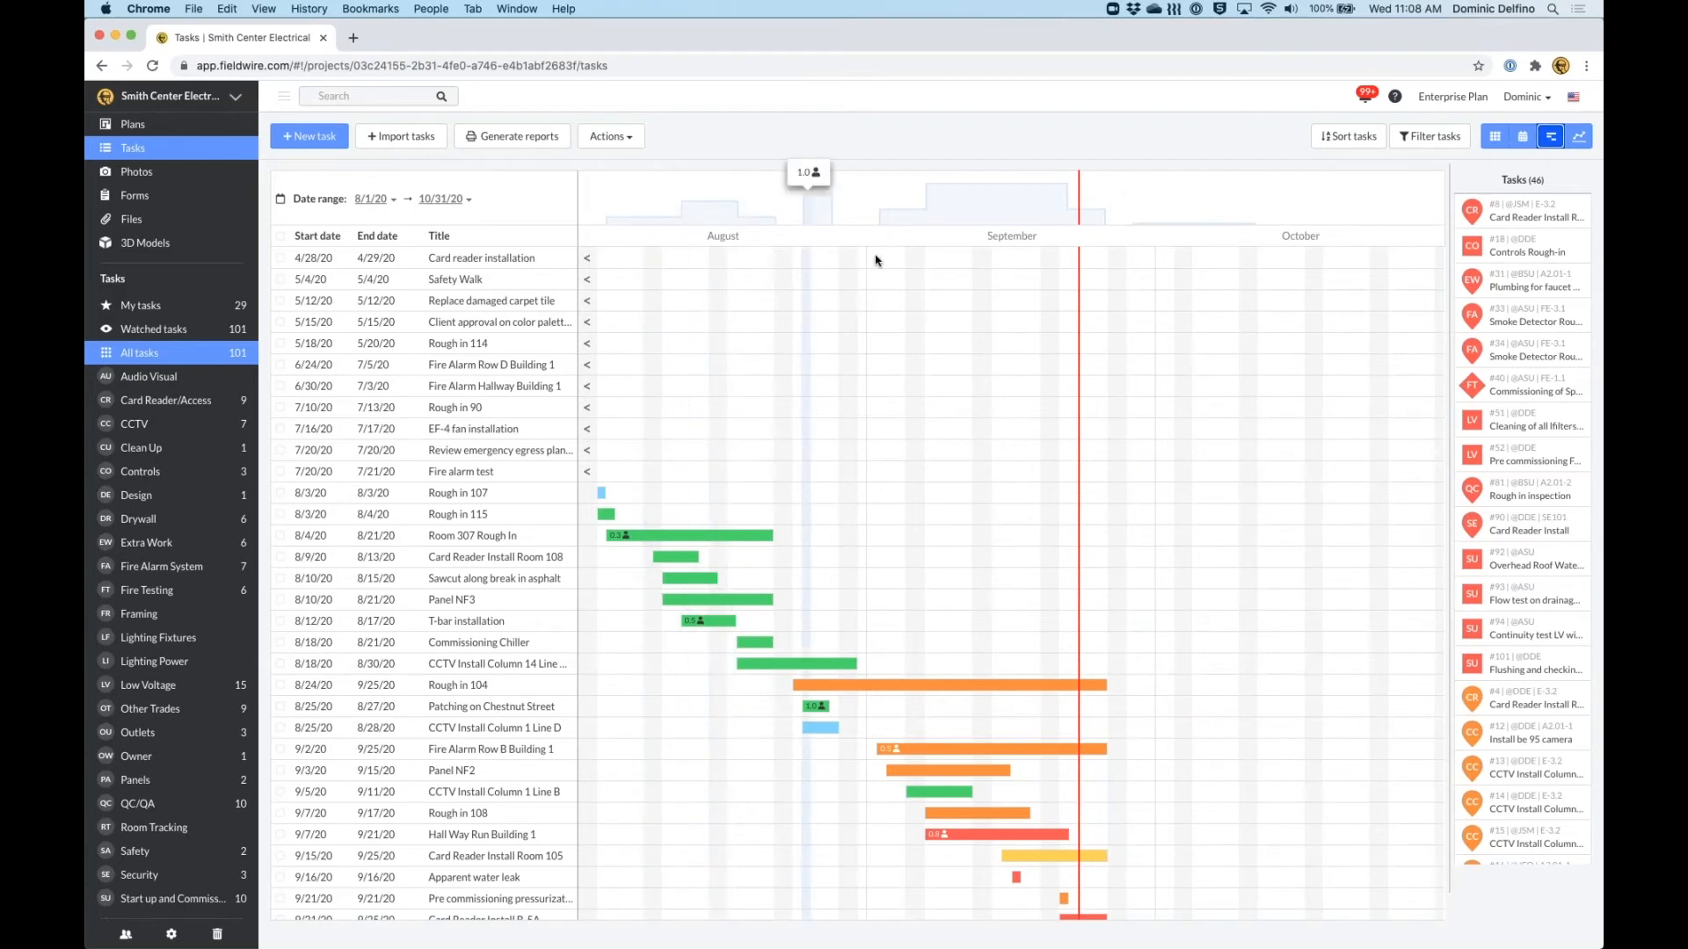
pyautogui.moveTo(1176, 268)
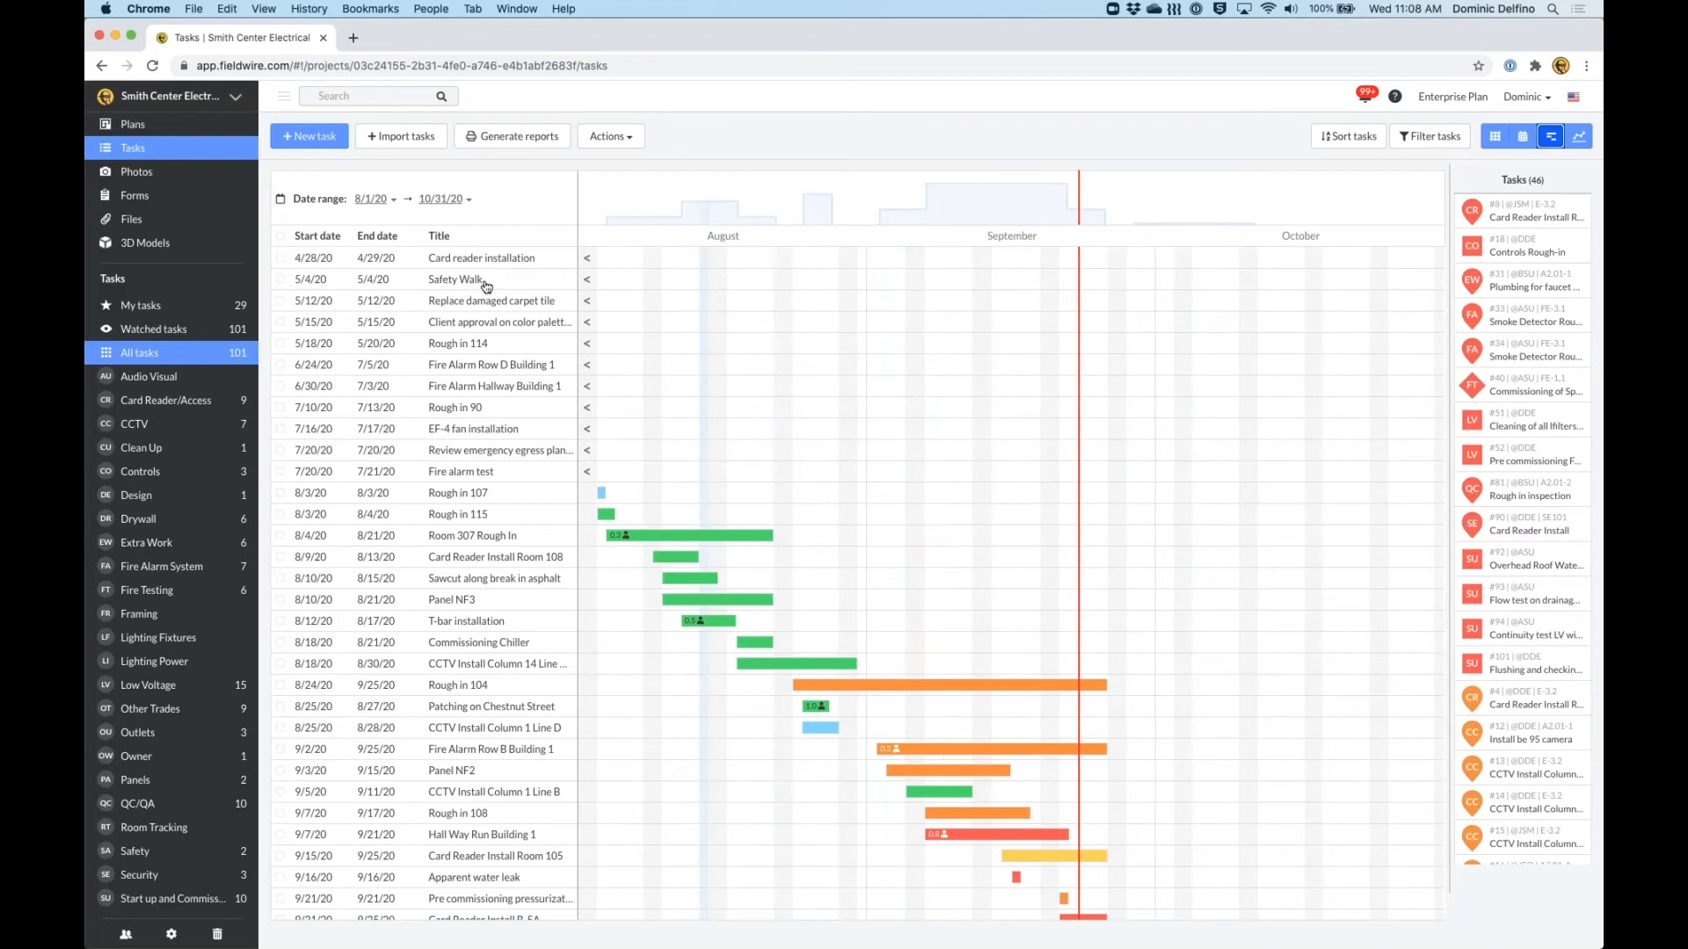
pyautogui.scroll(-3)
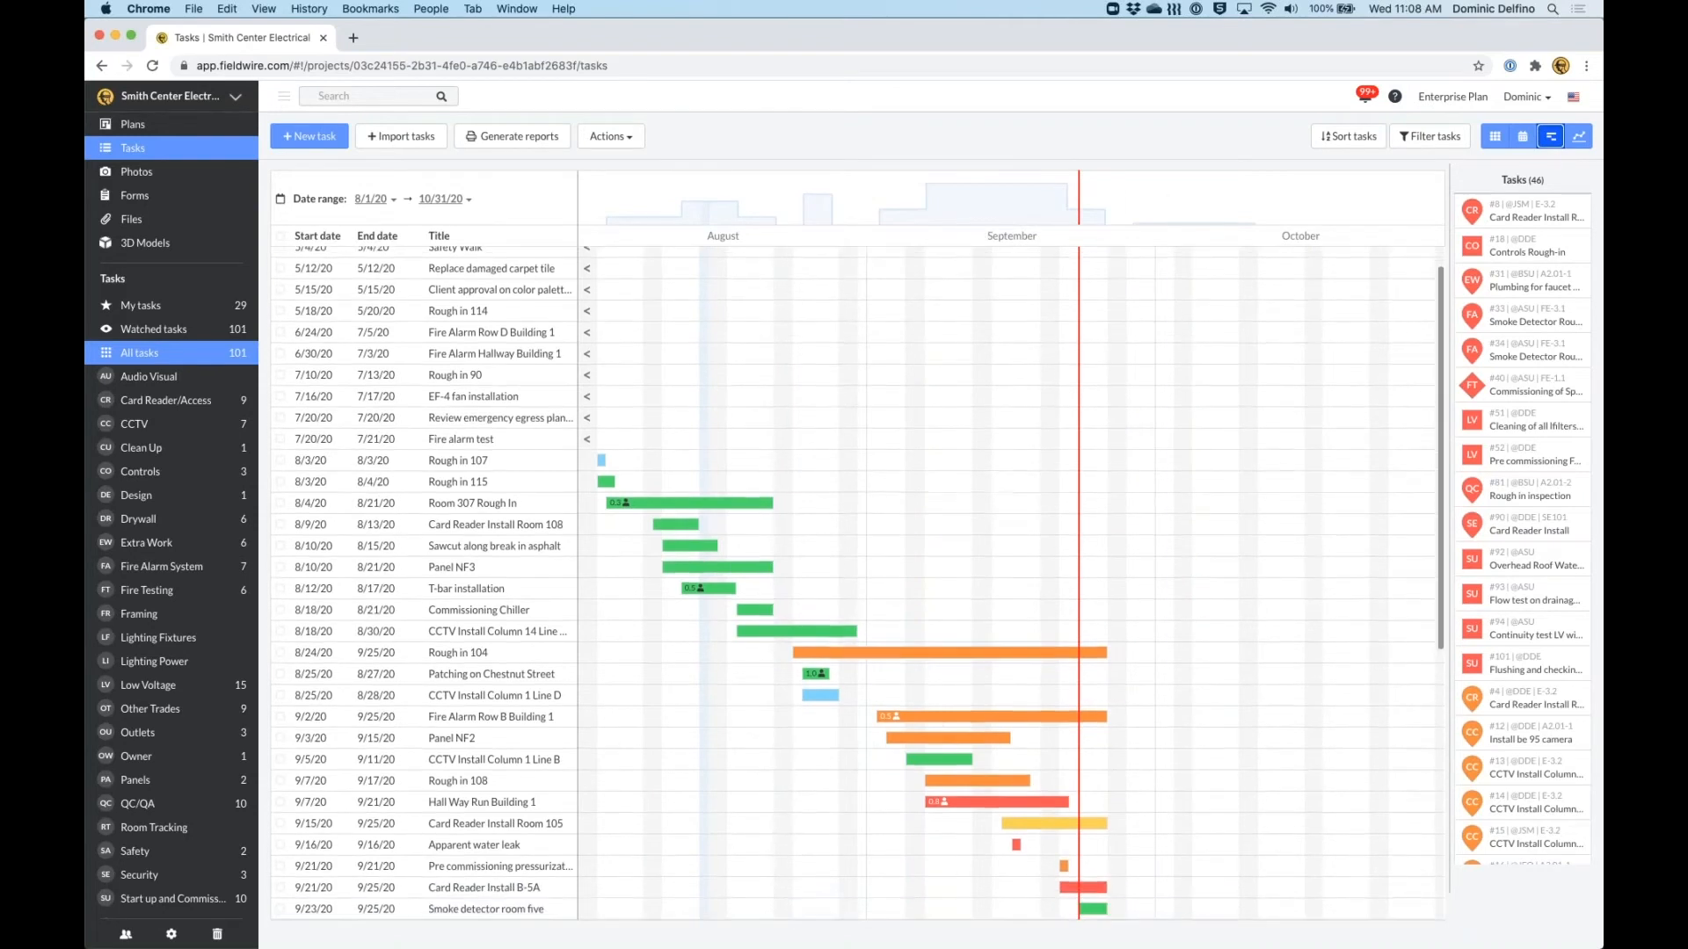
pyautogui.scroll(-3)
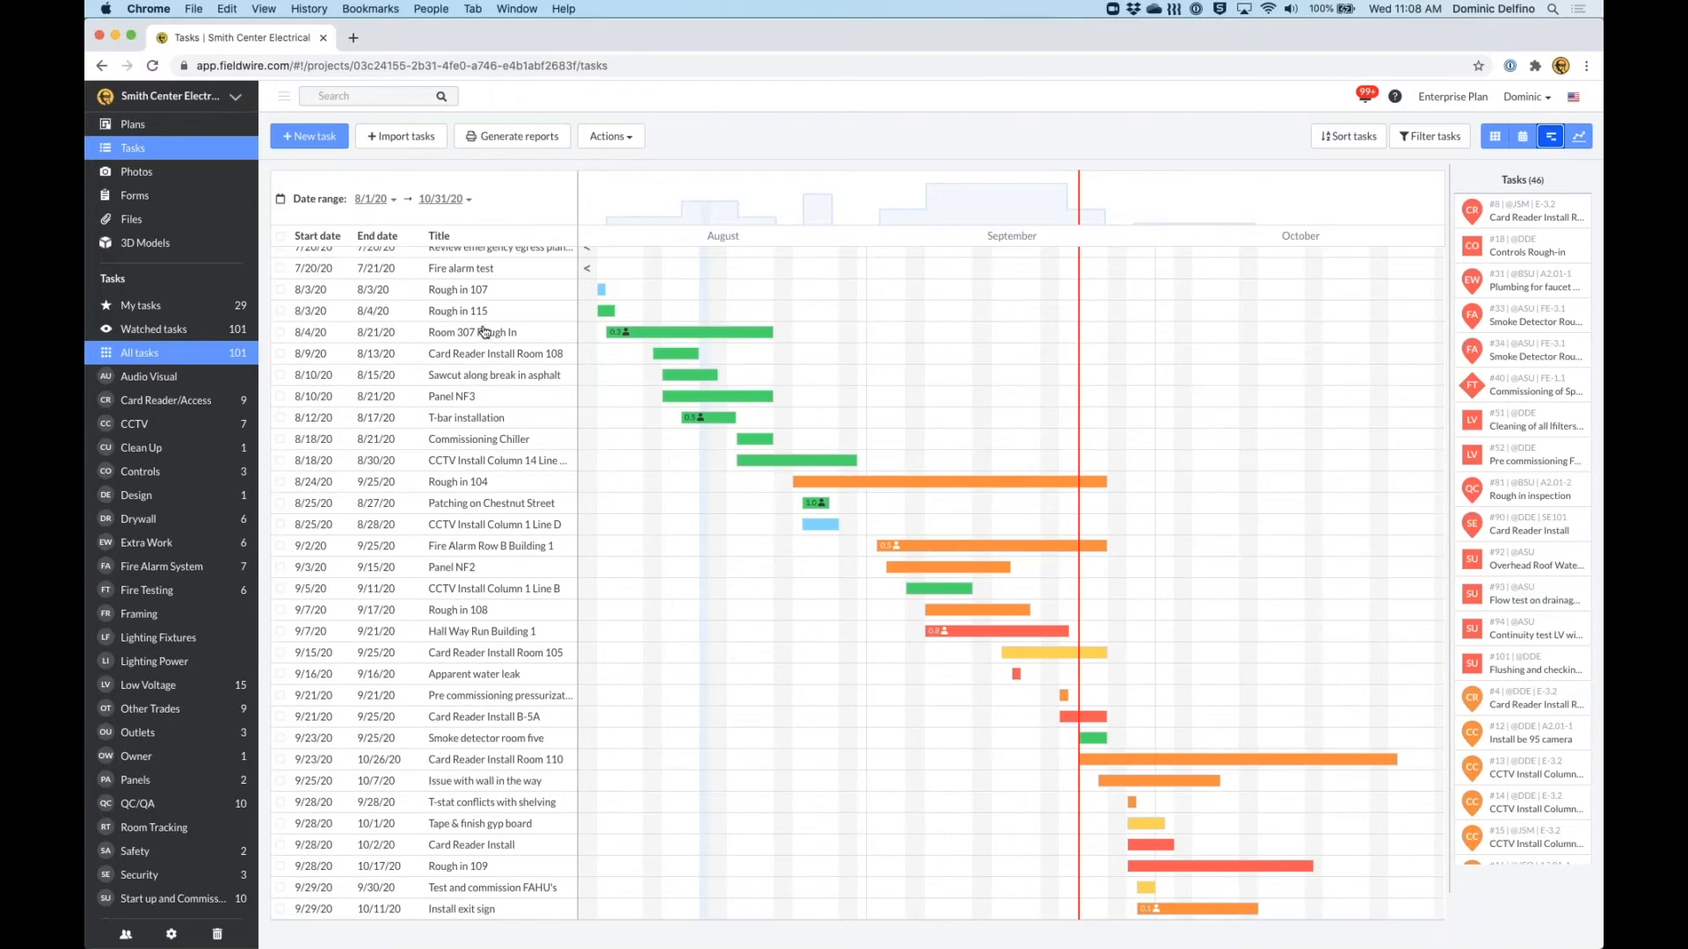
pyautogui.scroll(3)
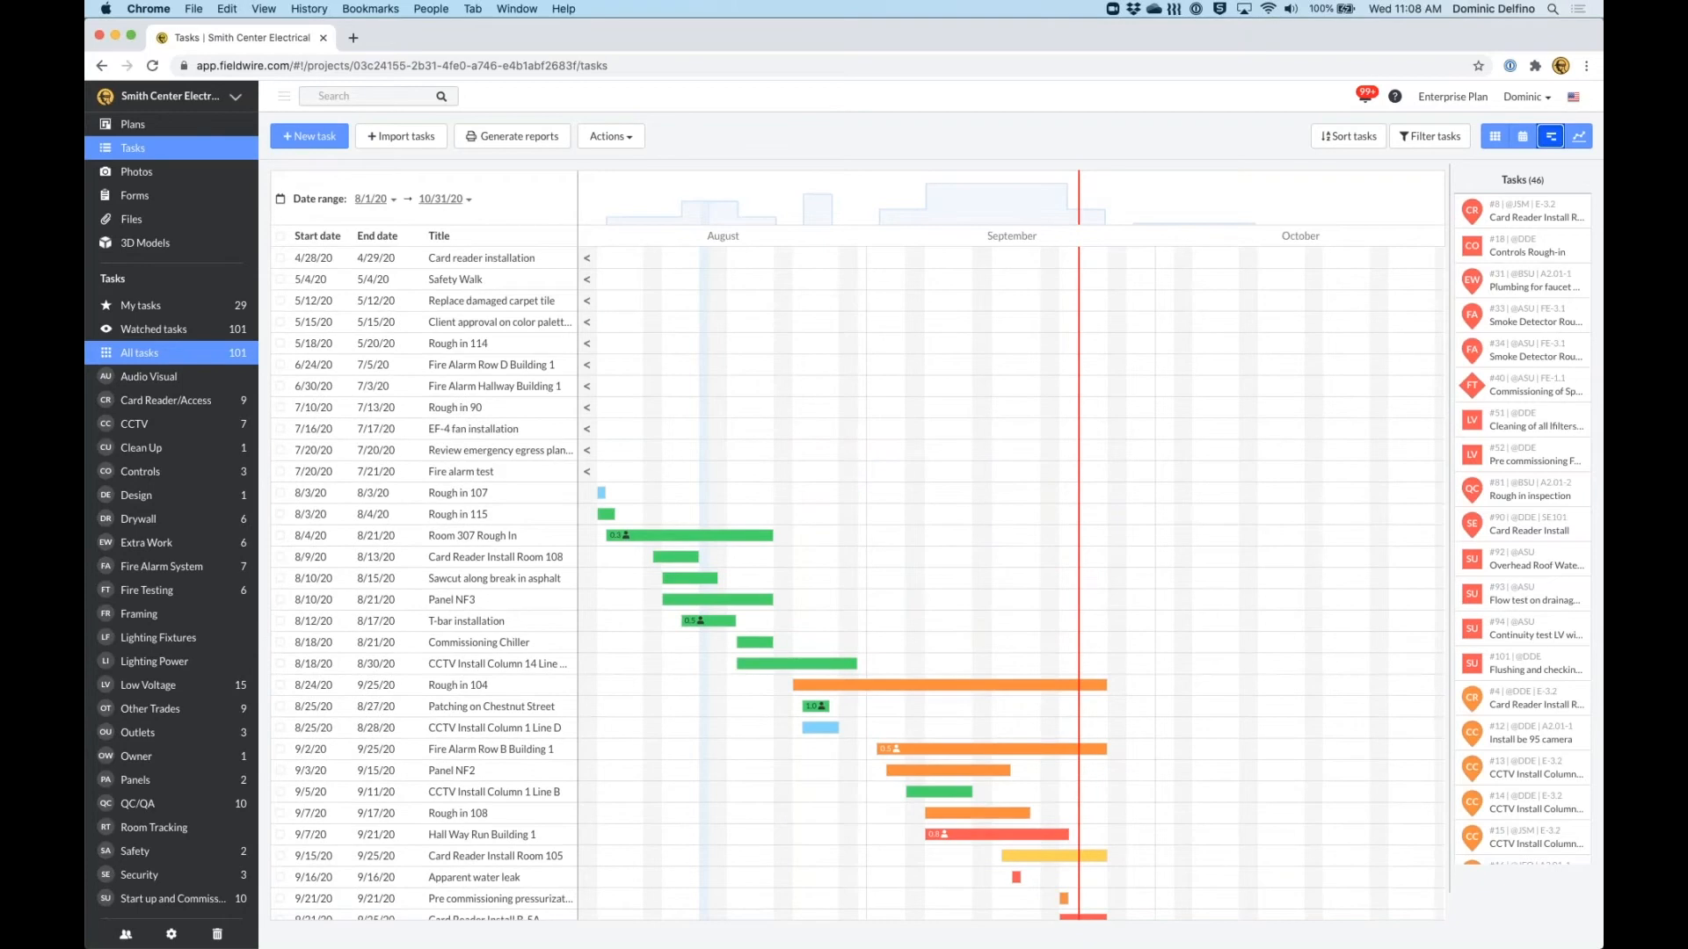
pyautogui.moveTo(292, 158)
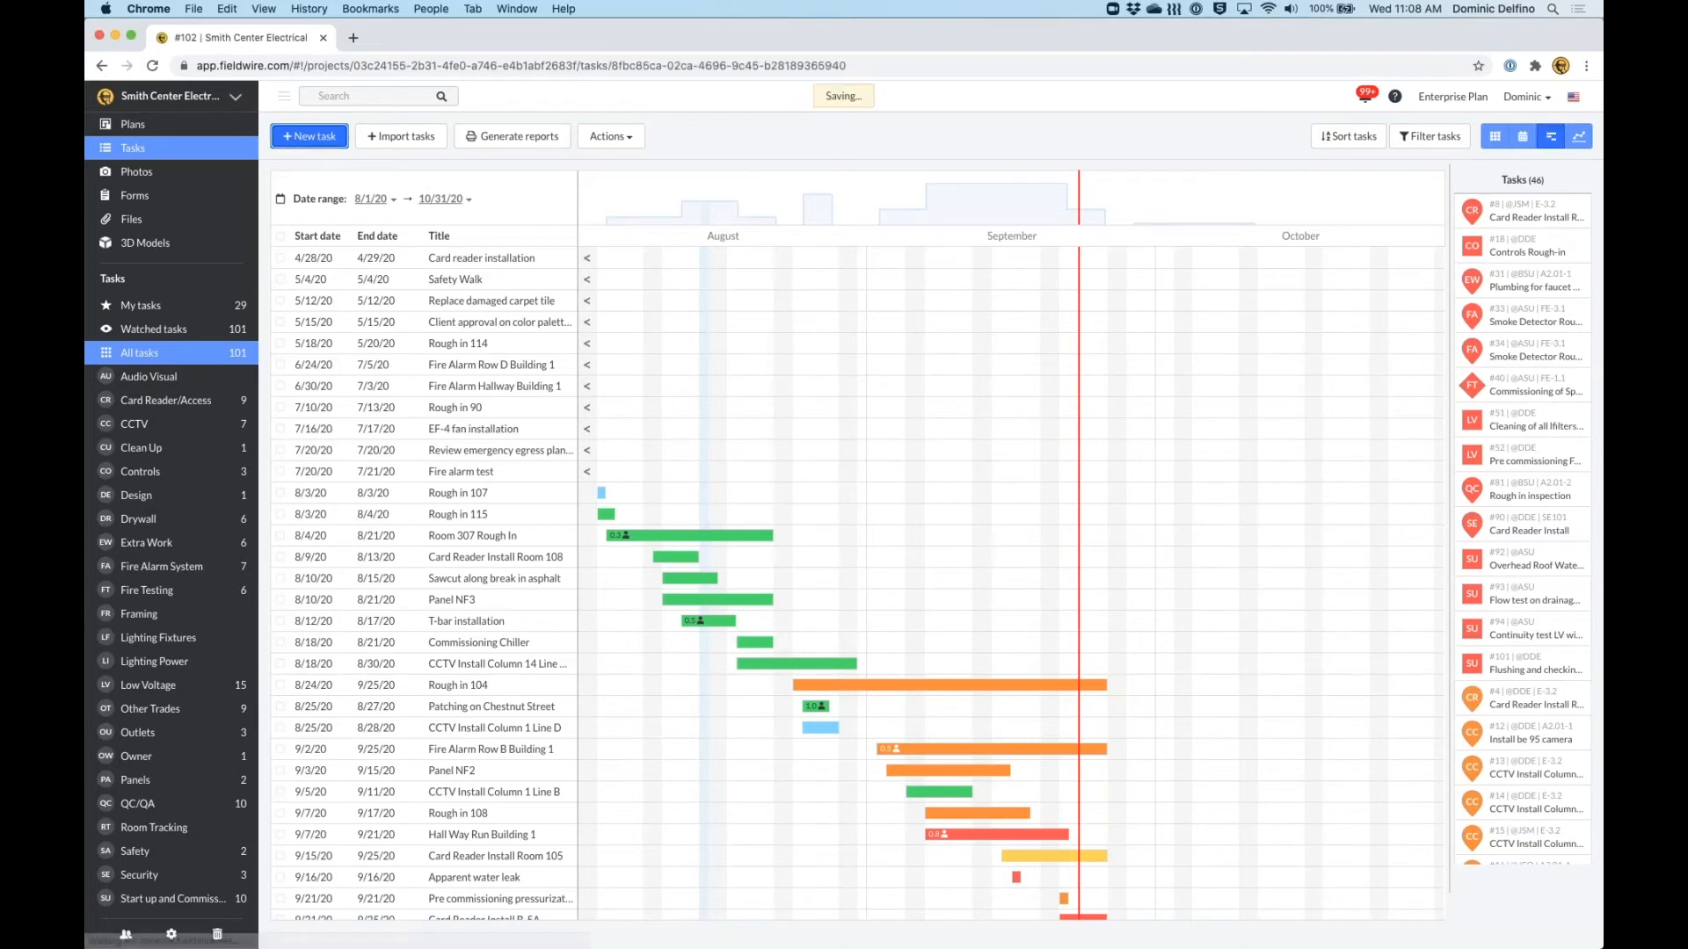
# Add new task #102 and save its title as 'Room 405 Inspection'.
pyautogui.click(308, 135)
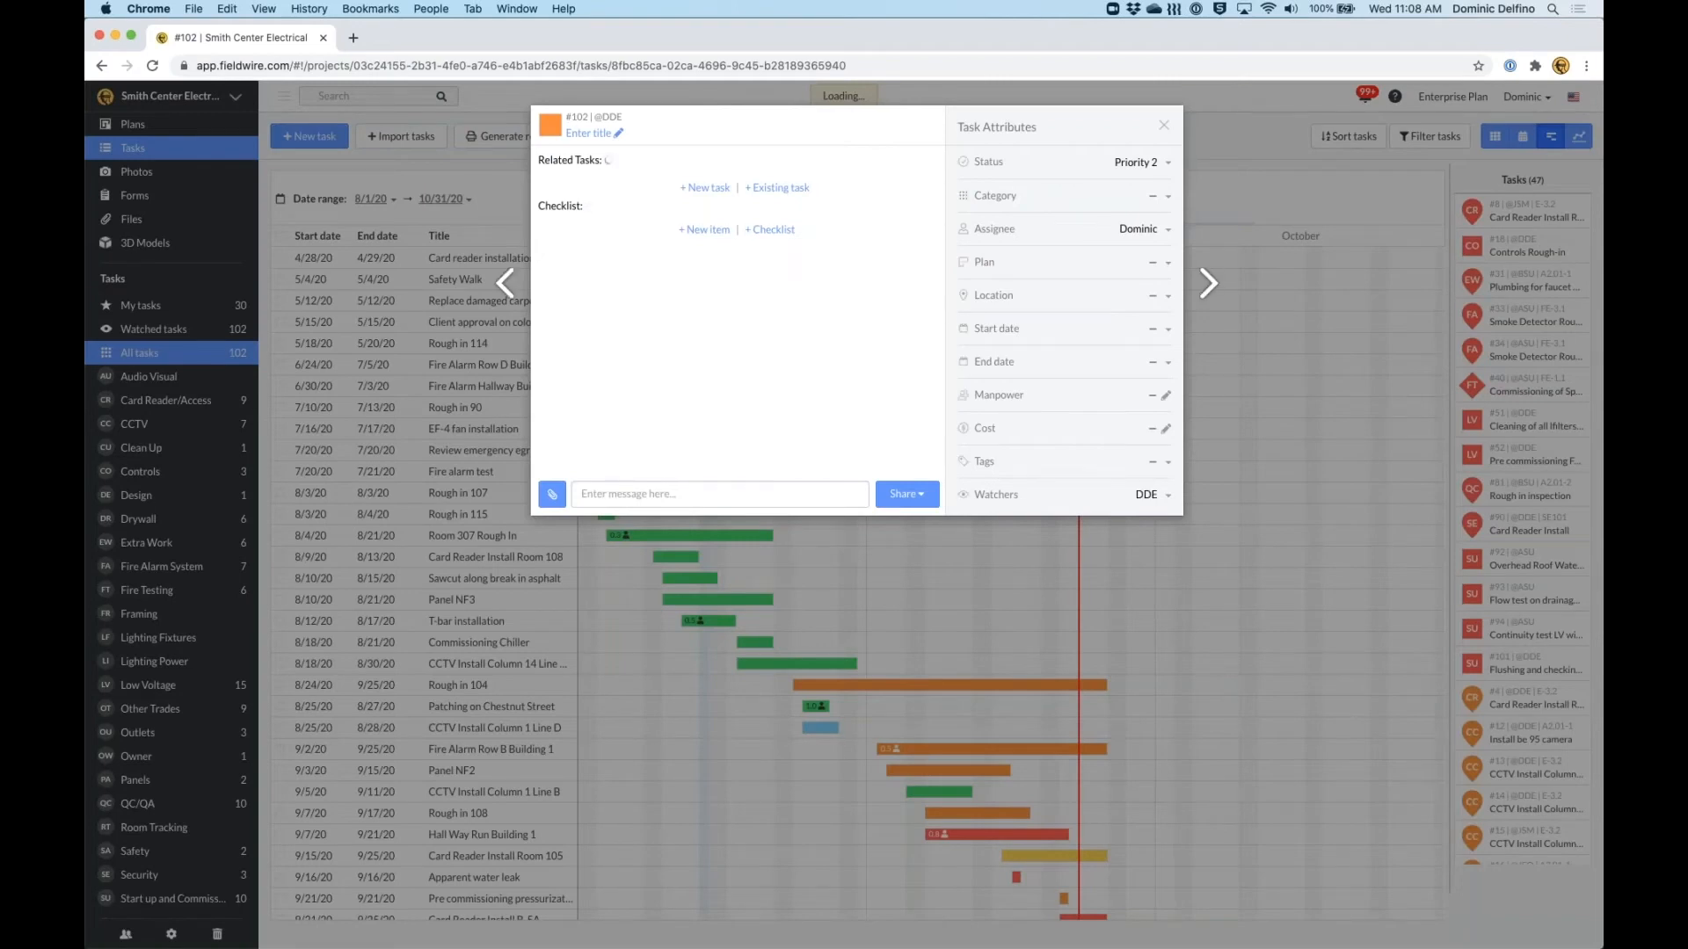
pyautogui.click(589, 132)
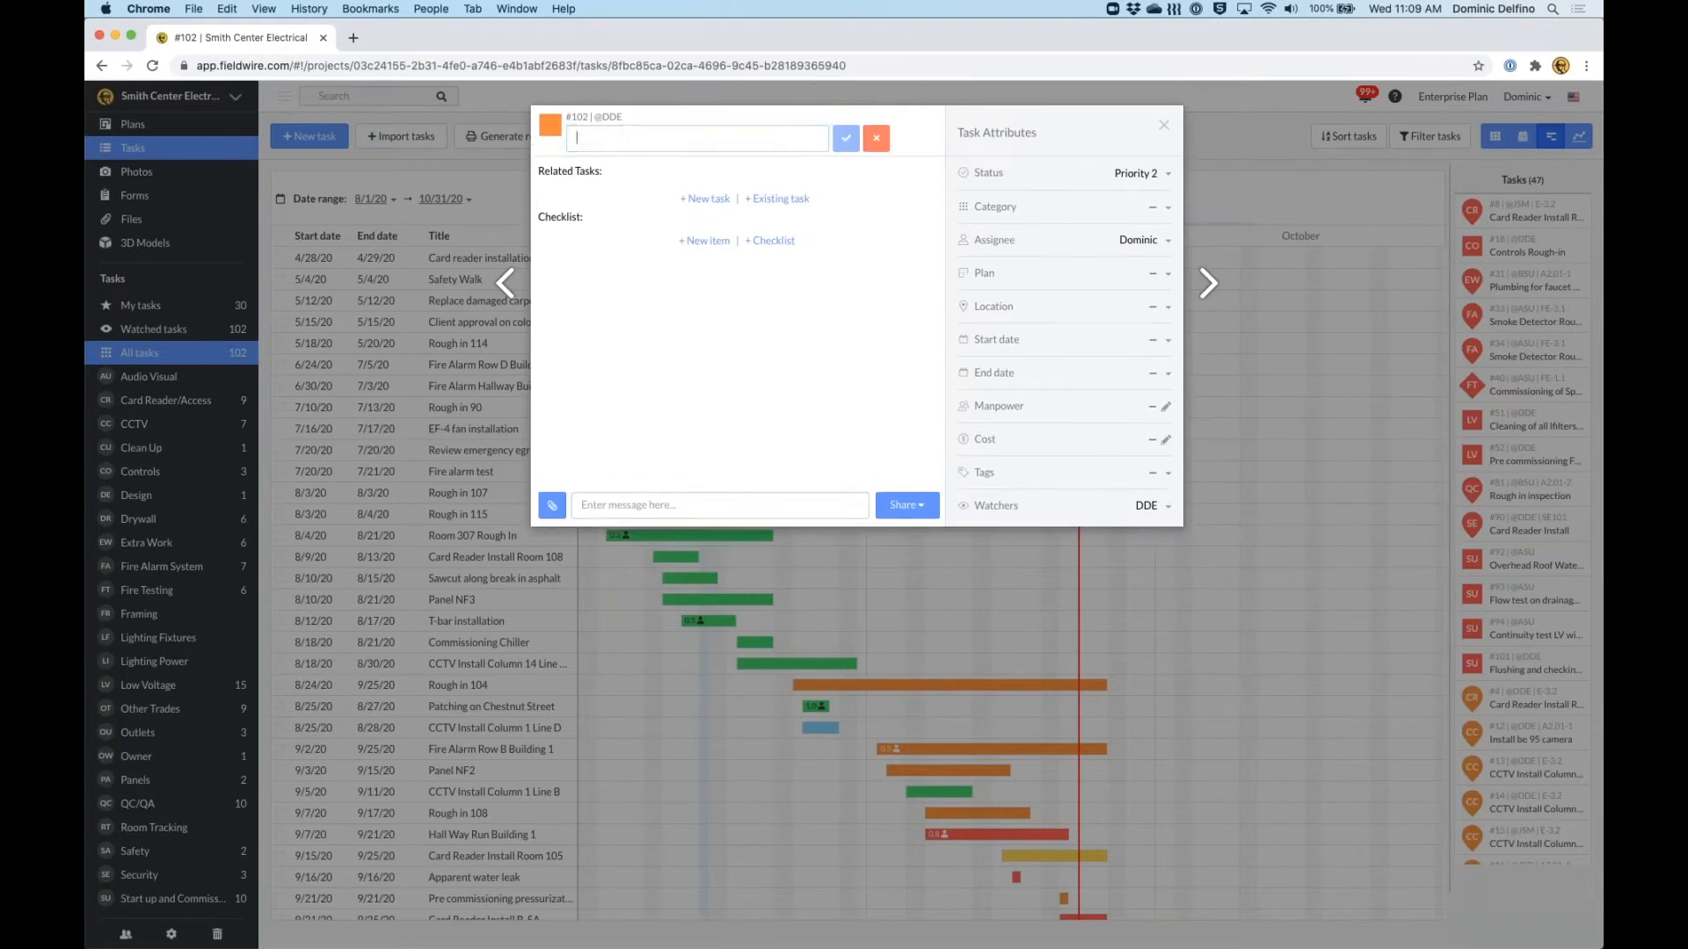
pyautogui.write('Room')
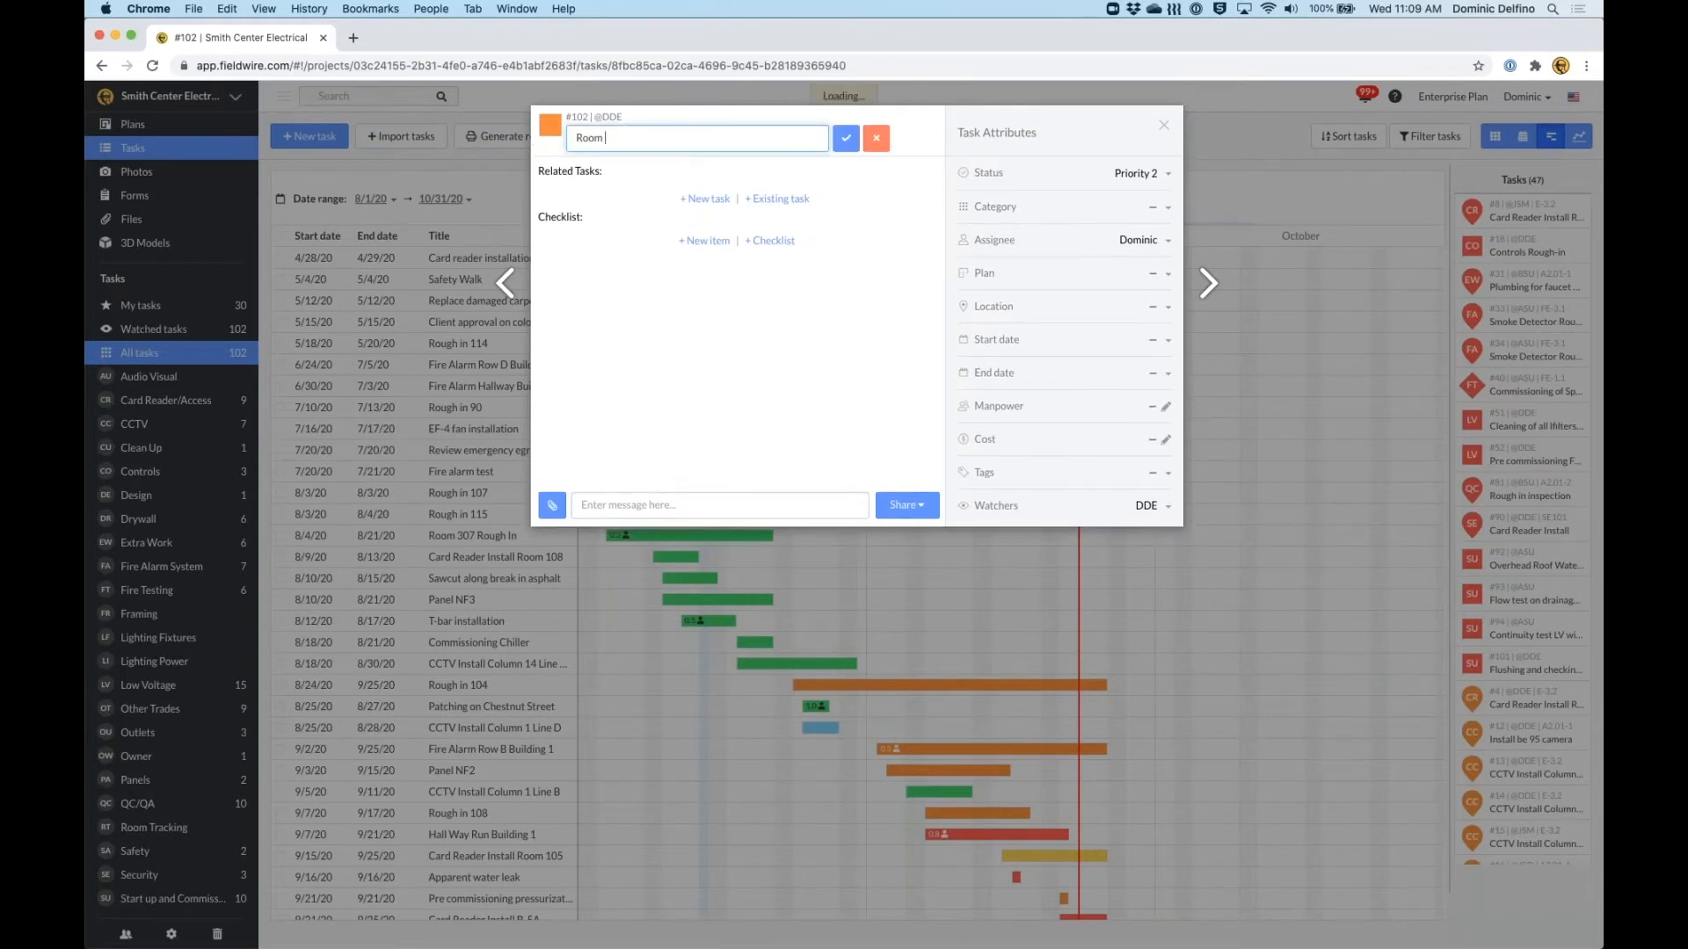
pyautogui.write('405')
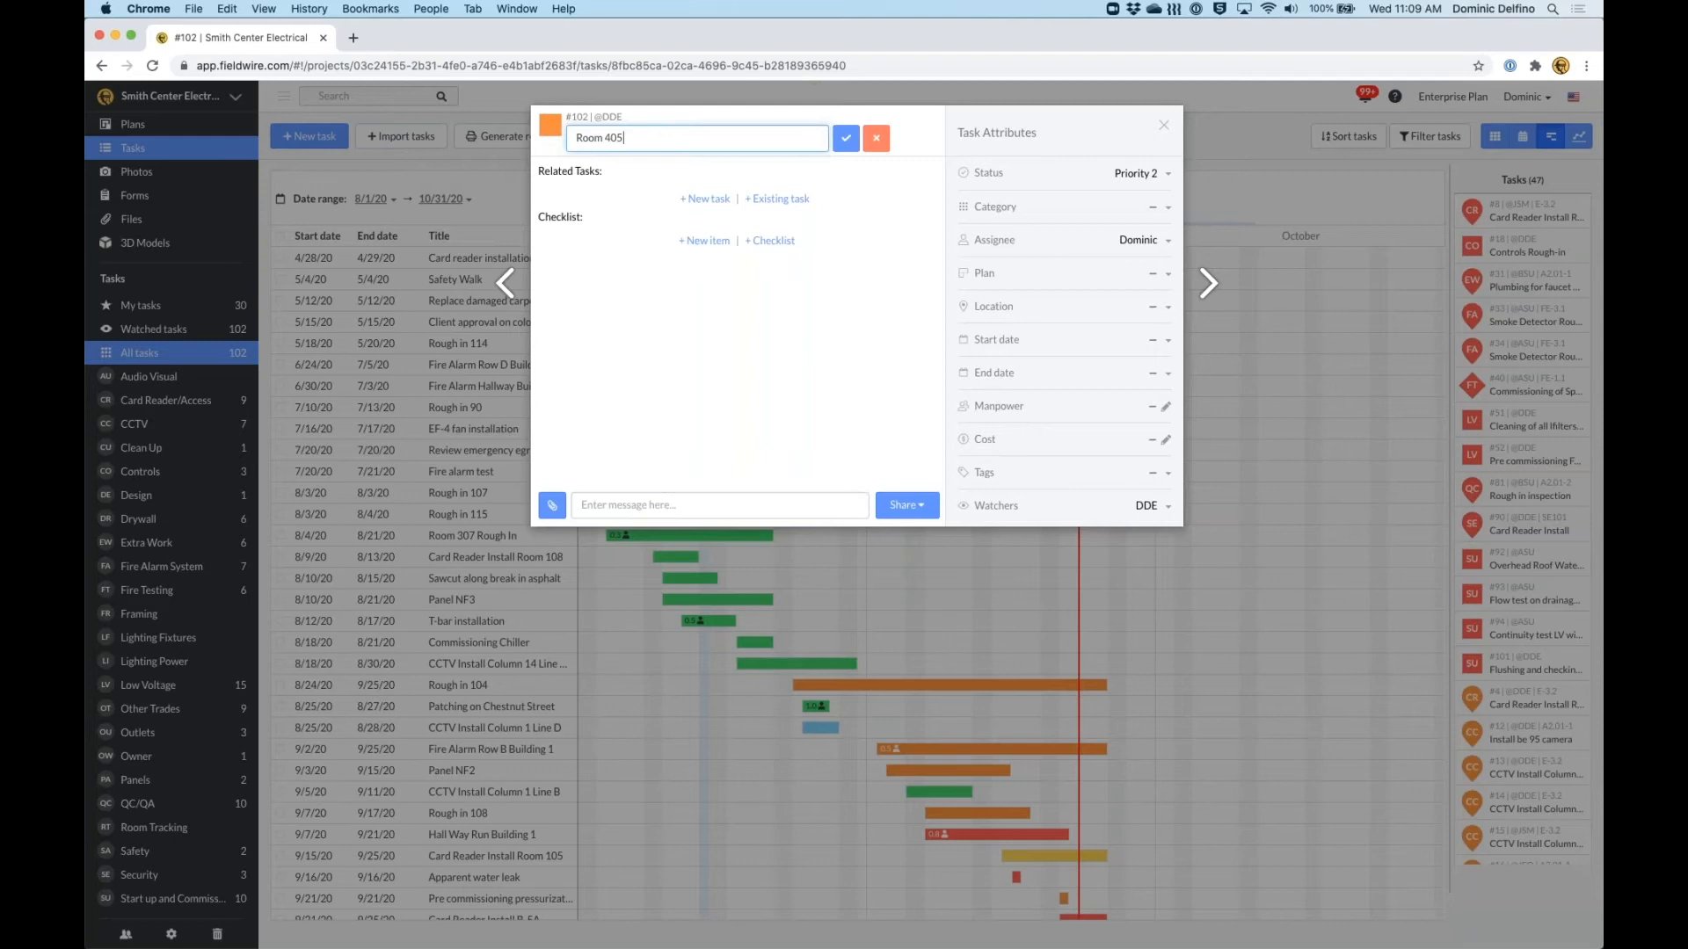
pyautogui.write('Inspection')
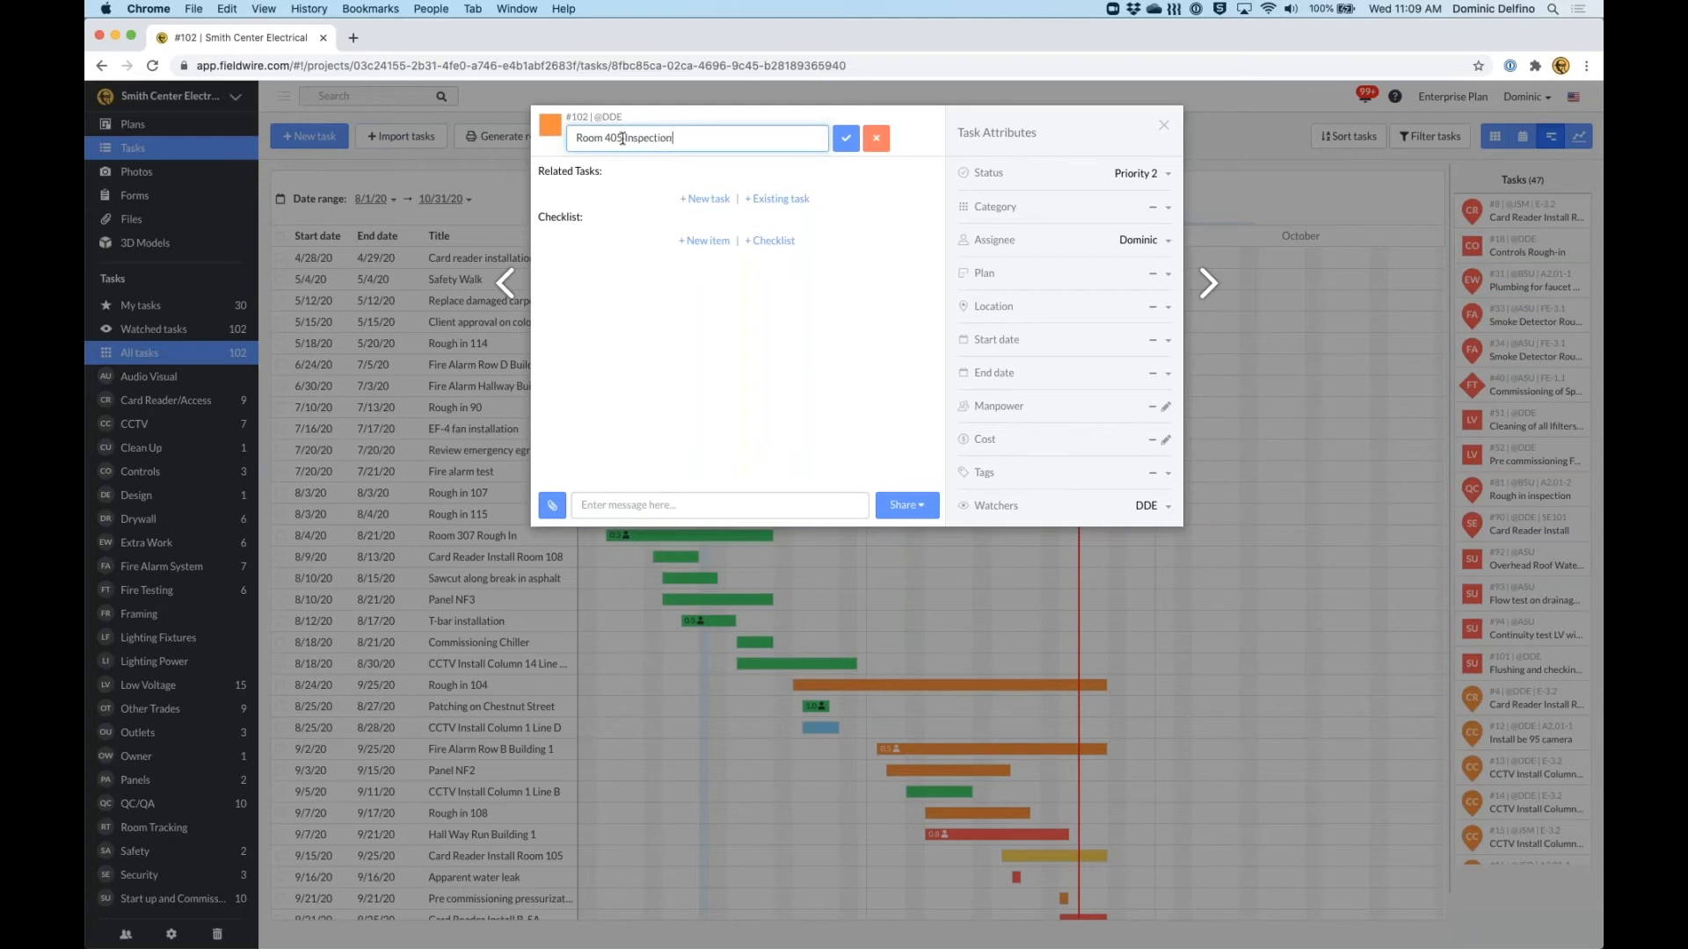
pyautogui.click(846, 138)
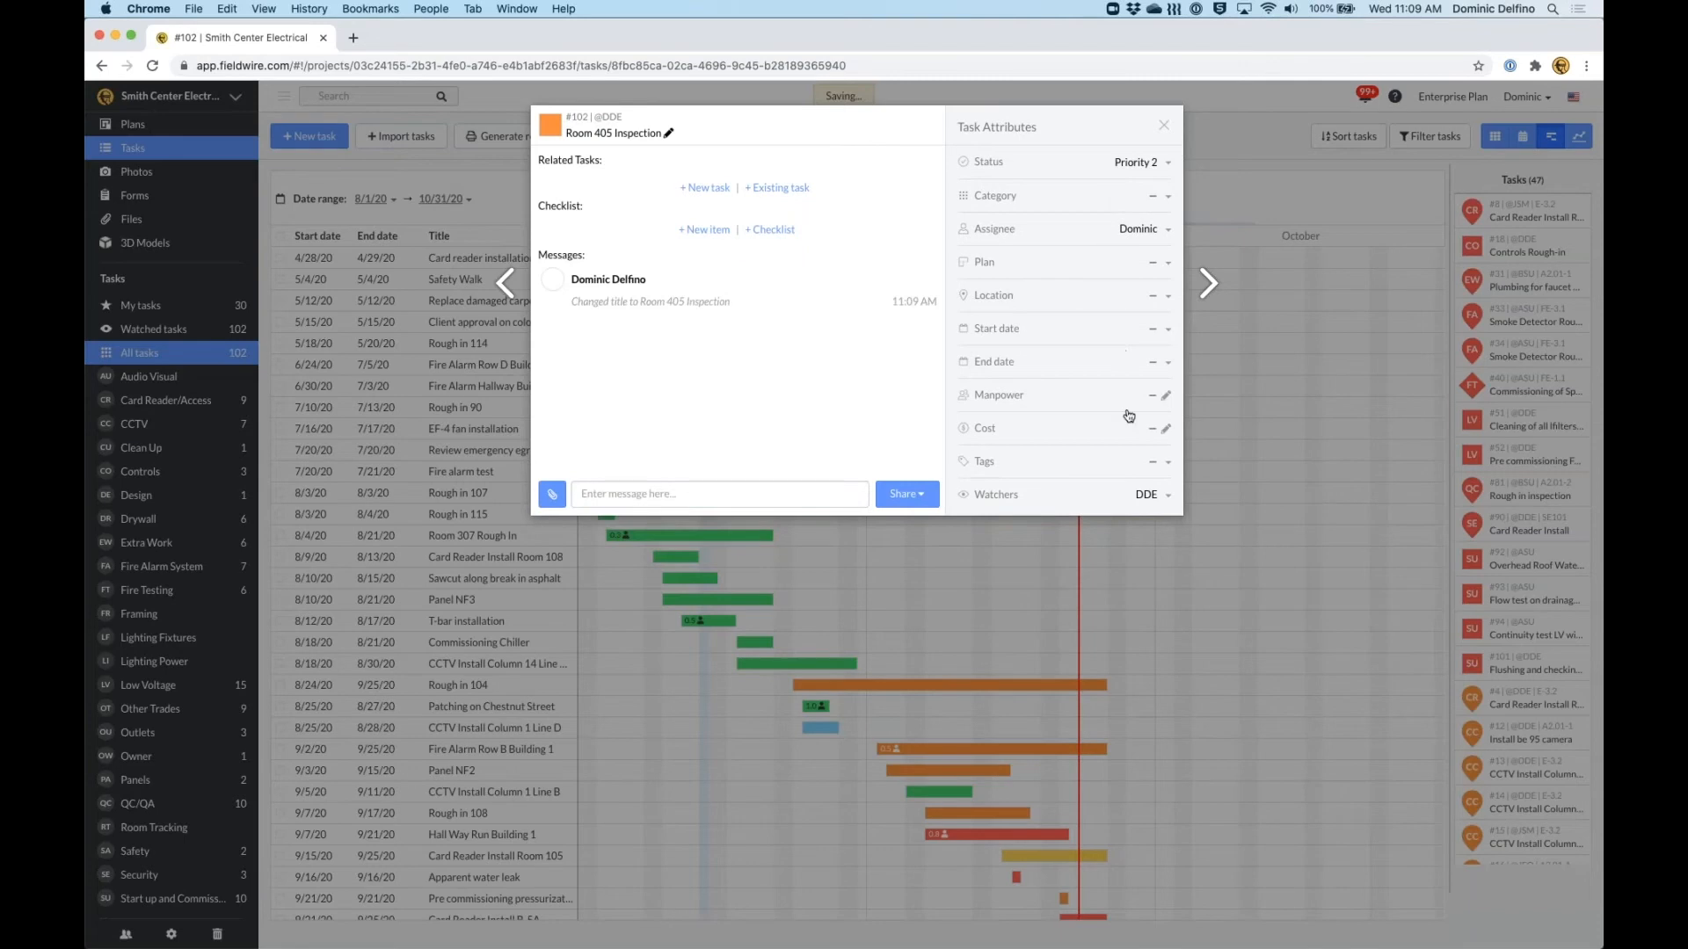
pyautogui.moveTo(1072, 366)
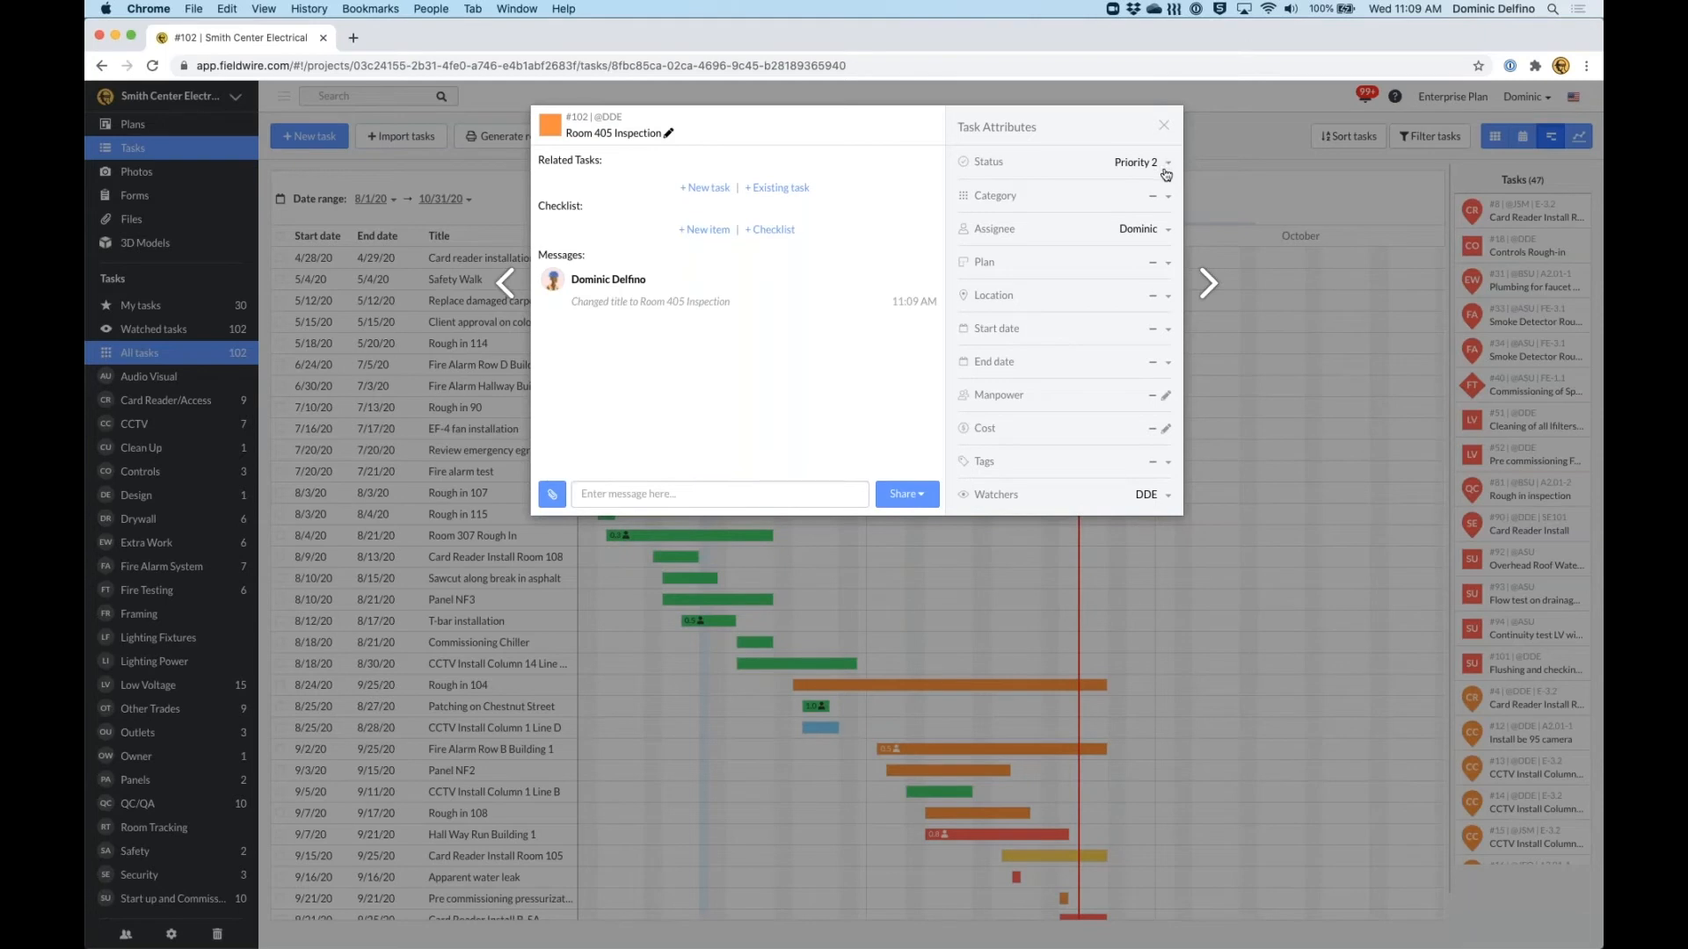
# Set the task's category to QC/QA.
pyautogui.click(1117, 195)
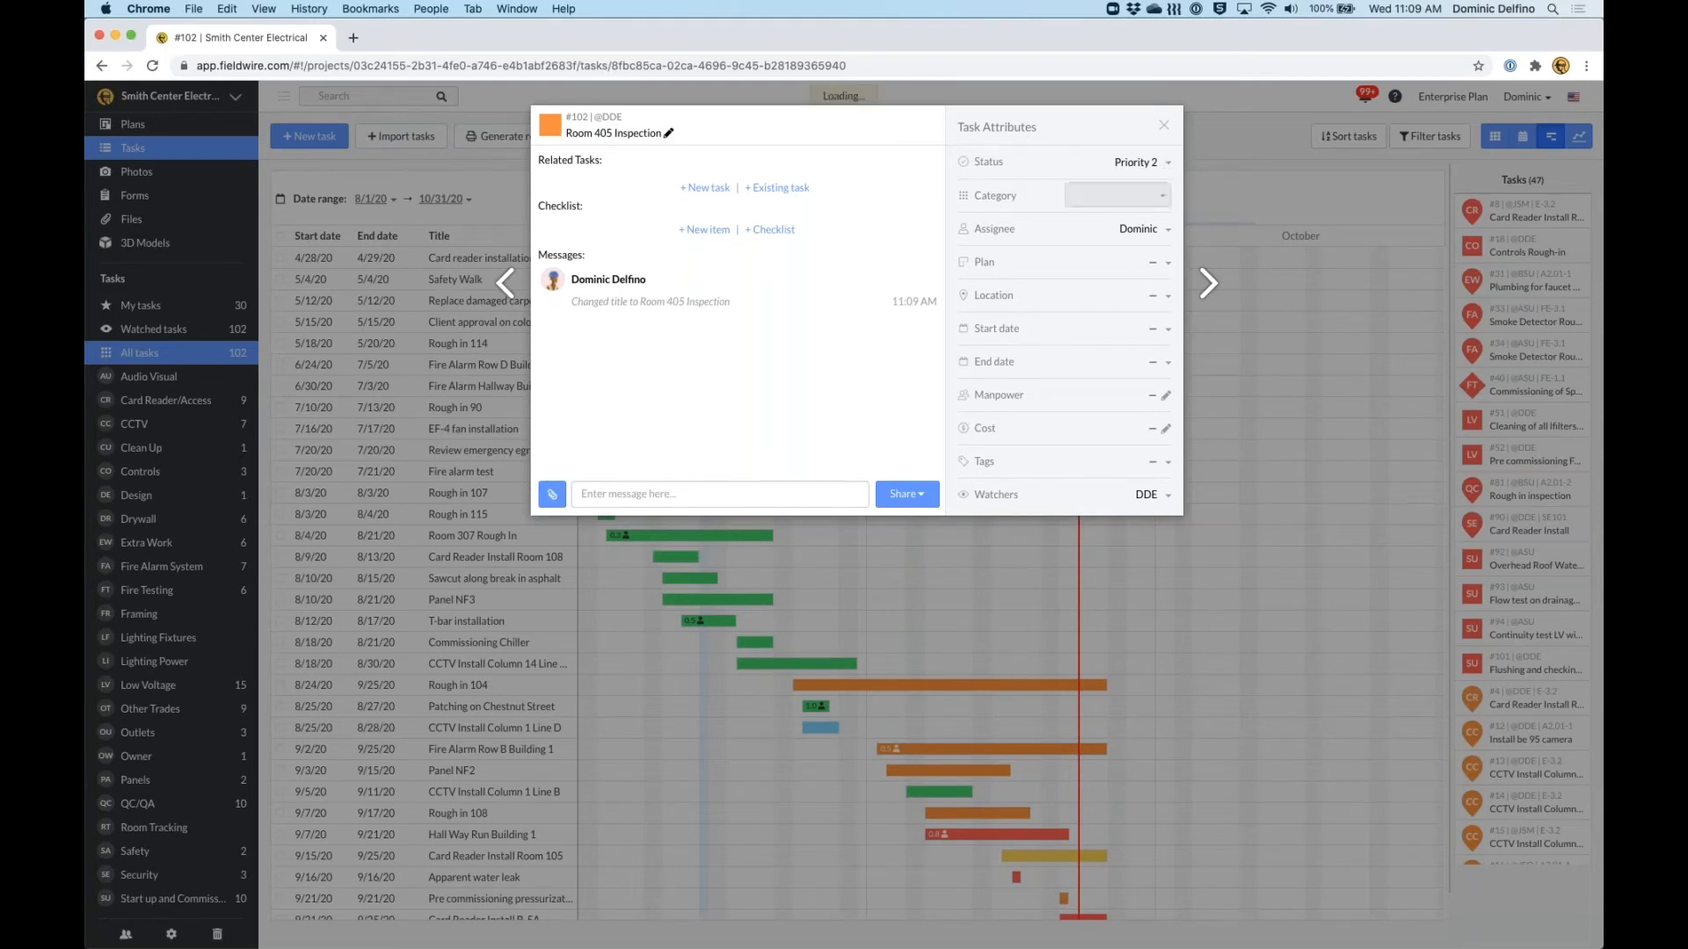
pyautogui.click(1115, 195)
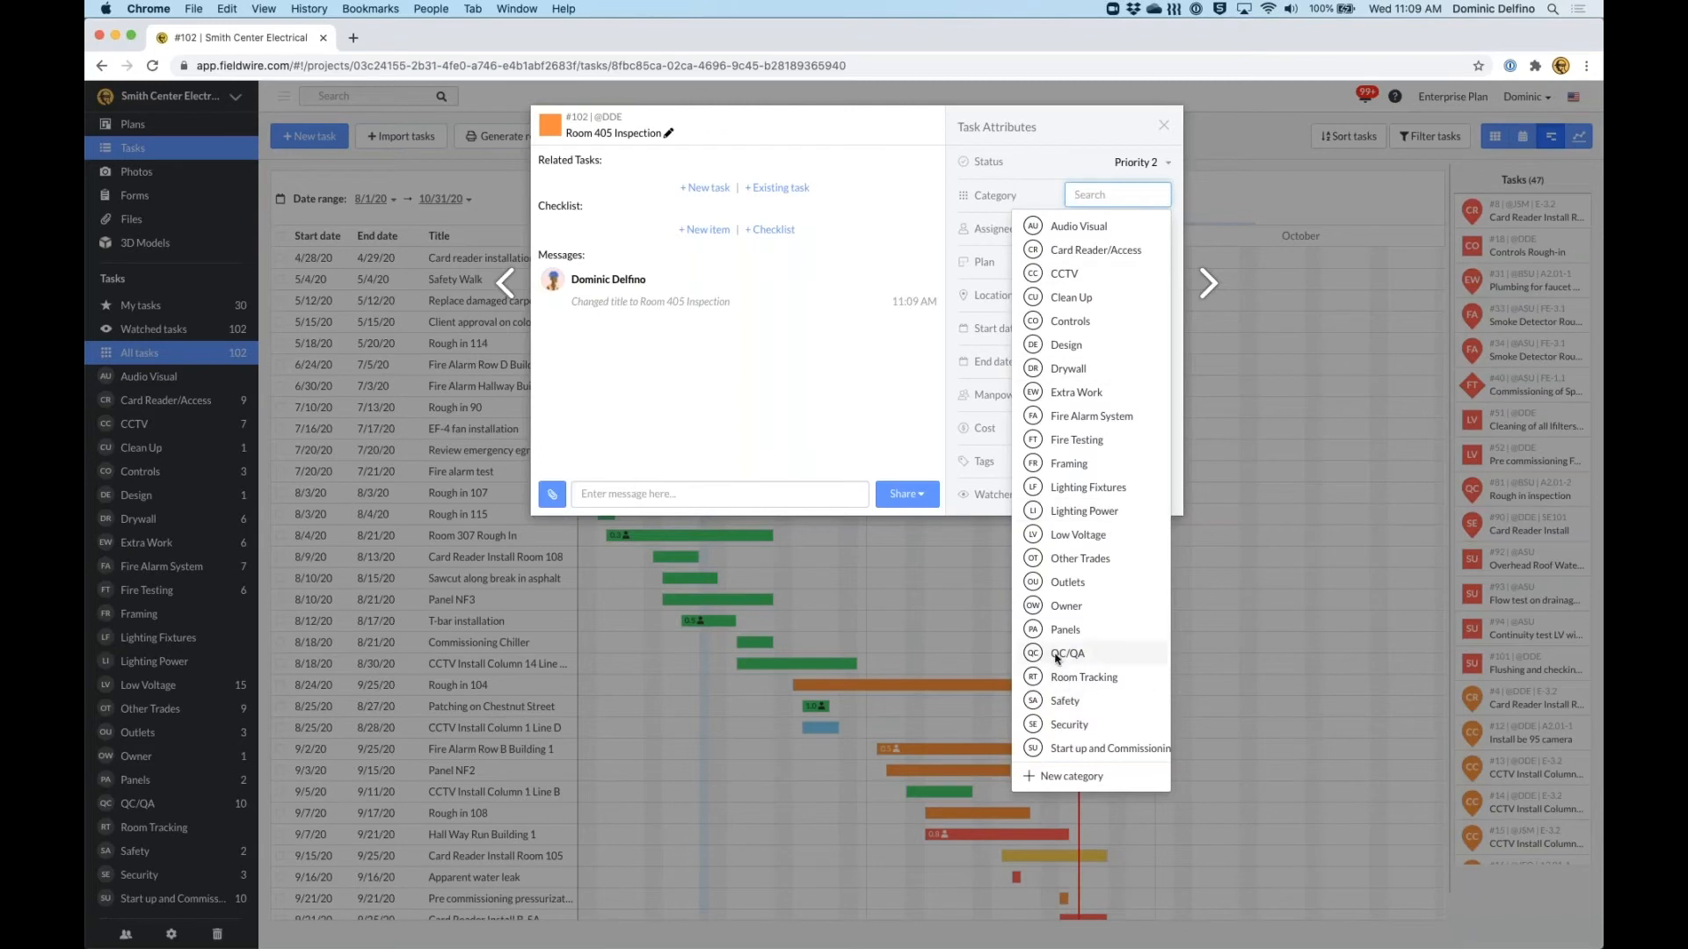
pyautogui.click(1066, 653)
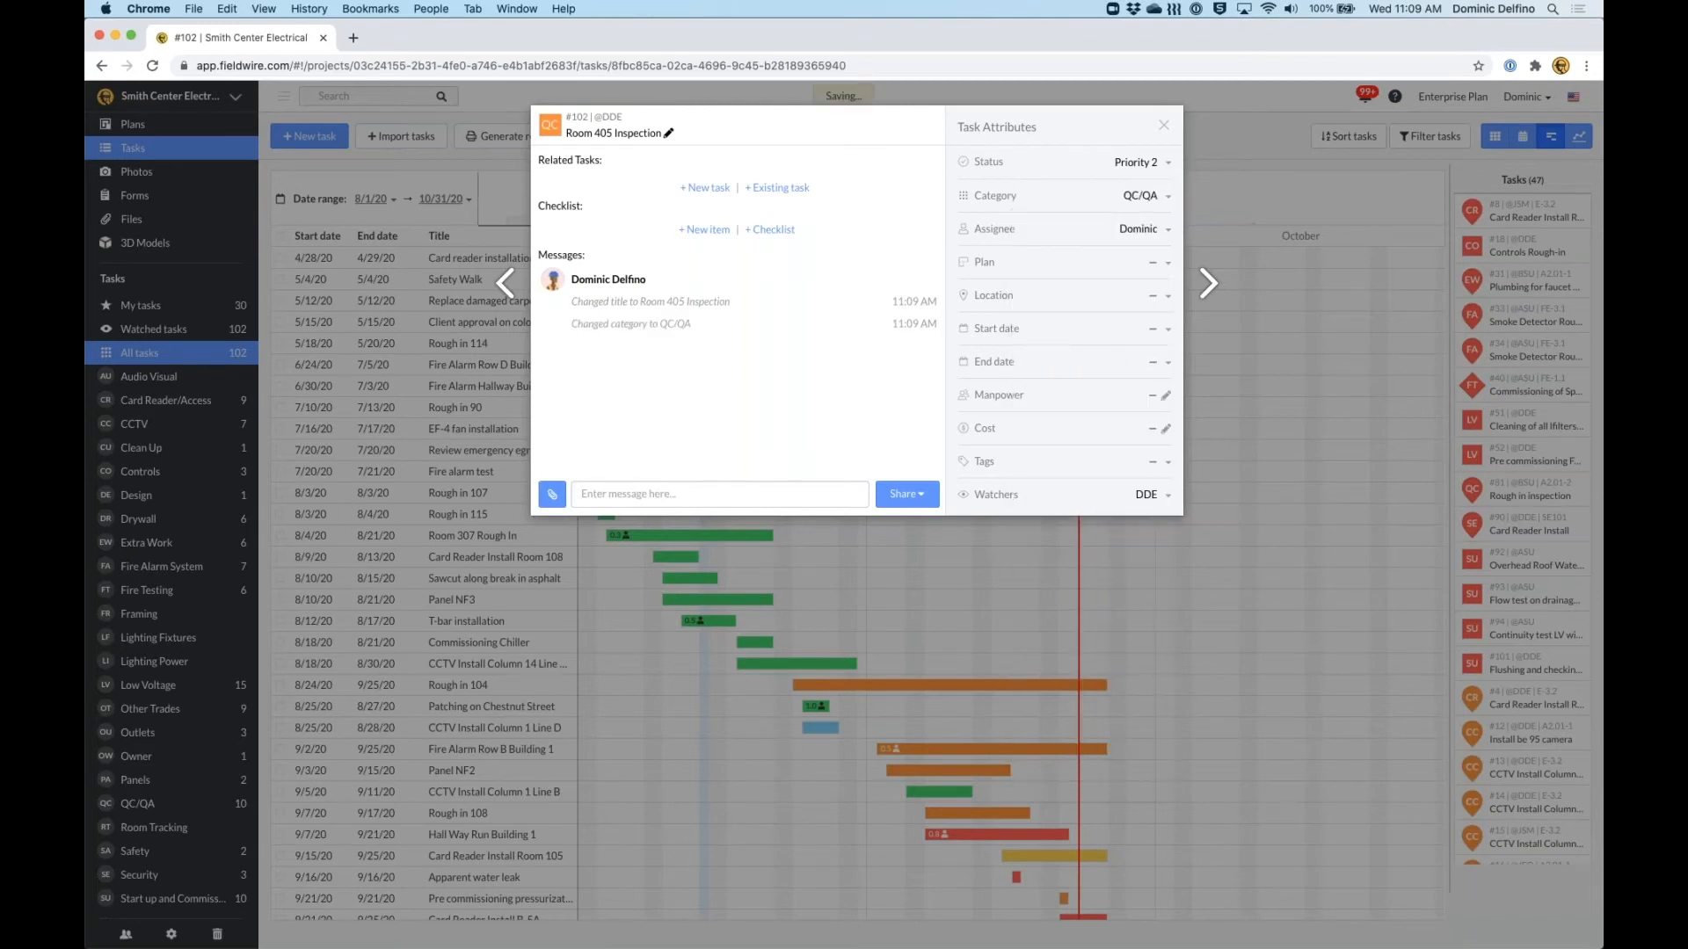
# Assign the task to Amber Subcontractor and attach plan A2.01-1 Building 1 Floor Plan.
pyautogui.click(1136, 228)
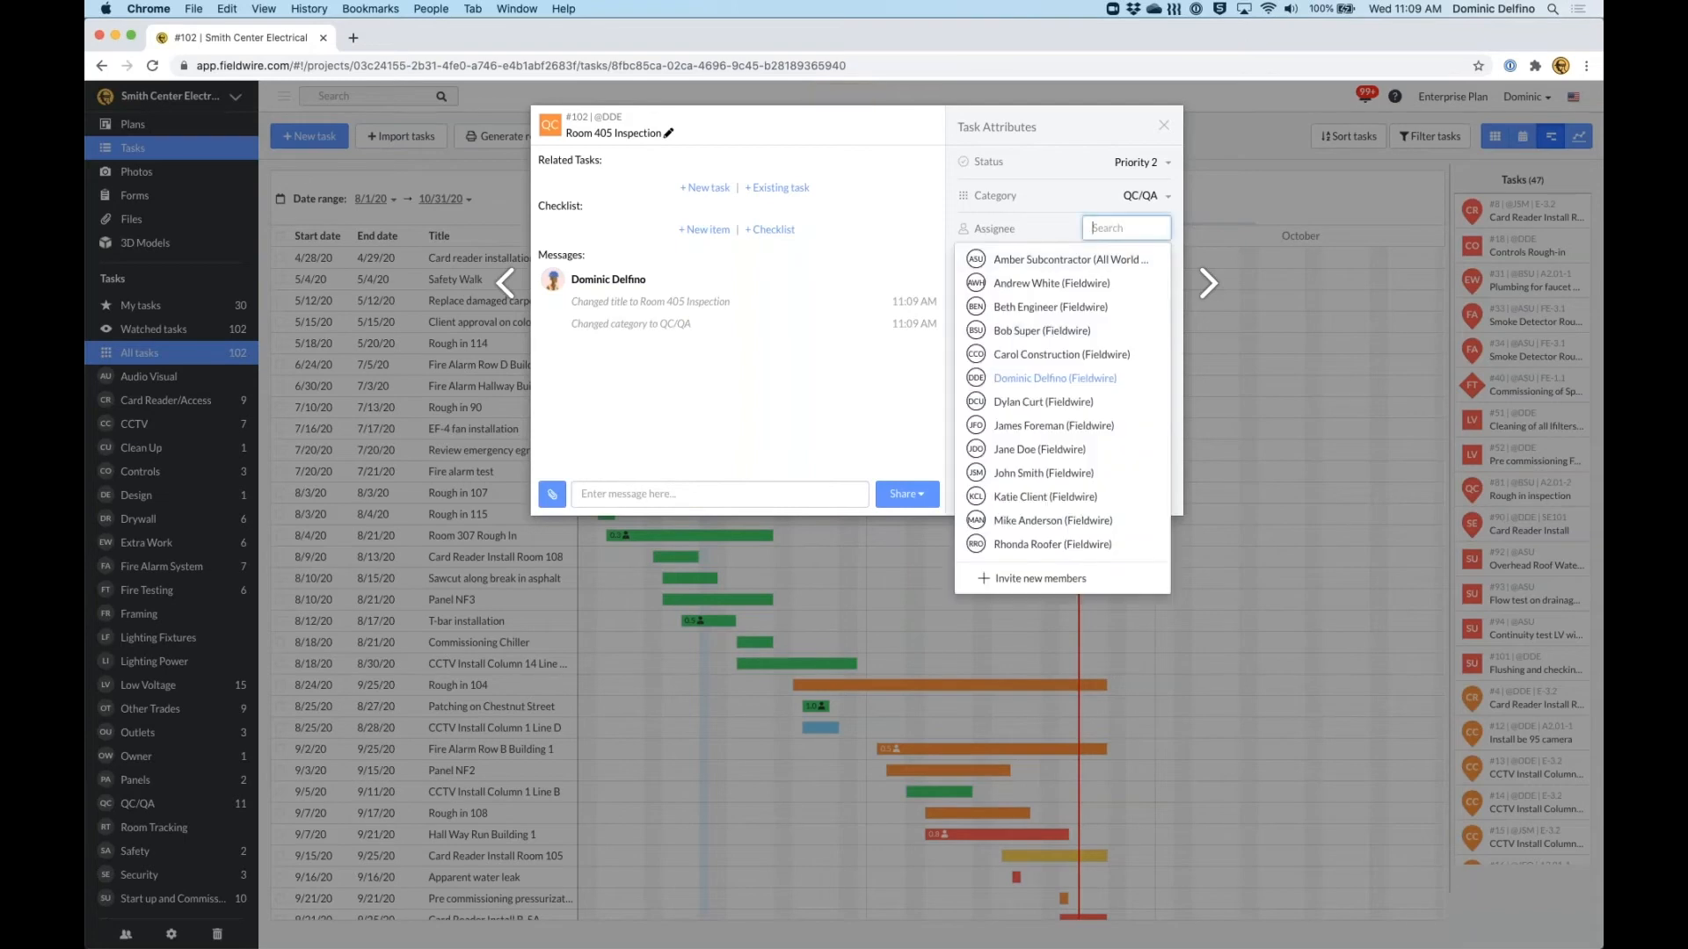
pyautogui.moveTo(1084, 267)
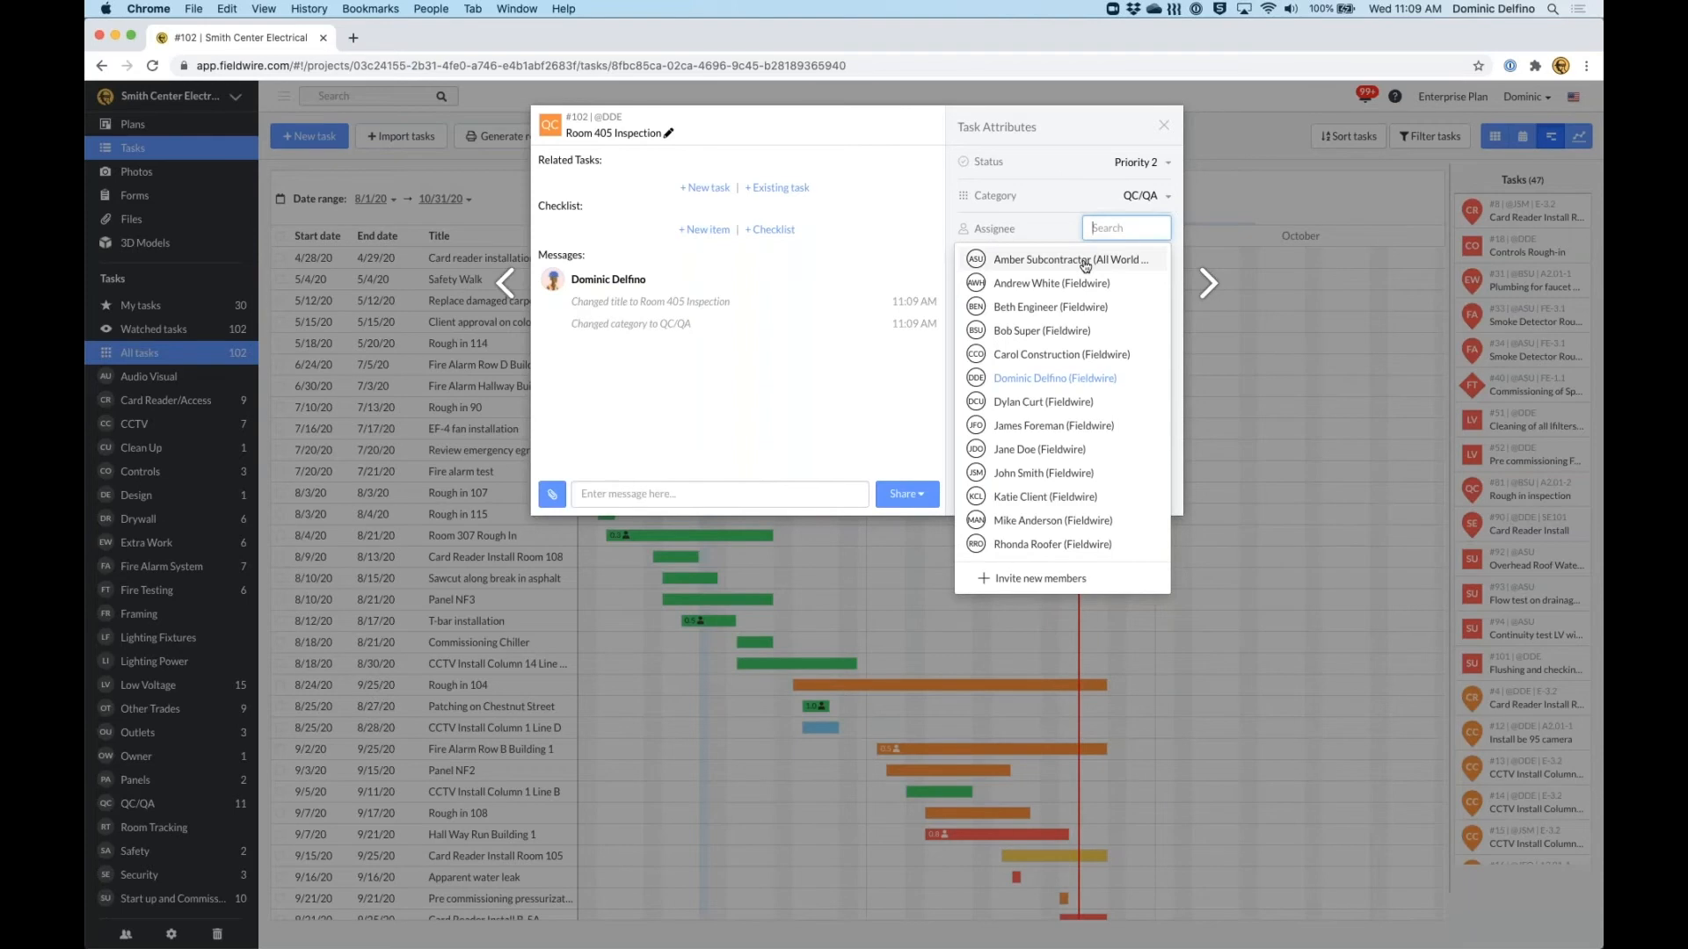
pyautogui.click(1068, 258)
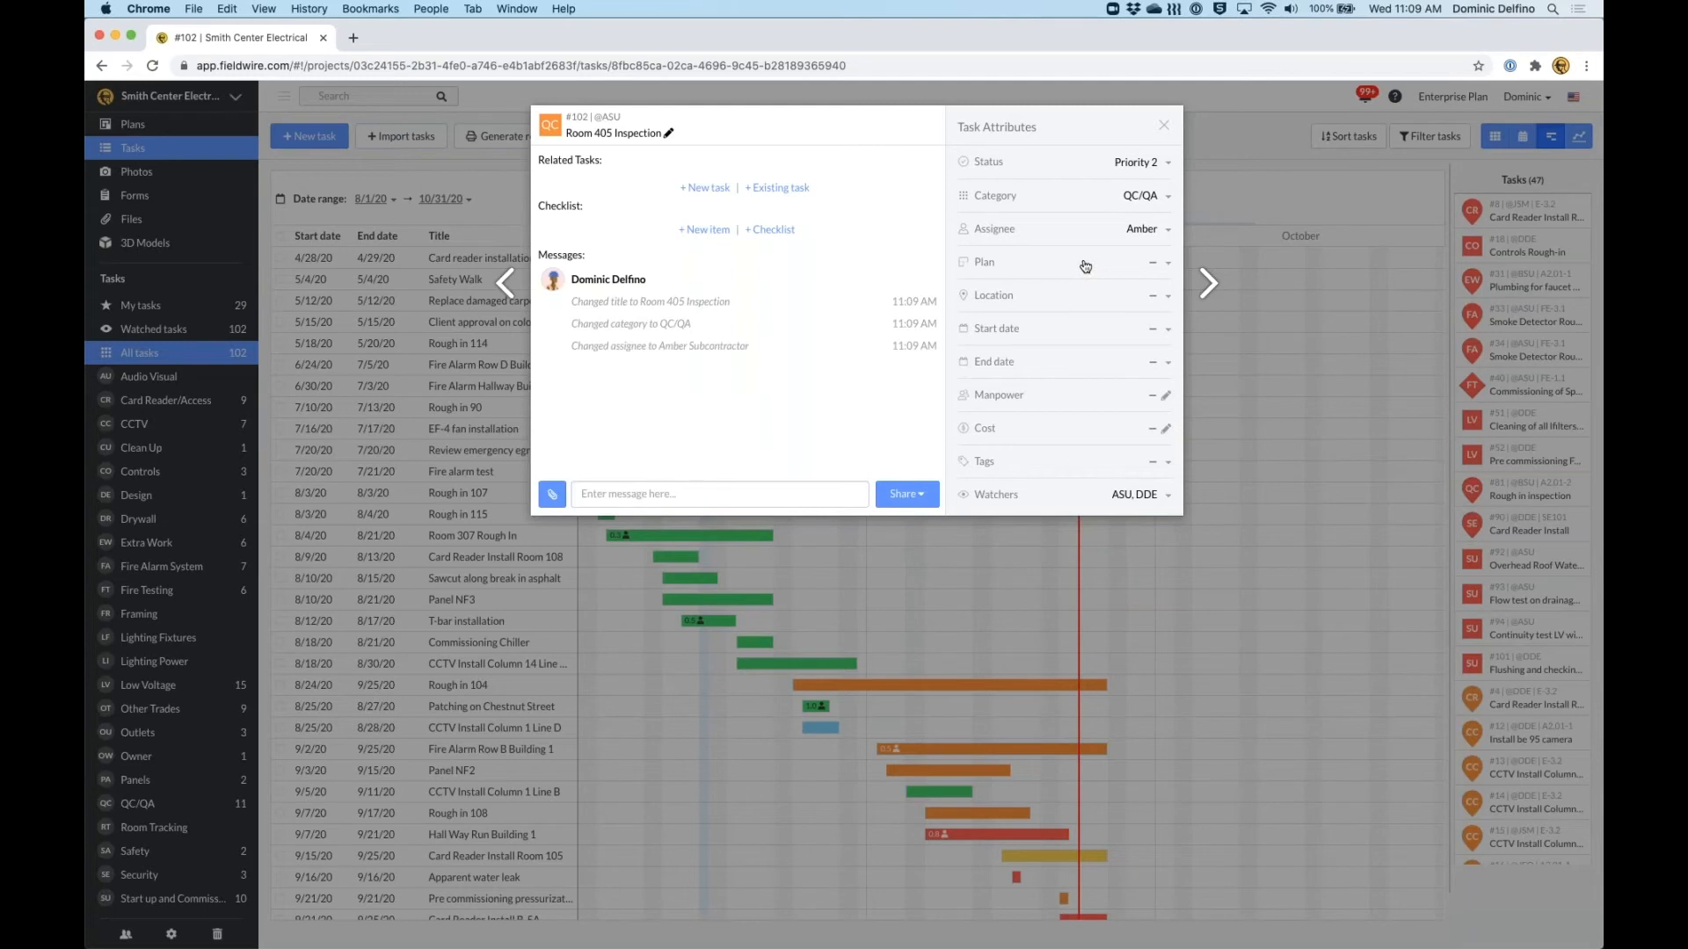
pyautogui.moveTo(264, 306)
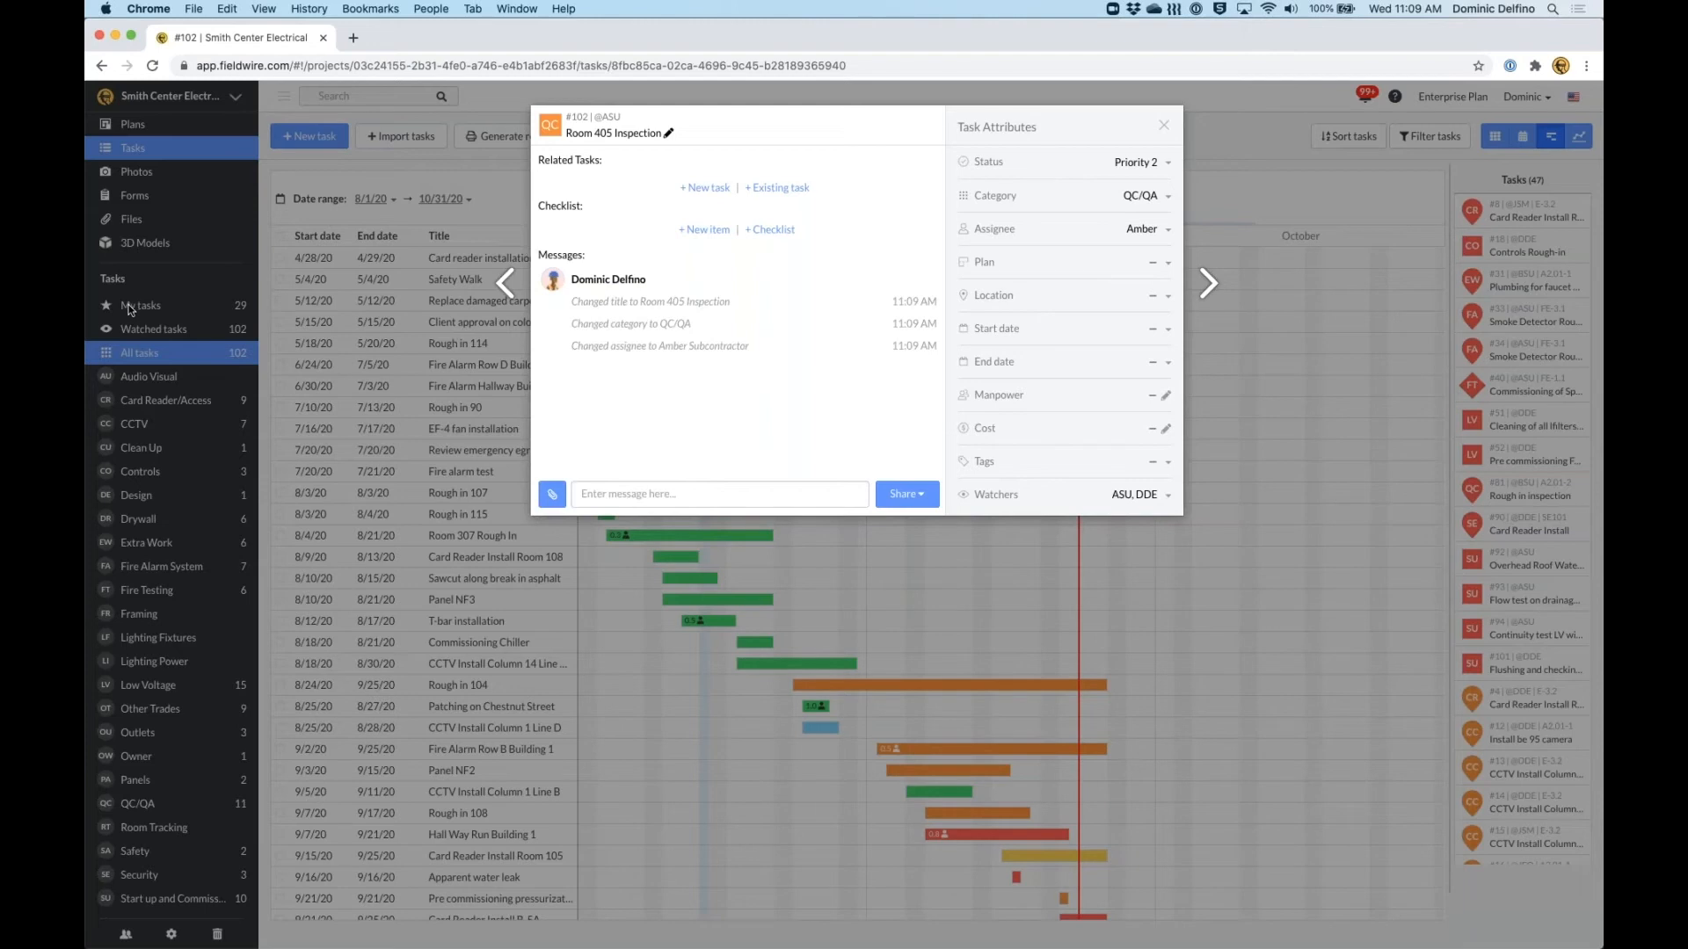
pyautogui.moveTo(1136, 242)
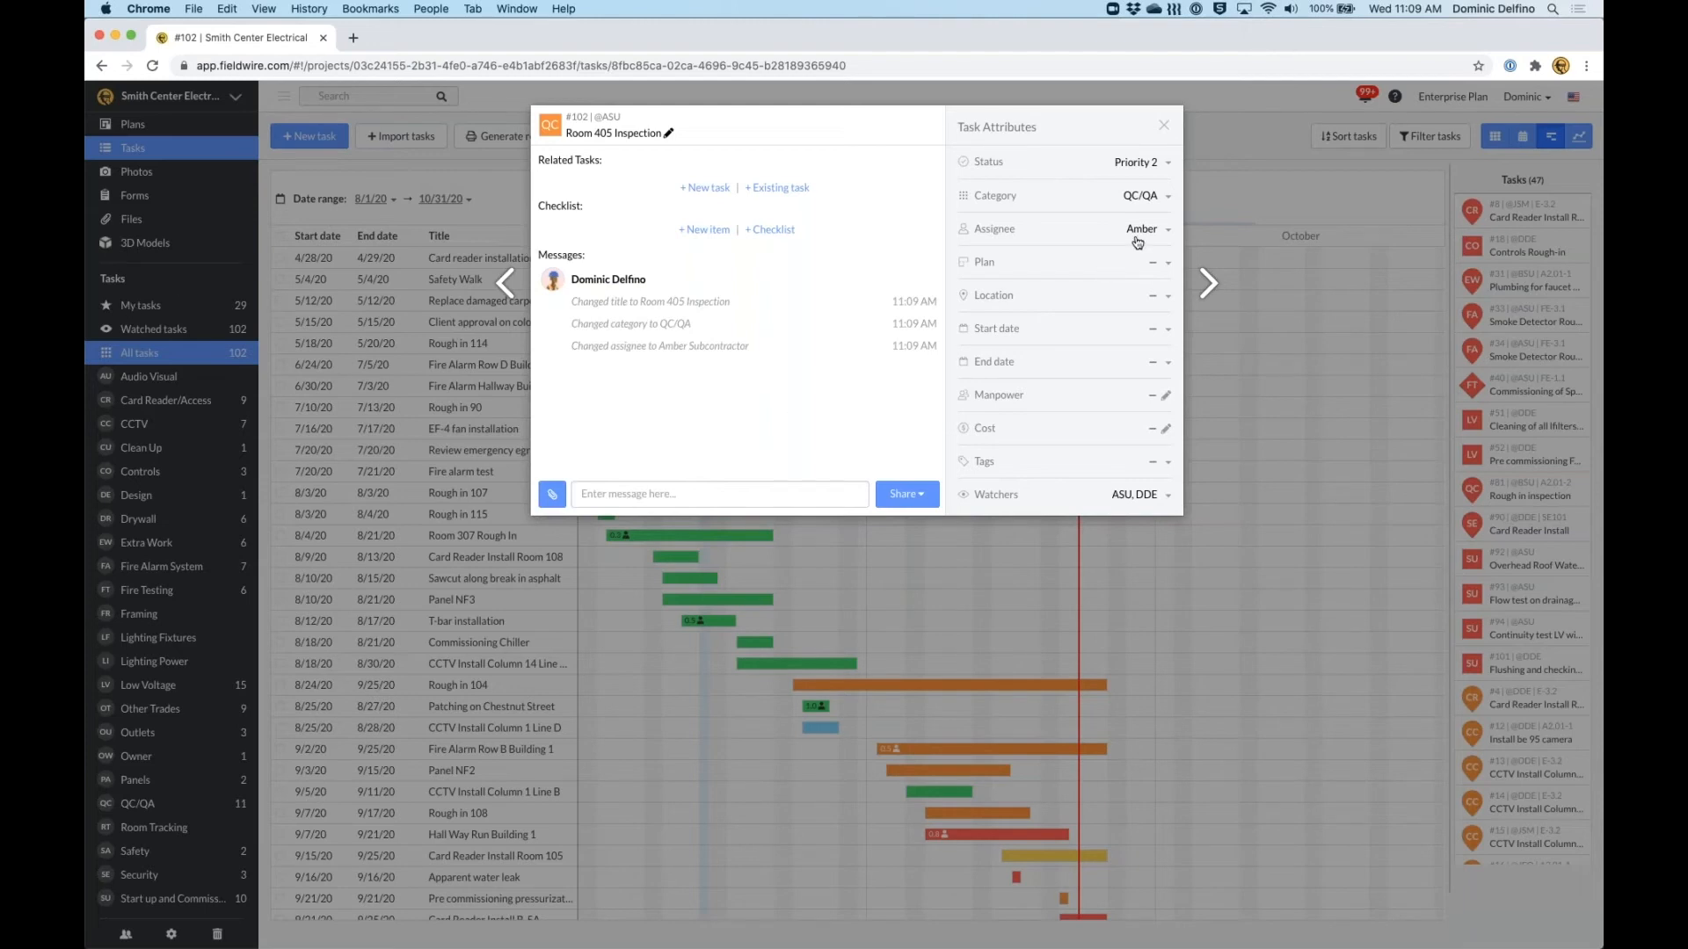
pyautogui.moveTo(1140, 262)
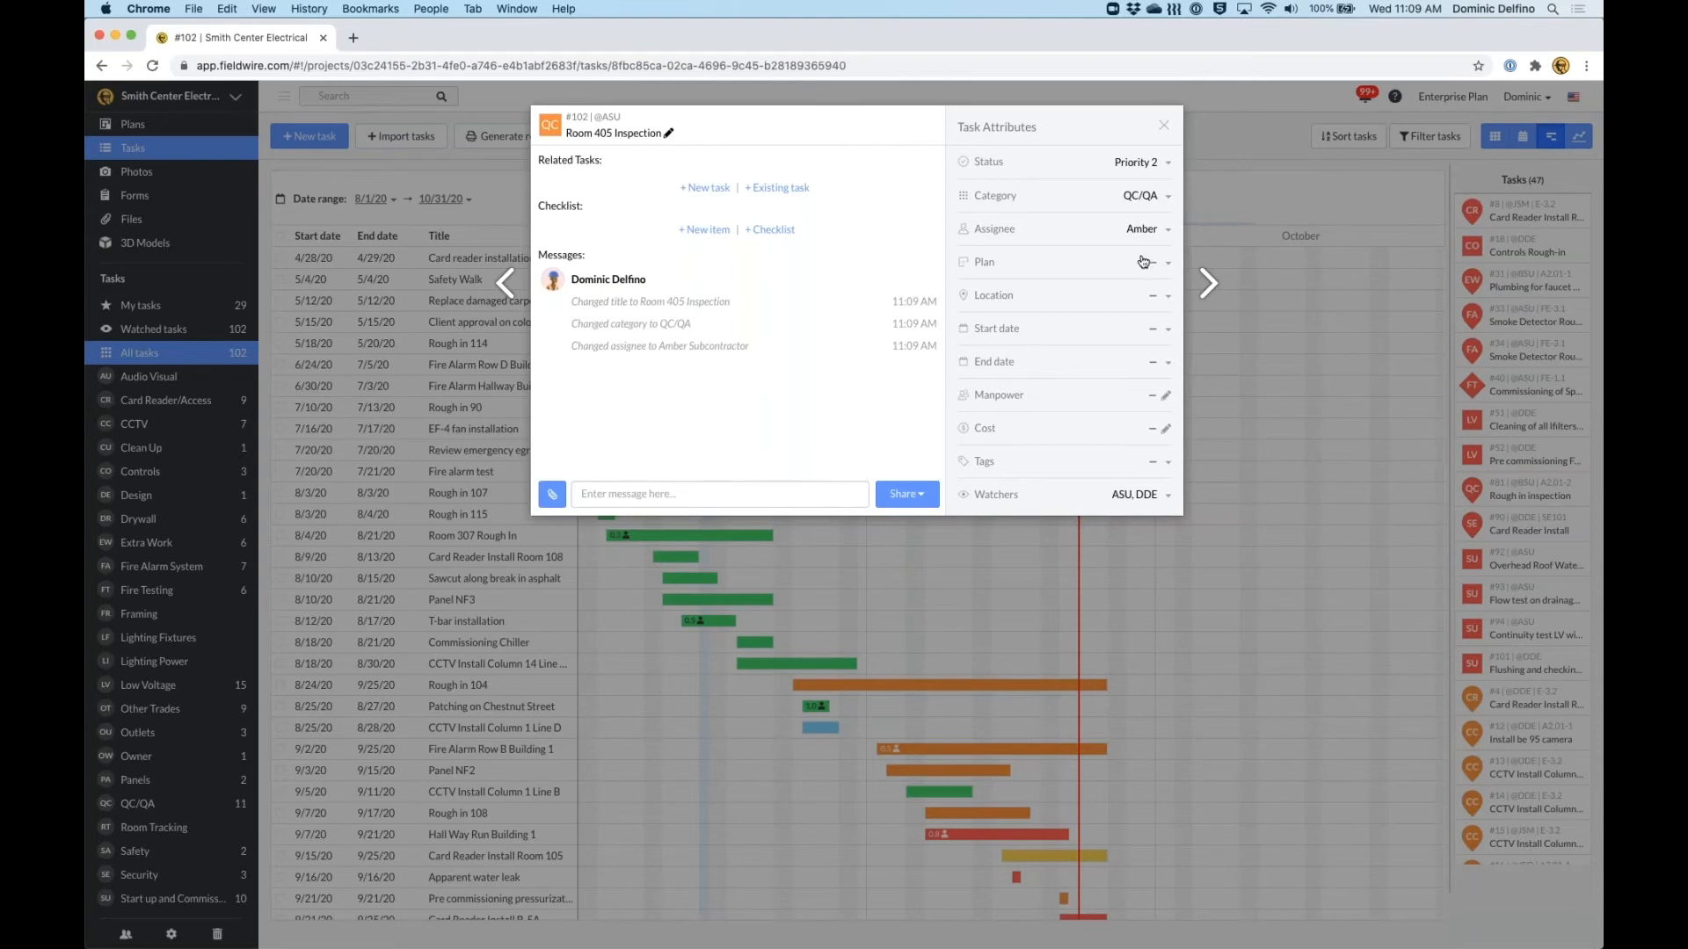
pyautogui.moveTo(1146, 264)
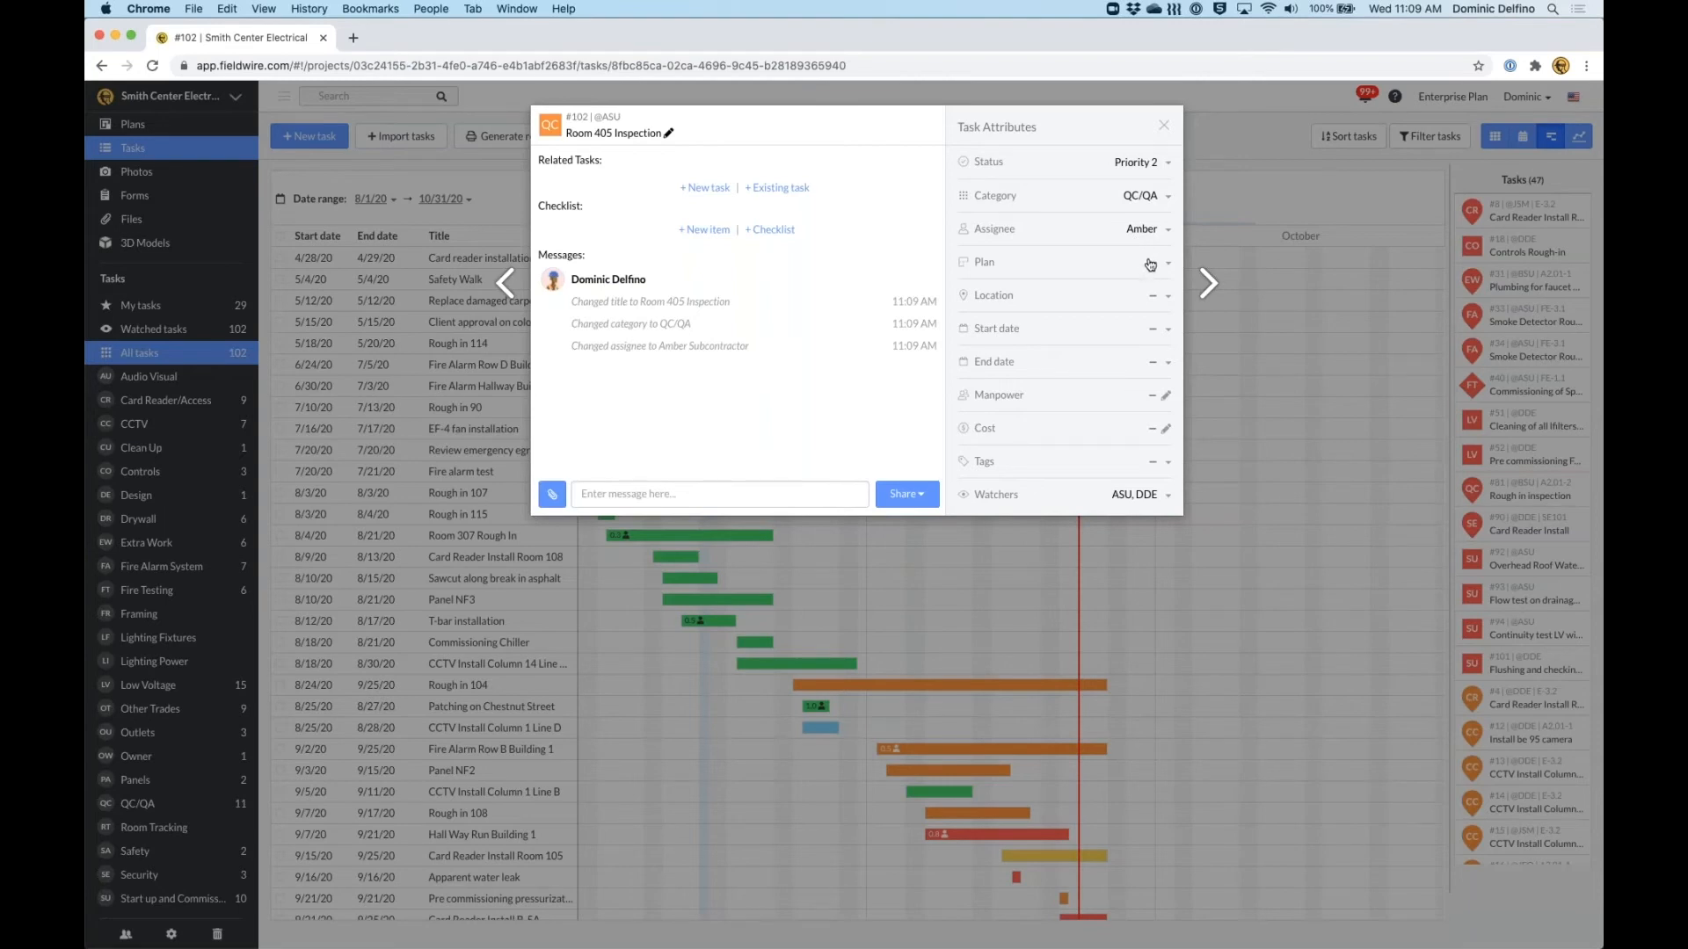
pyautogui.click(1146, 262)
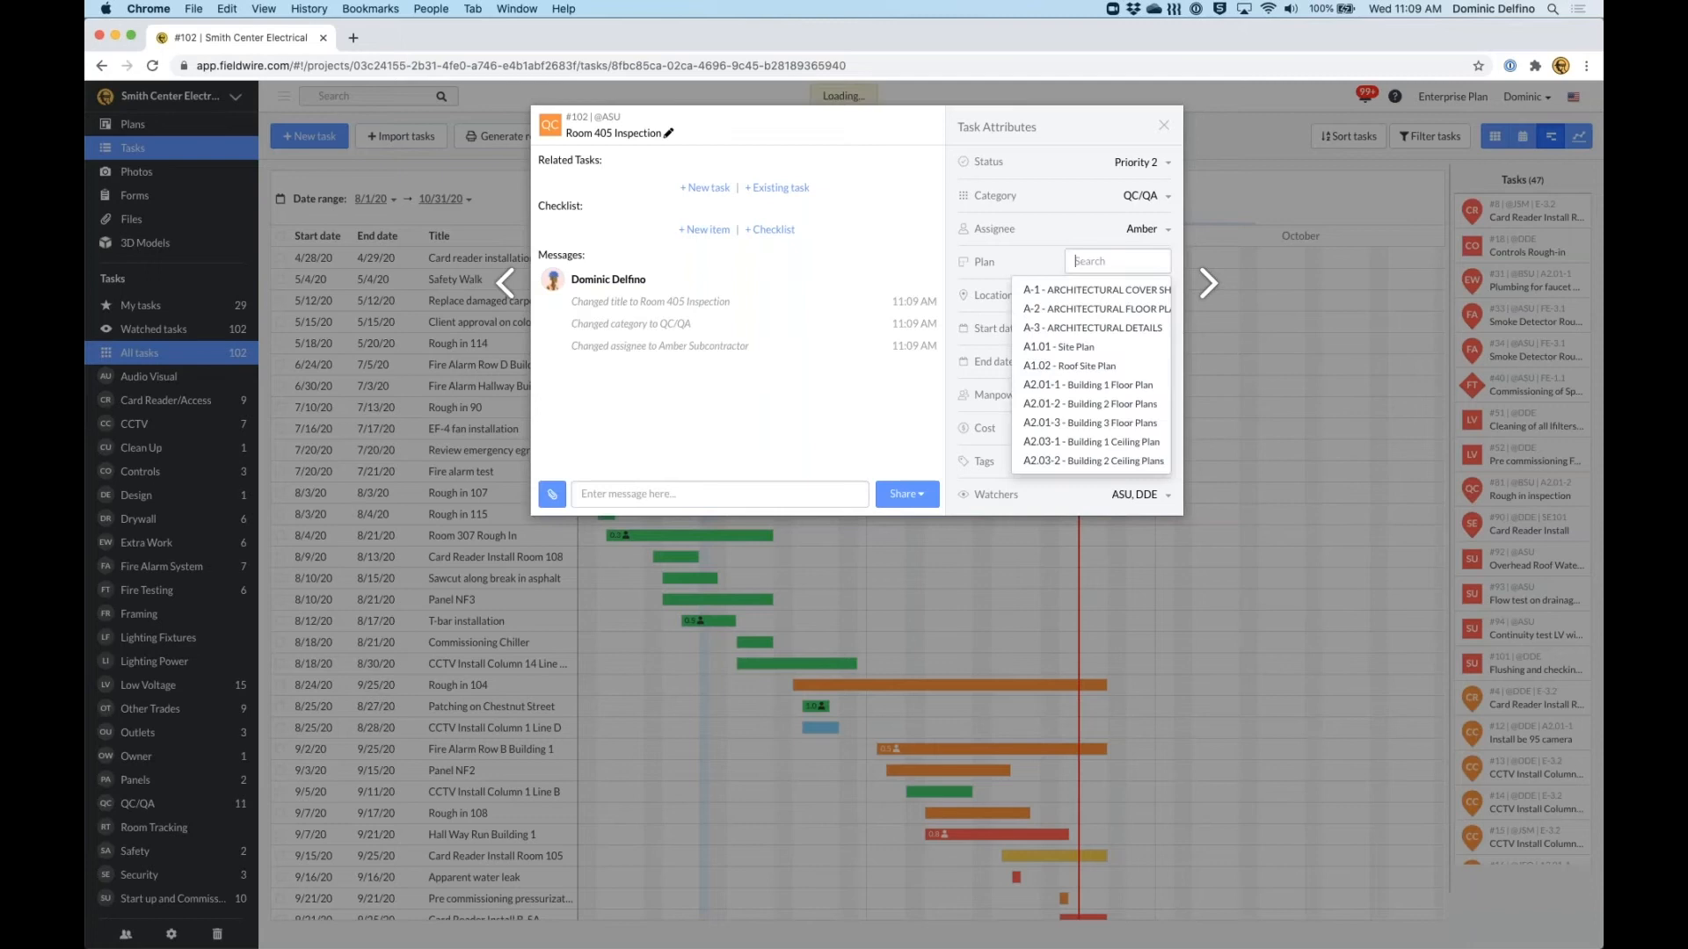
pyautogui.click(1087, 384)
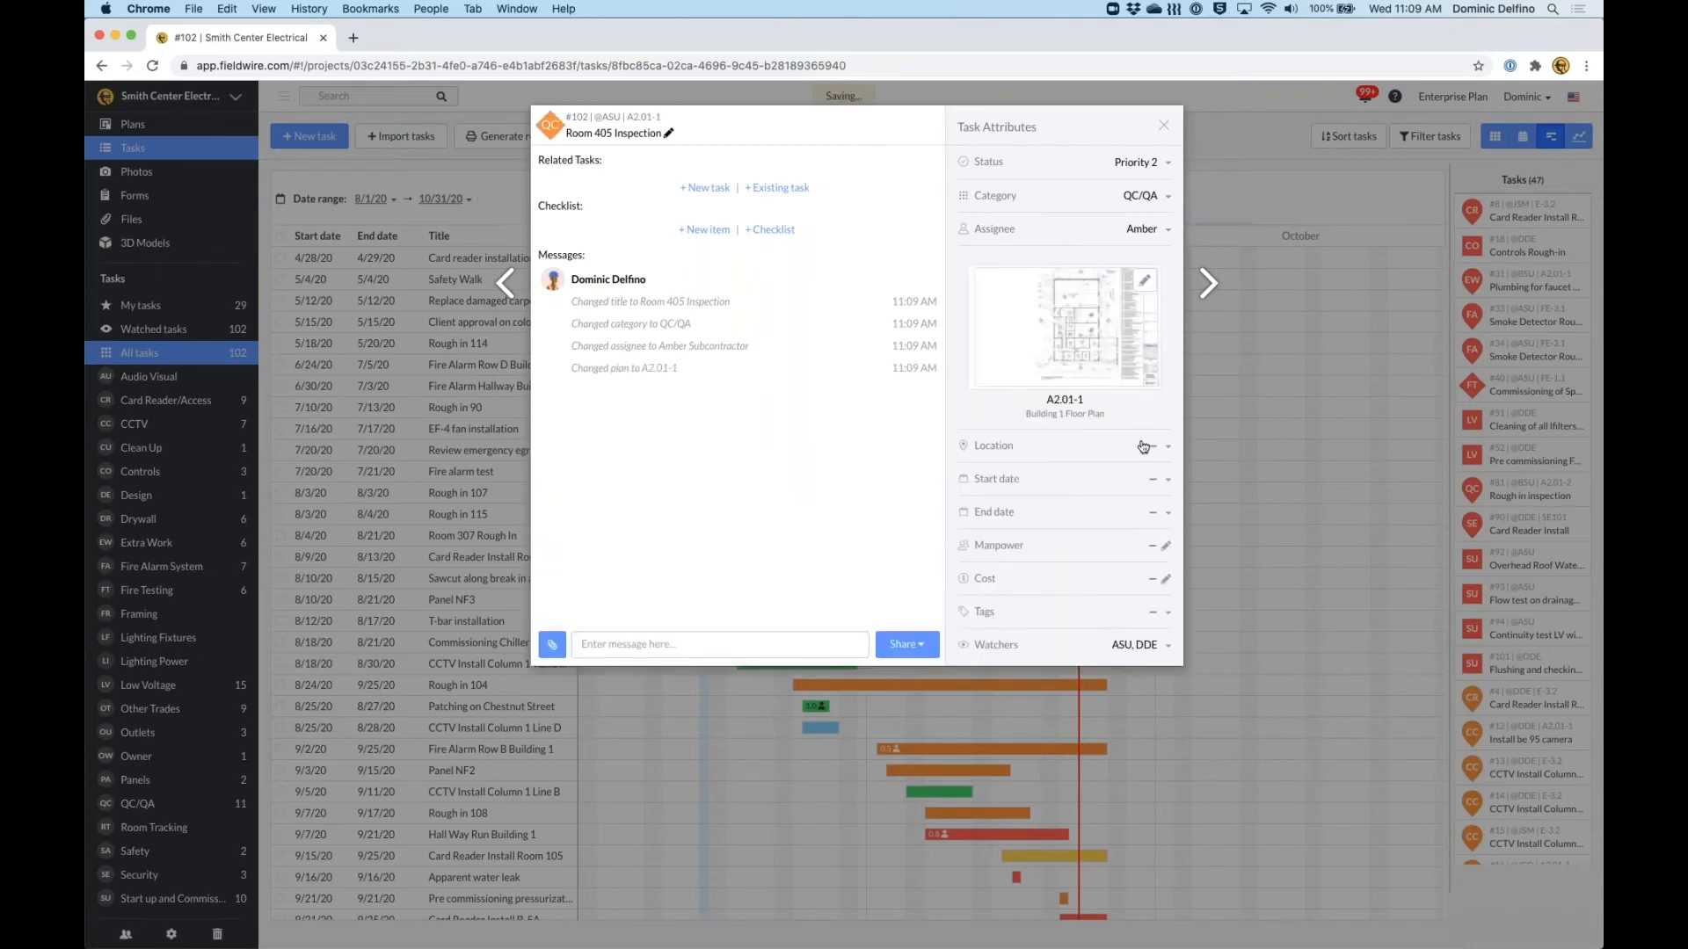
pyautogui.moveTo(1151, 486)
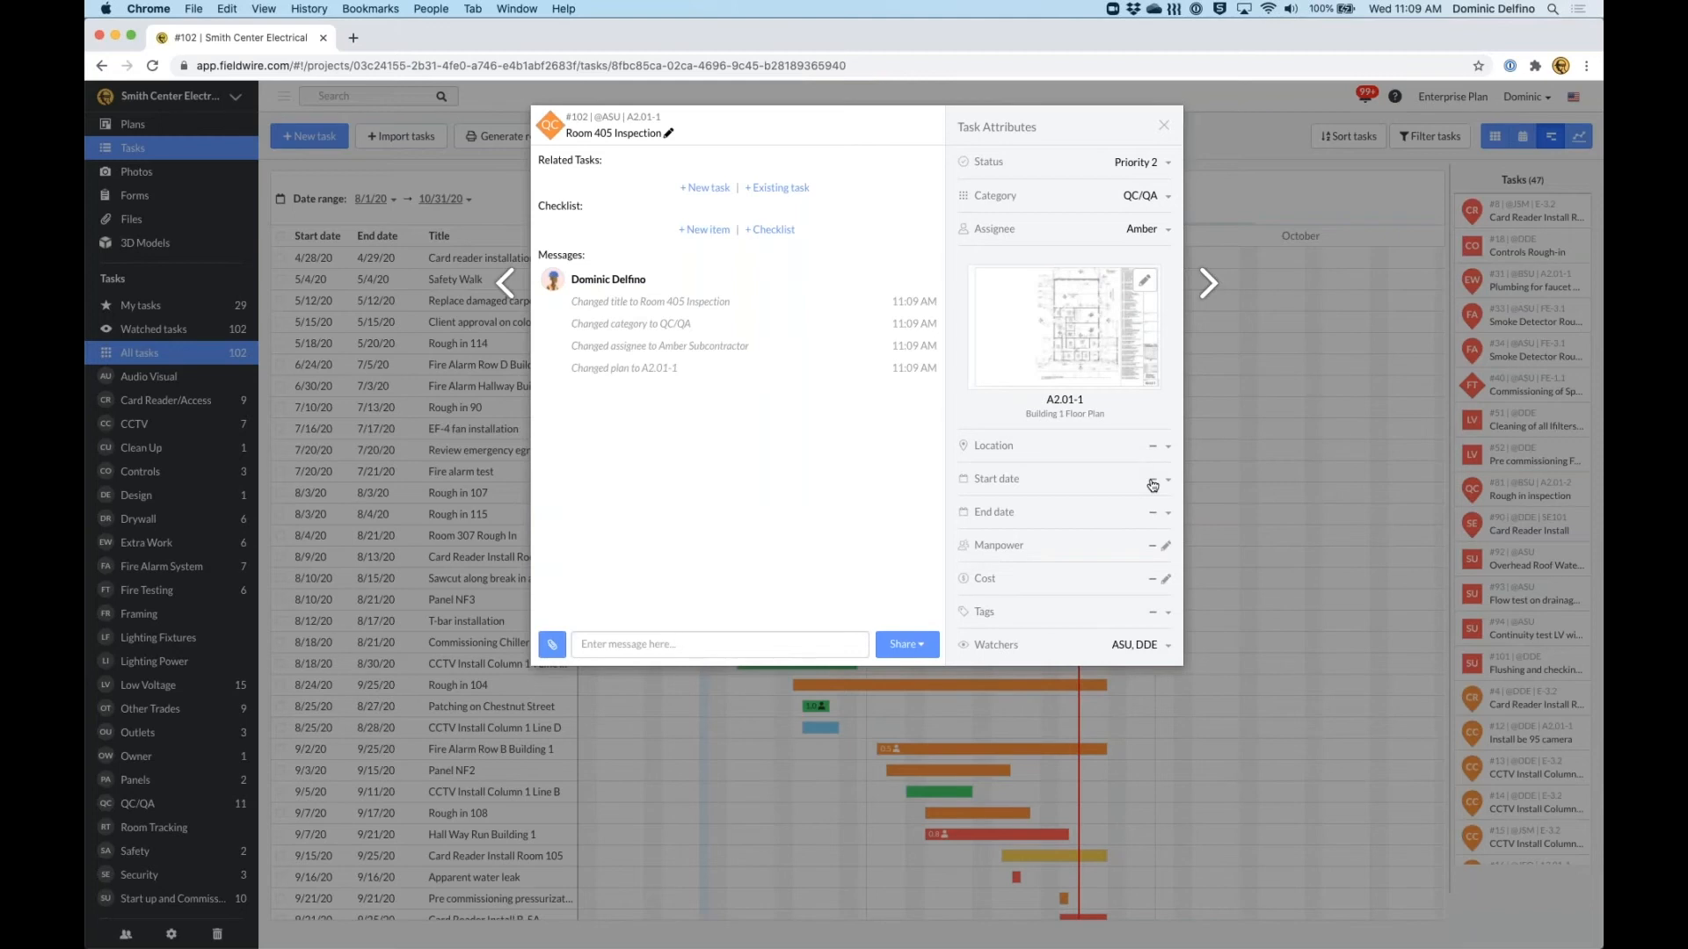
# Give Room 405 Inspection a start date of 9/23/20 and end date of 9/24/20.
pyautogui.click(1151, 479)
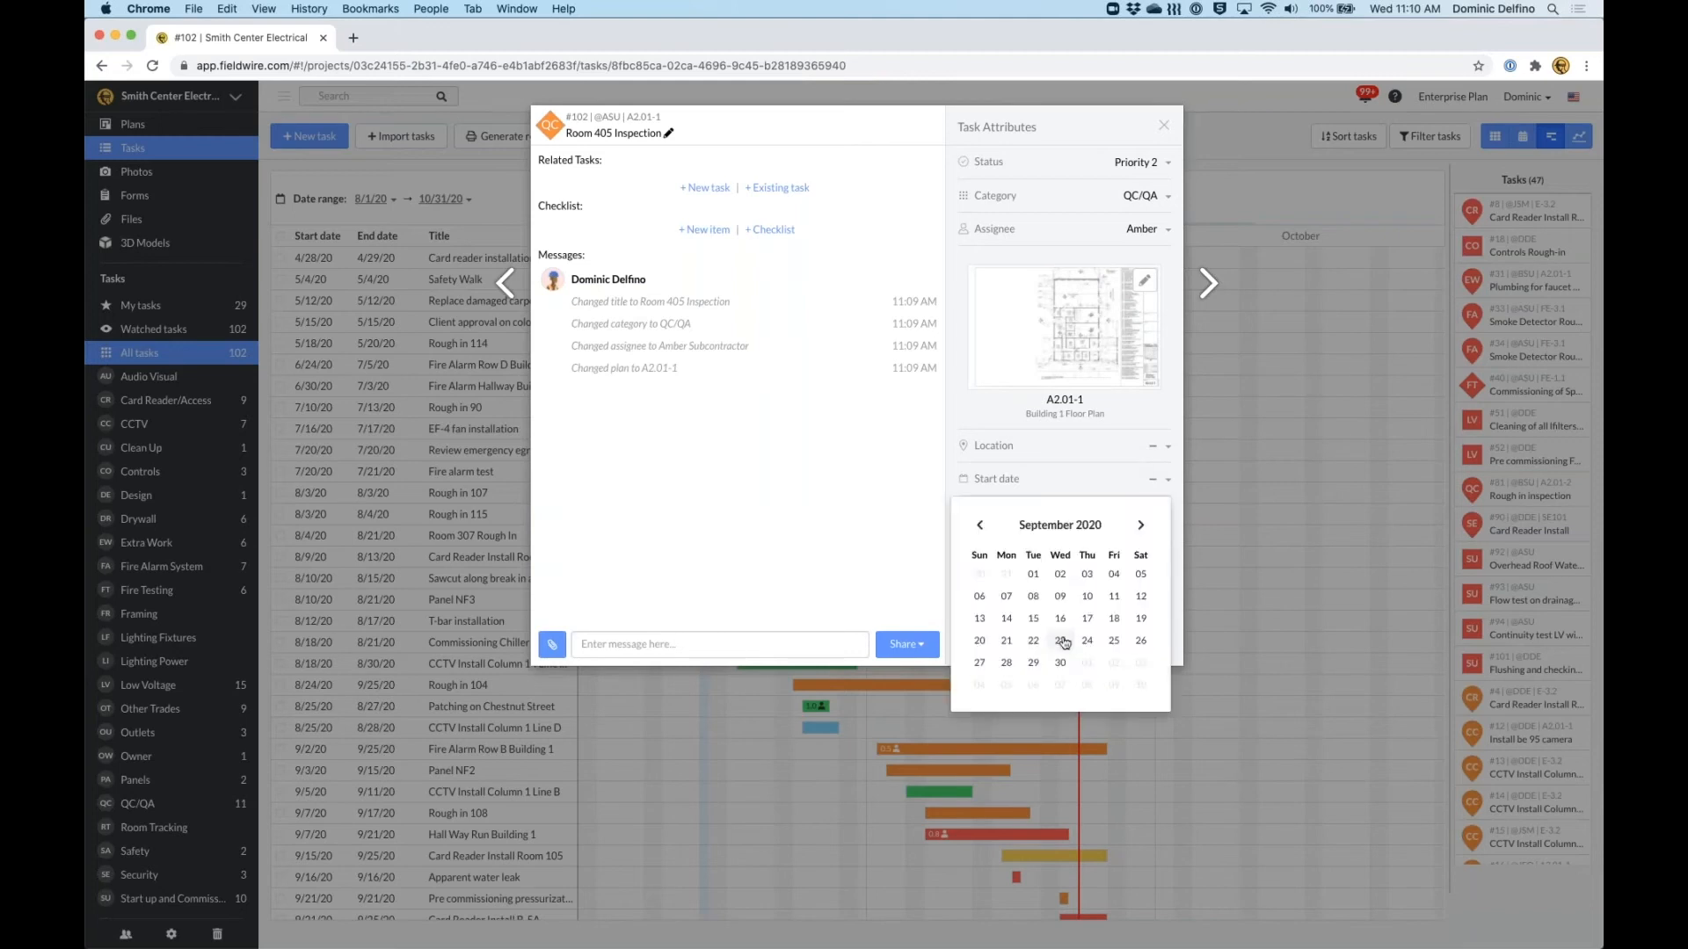
pyautogui.click(1059, 640)
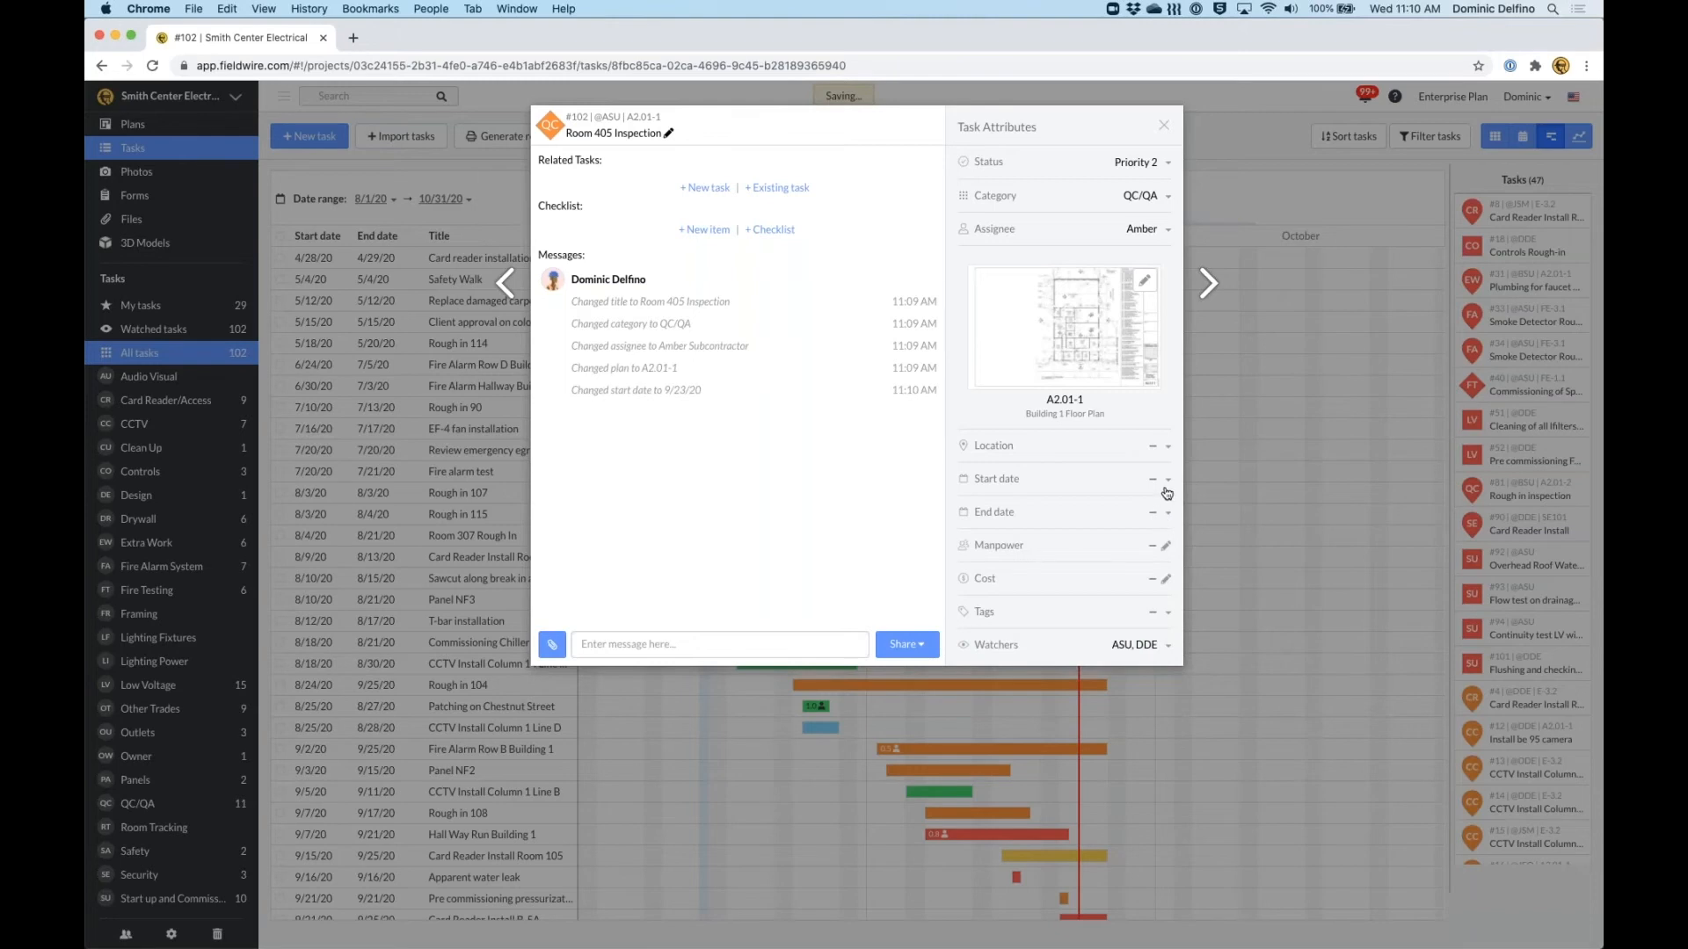
pyautogui.moveTo(1152, 519)
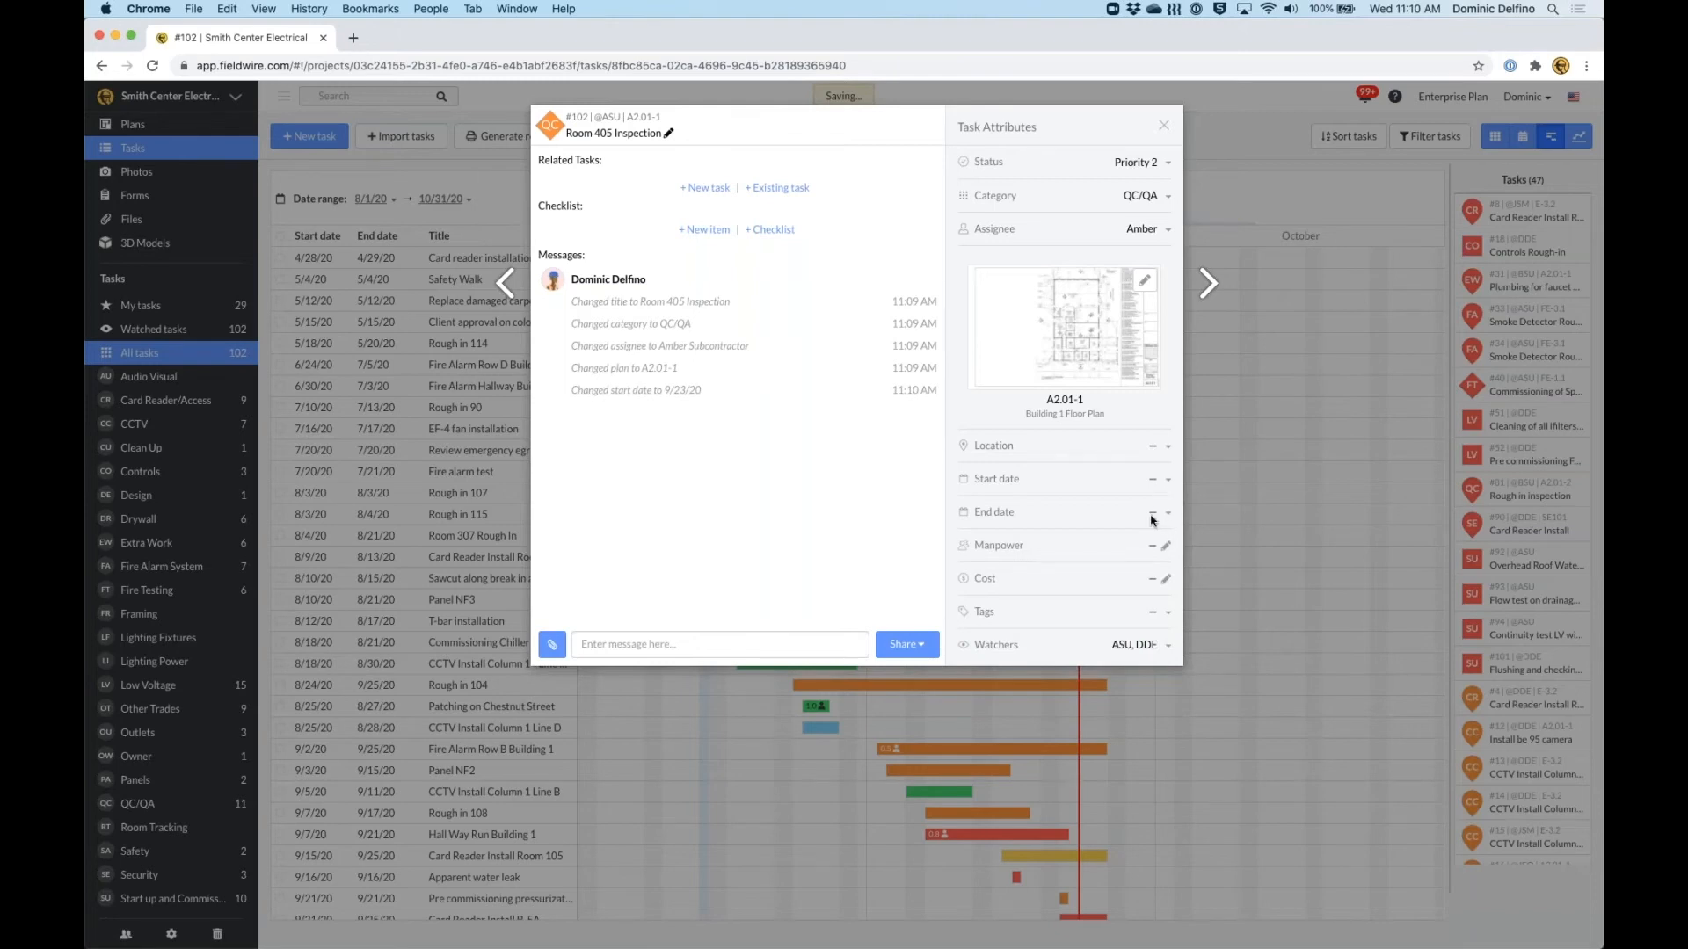
pyautogui.click(1138, 512)
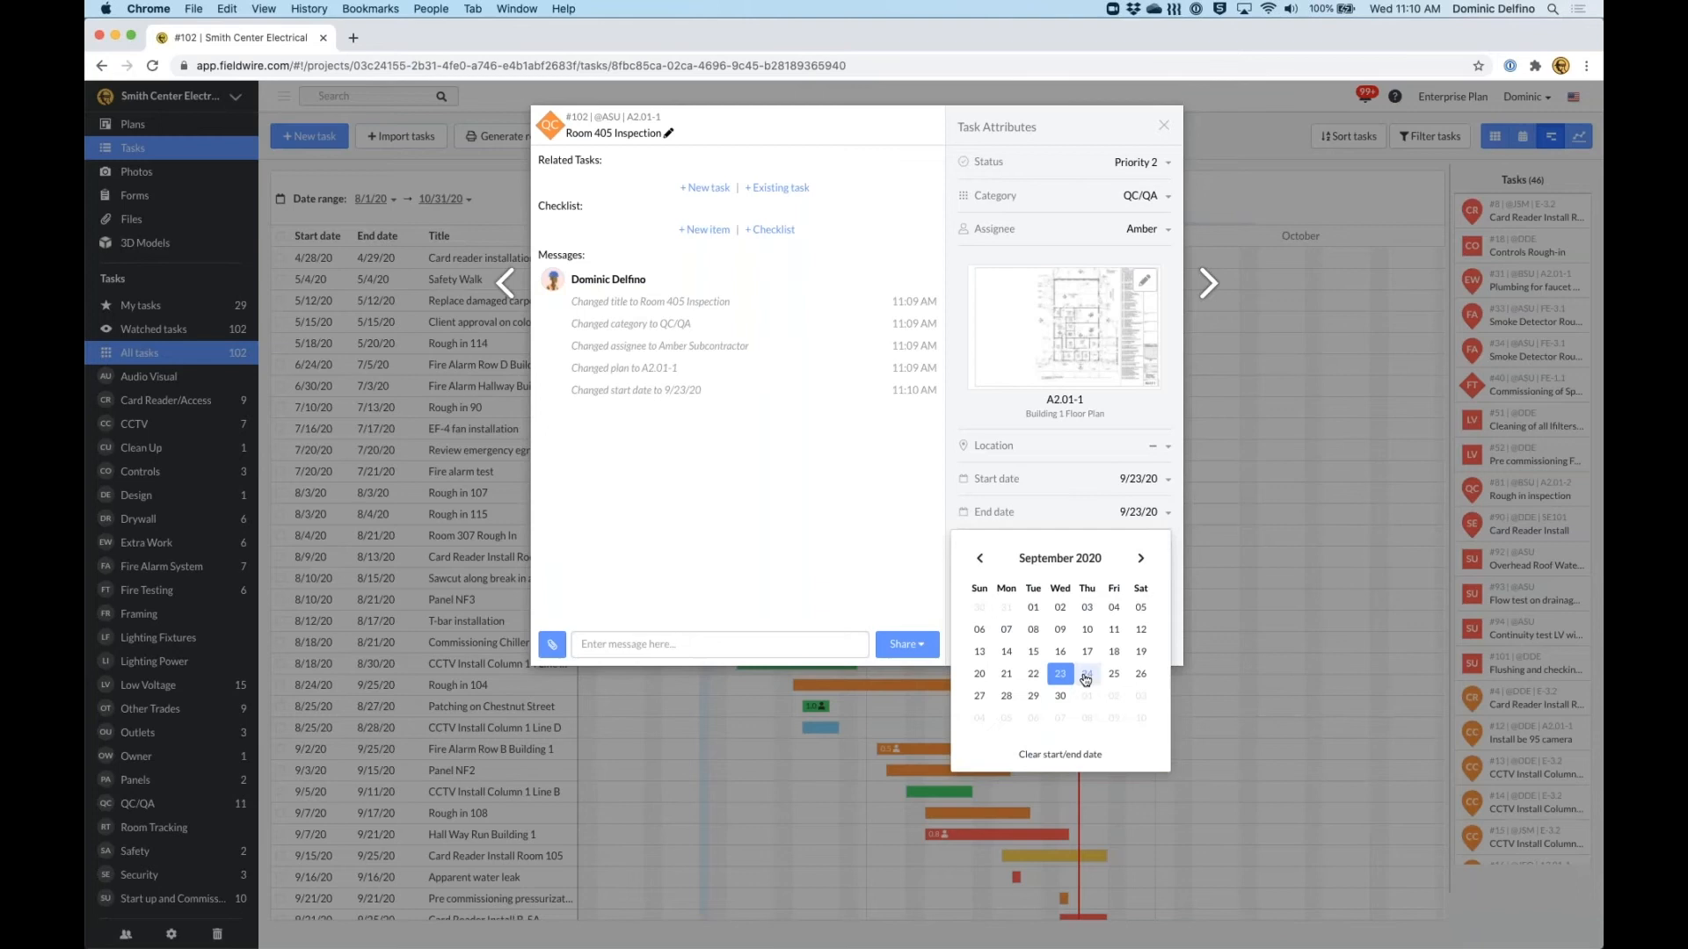
pyautogui.click(1087, 674)
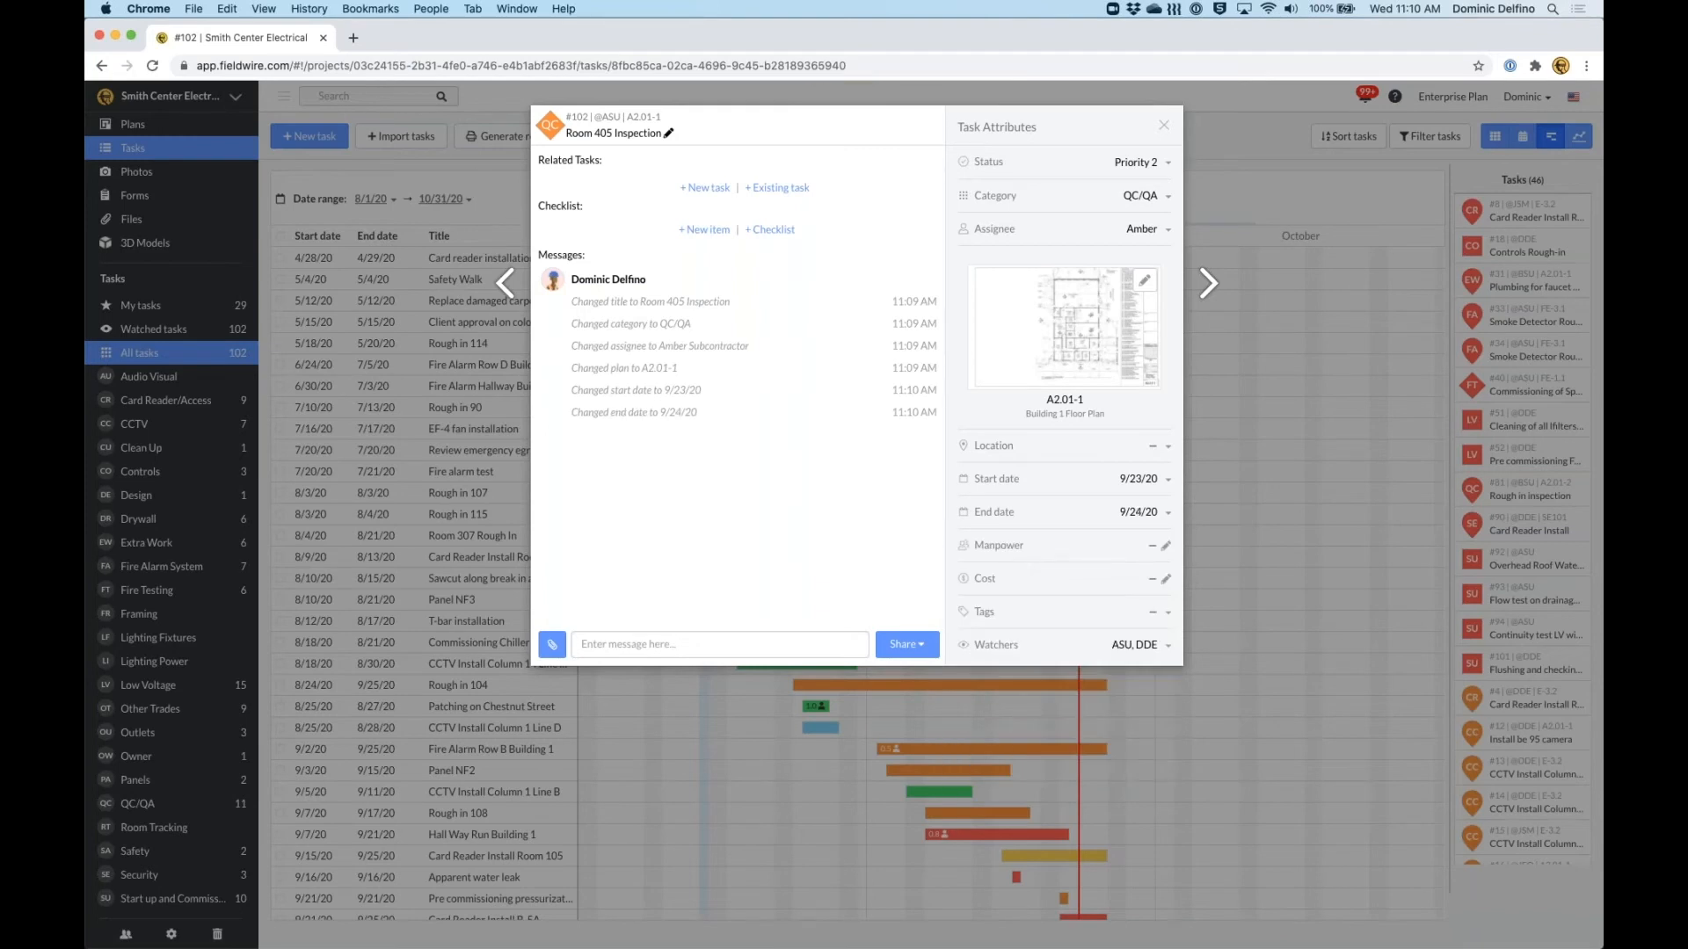
pyautogui.moveTo(1009, 758)
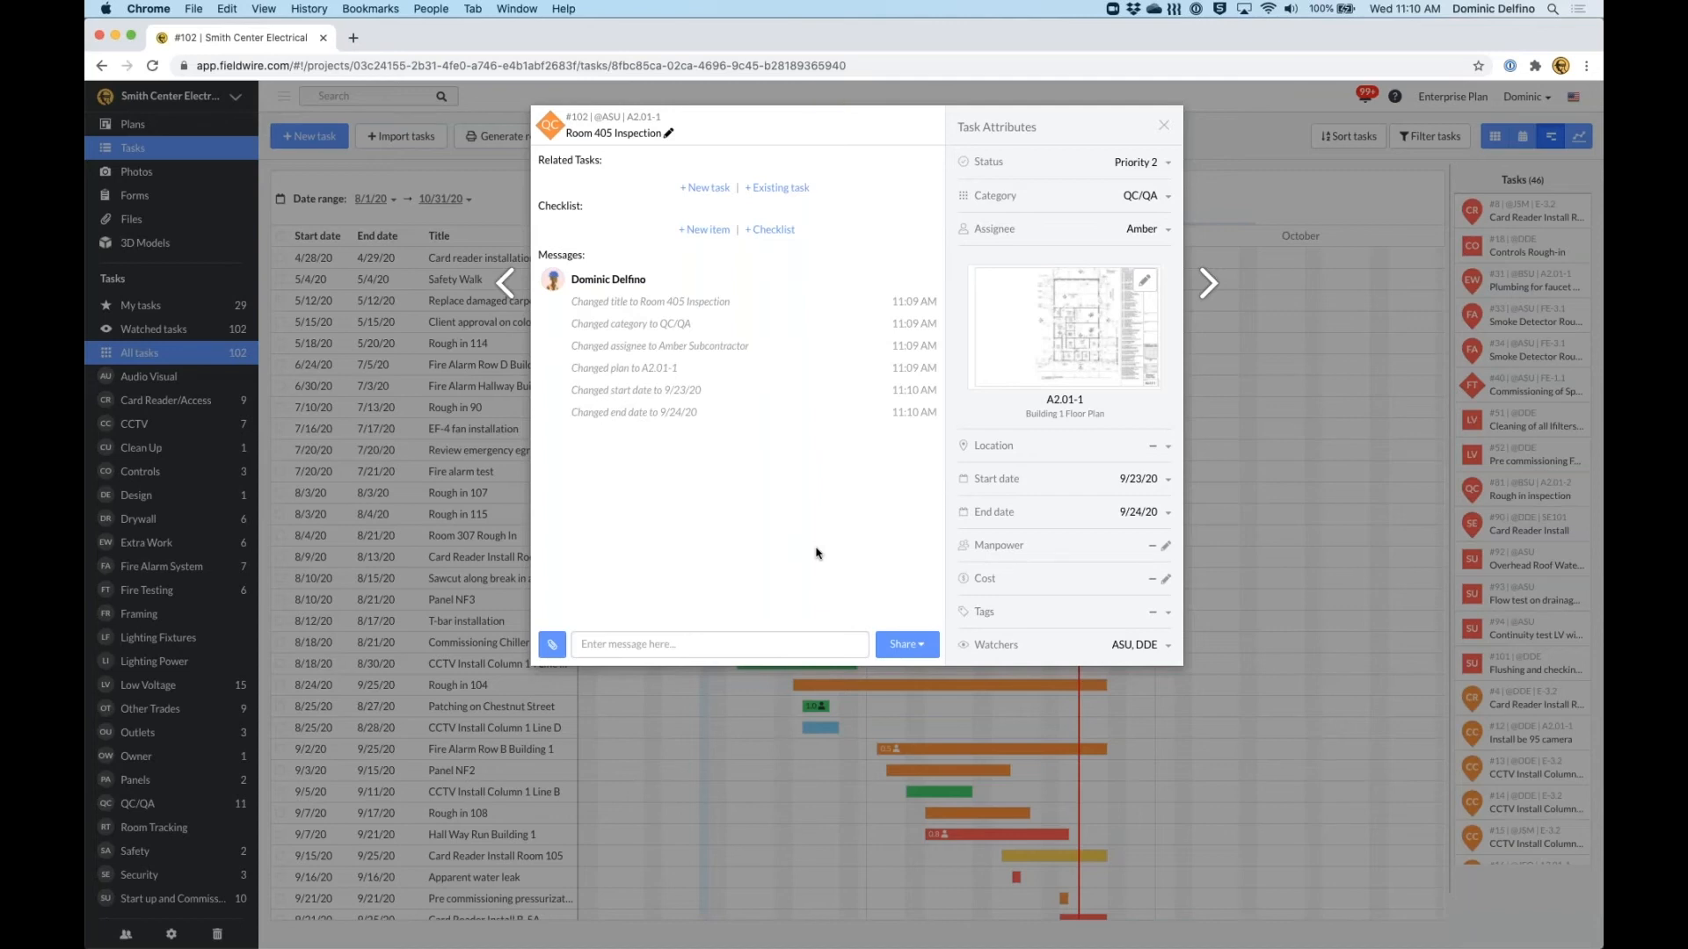
pyautogui.moveTo(976, 368)
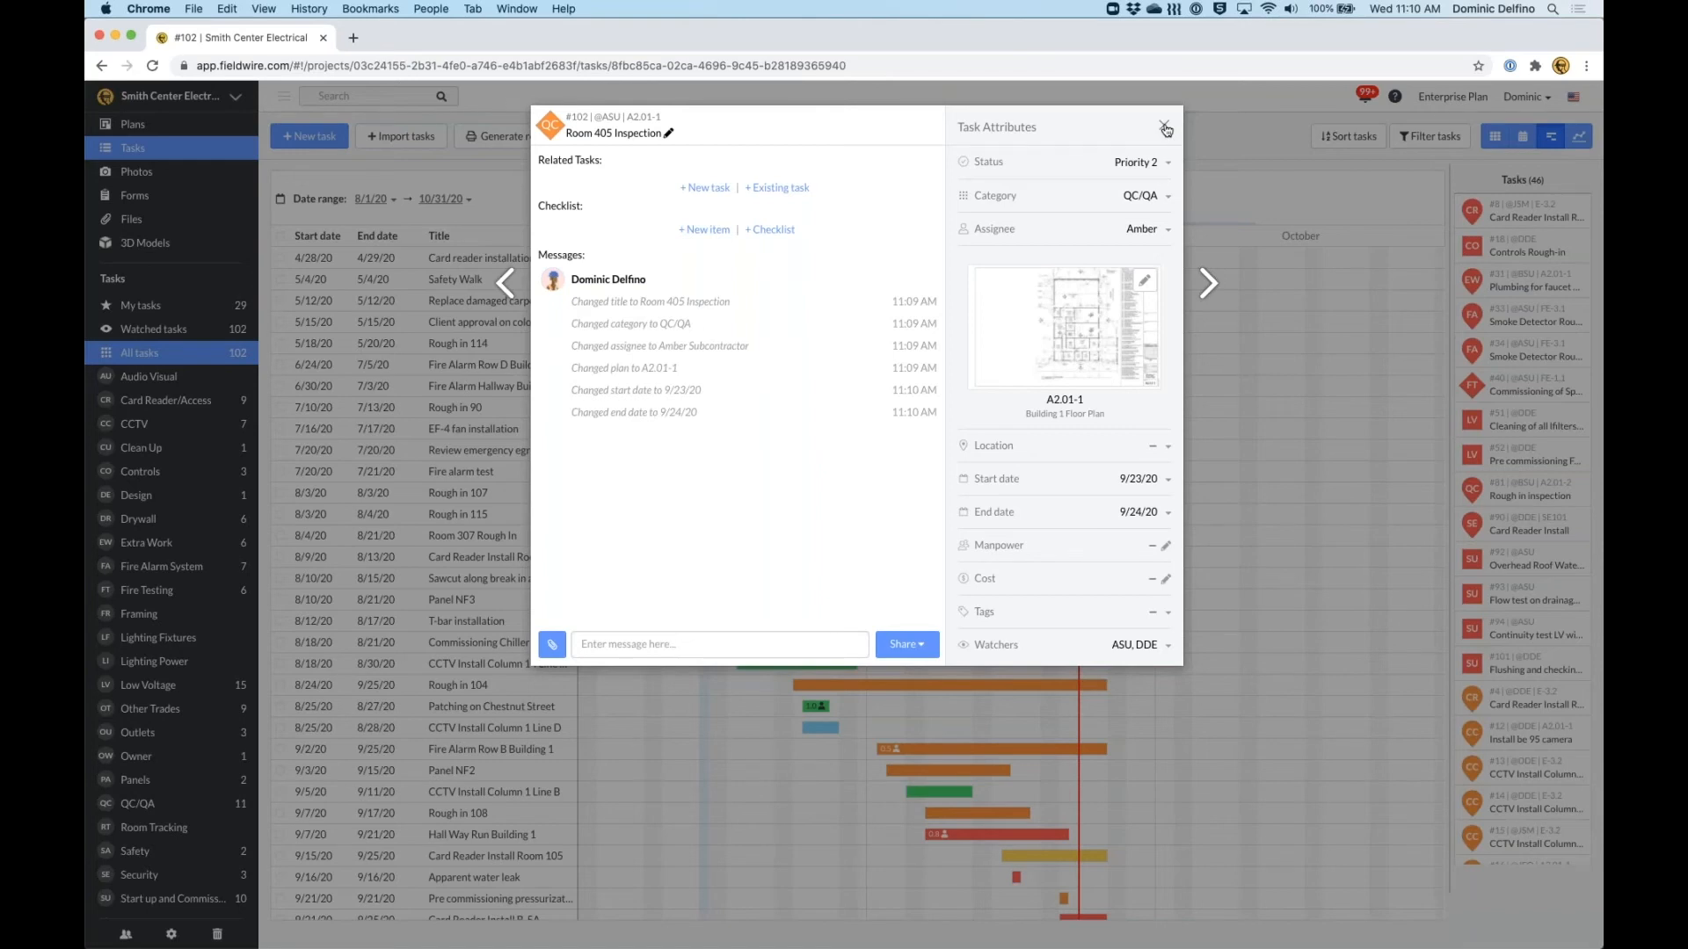
# Close the Room 405 Inspection task details to return to the Gantt view.
pyautogui.click(1164, 128)
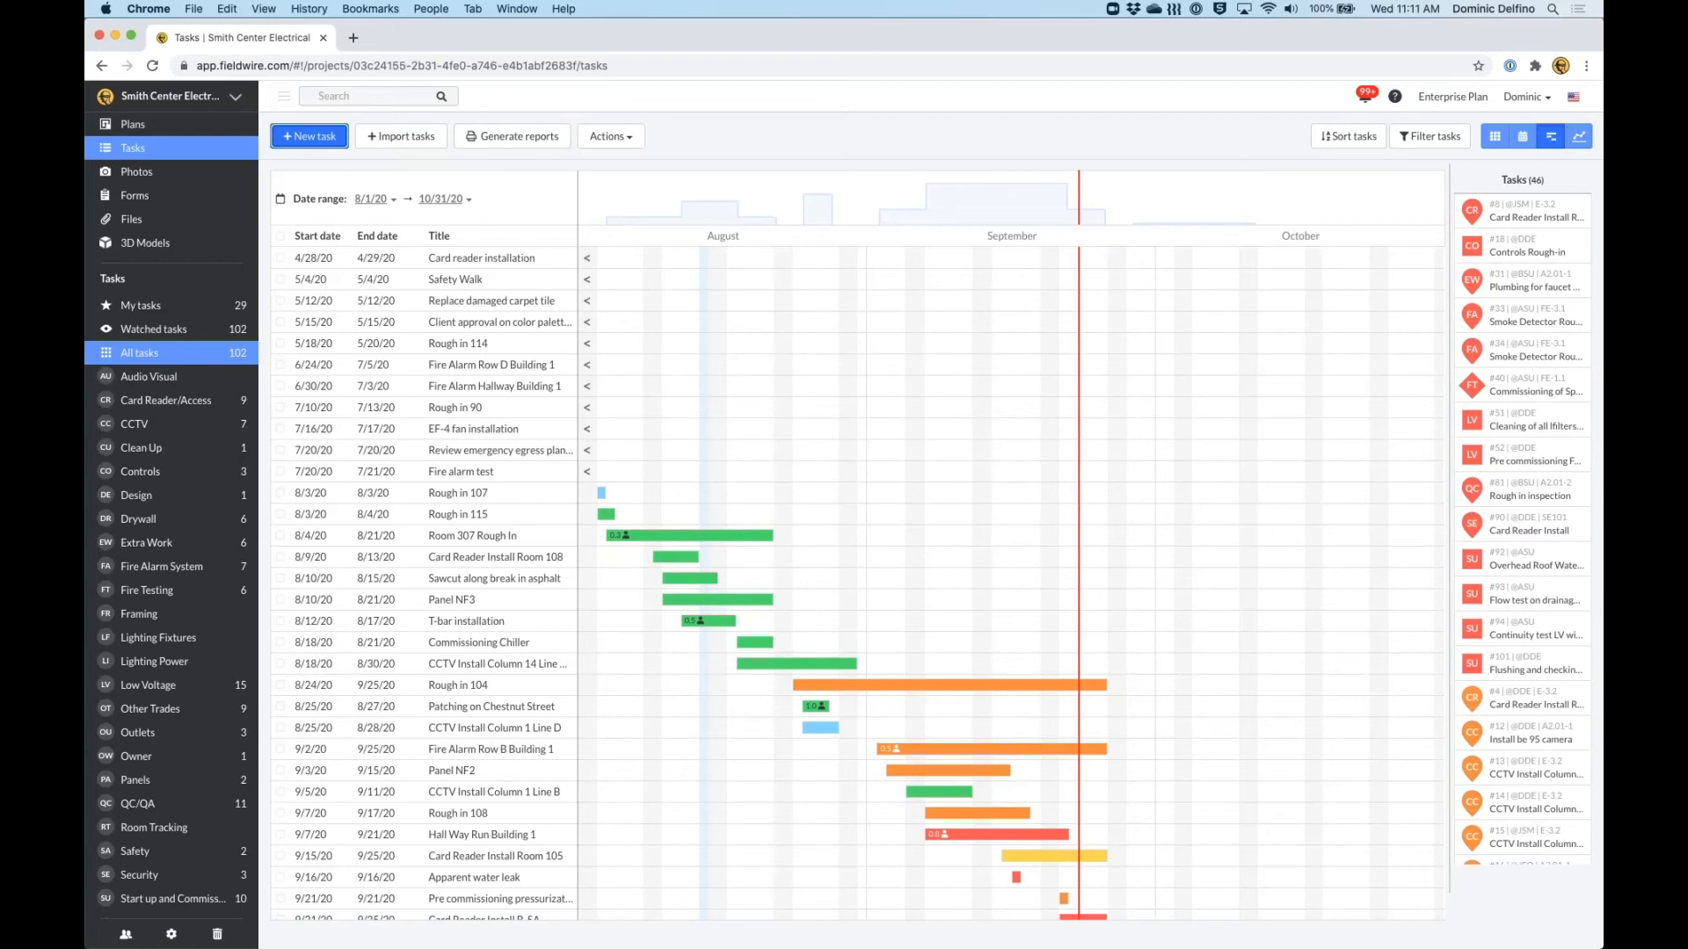
pyautogui.moveTo(768, 138)
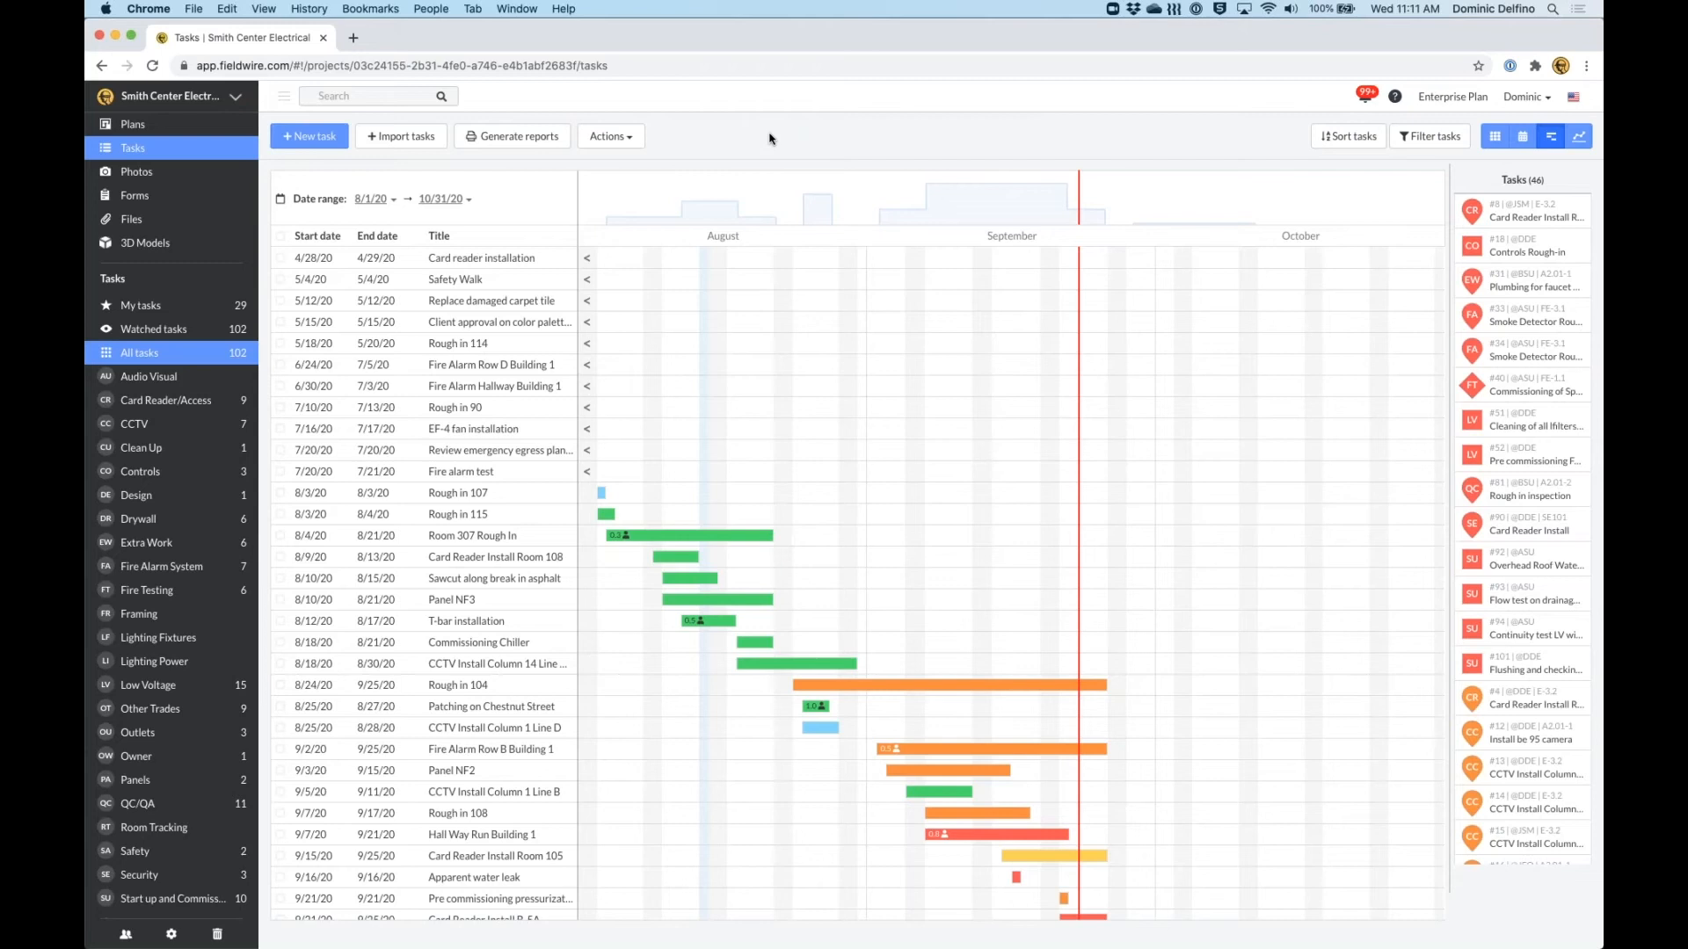
pyautogui.moveTo(401, 135)
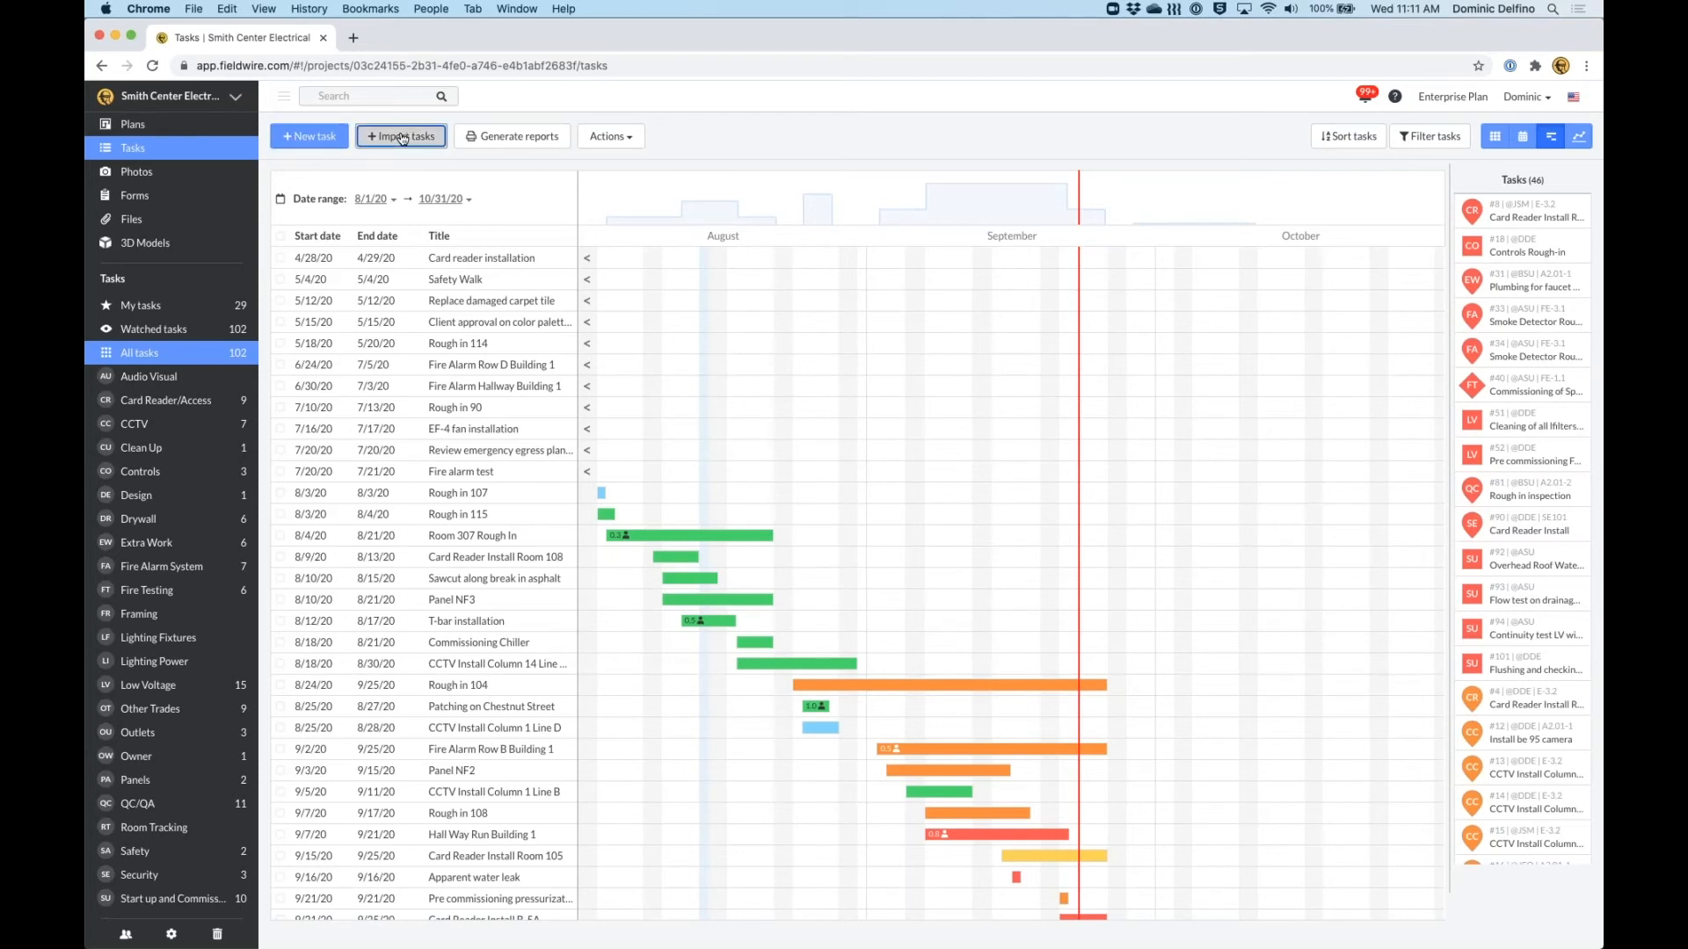
# Open the Import Tasks spreadsheet from the Tasks toolbar.
pyautogui.click(401, 136)
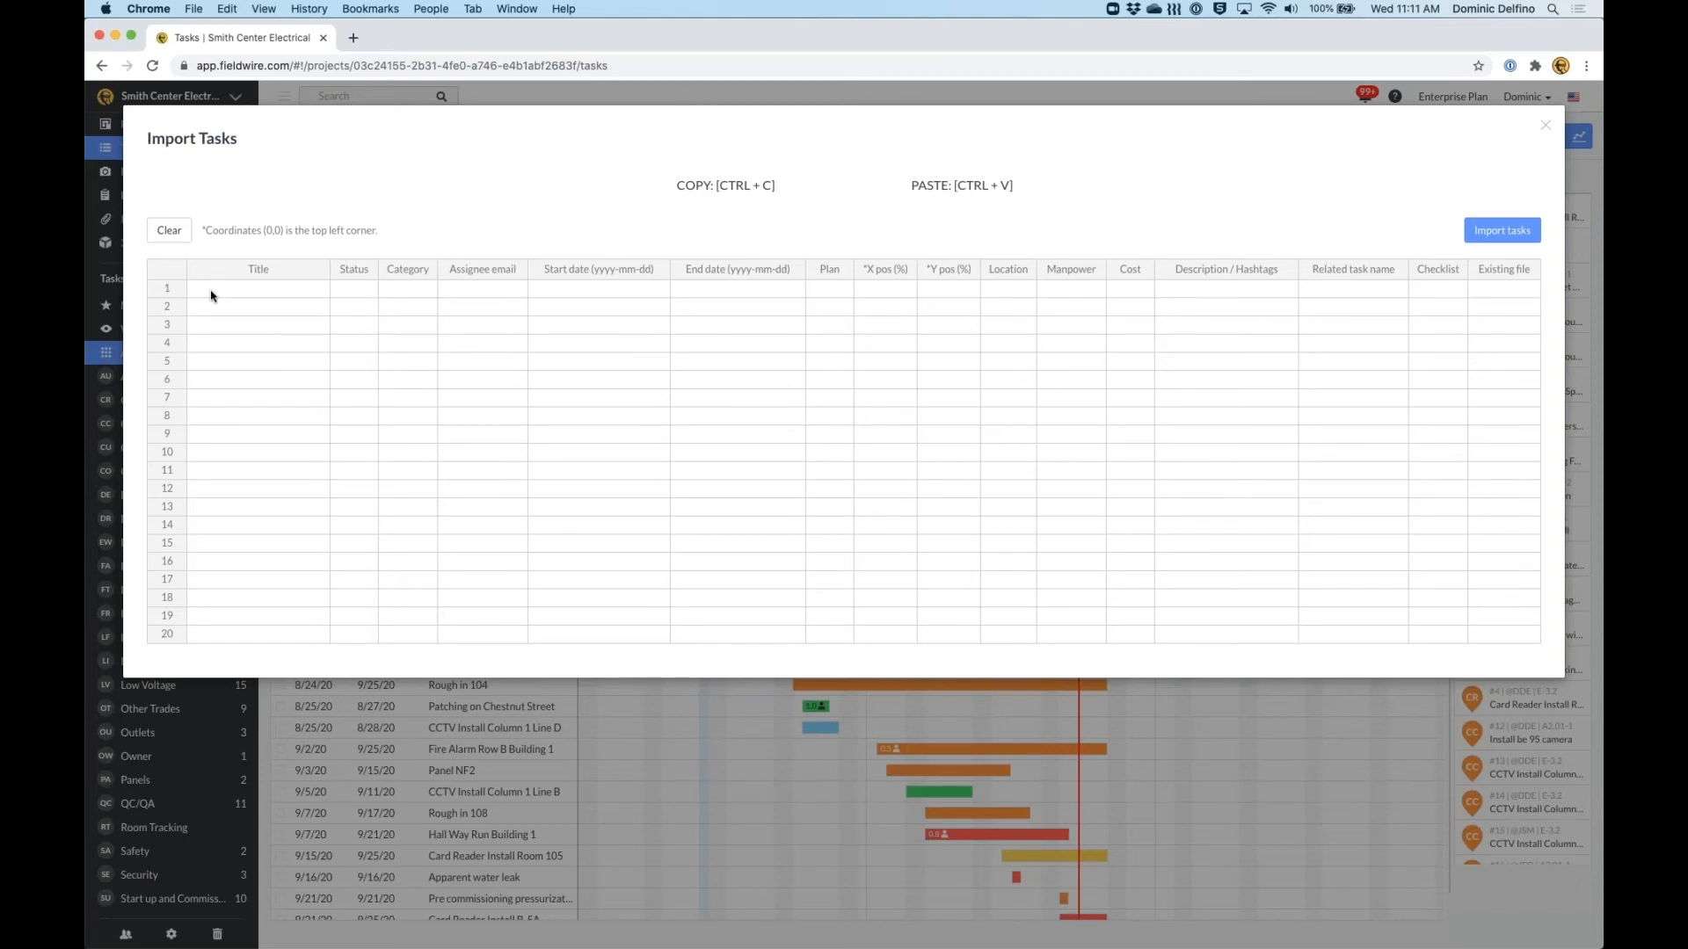
pyautogui.moveTo(236, 418)
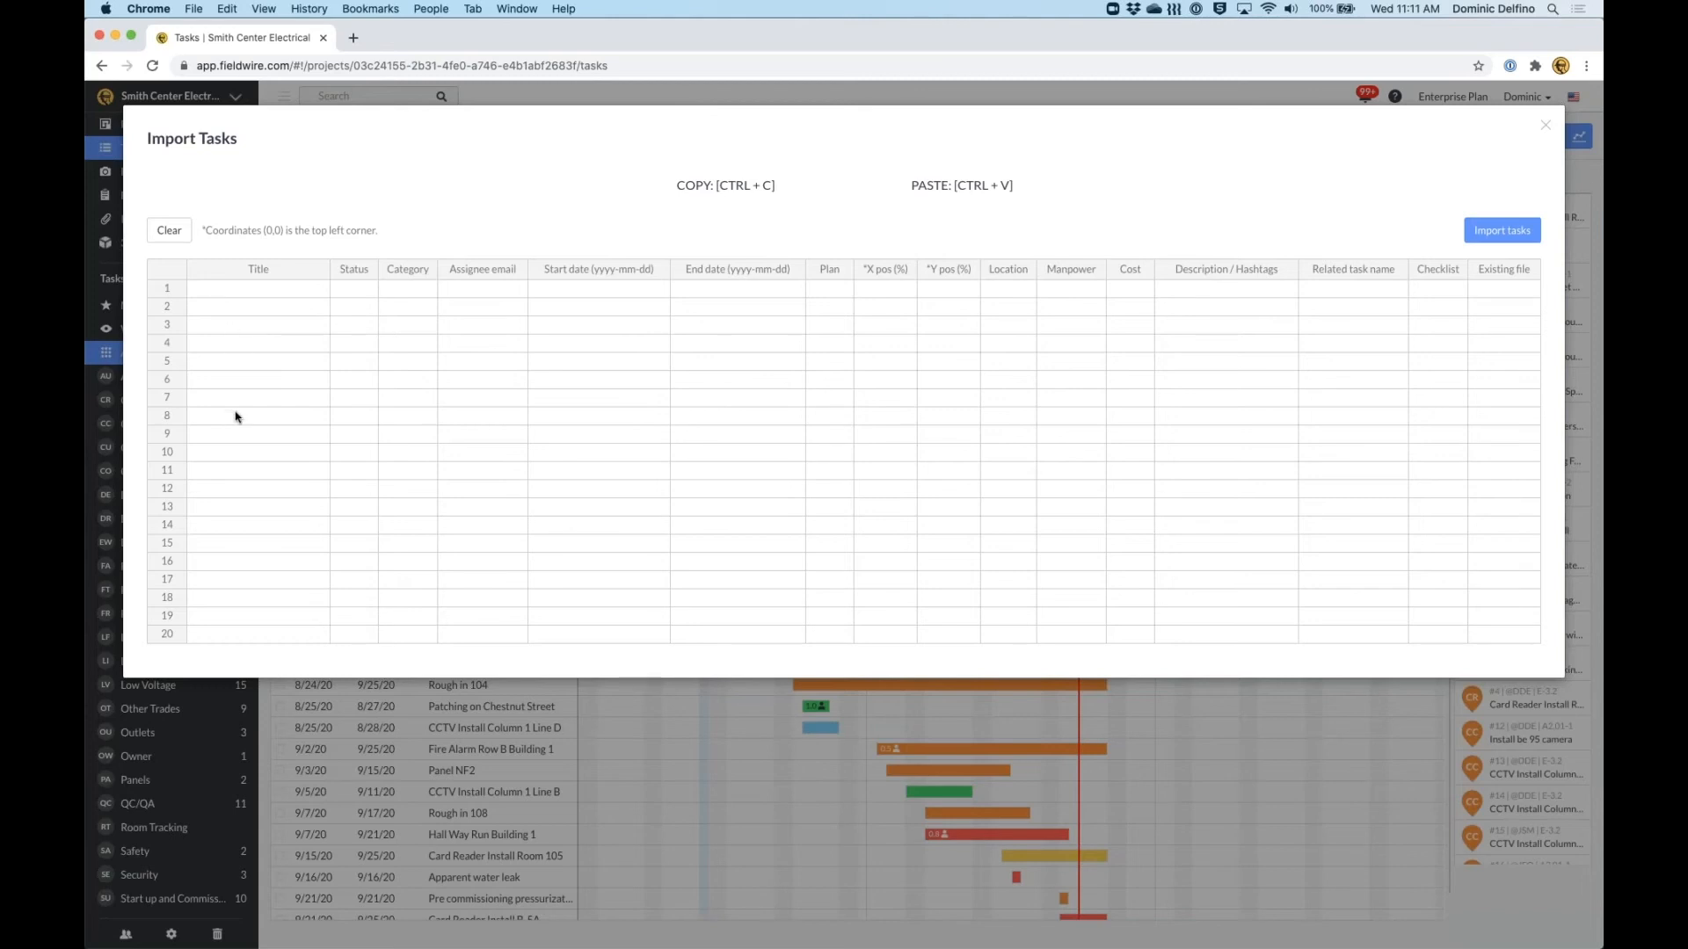
pyautogui.moveTo(249, 374)
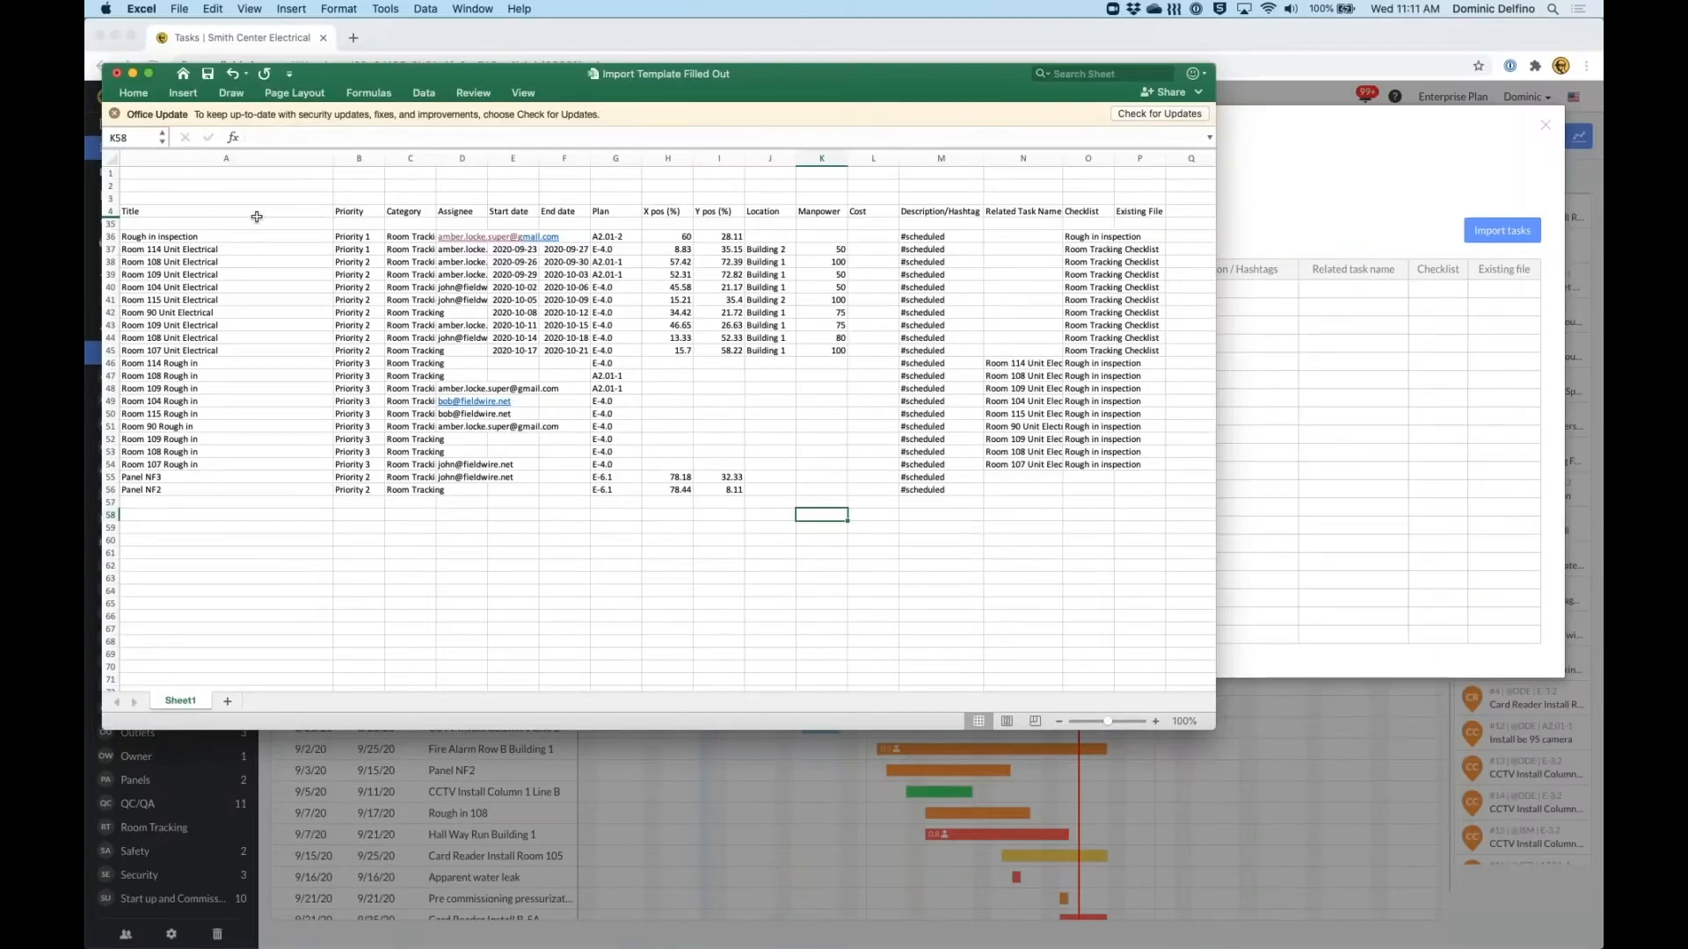
pyautogui.moveTo(777, 203)
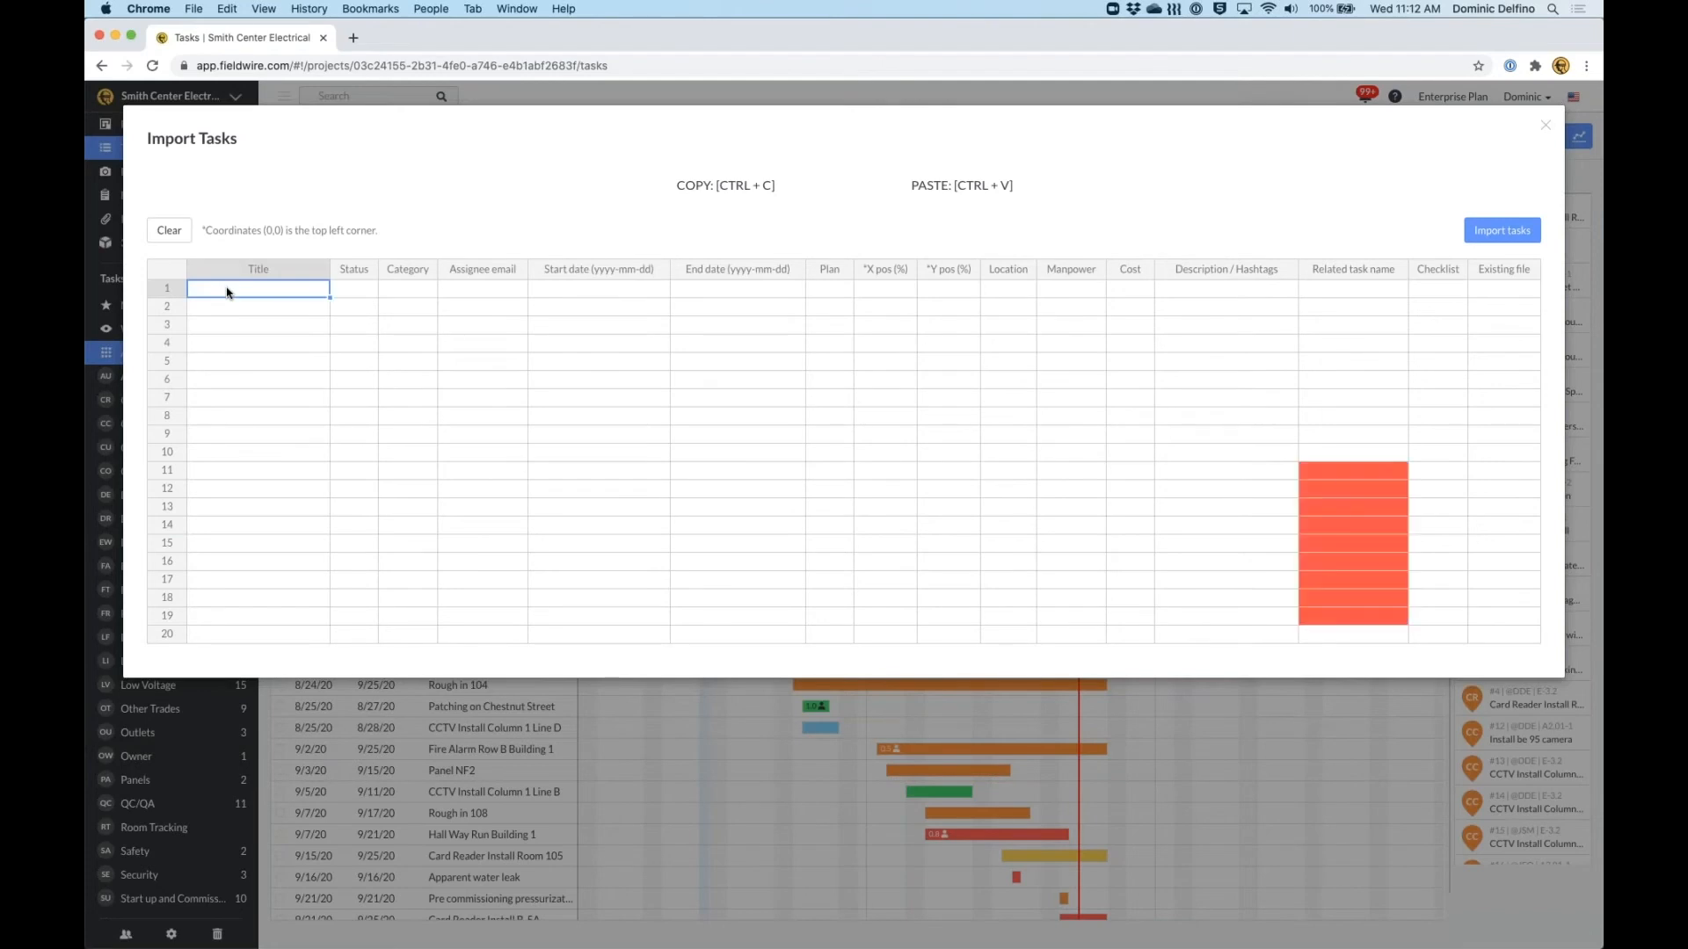
# Paste the 21 room tracking rows into the import sheet, review them, and import.
pyautogui.press('ctrl+v')
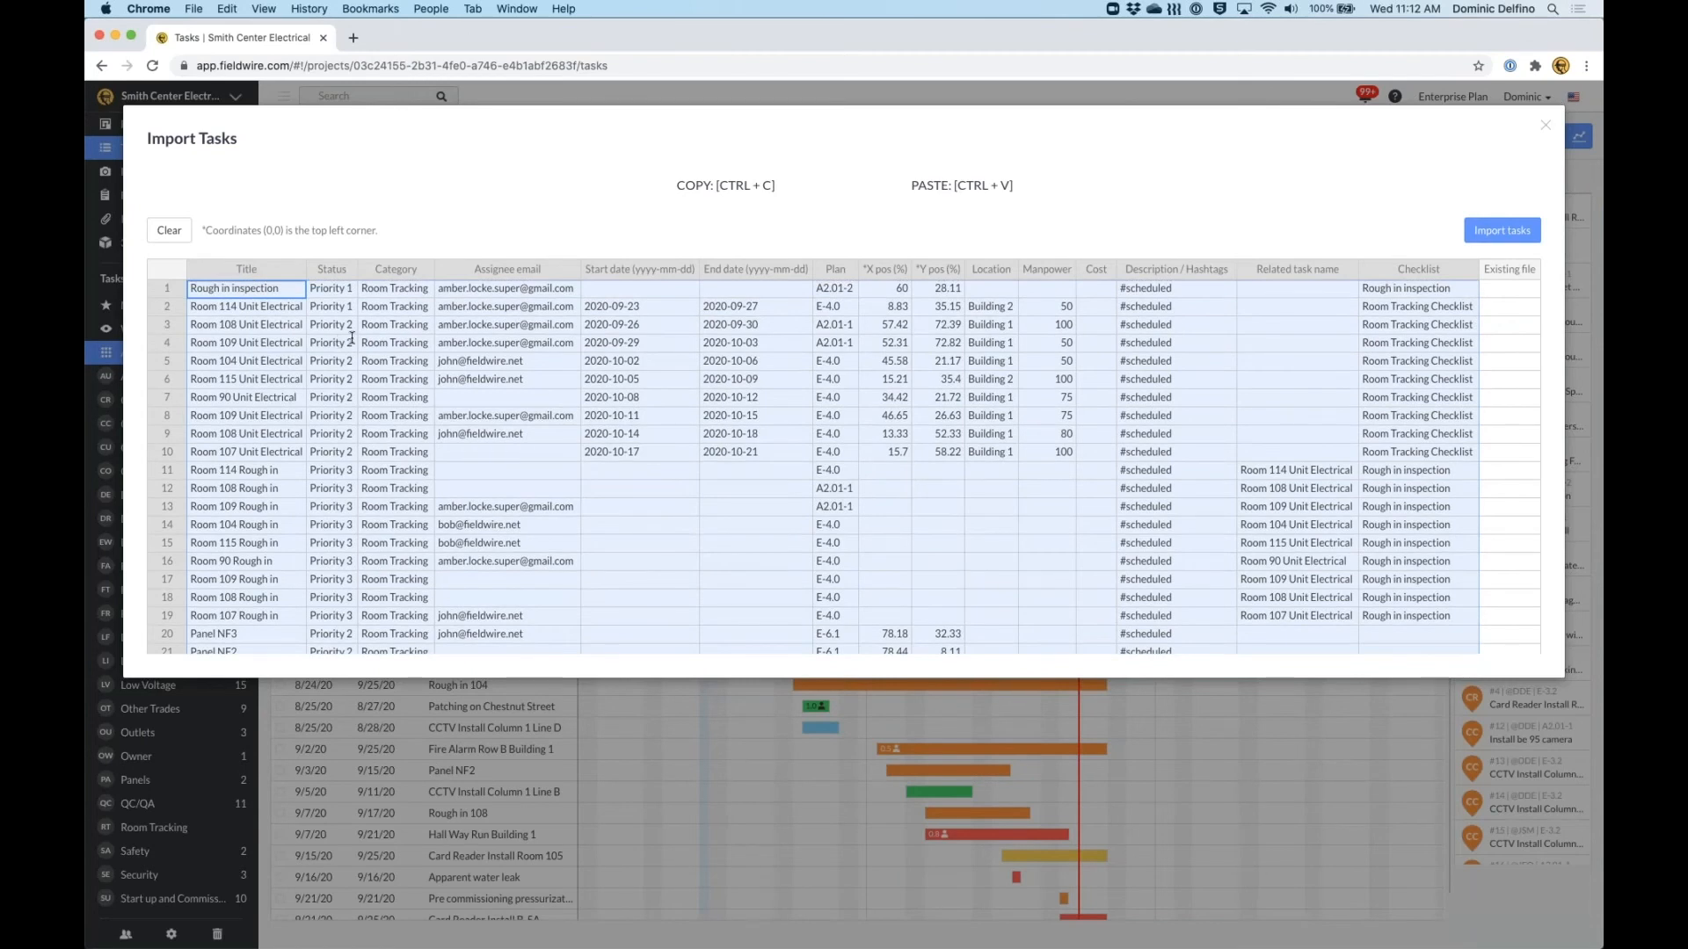
pyautogui.moveTo(1257, 465)
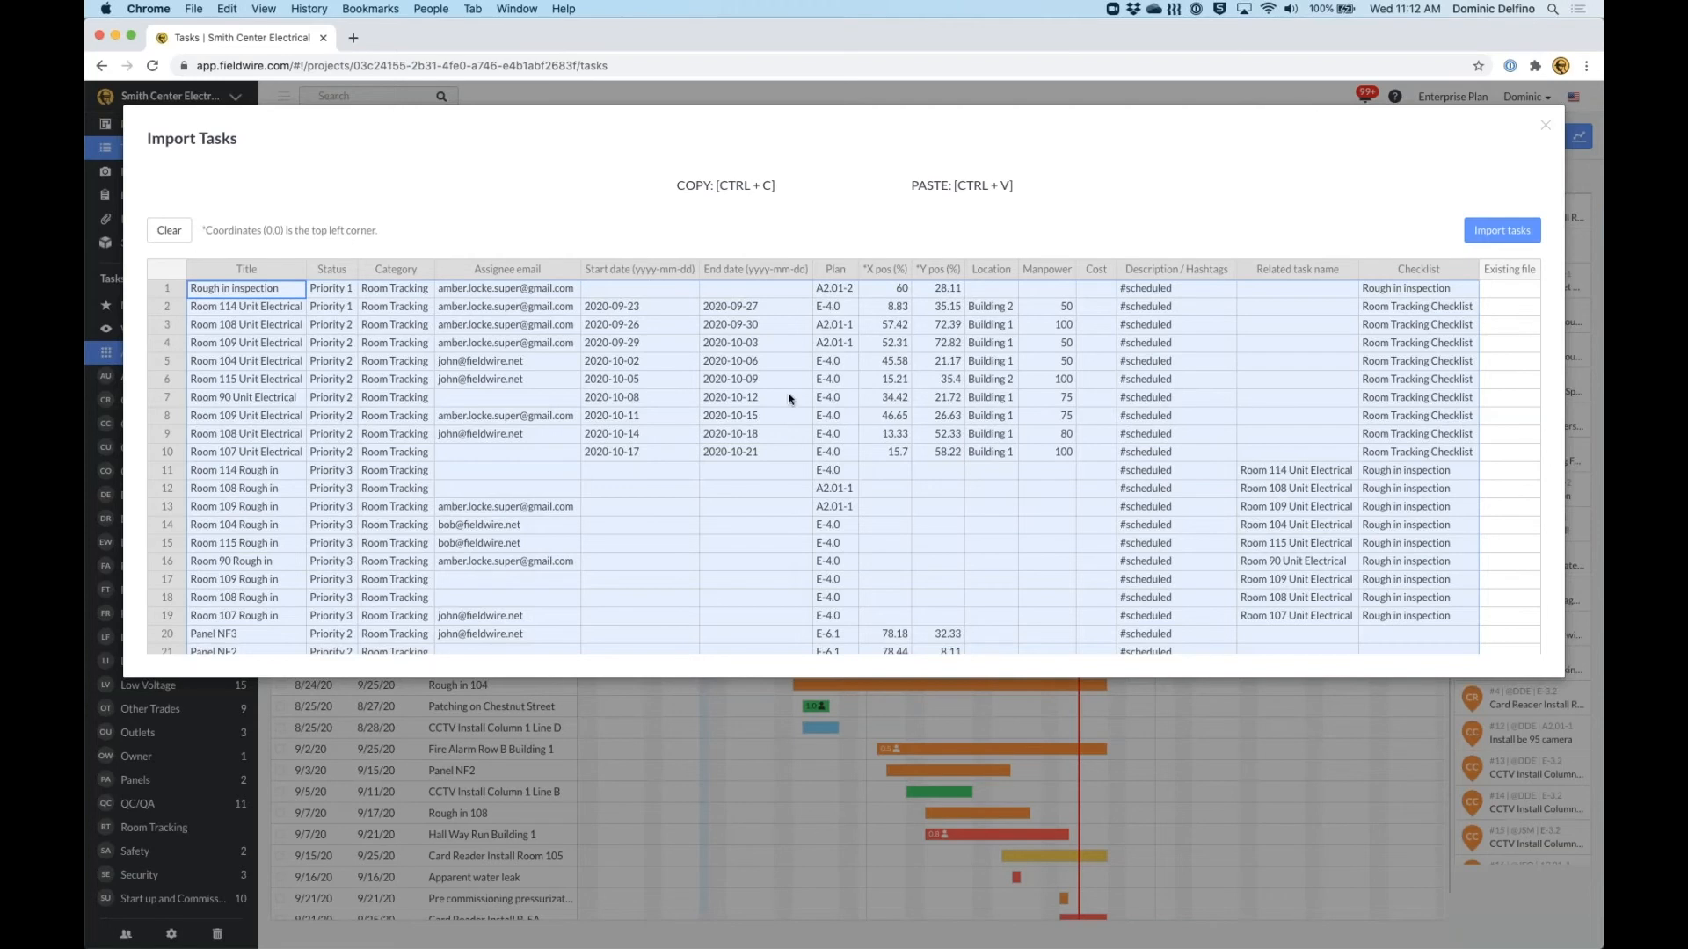
pyautogui.click(506, 451)
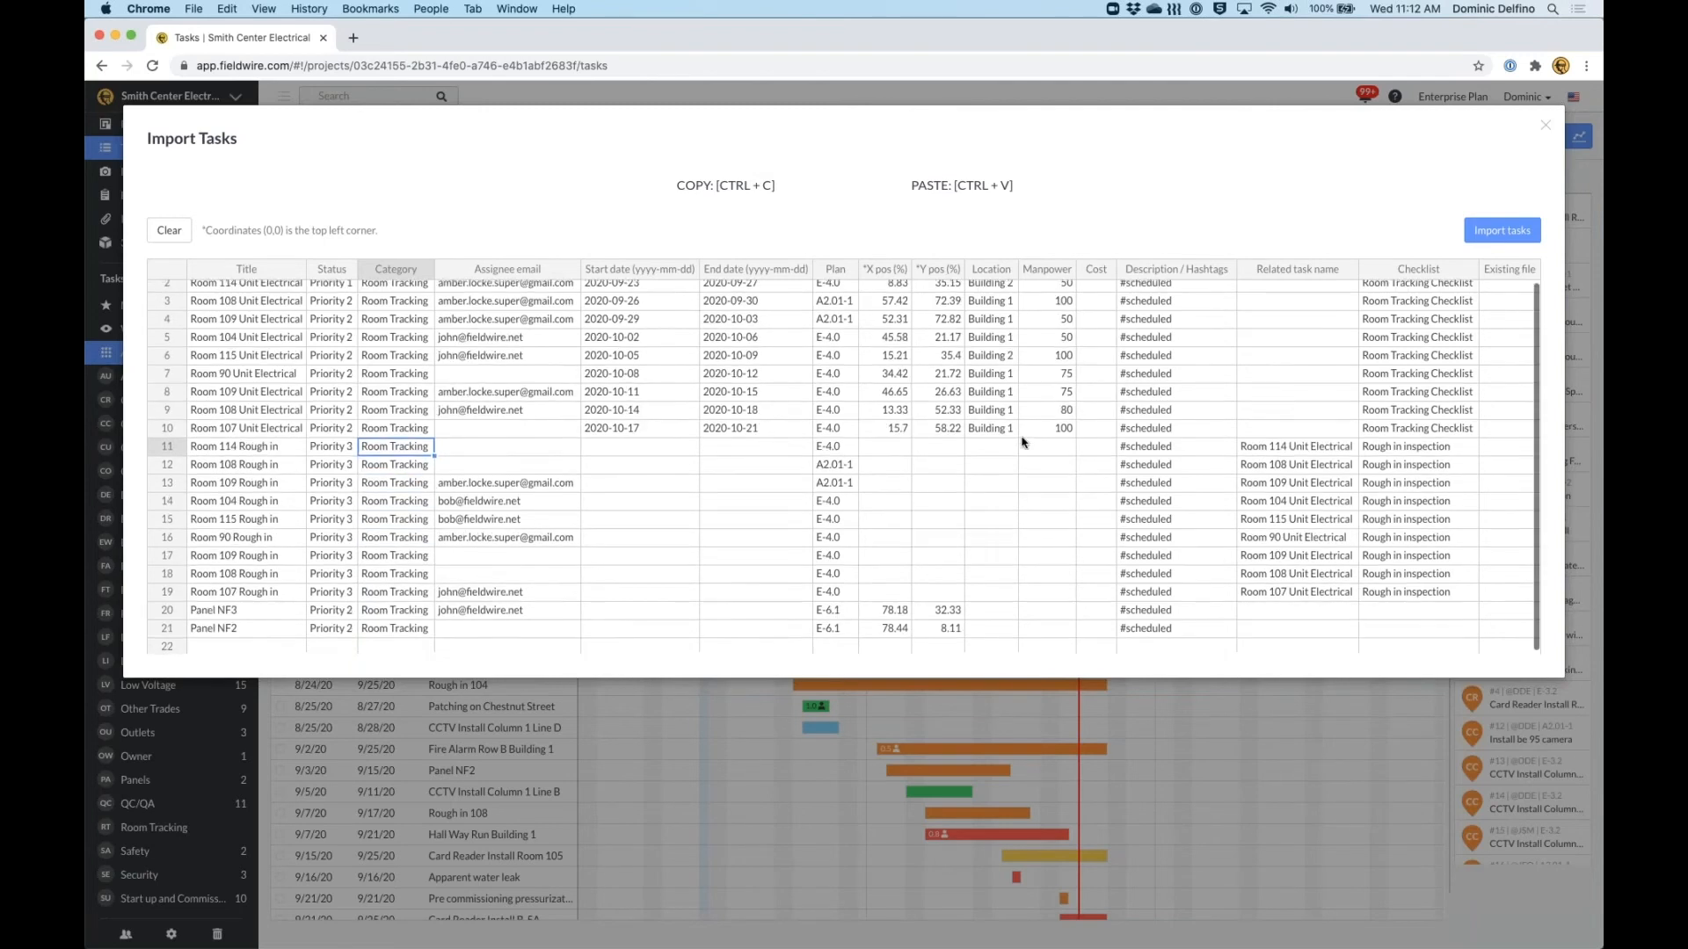
pyautogui.scroll(3)
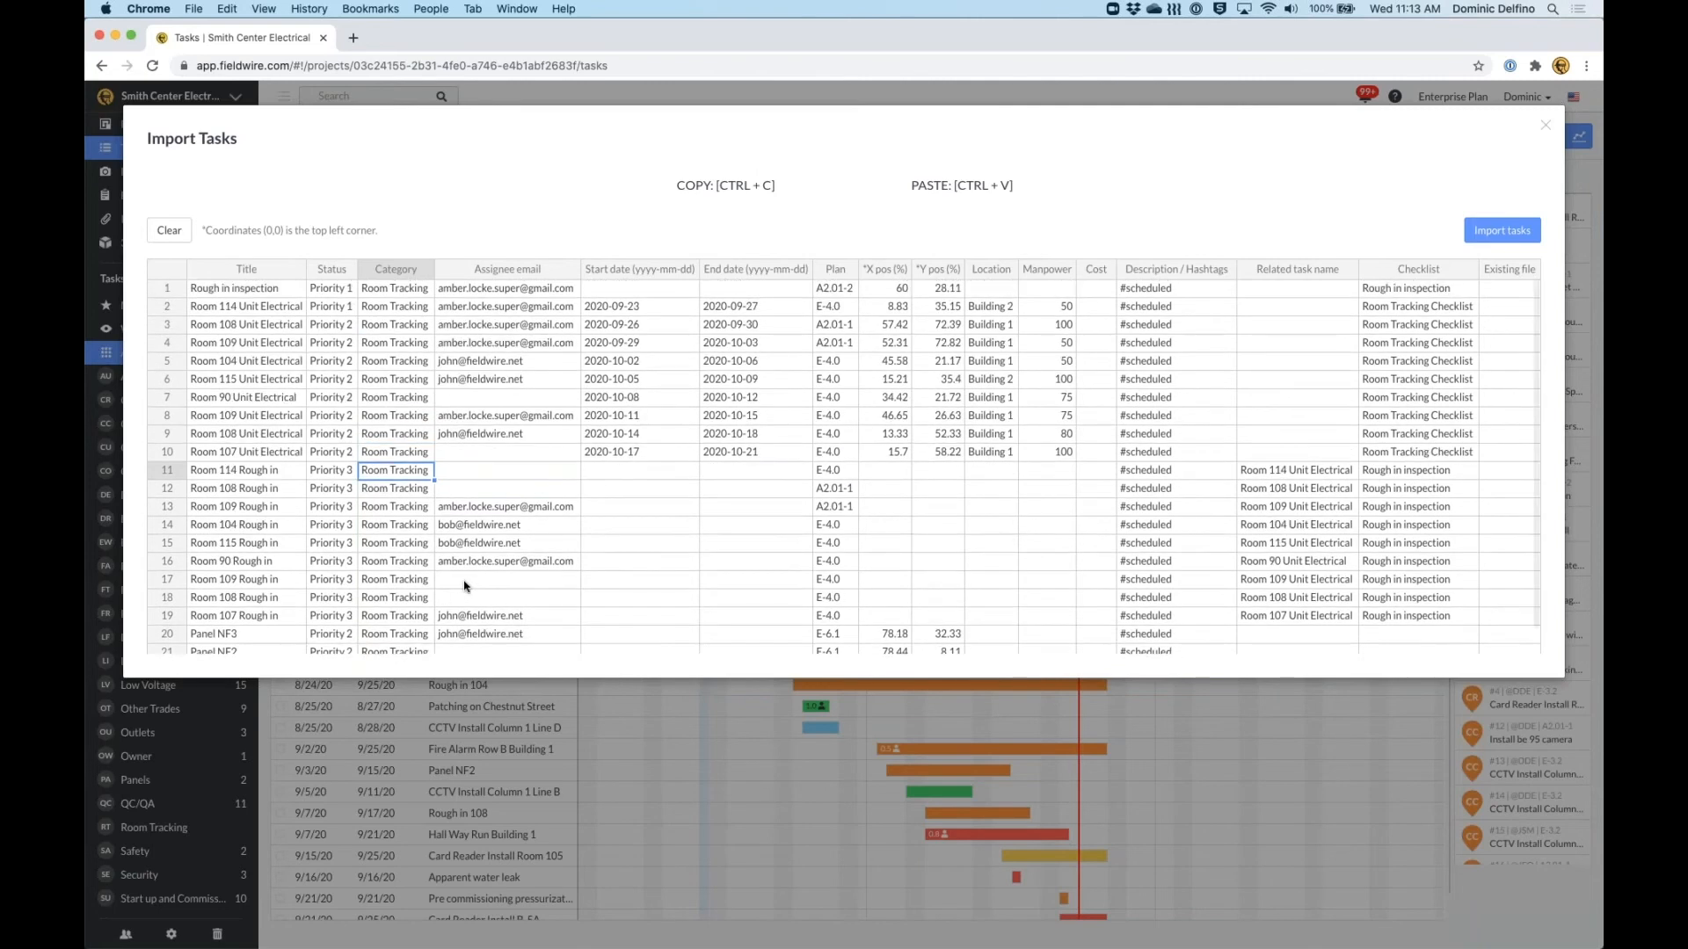
pyautogui.moveTo(1175, 305)
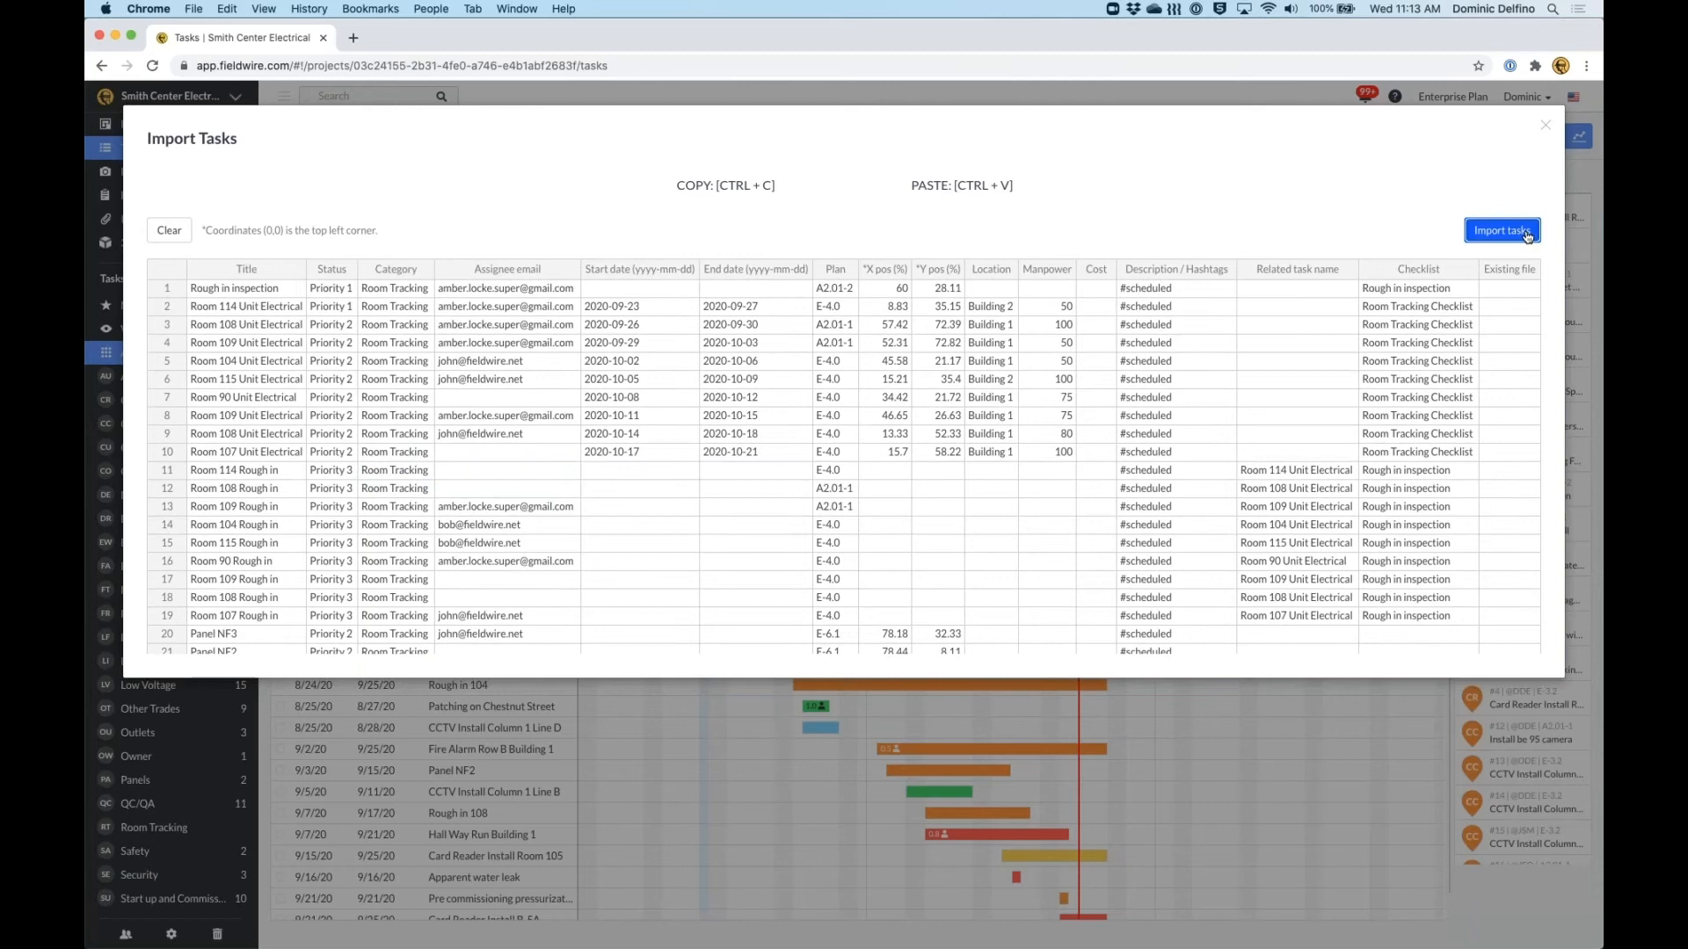
pyautogui.click(1501, 230)
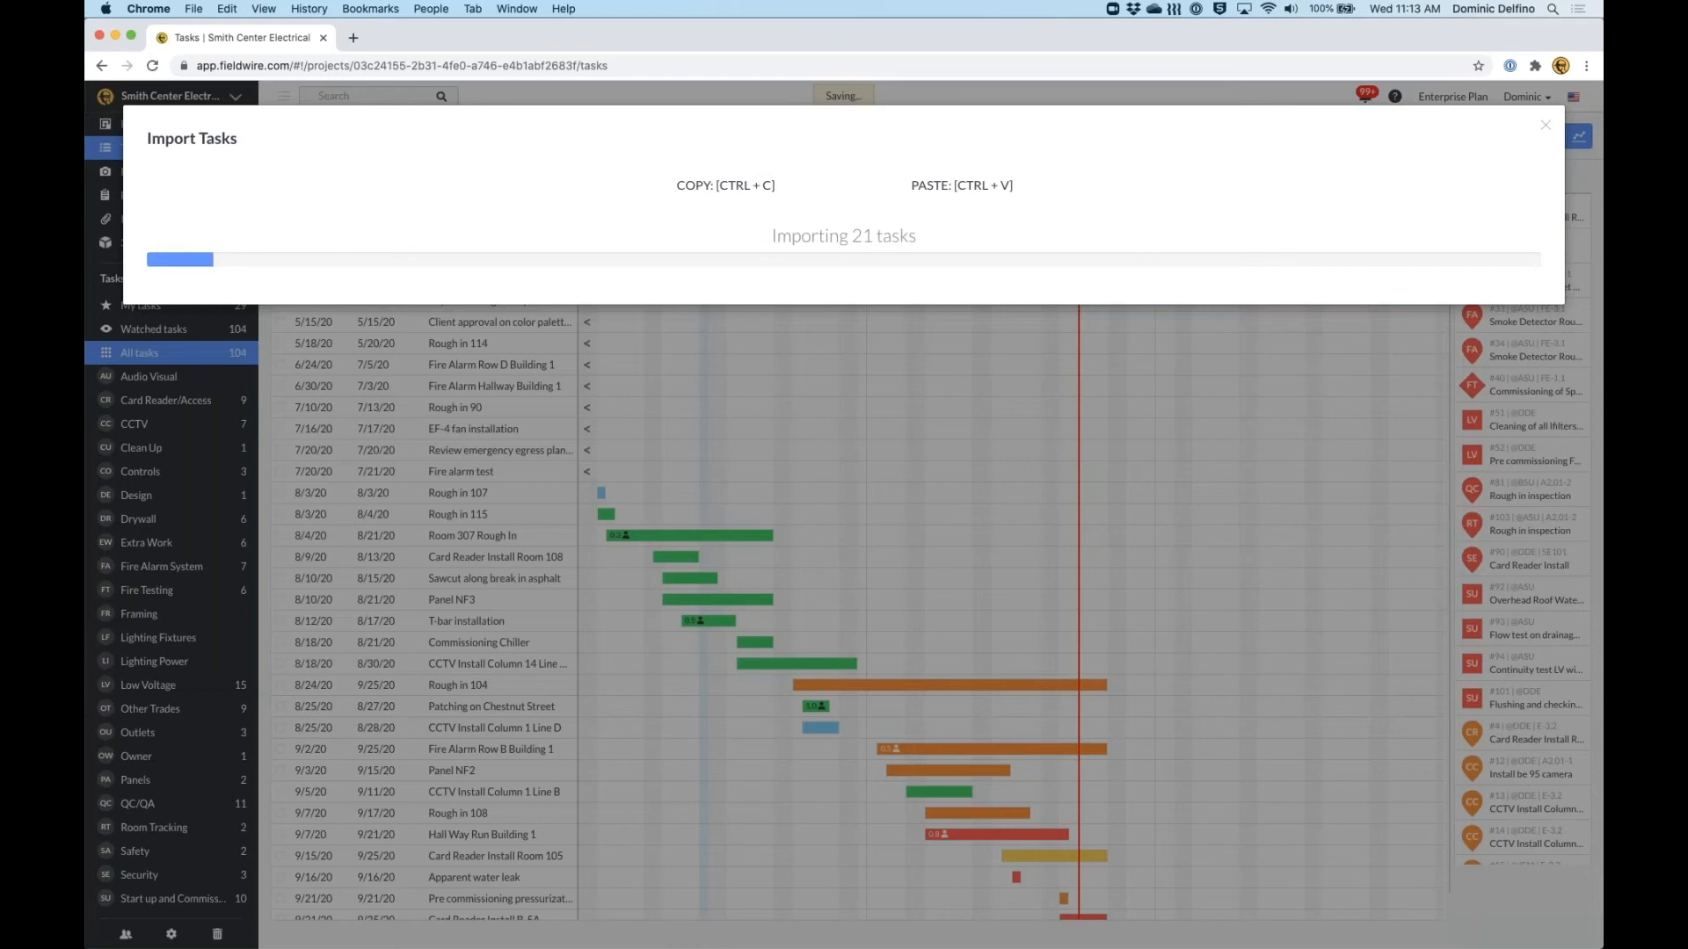
pyautogui.moveTo(305, 326)
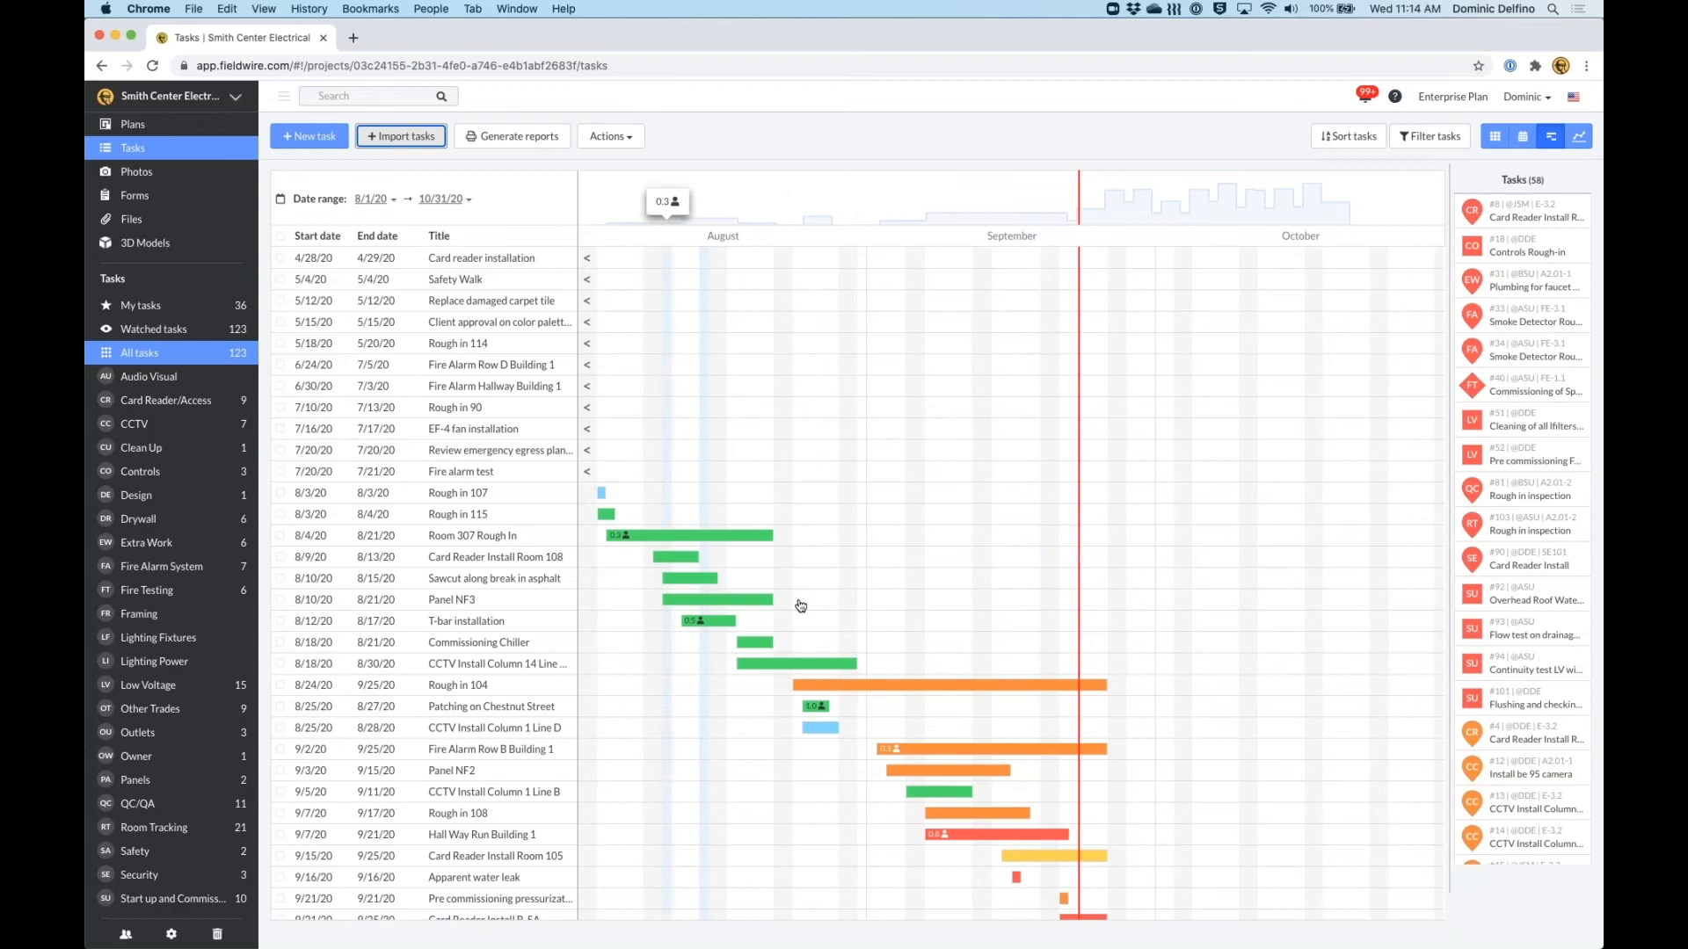
pyautogui.scroll(-3)
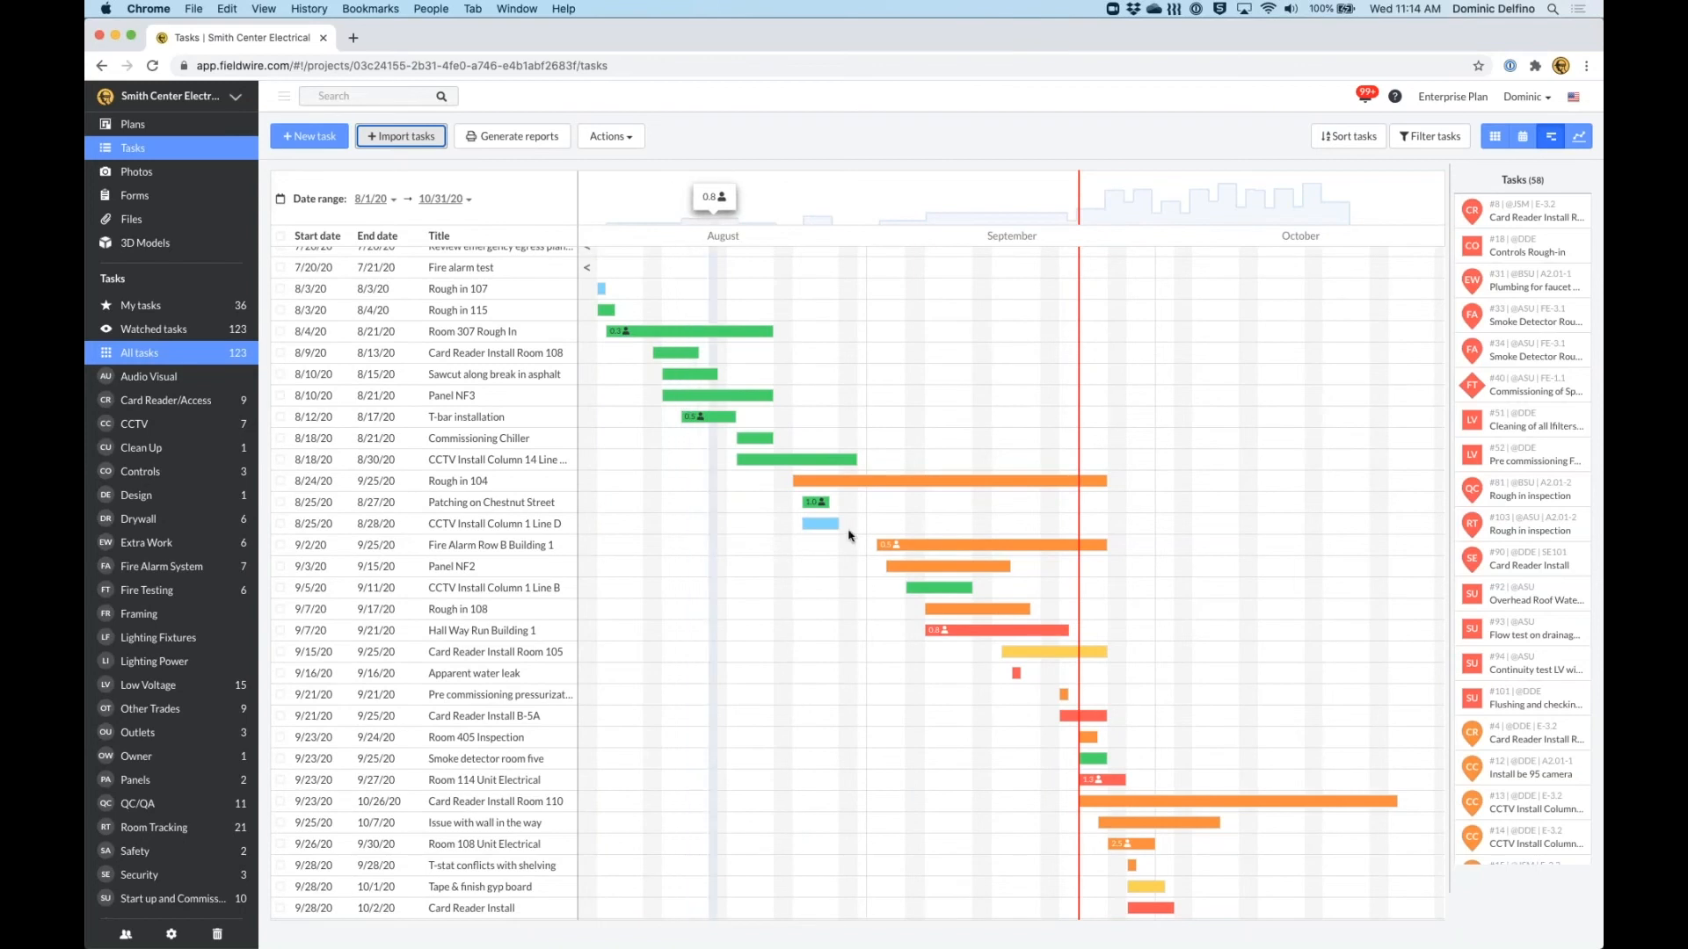
pyautogui.scroll(-3)
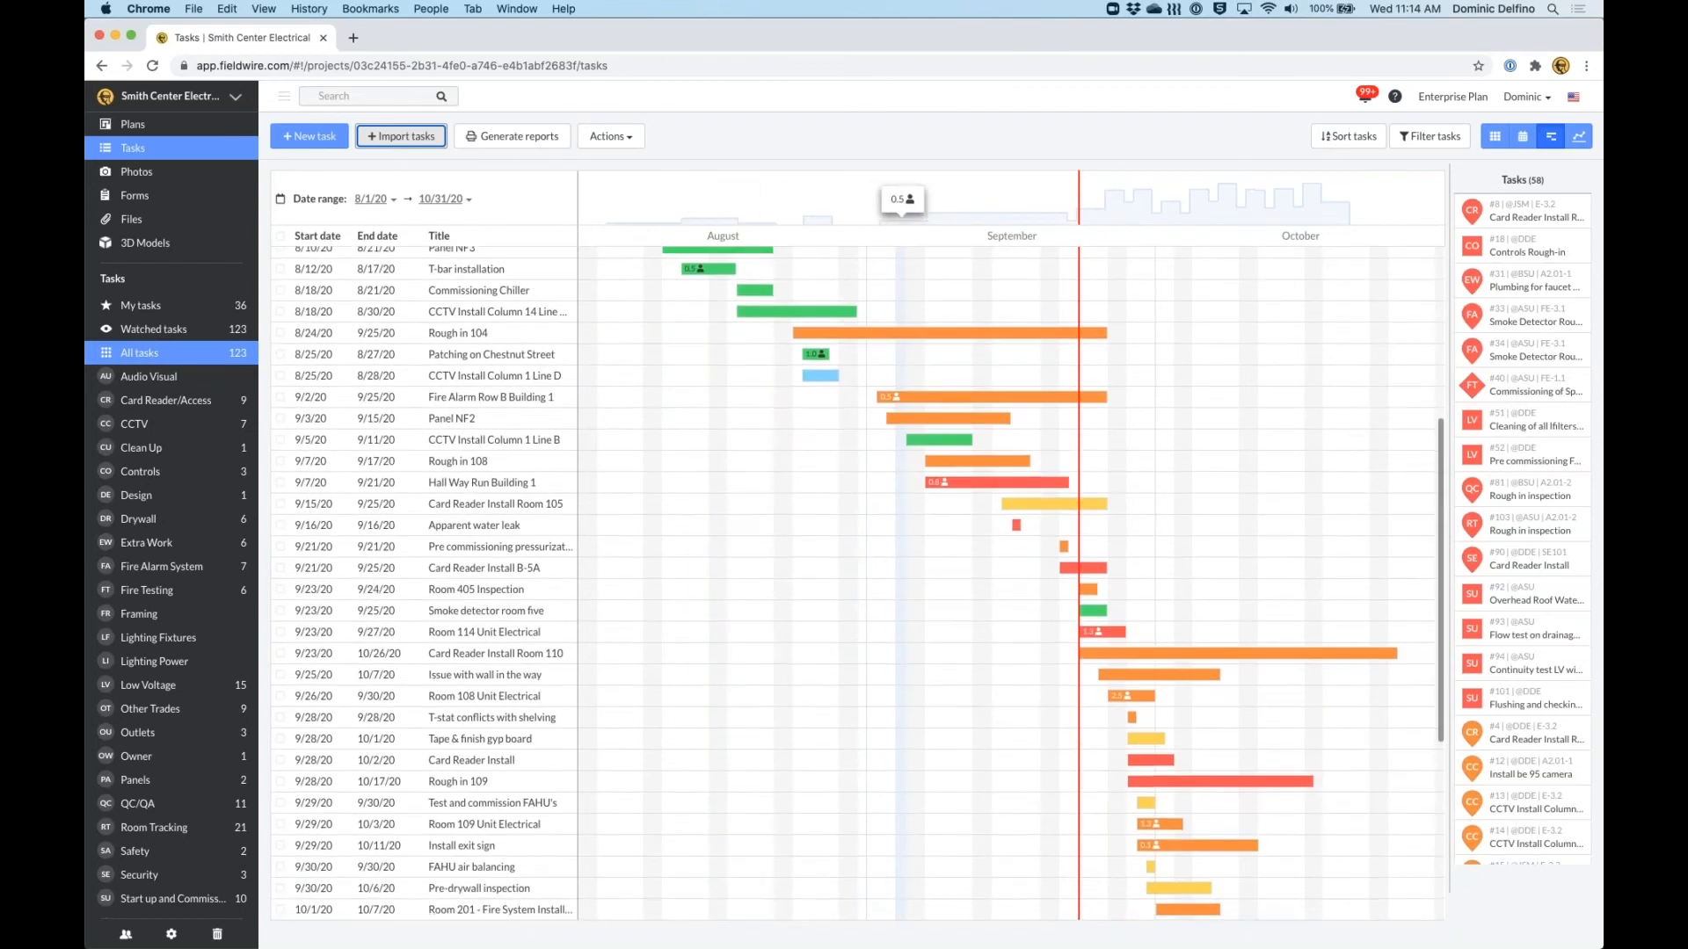
pyautogui.scroll(3)
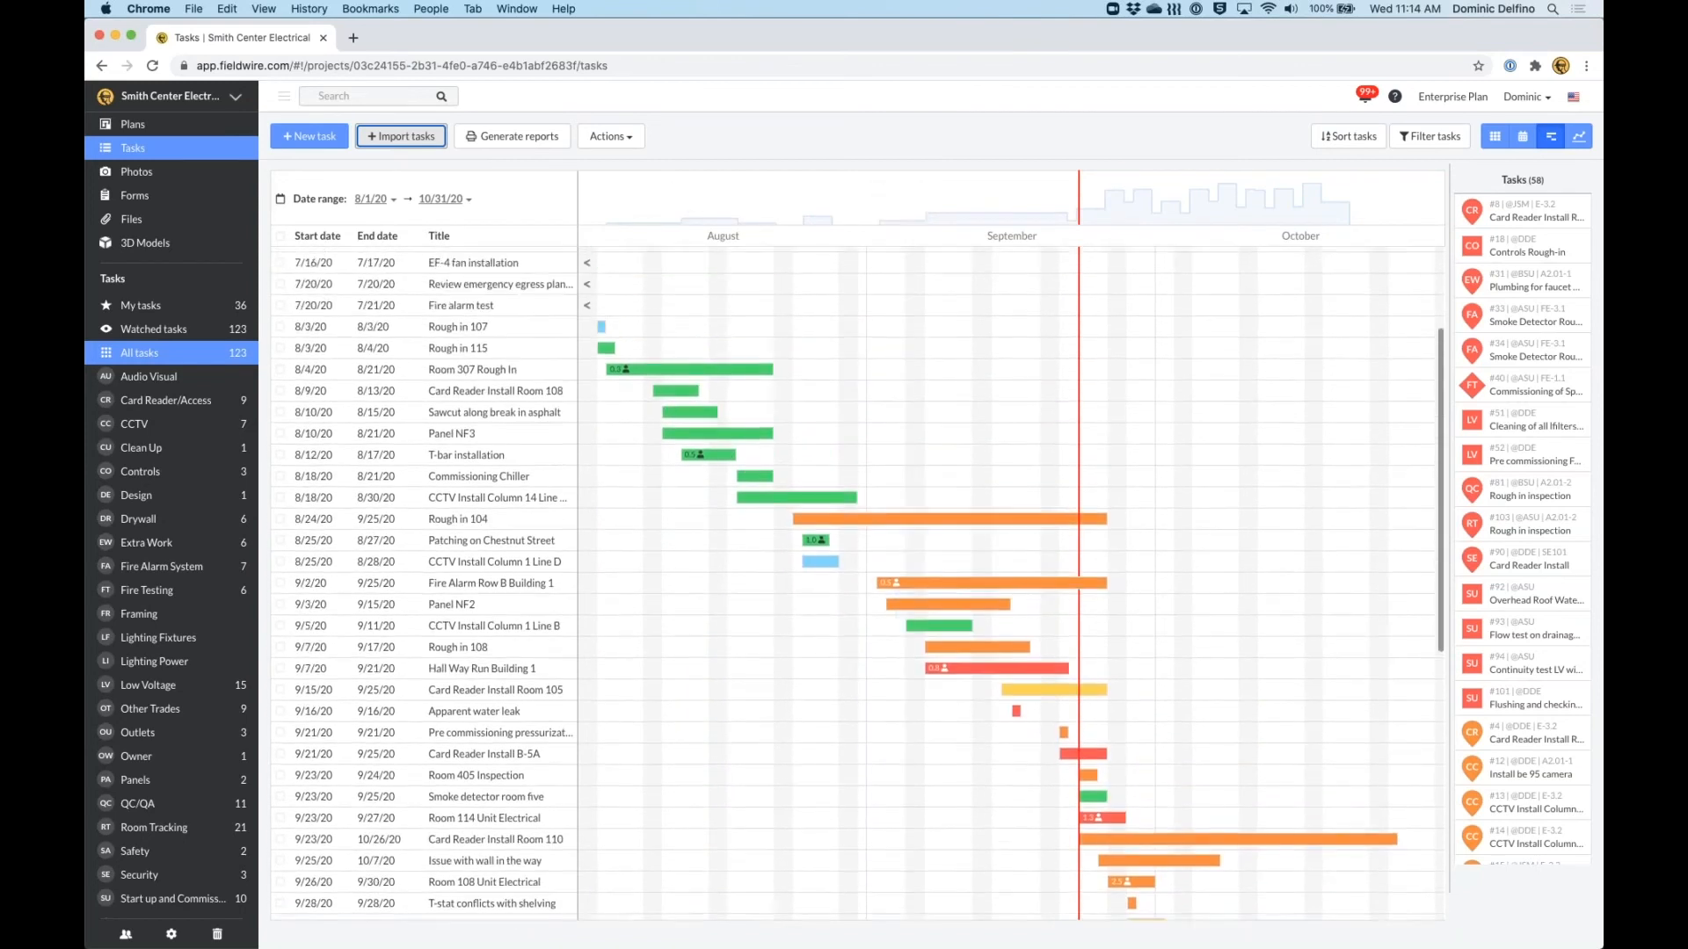
pyautogui.scroll(3)
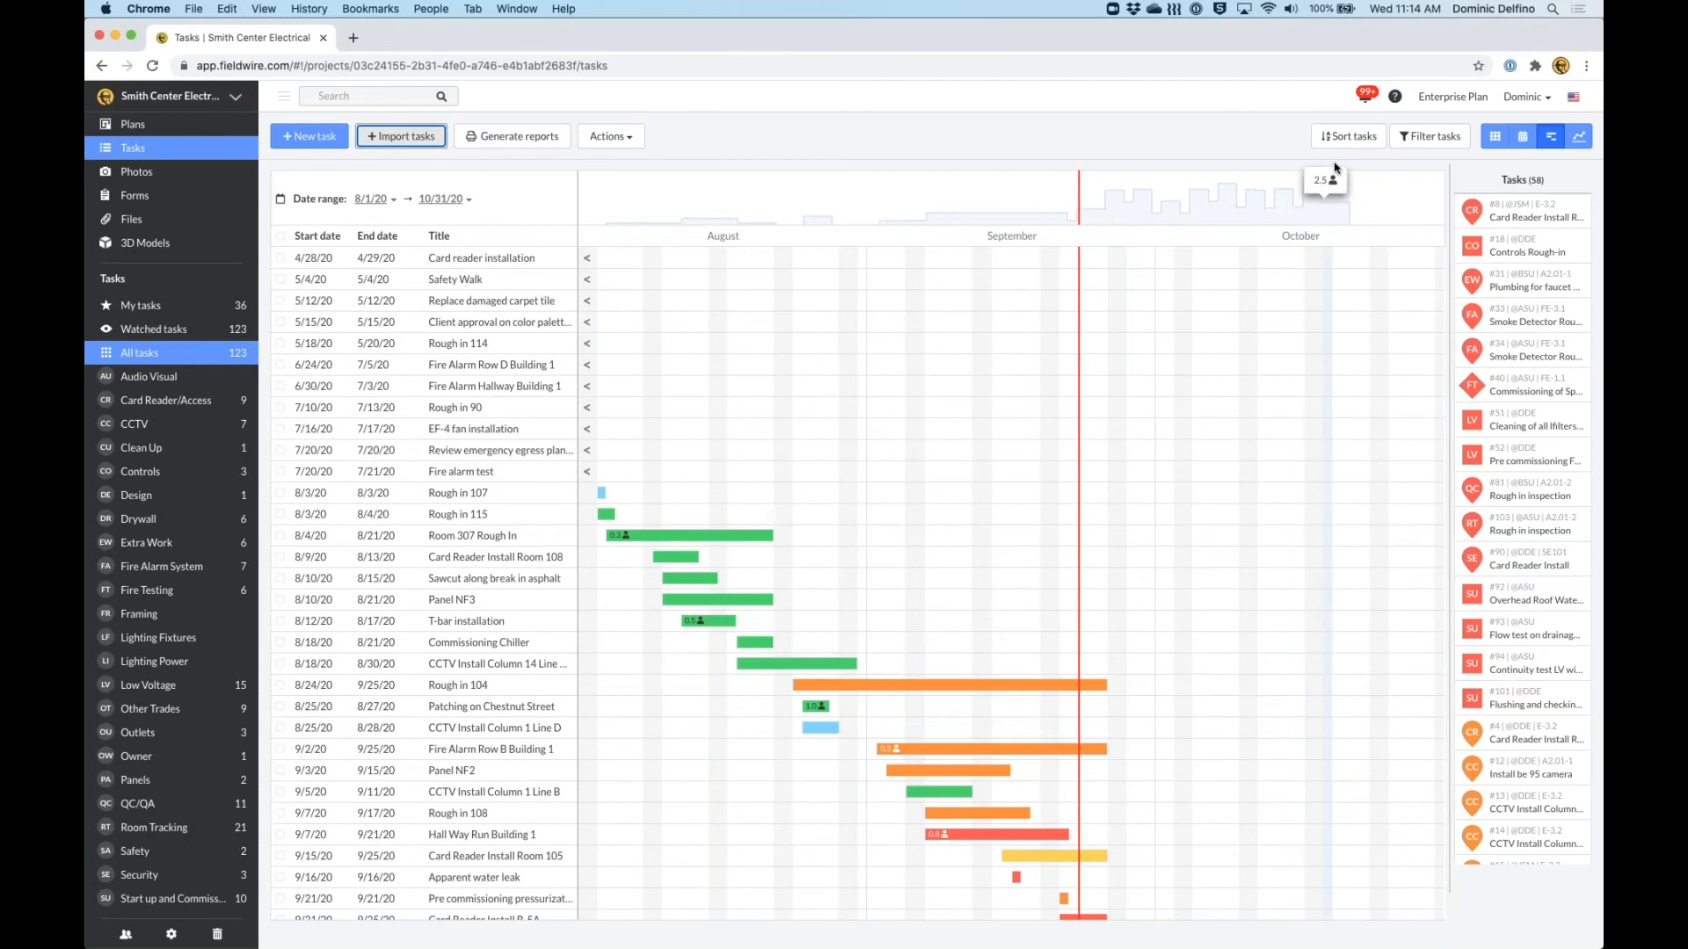
pyautogui.moveTo(982, 308)
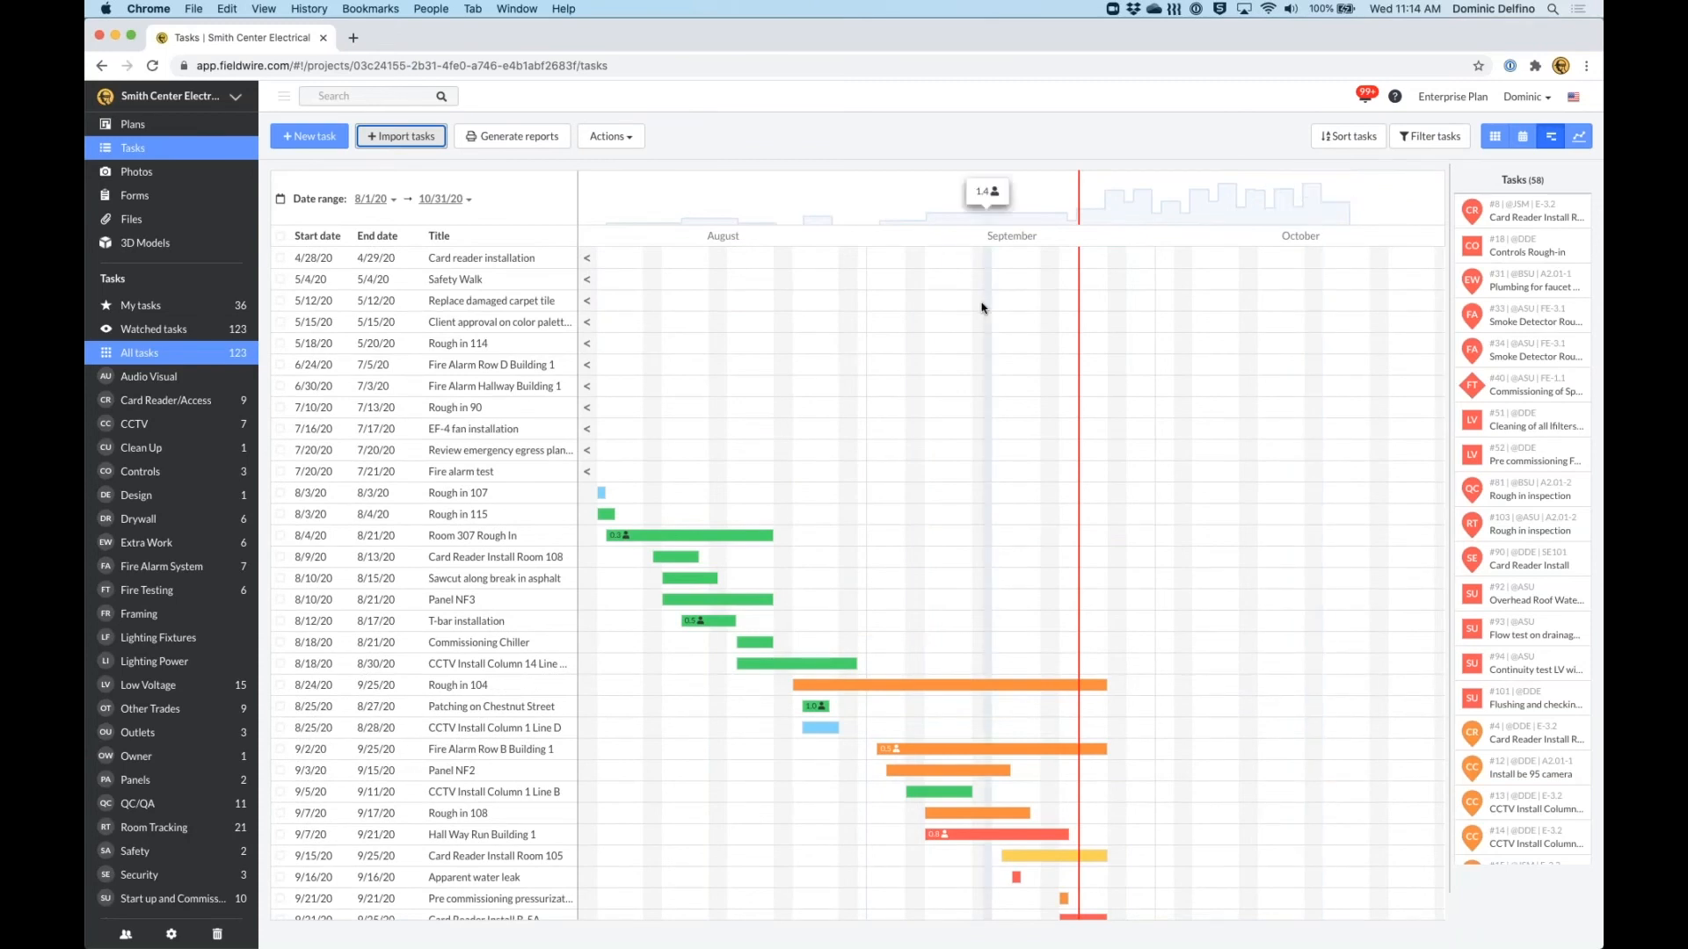
pyautogui.moveTo(689, 255)
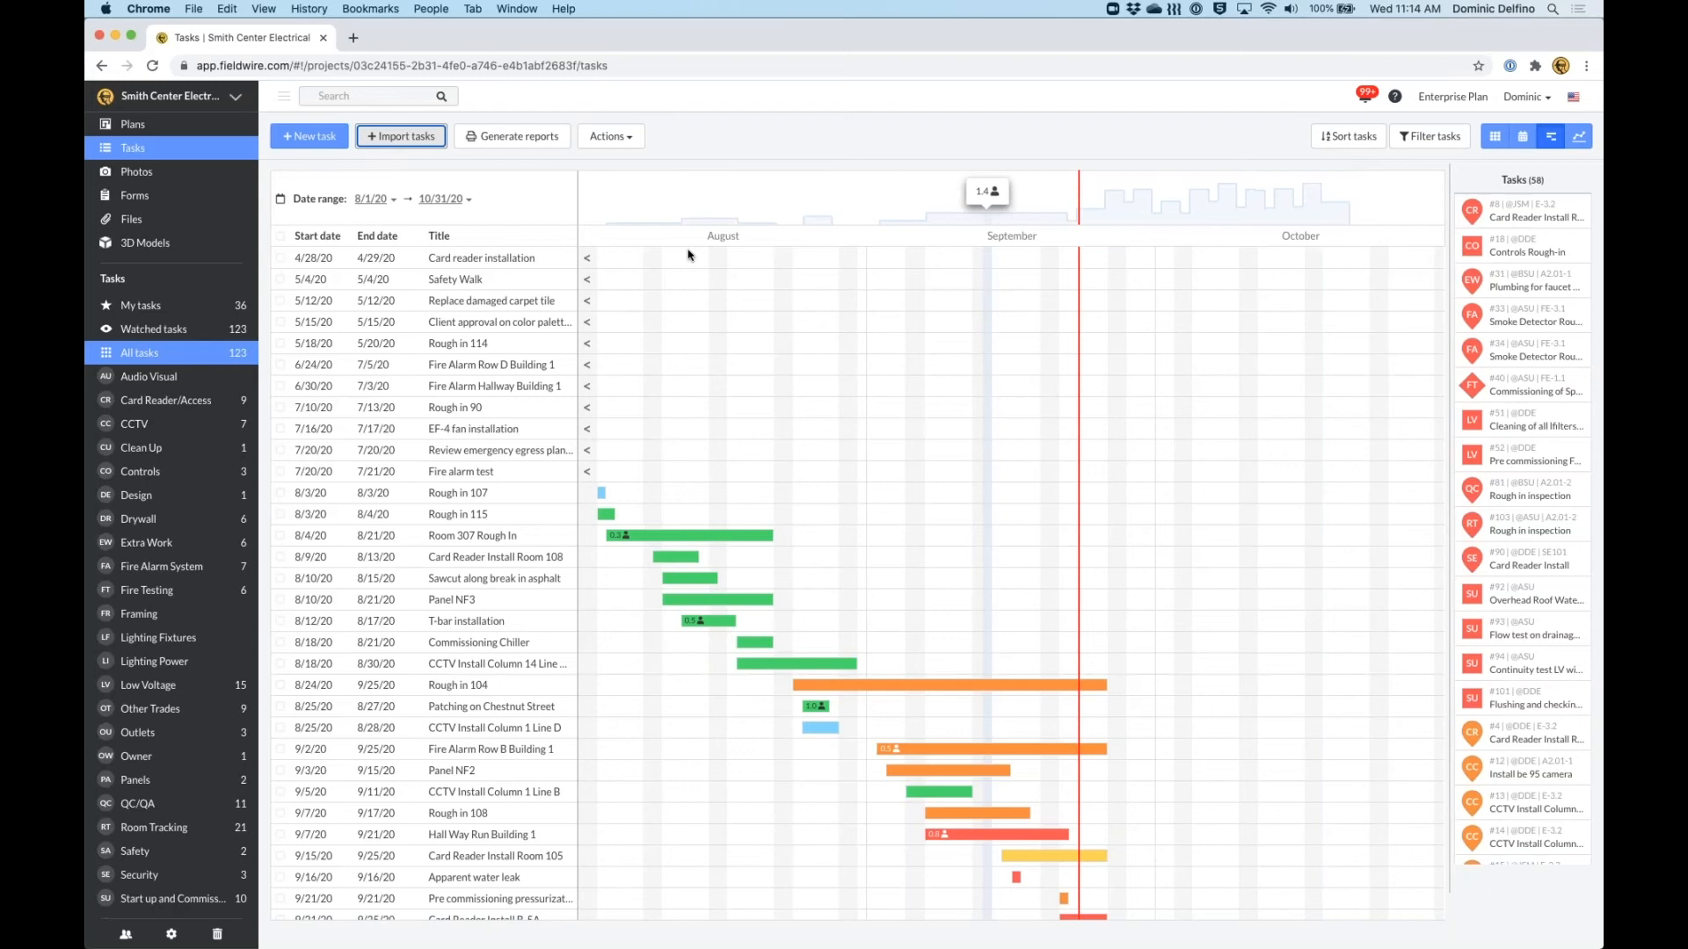
pyautogui.moveTo(390, 205)
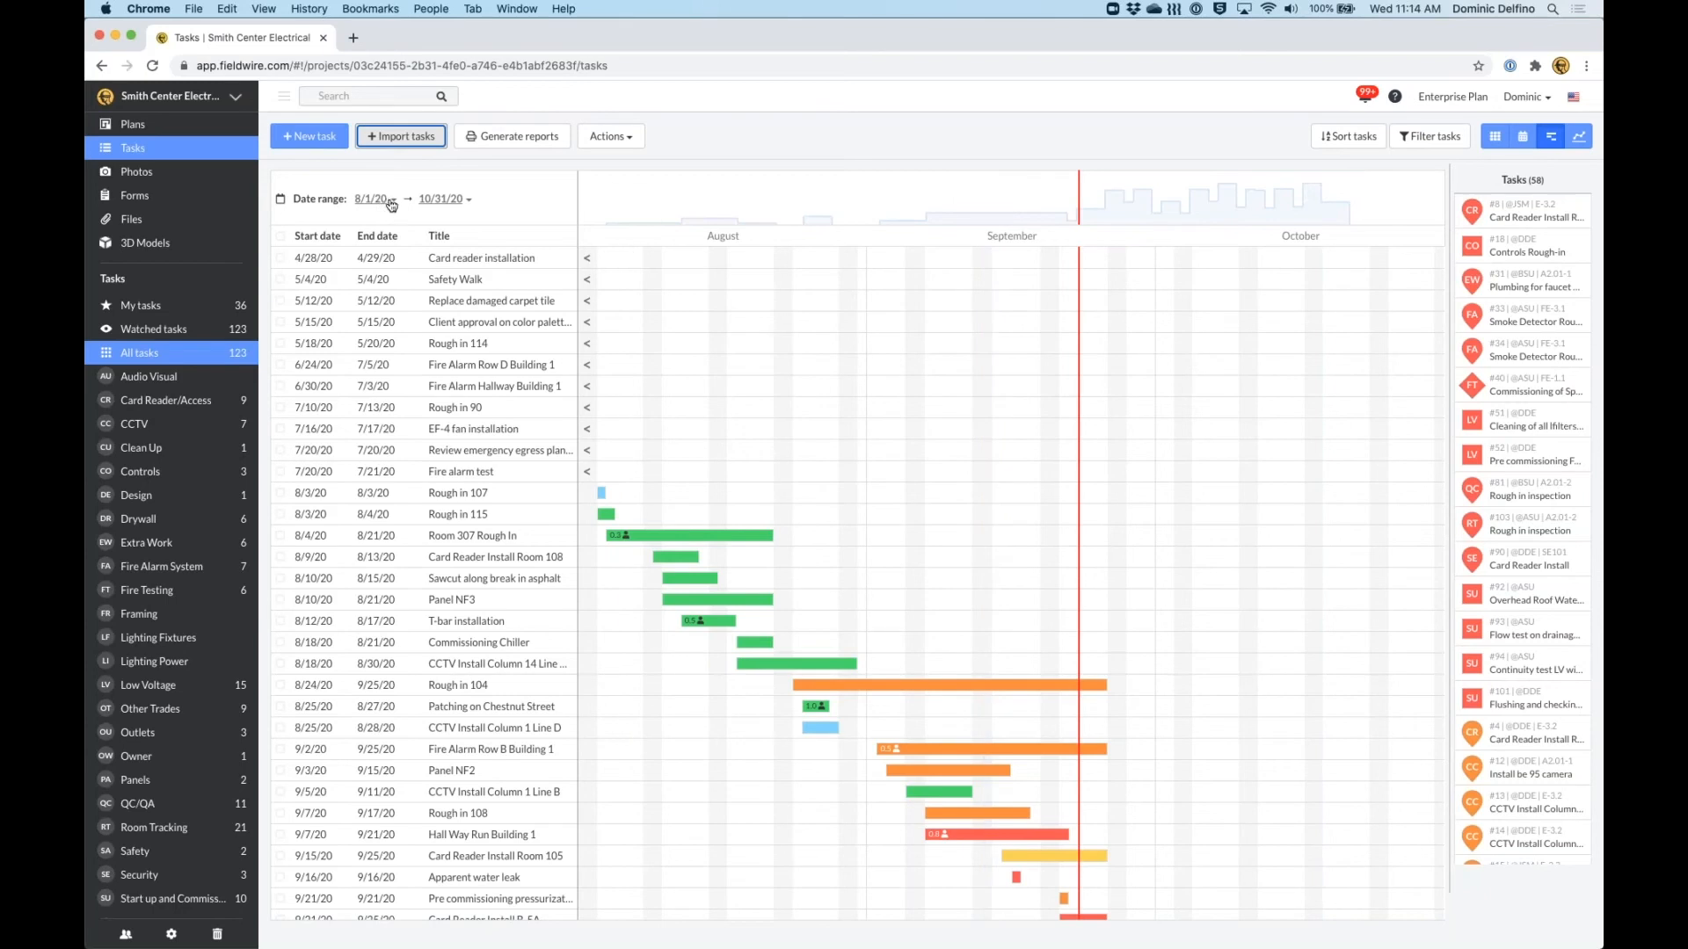
# Change the Gantt date range to 6/28/20 through 9/26/20.
pyautogui.click(371, 200)
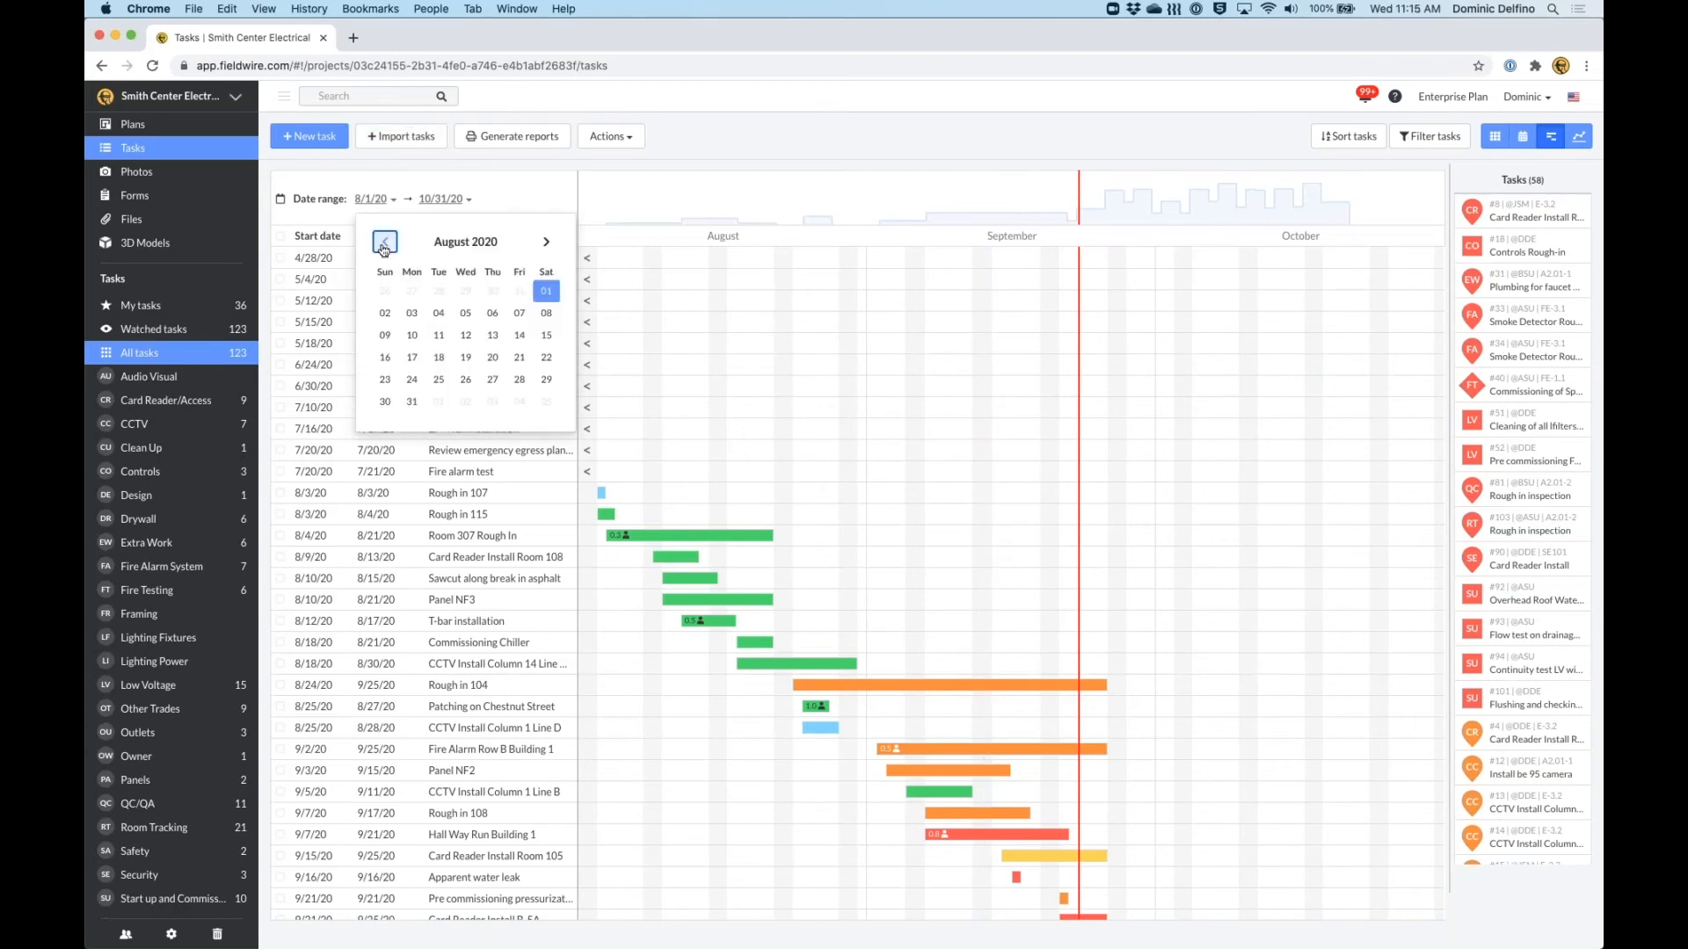
pyautogui.click(384, 240)
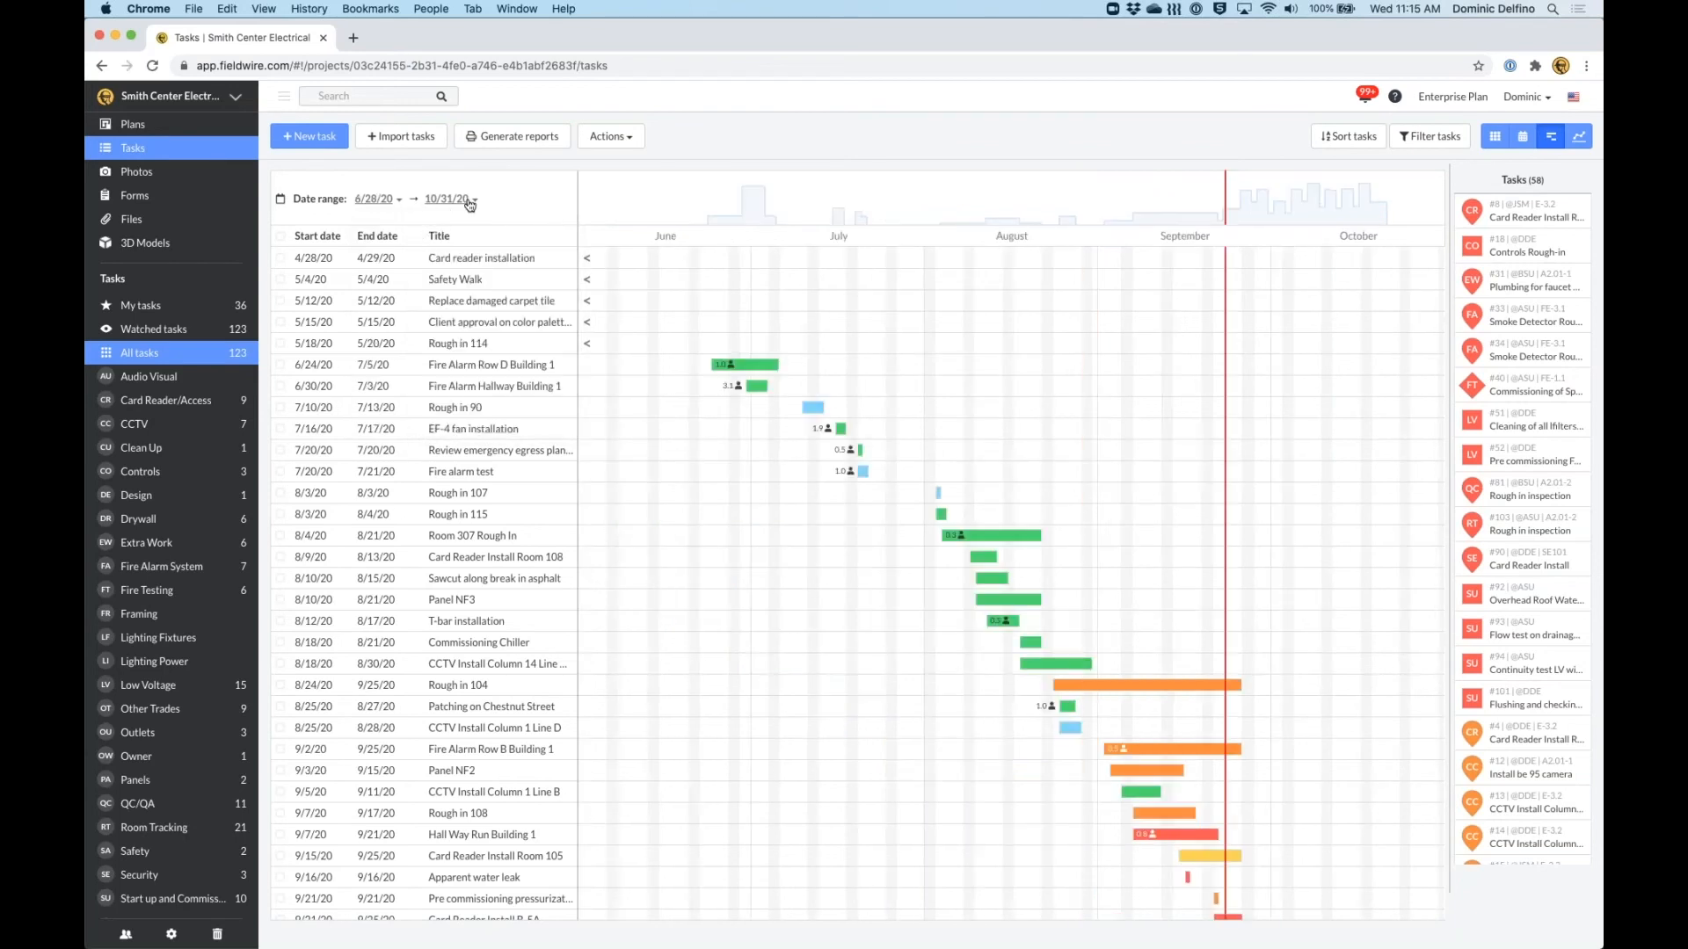
pyautogui.click(443, 199)
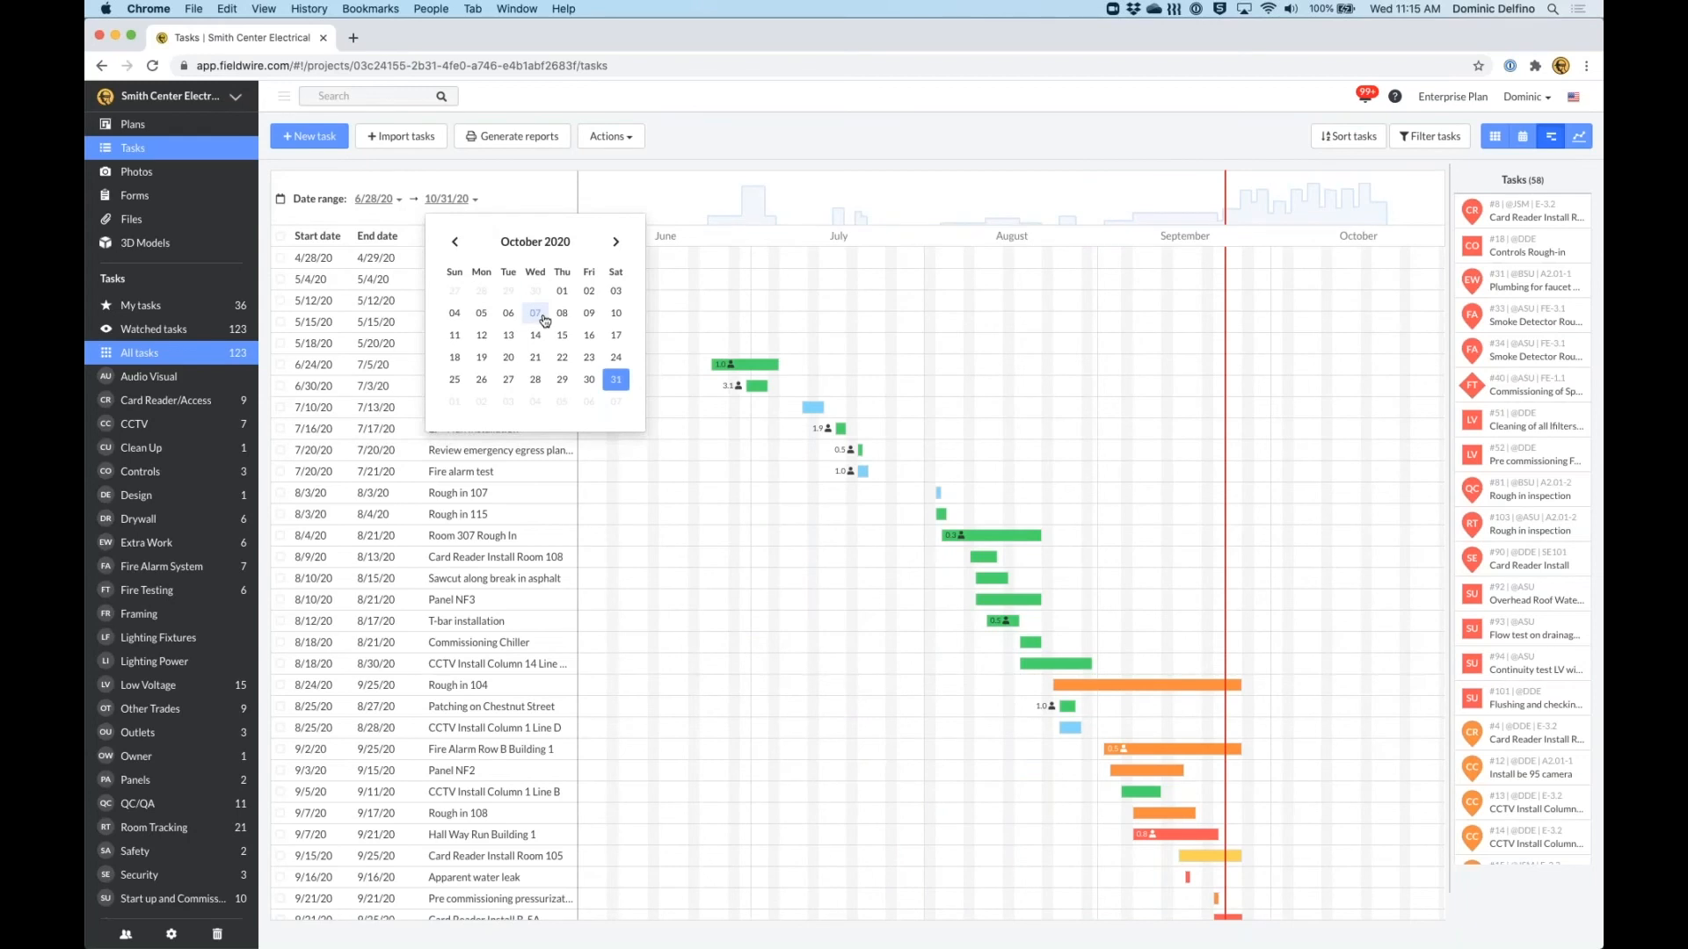
pyautogui.click(455, 241)
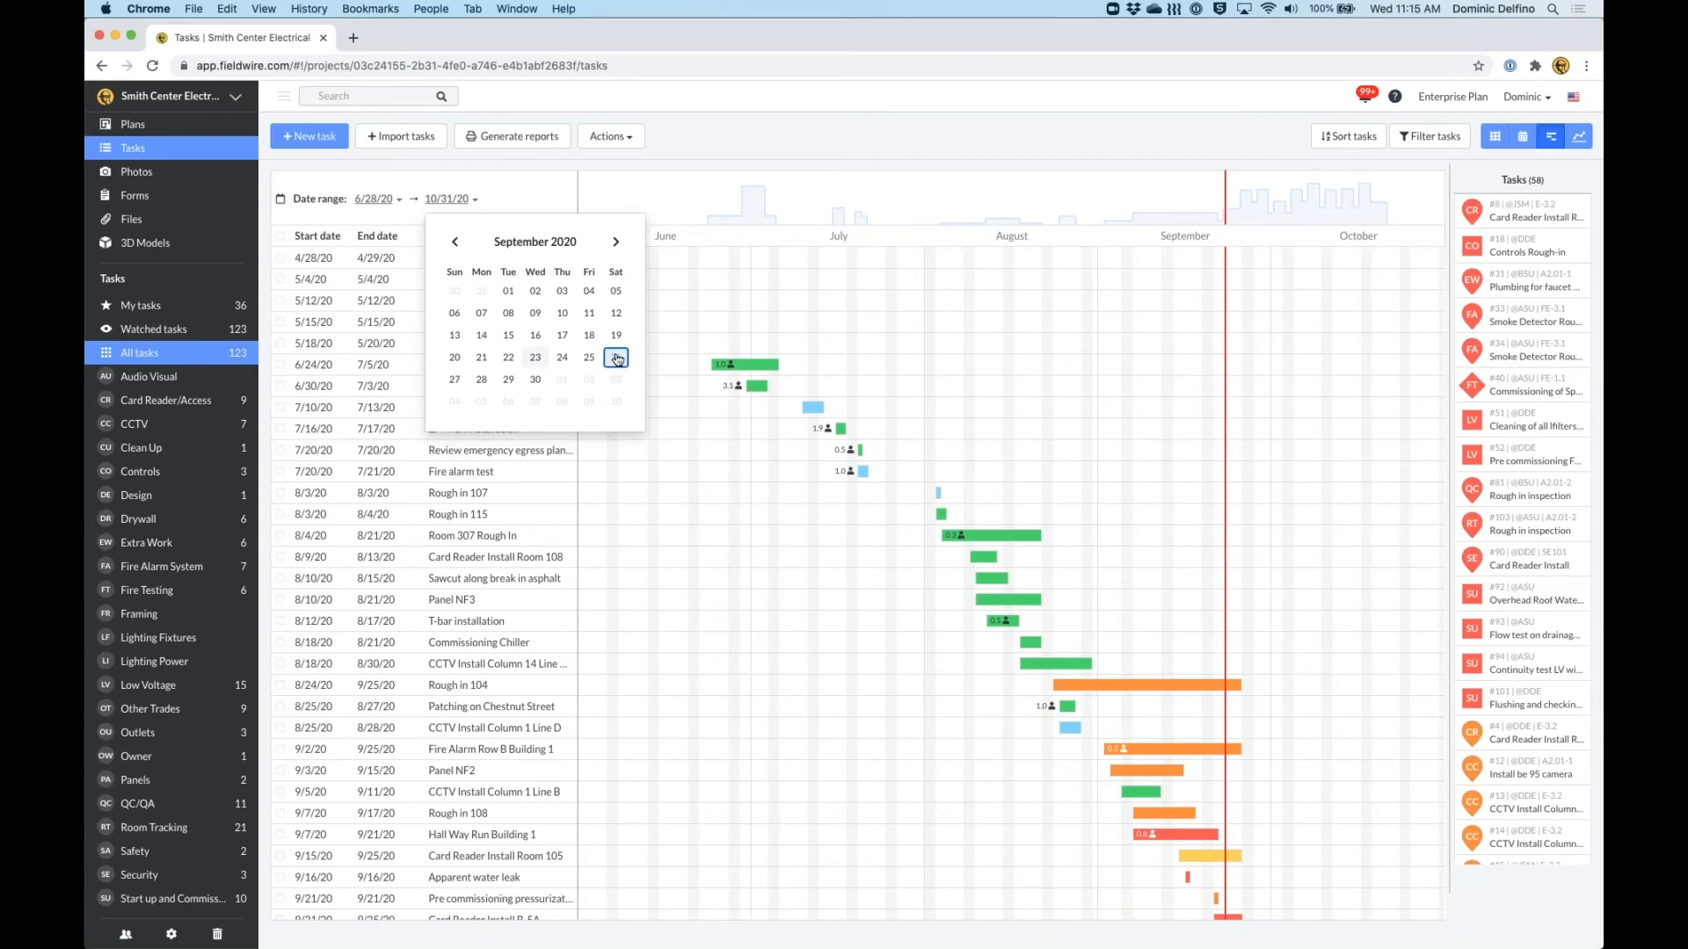
pyautogui.click(588, 379)
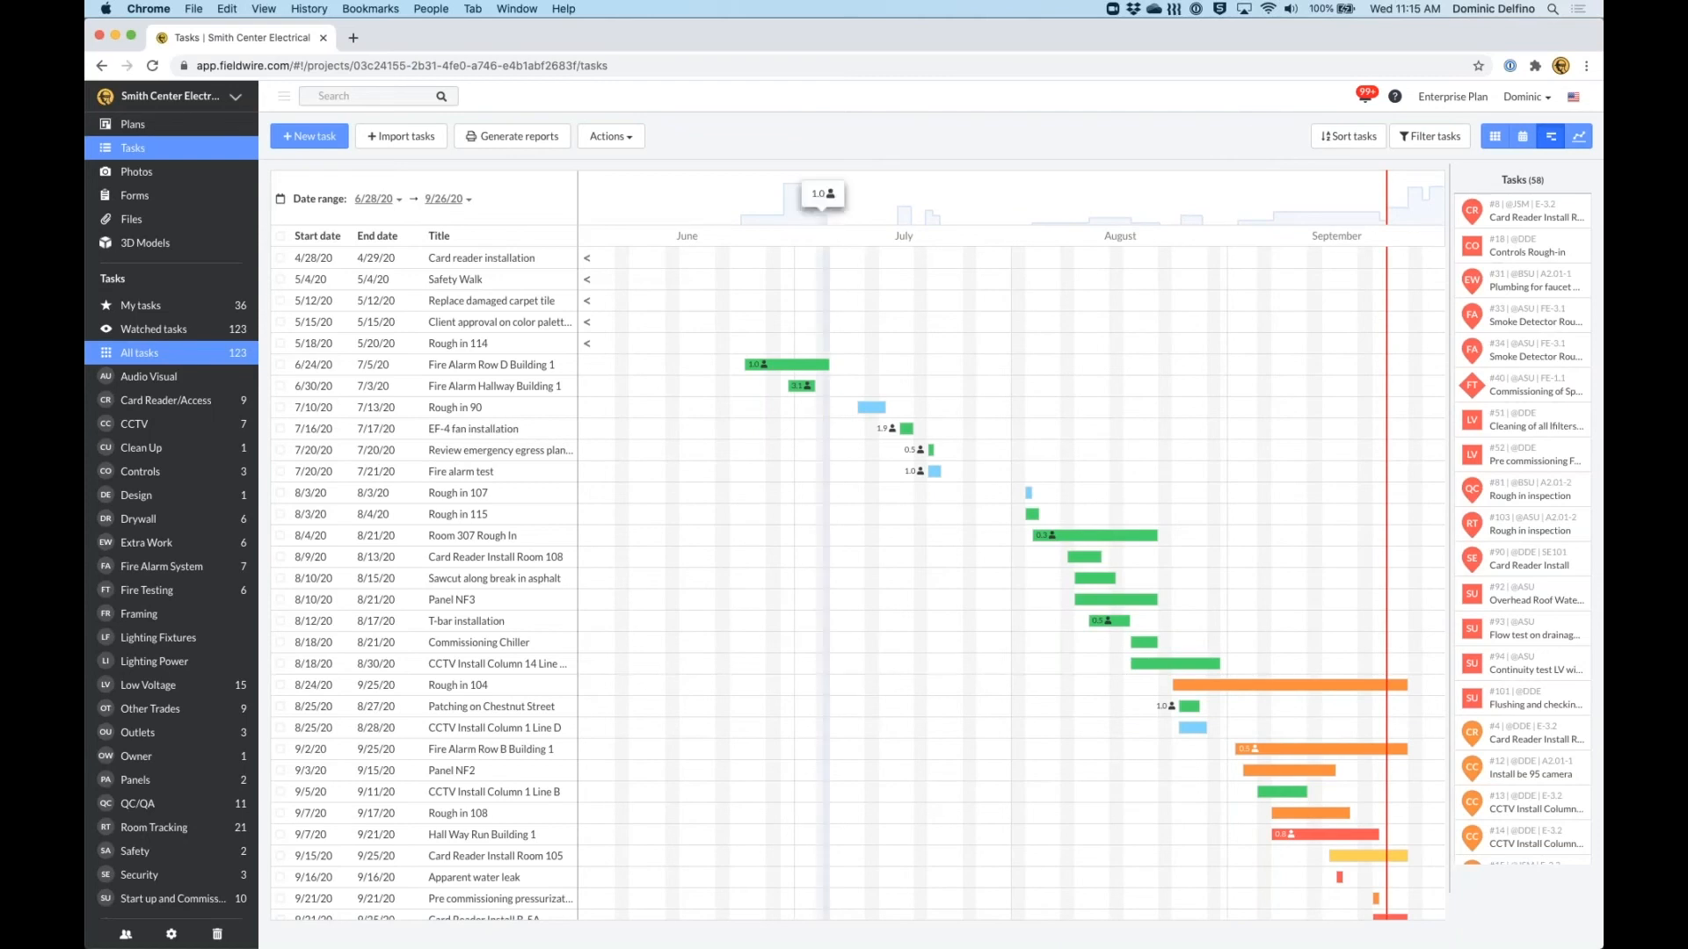
pyautogui.scroll(-3)
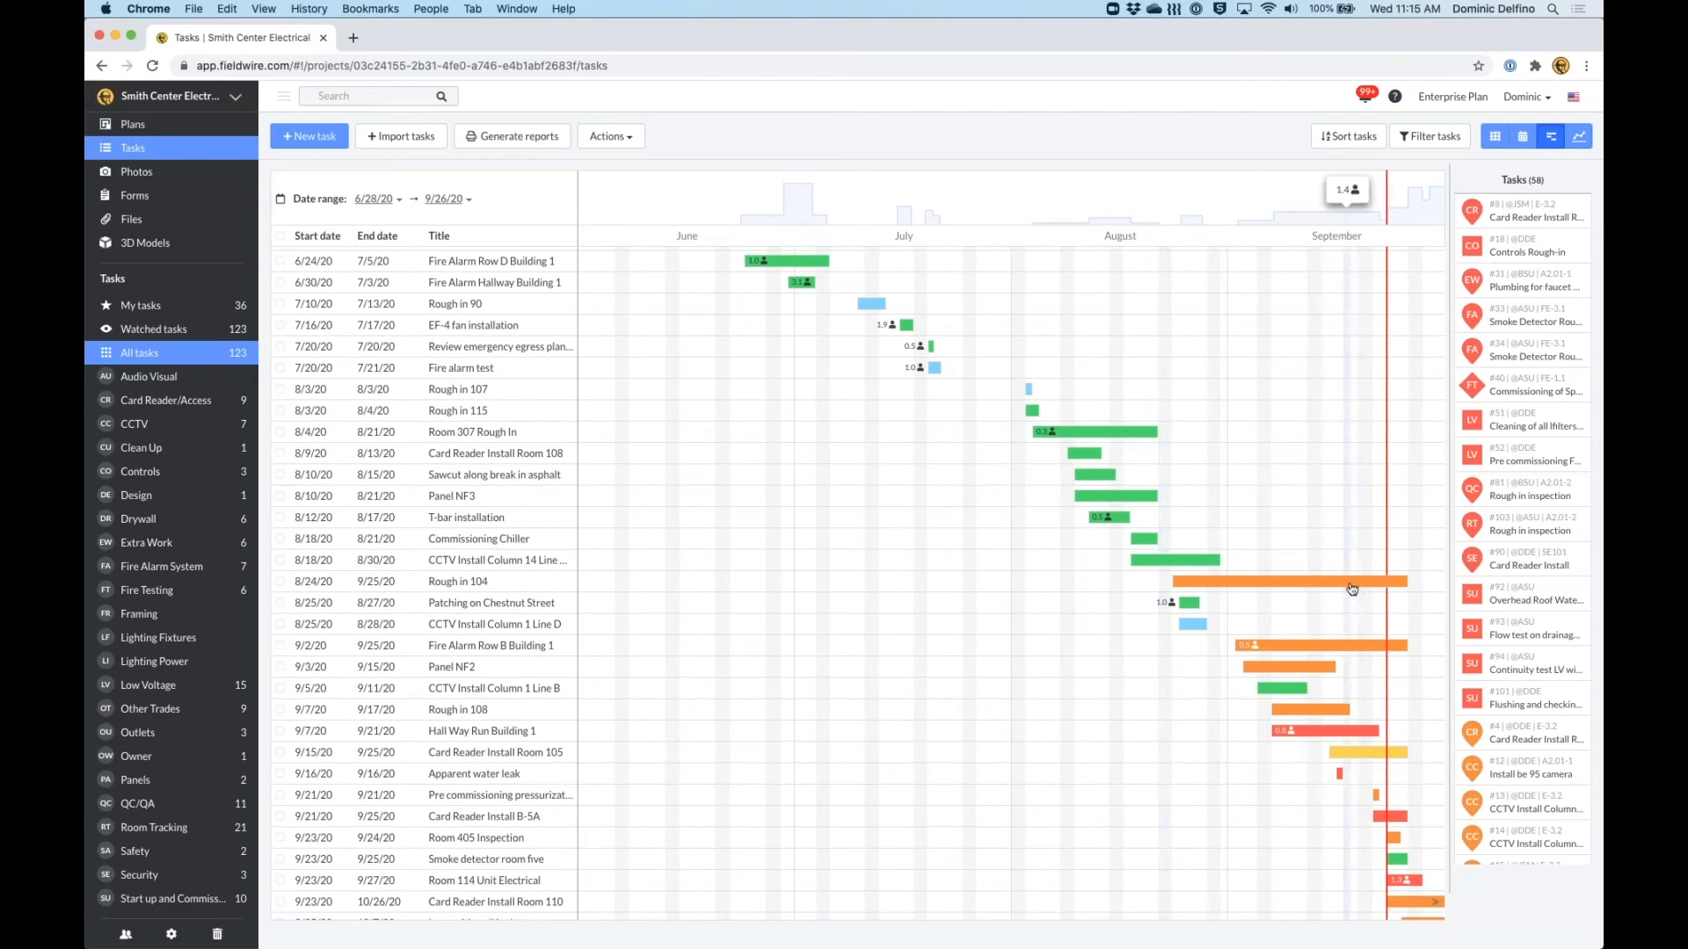
pyautogui.moveTo(1352, 589)
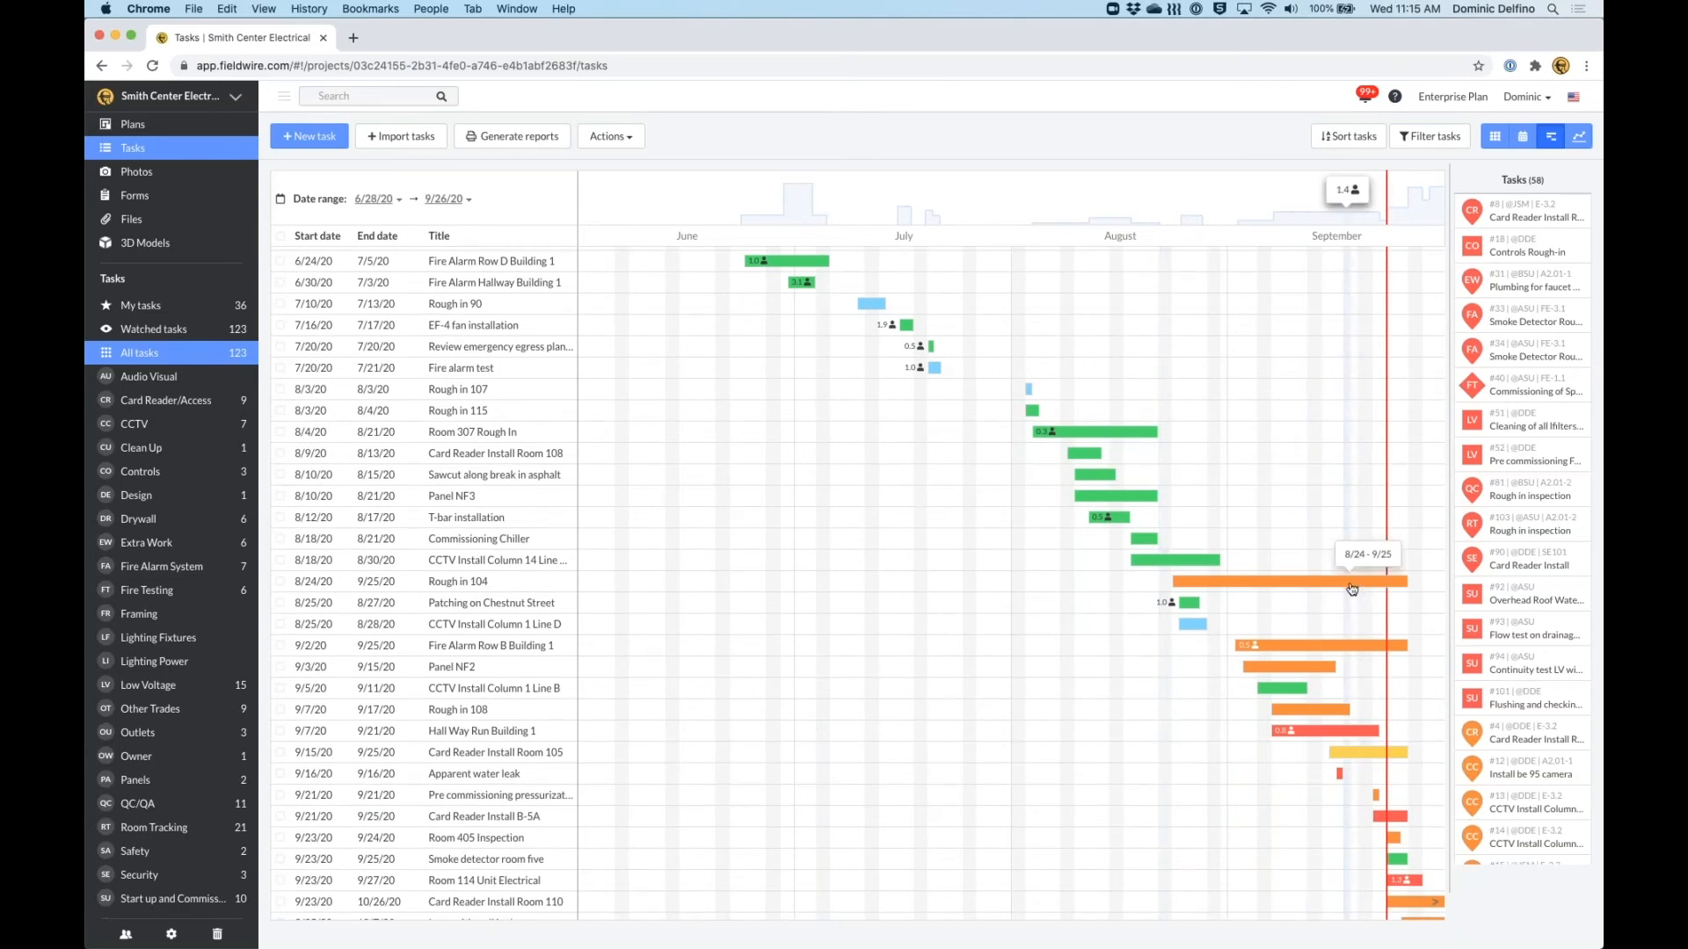
pyautogui.moveTo(1375, 584)
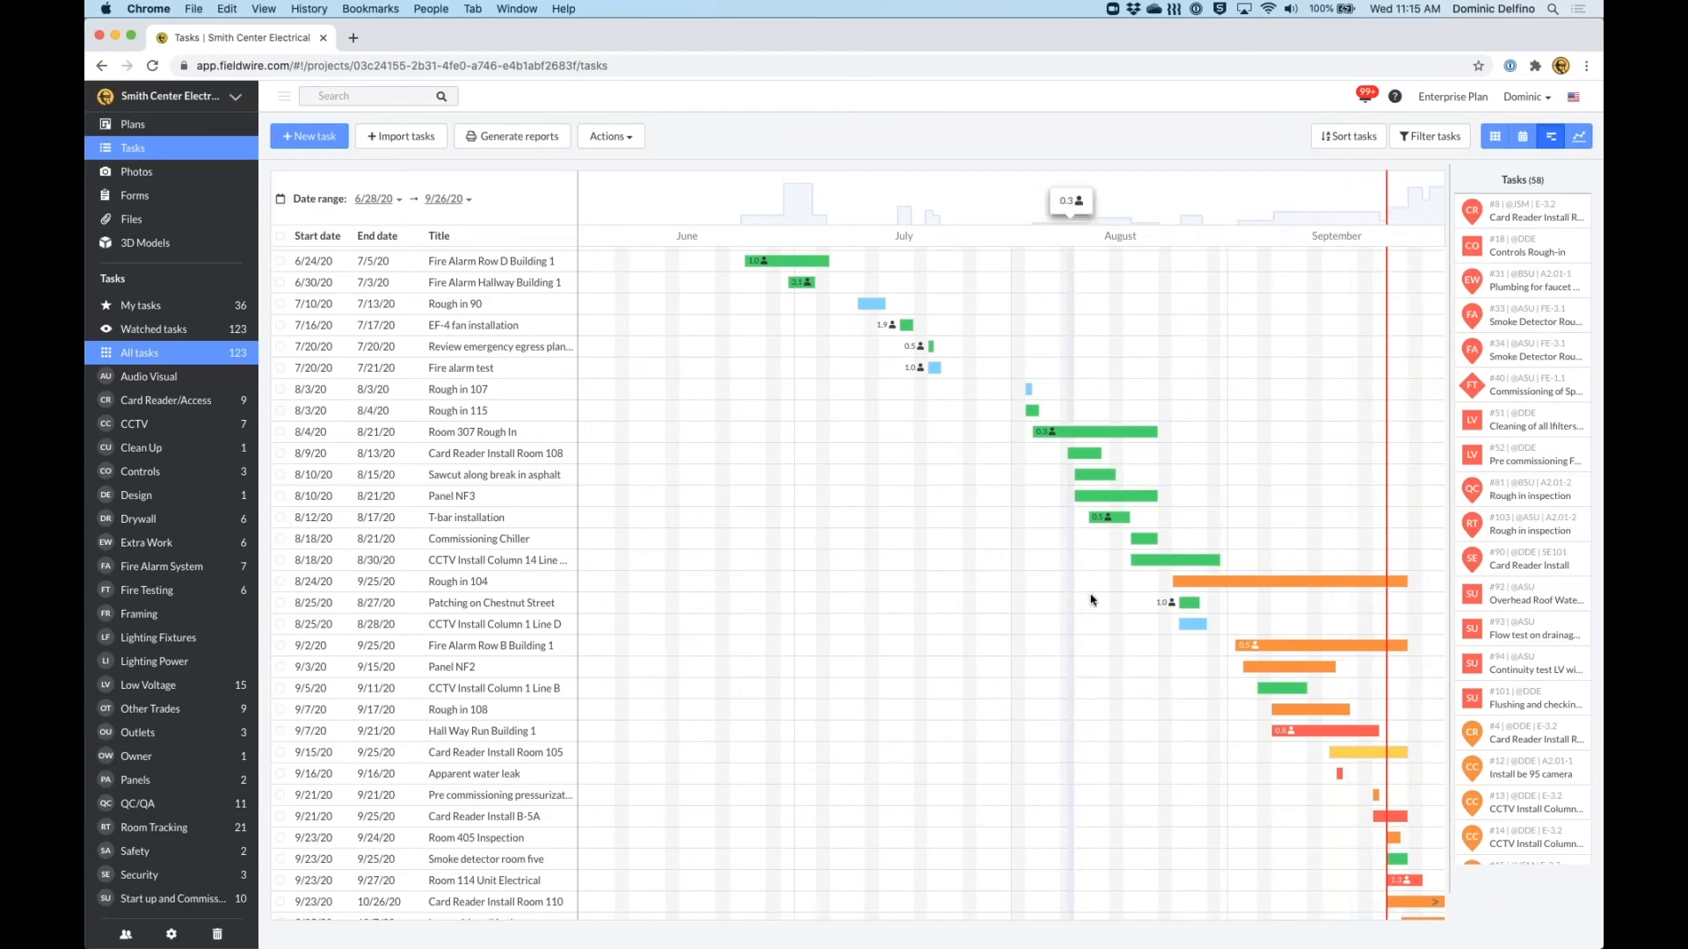
pyautogui.moveTo(1189, 581)
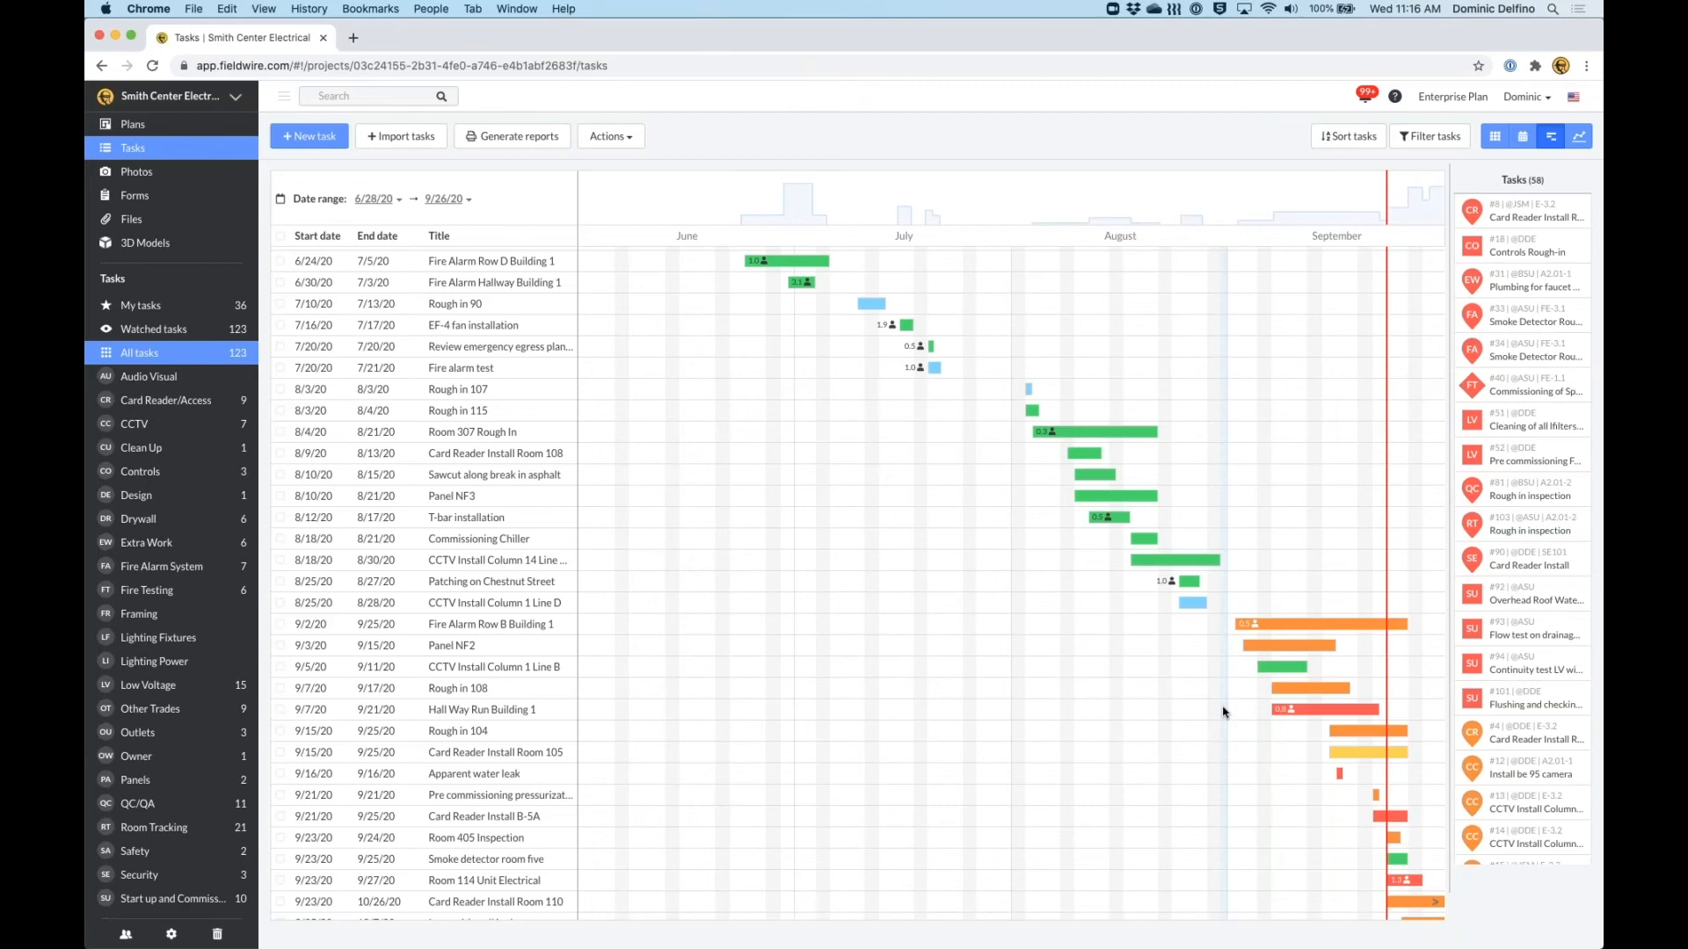
pyautogui.moveTo(1363, 738)
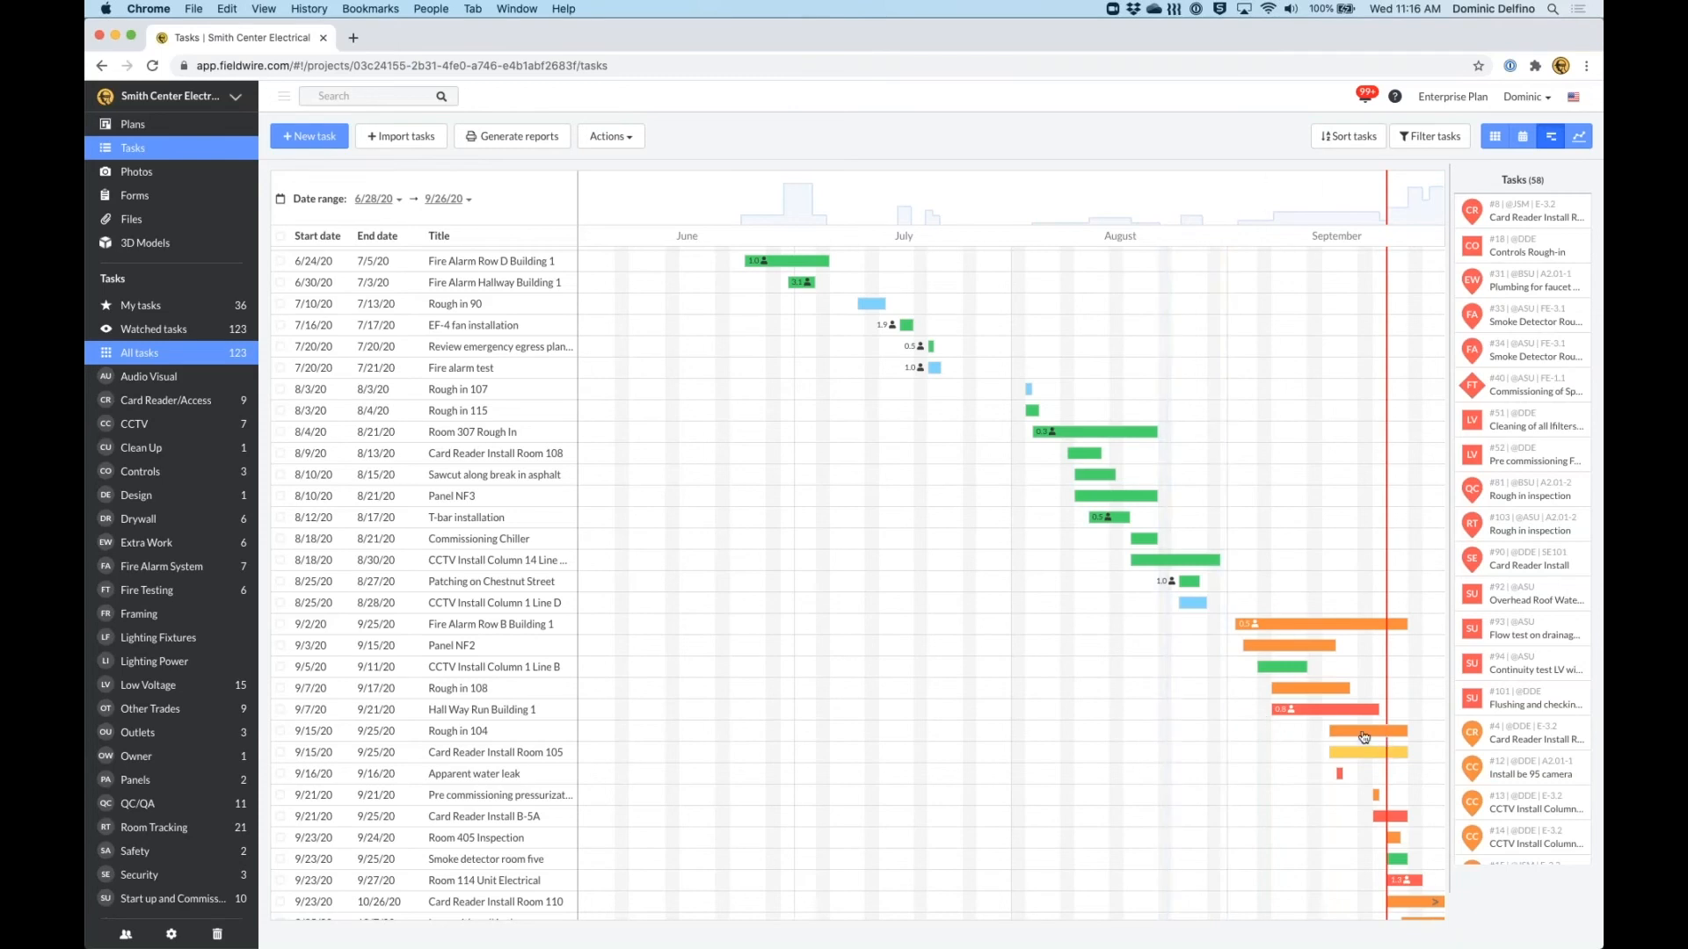
pyautogui.moveTo(1363, 737)
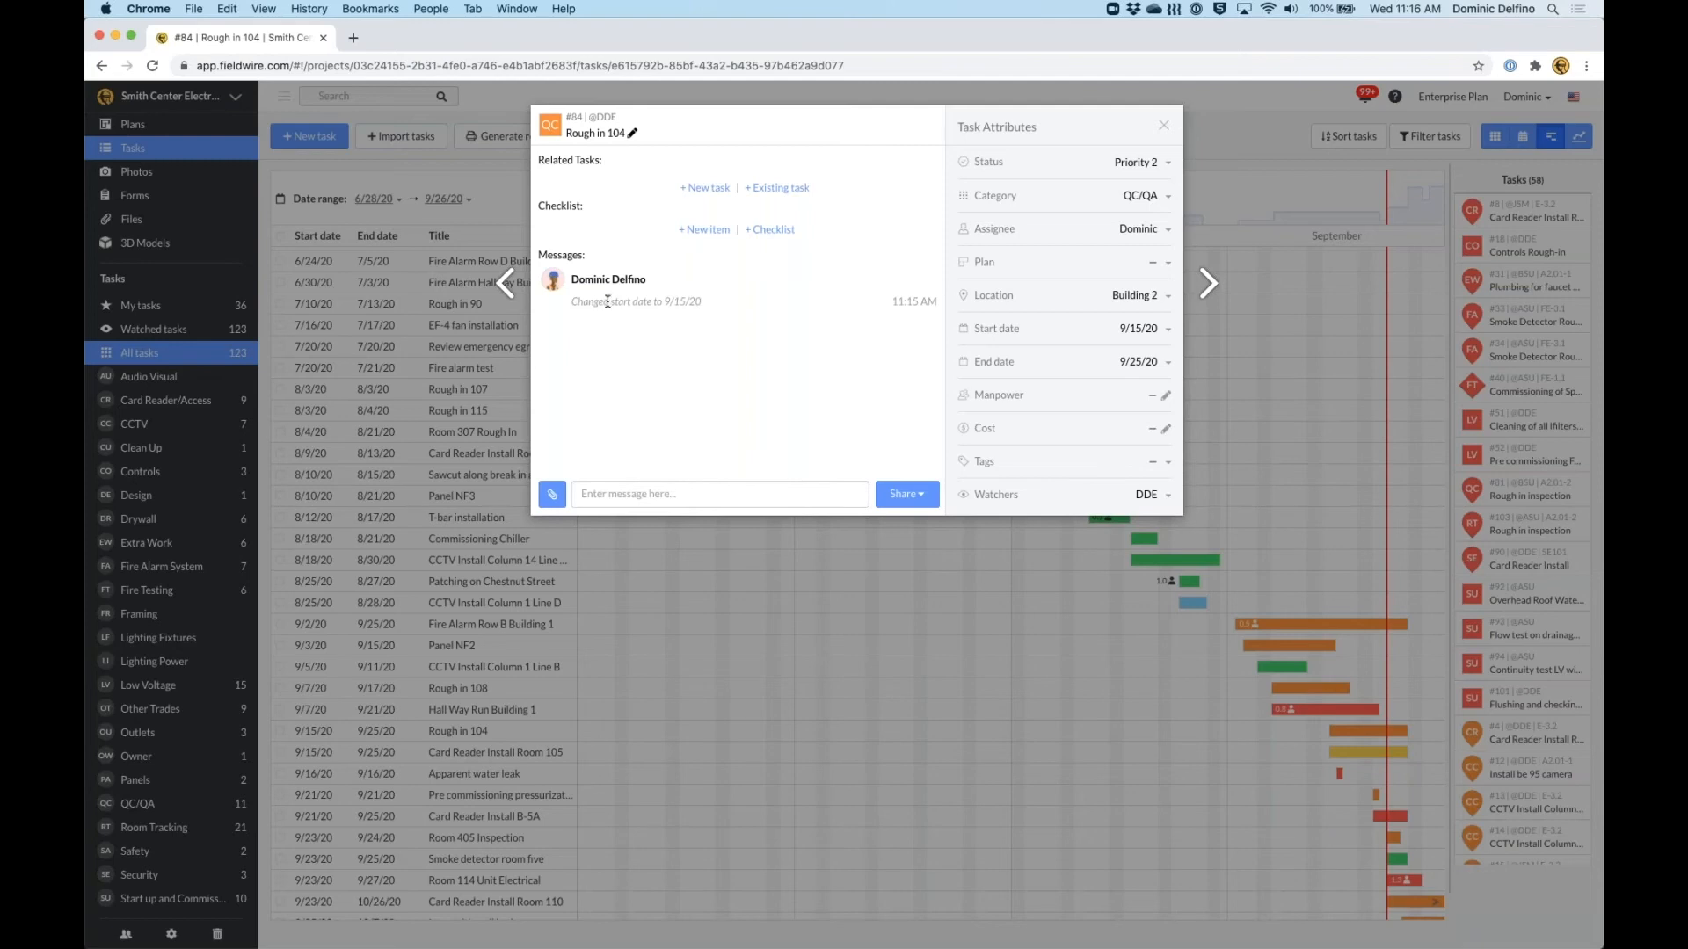
pyautogui.moveTo(692, 344)
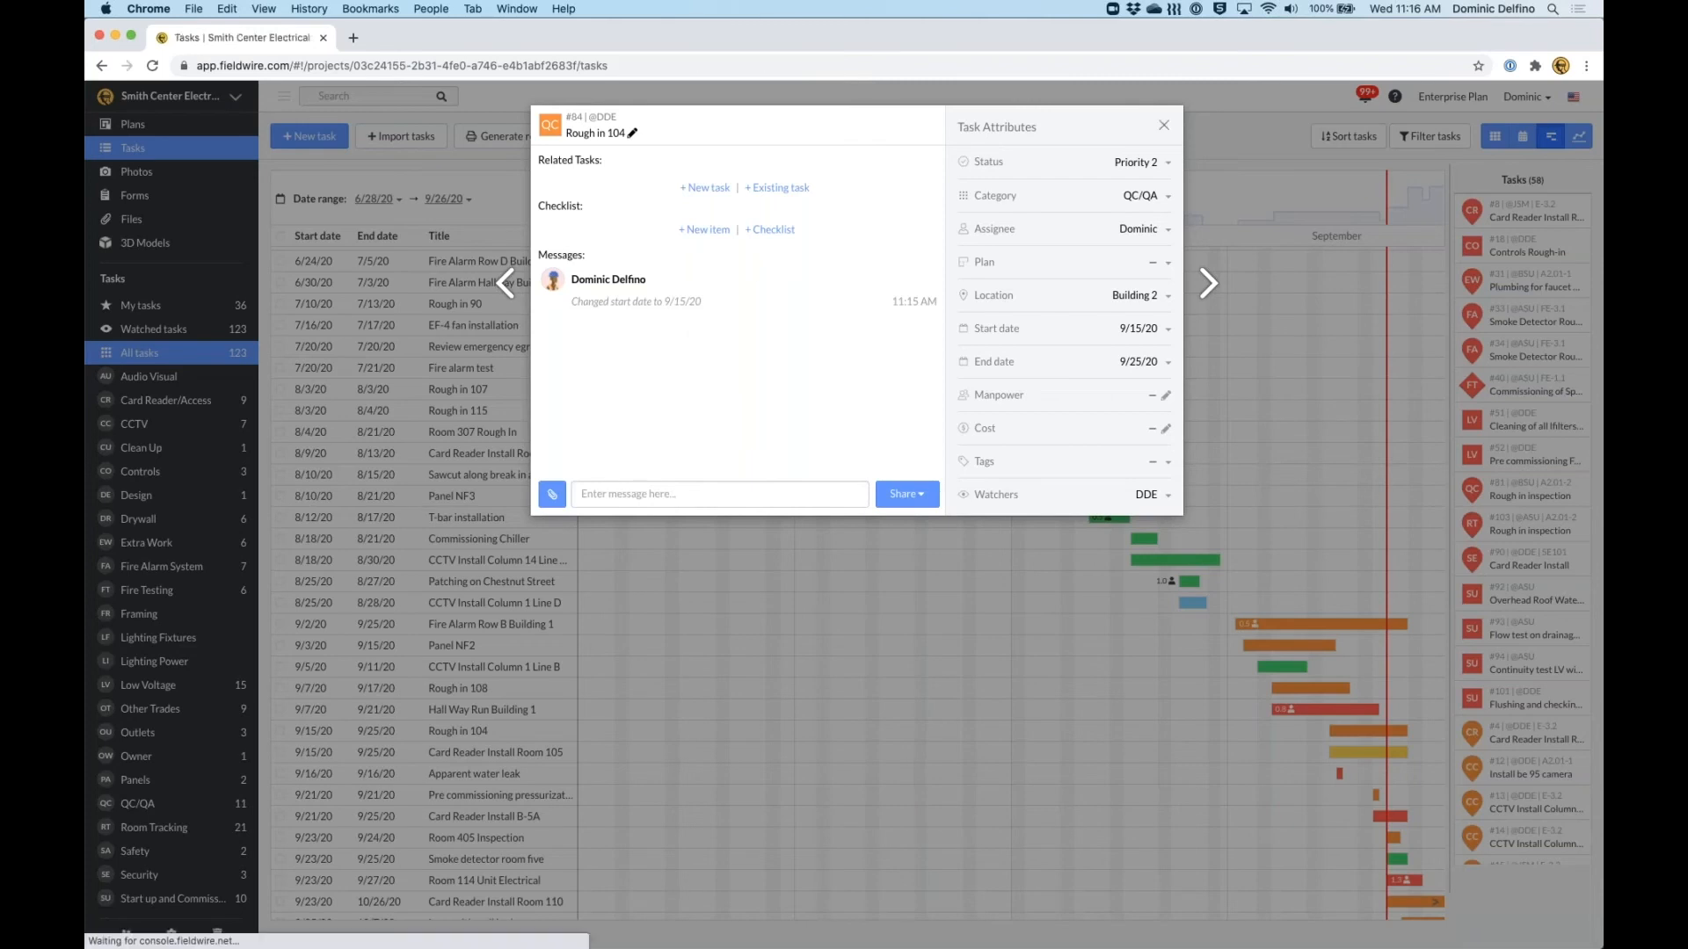
pyautogui.click(1162, 125)
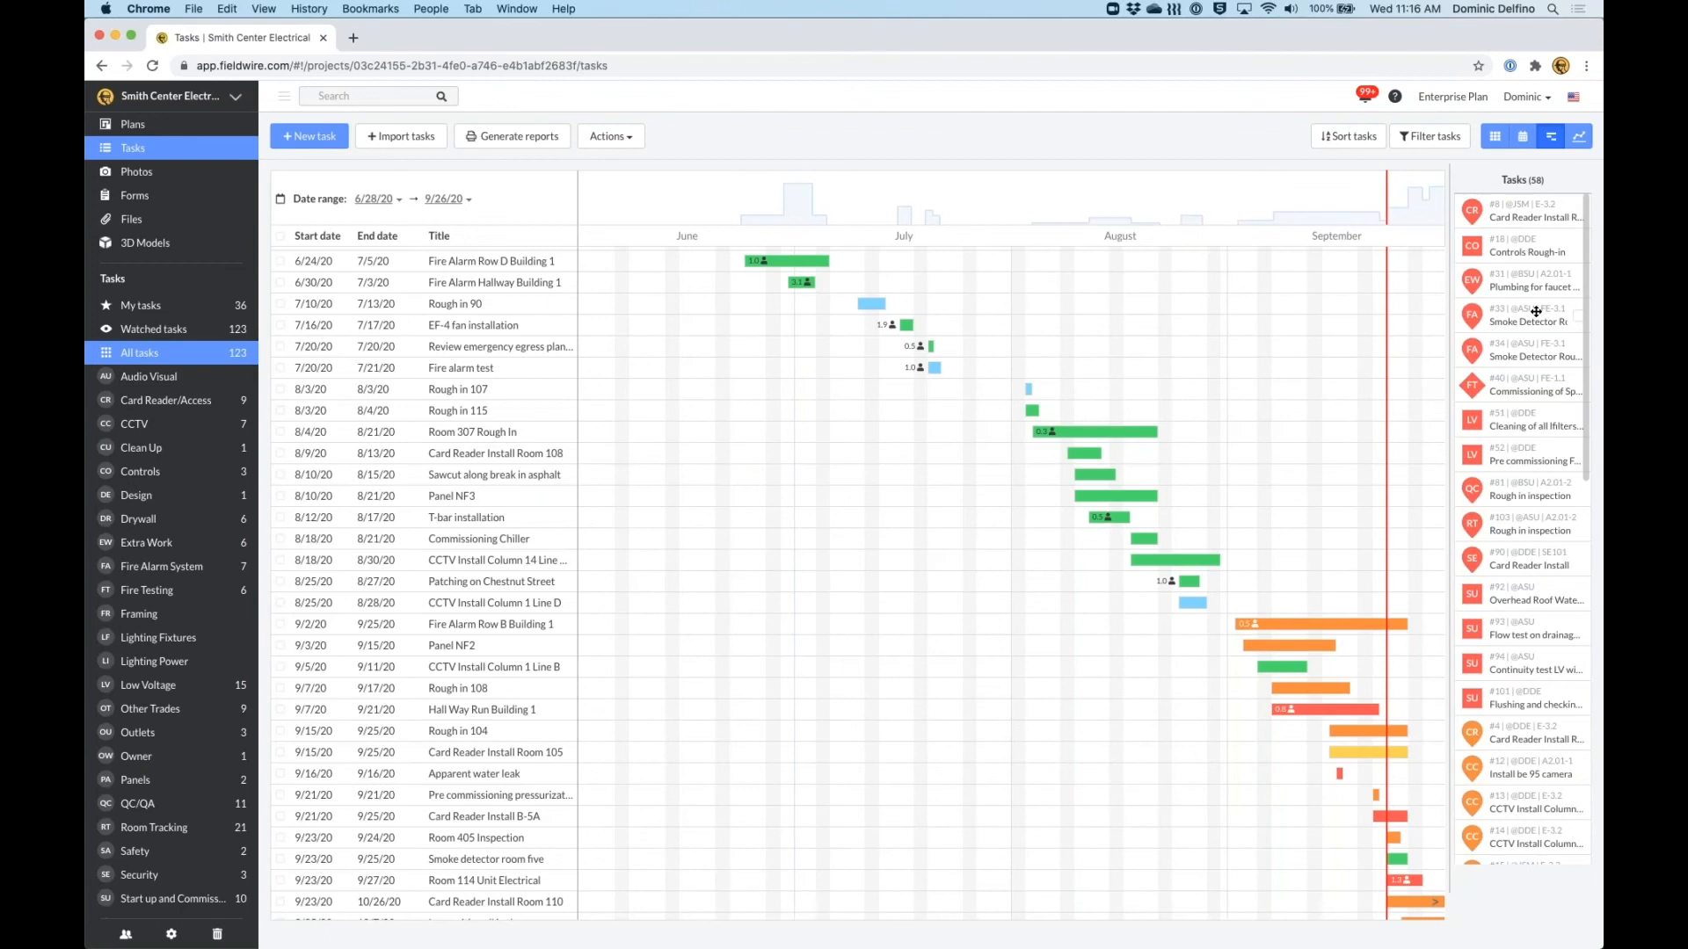
pyautogui.moveTo(1473, 475)
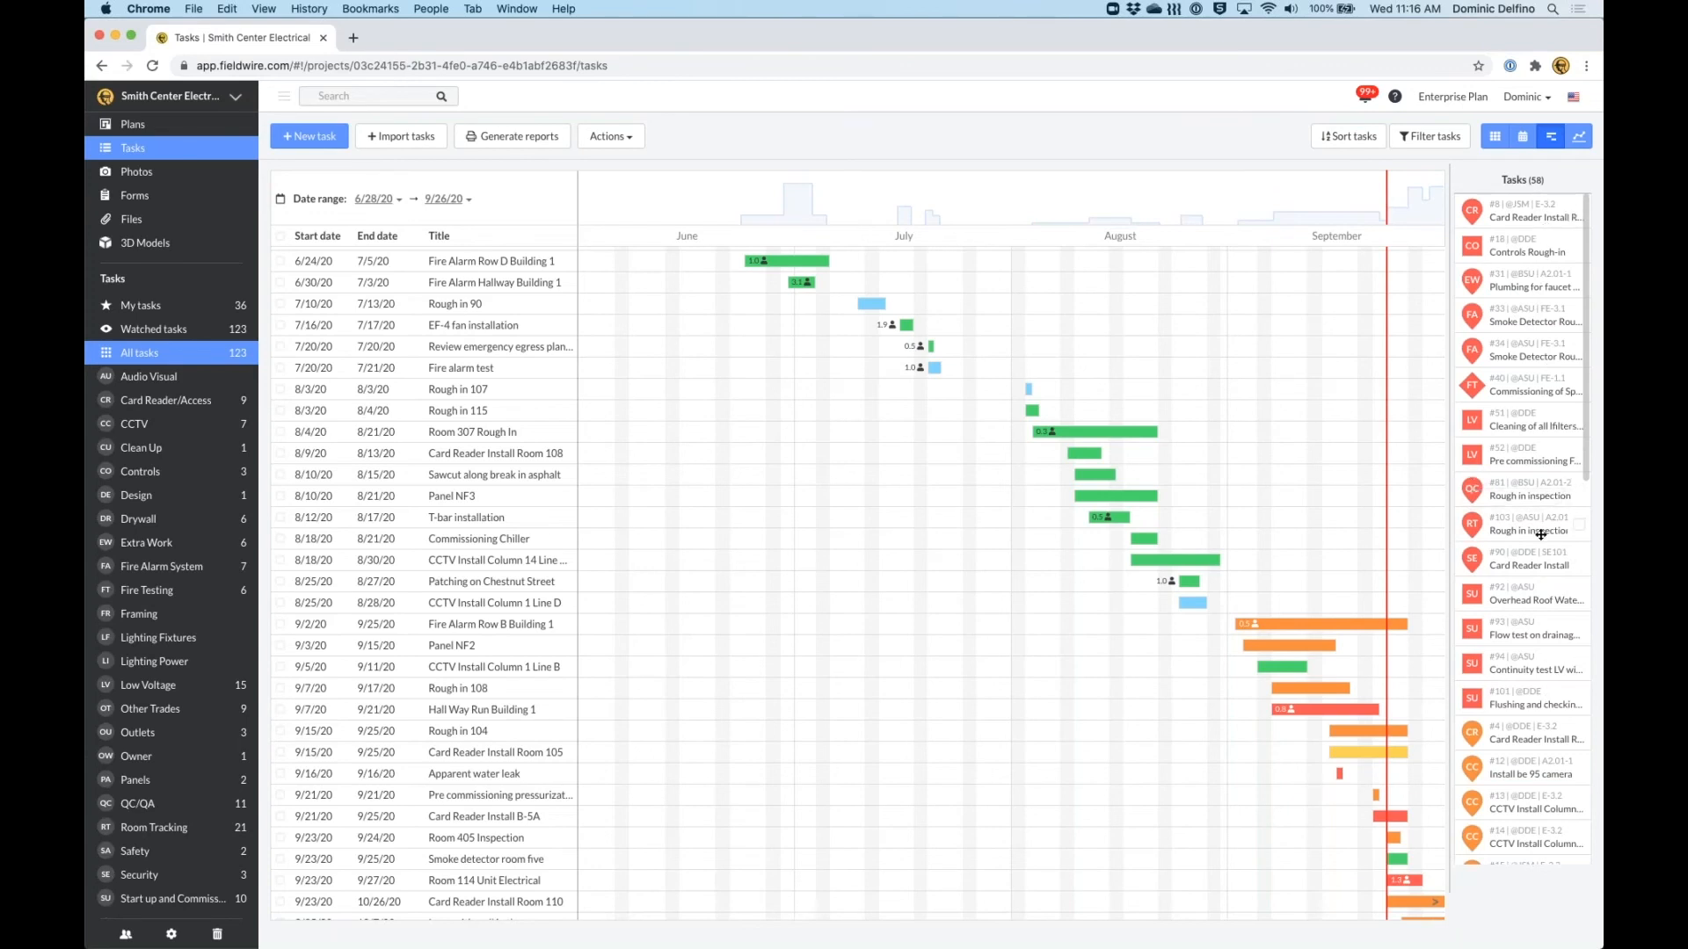
pyautogui.moveTo(1532, 529)
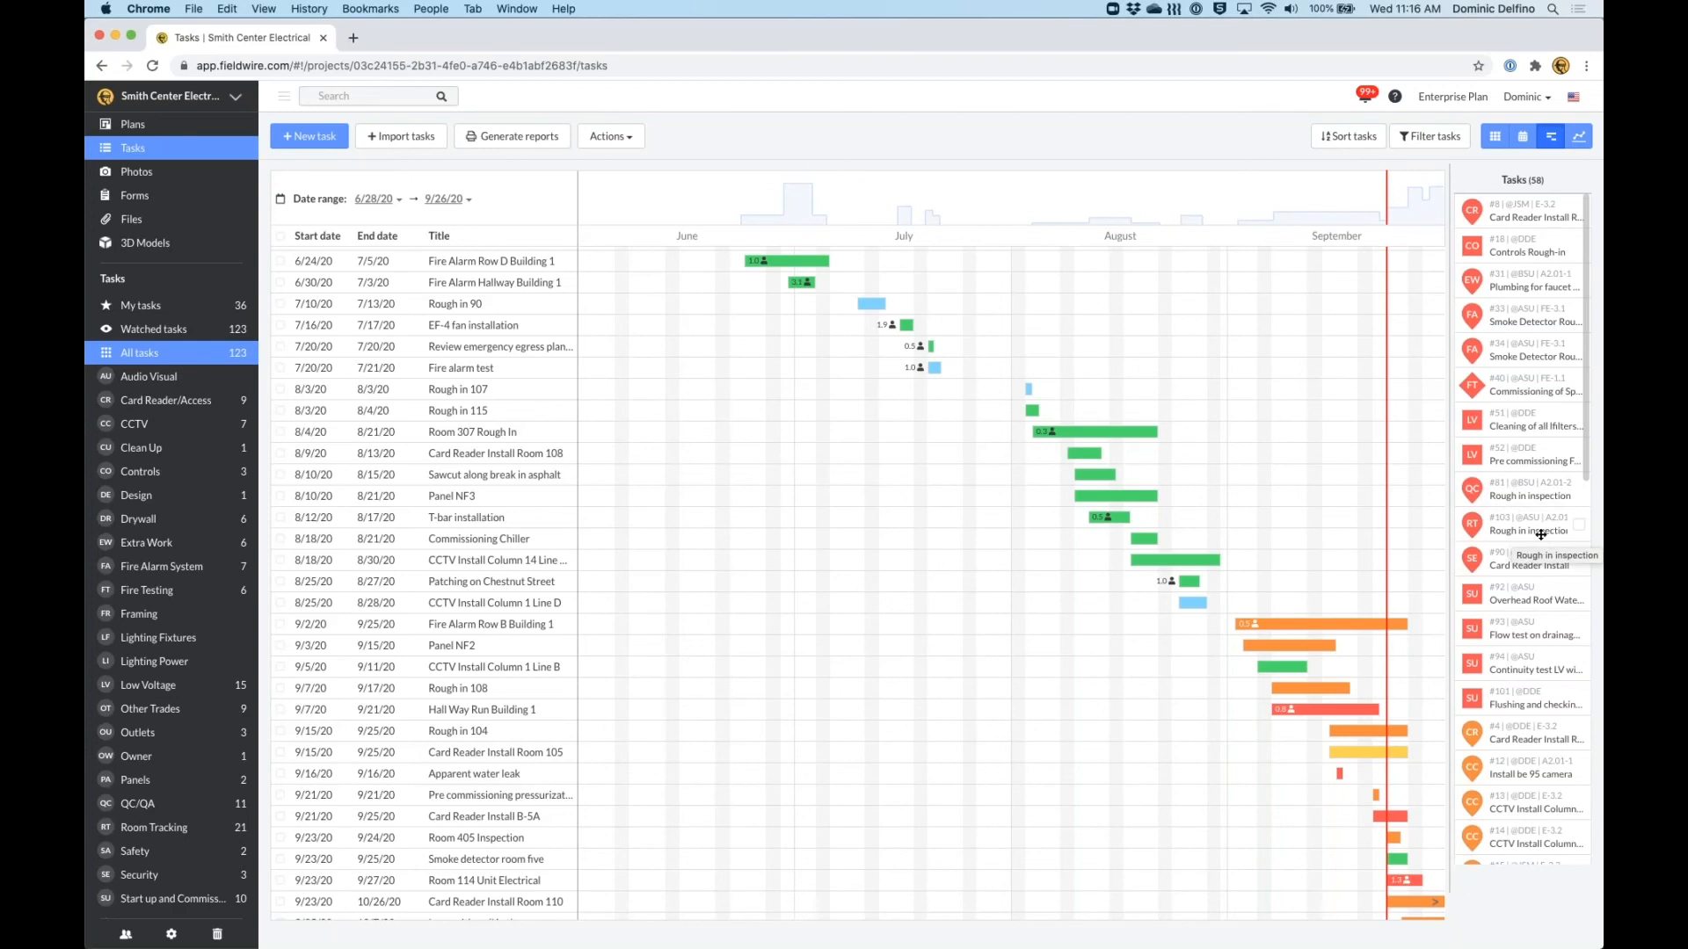
pyautogui.moveTo(1521, 527)
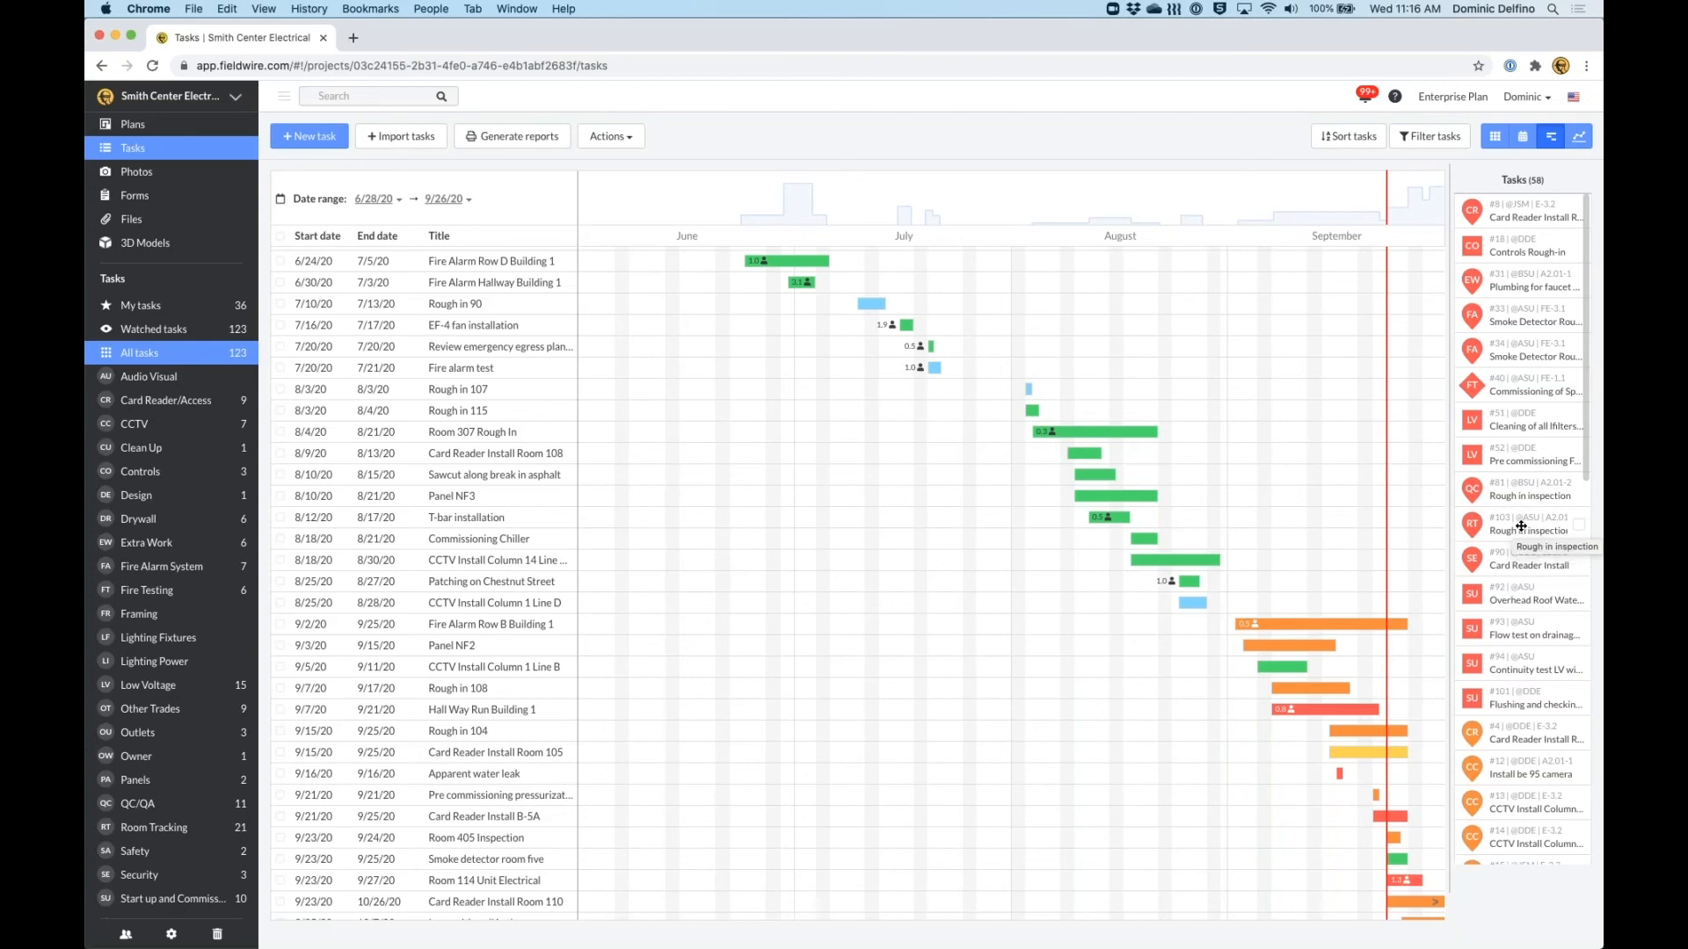
# Inspect unscheduled task #103 Rough in inspection, close it, and pick it up.
pyautogui.click(1528, 530)
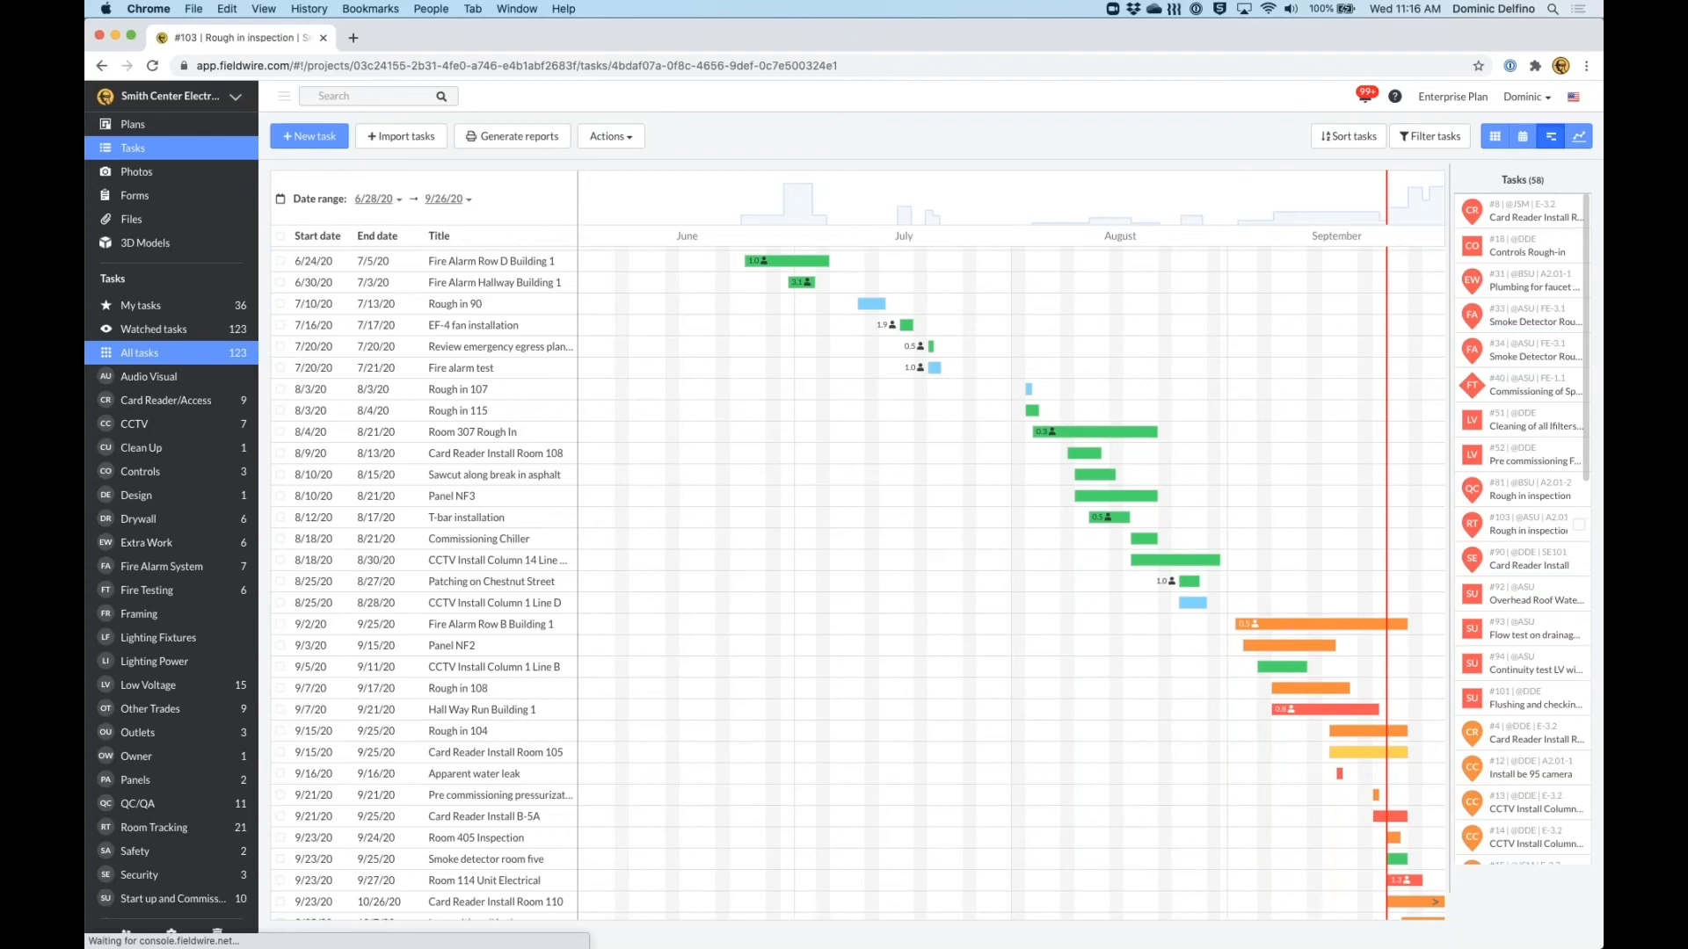
pyautogui.click(1528, 527)
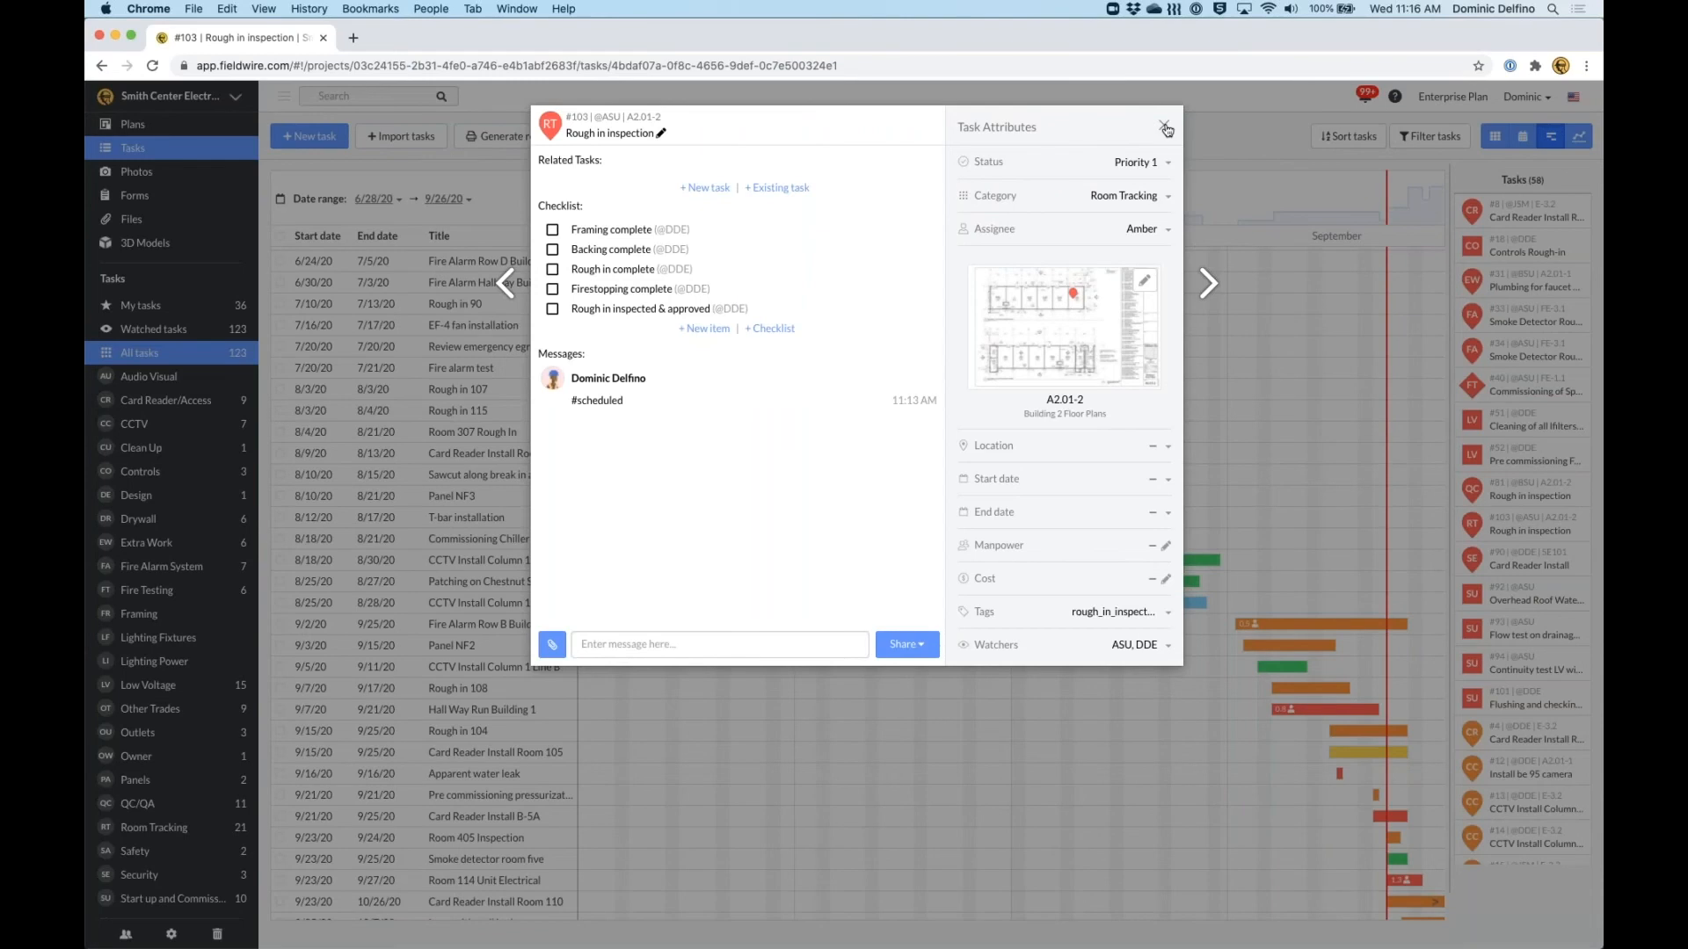
pyautogui.click(1164, 127)
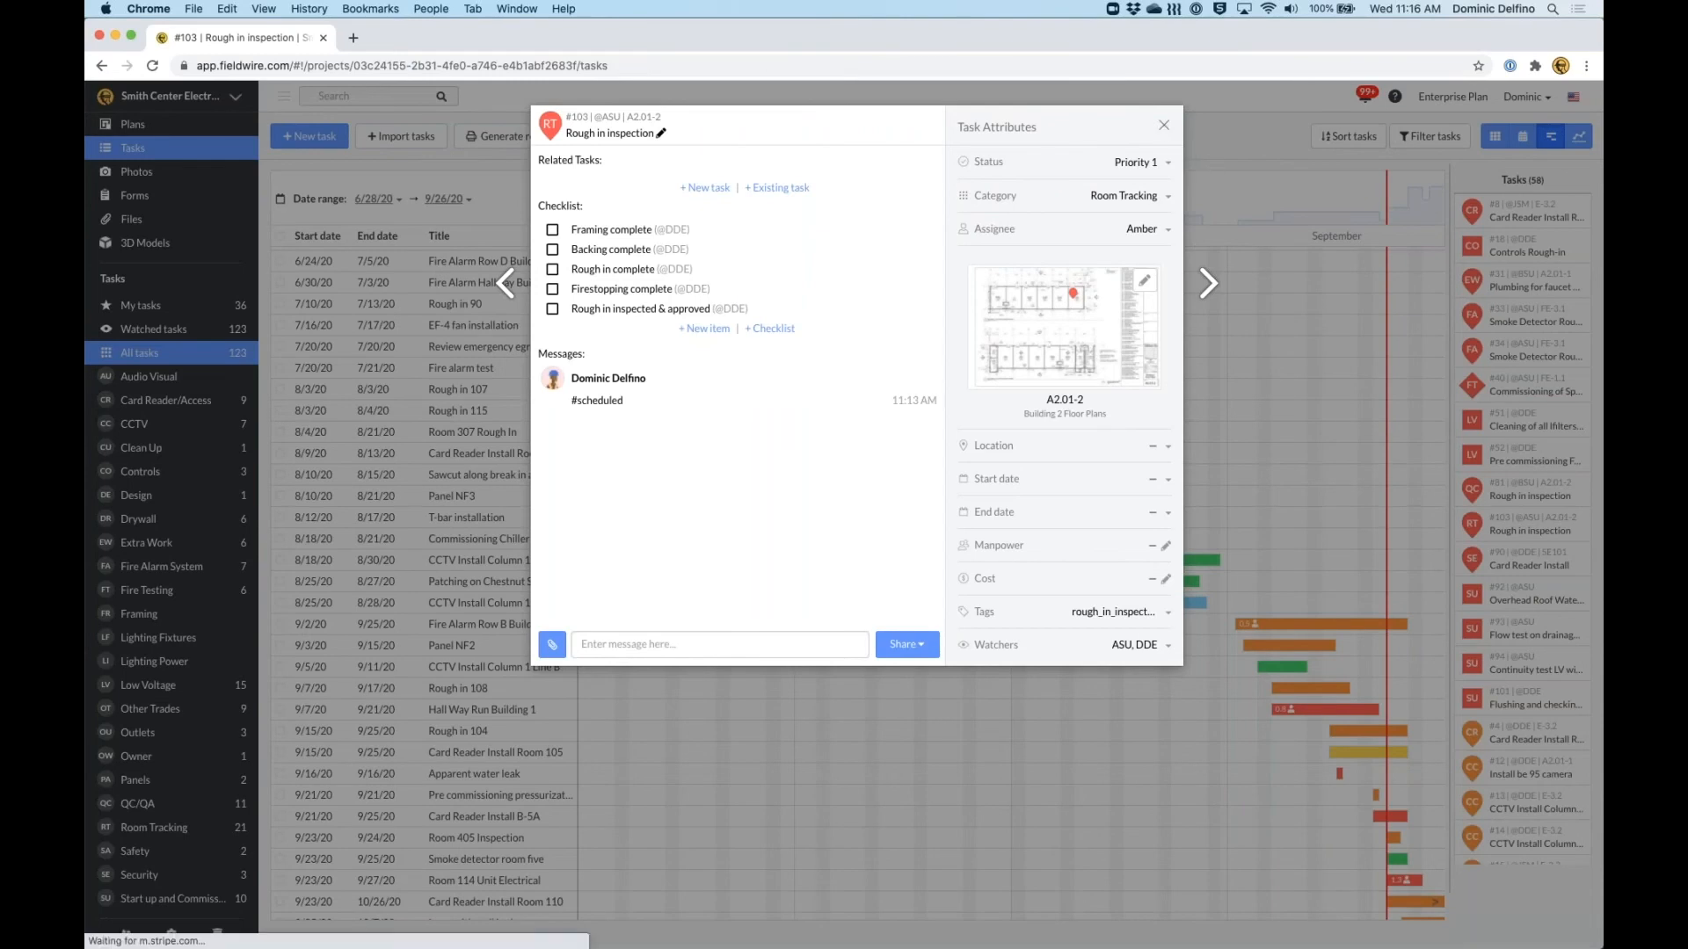
pyautogui.click(1164, 124)
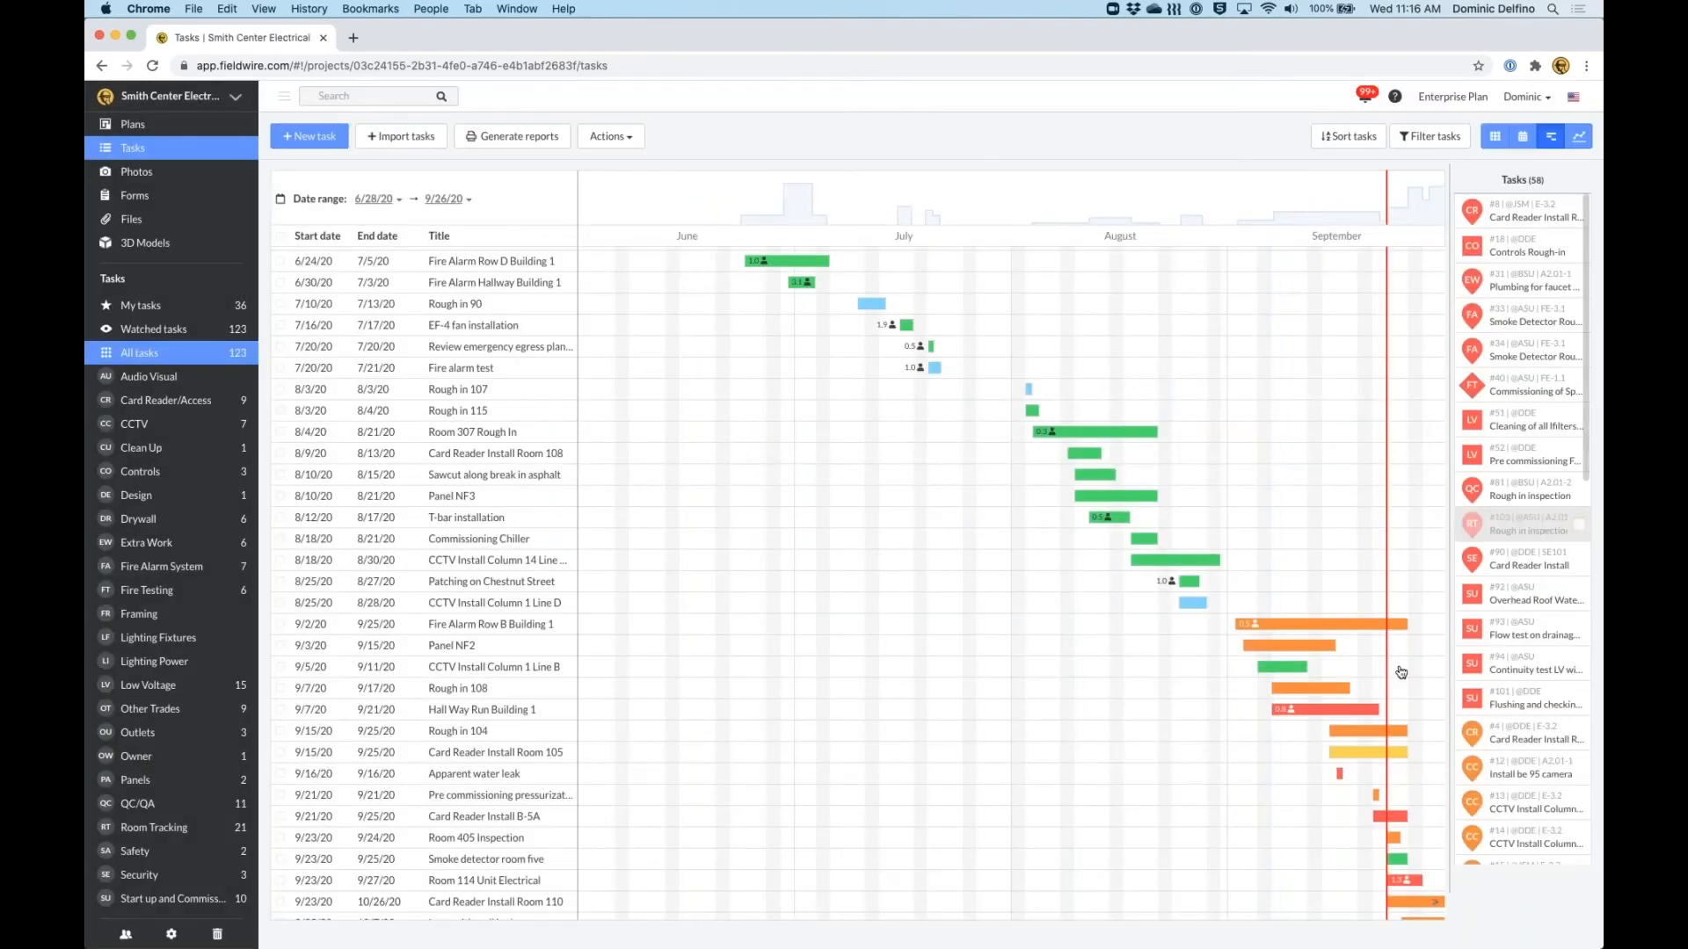
pyautogui.moveTo(1405, 696)
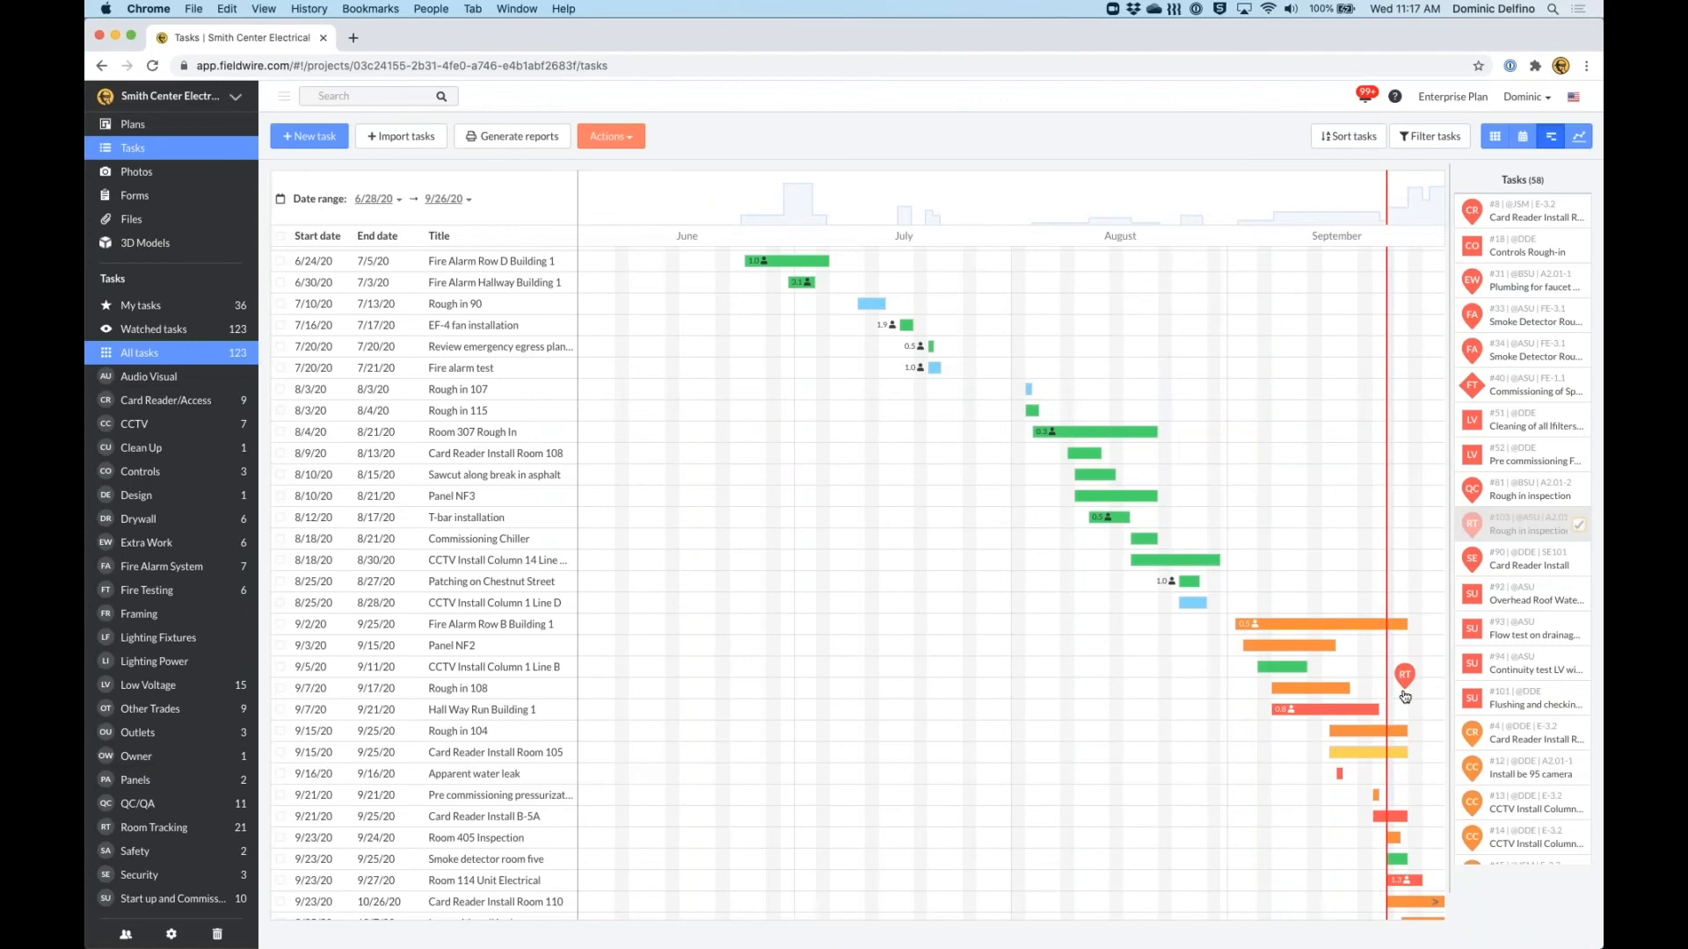
# Drop Rough in inspection at 9/23 (9/23–9/25), then open the range start calendar at August.
pyautogui.click(1578, 524)
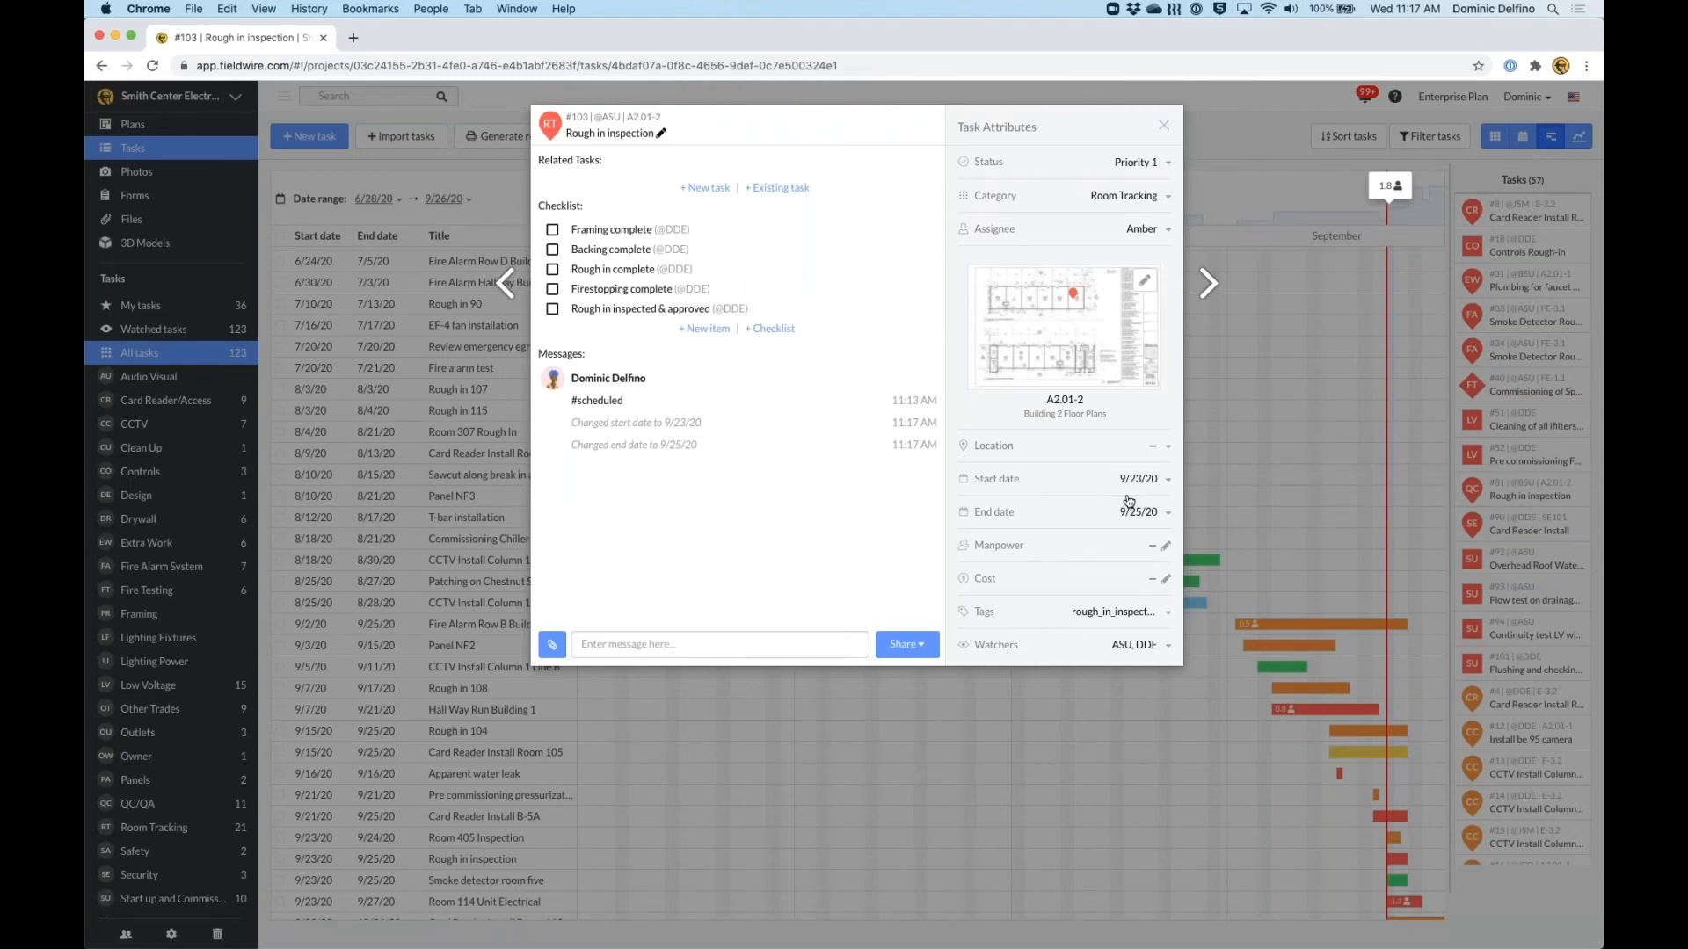
pyautogui.moveTo(1128, 503)
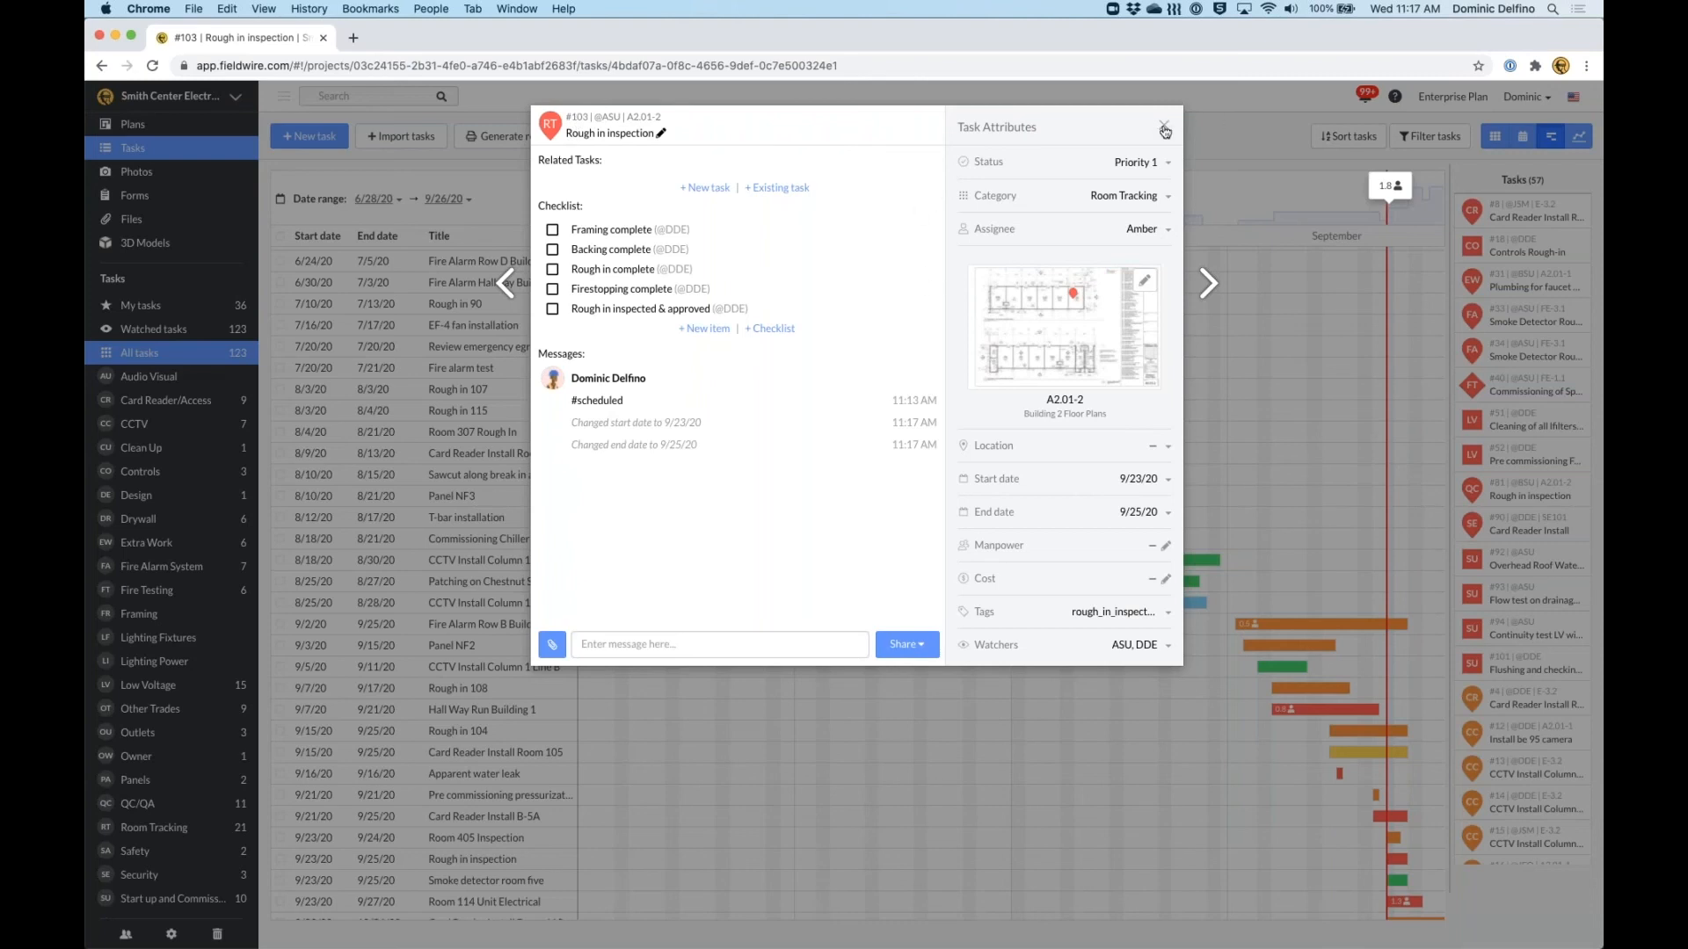
pyautogui.moveTo(1125, 235)
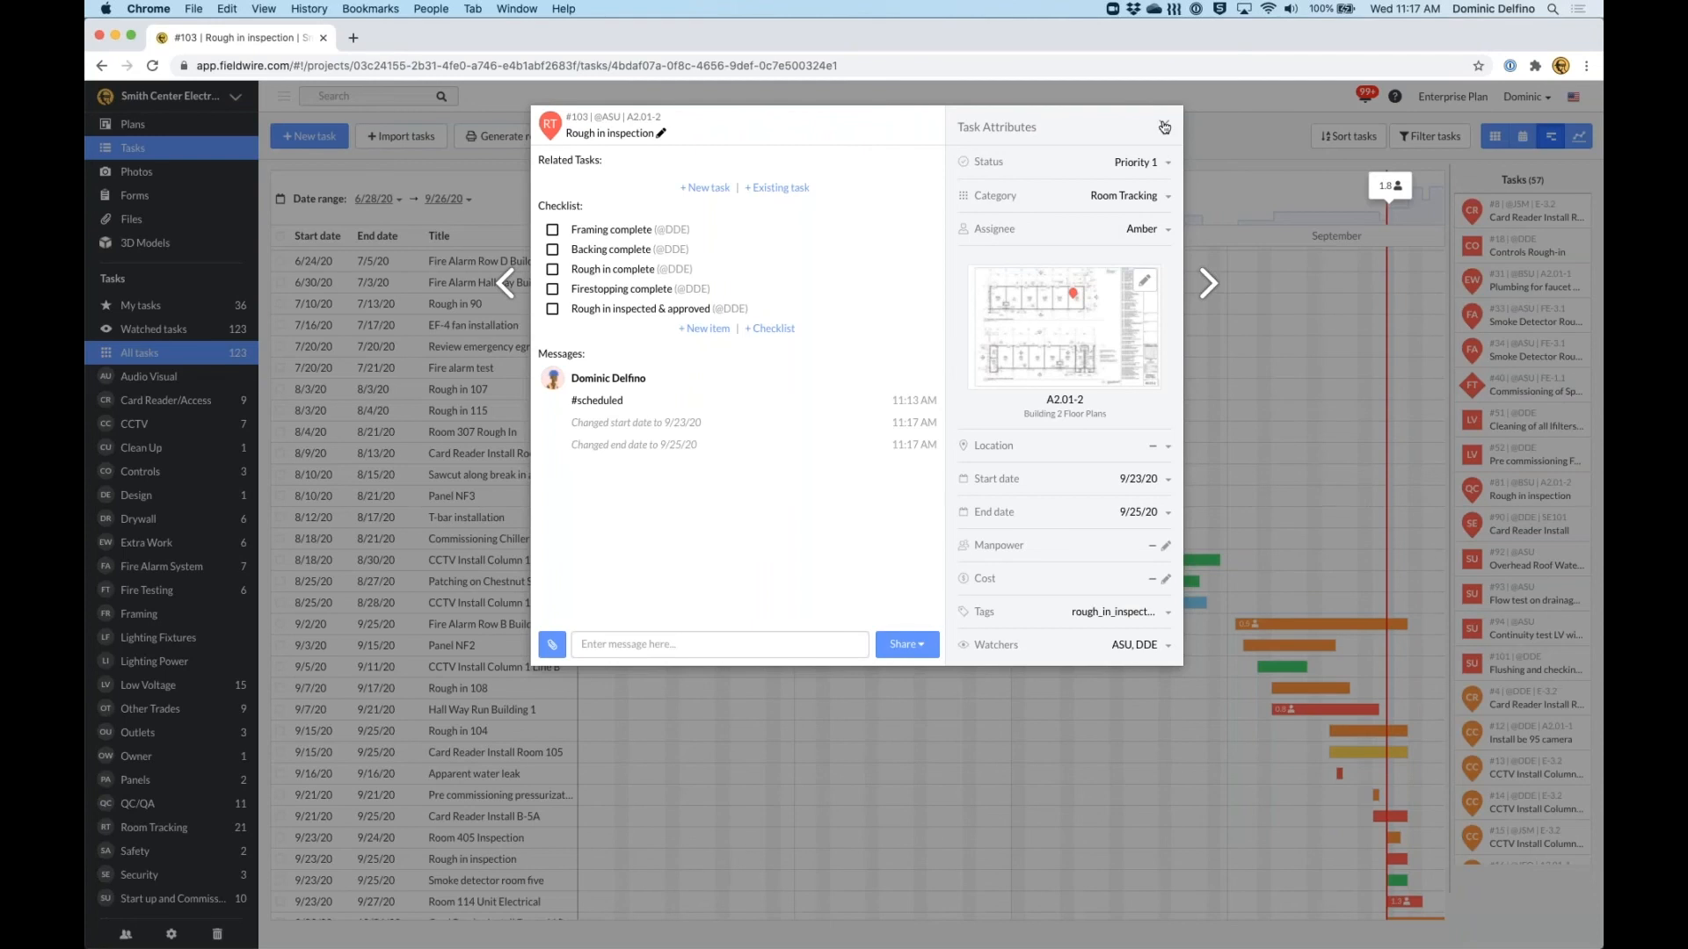
pyautogui.click(1164, 127)
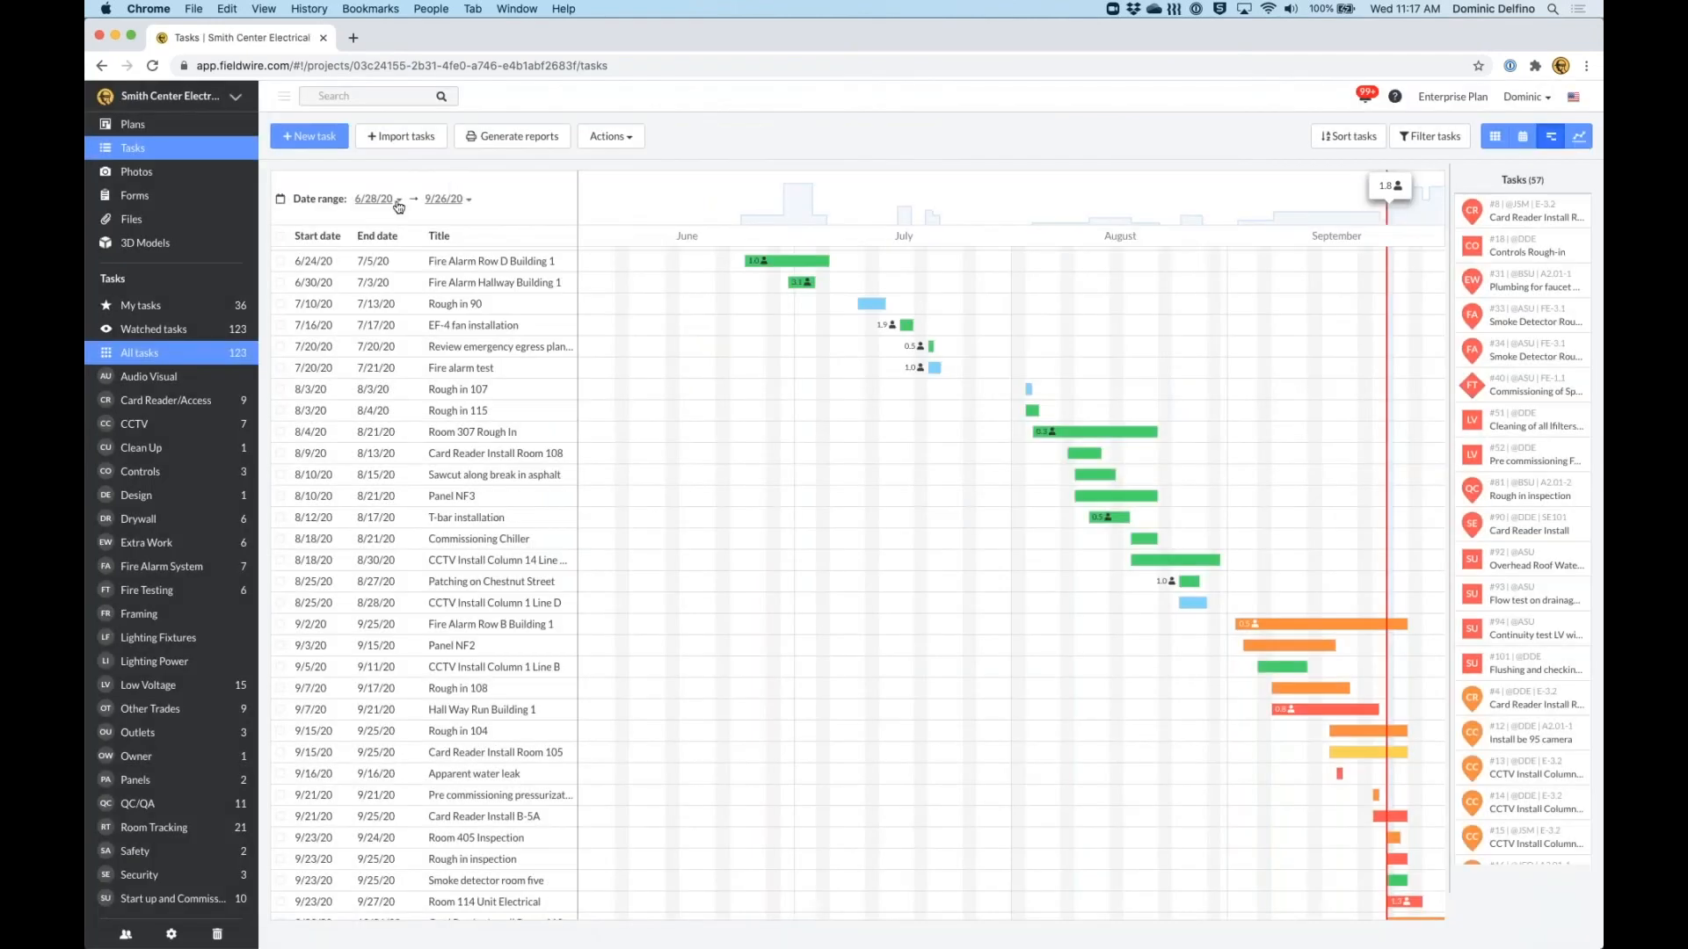
pyautogui.click(372, 198)
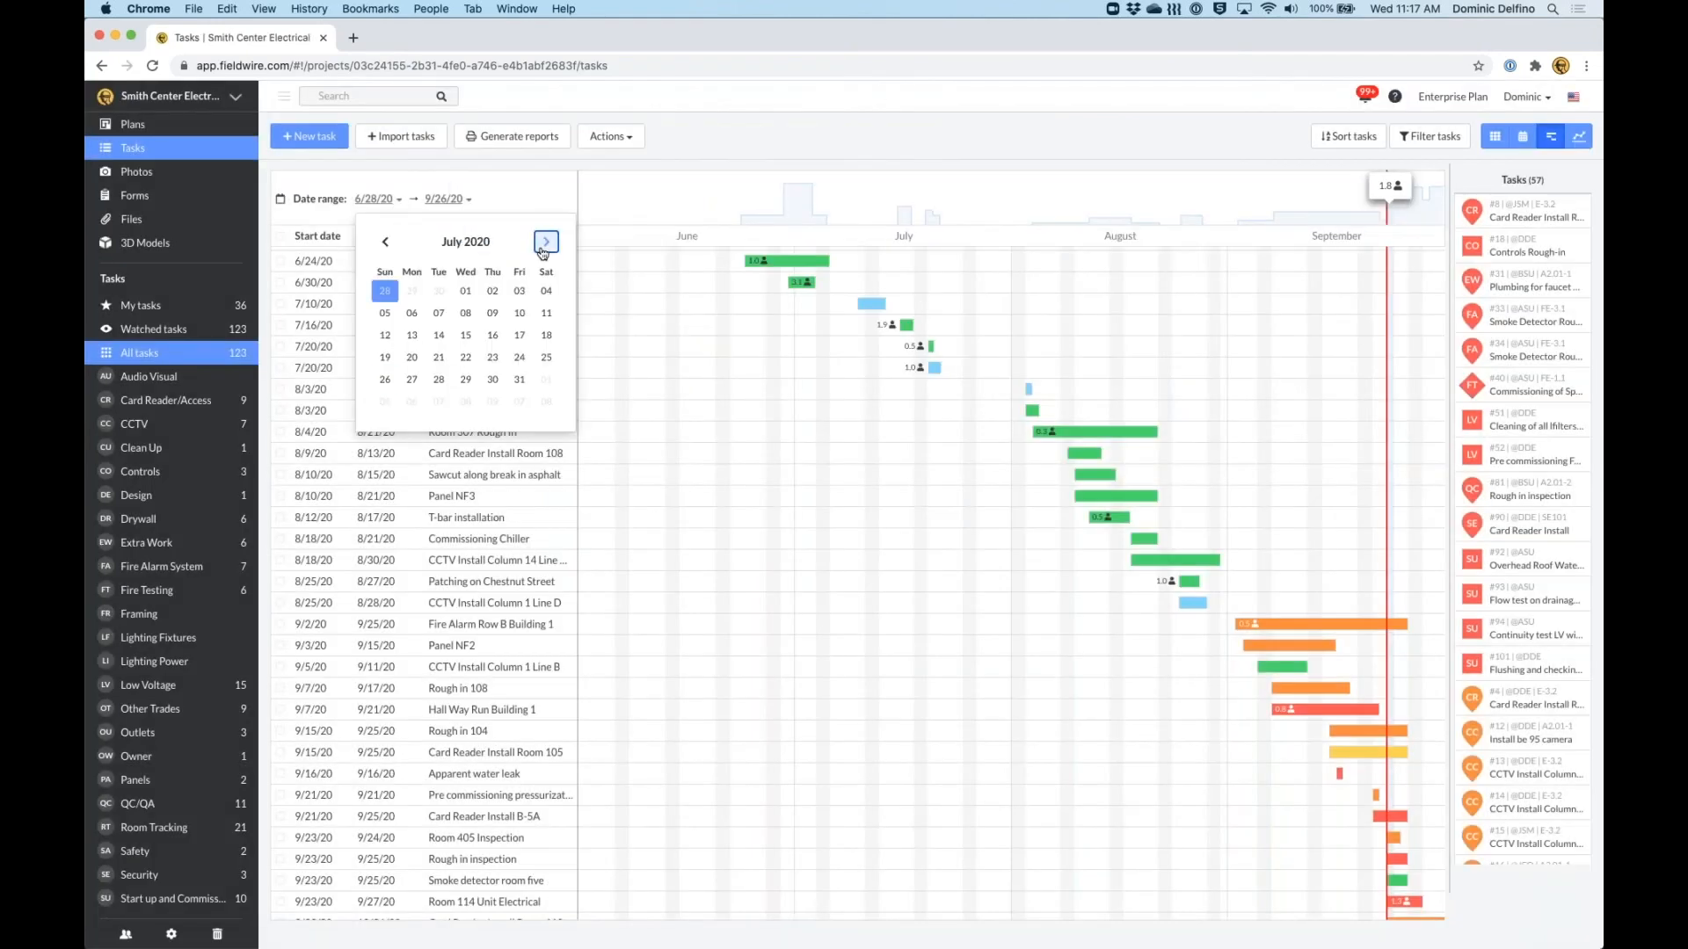
pyautogui.click(546, 241)
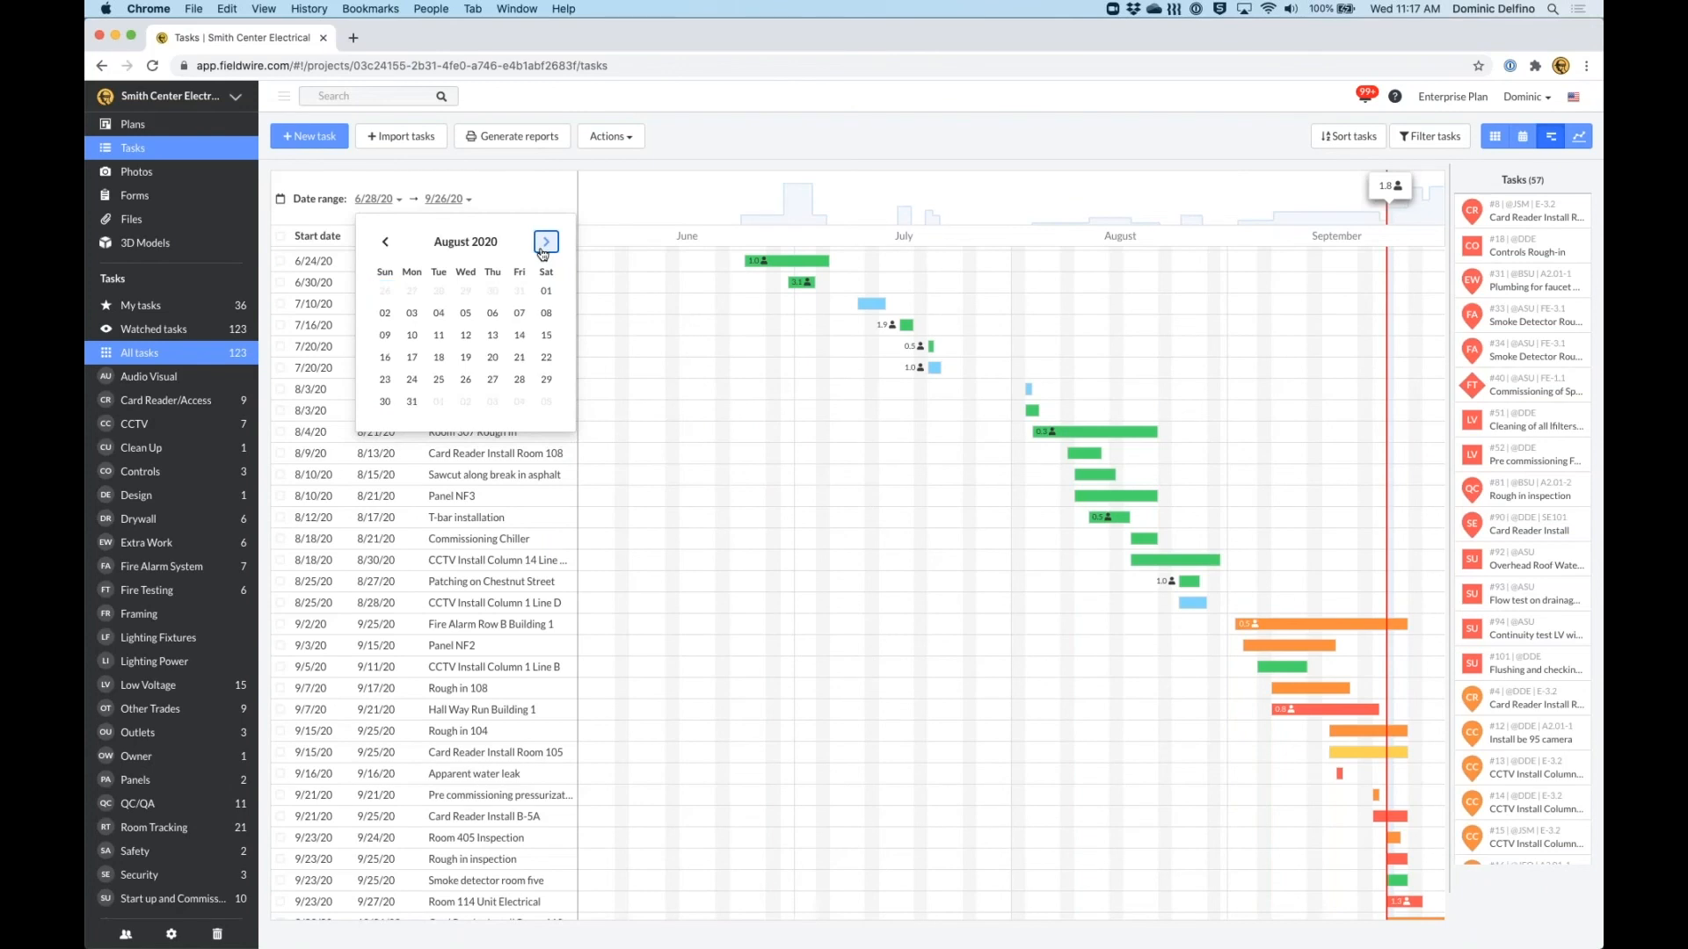
# Set the Gantt date range to 9/20/20 through 10/10/20.
pyautogui.click(544, 241)
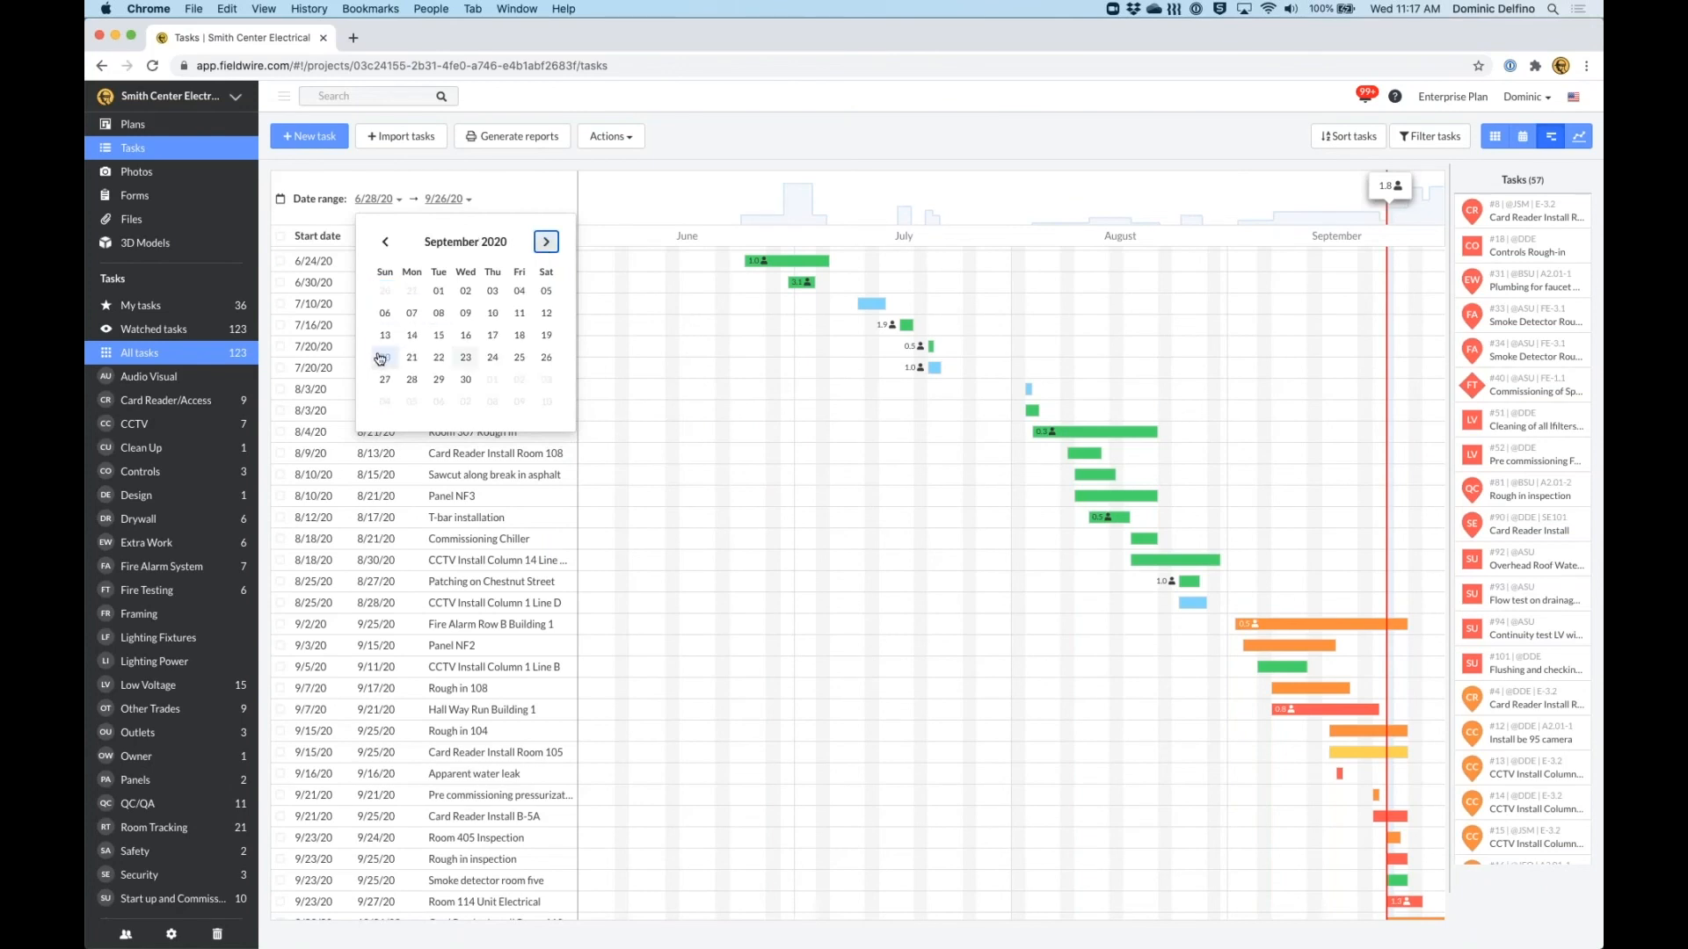
pyautogui.click(411, 358)
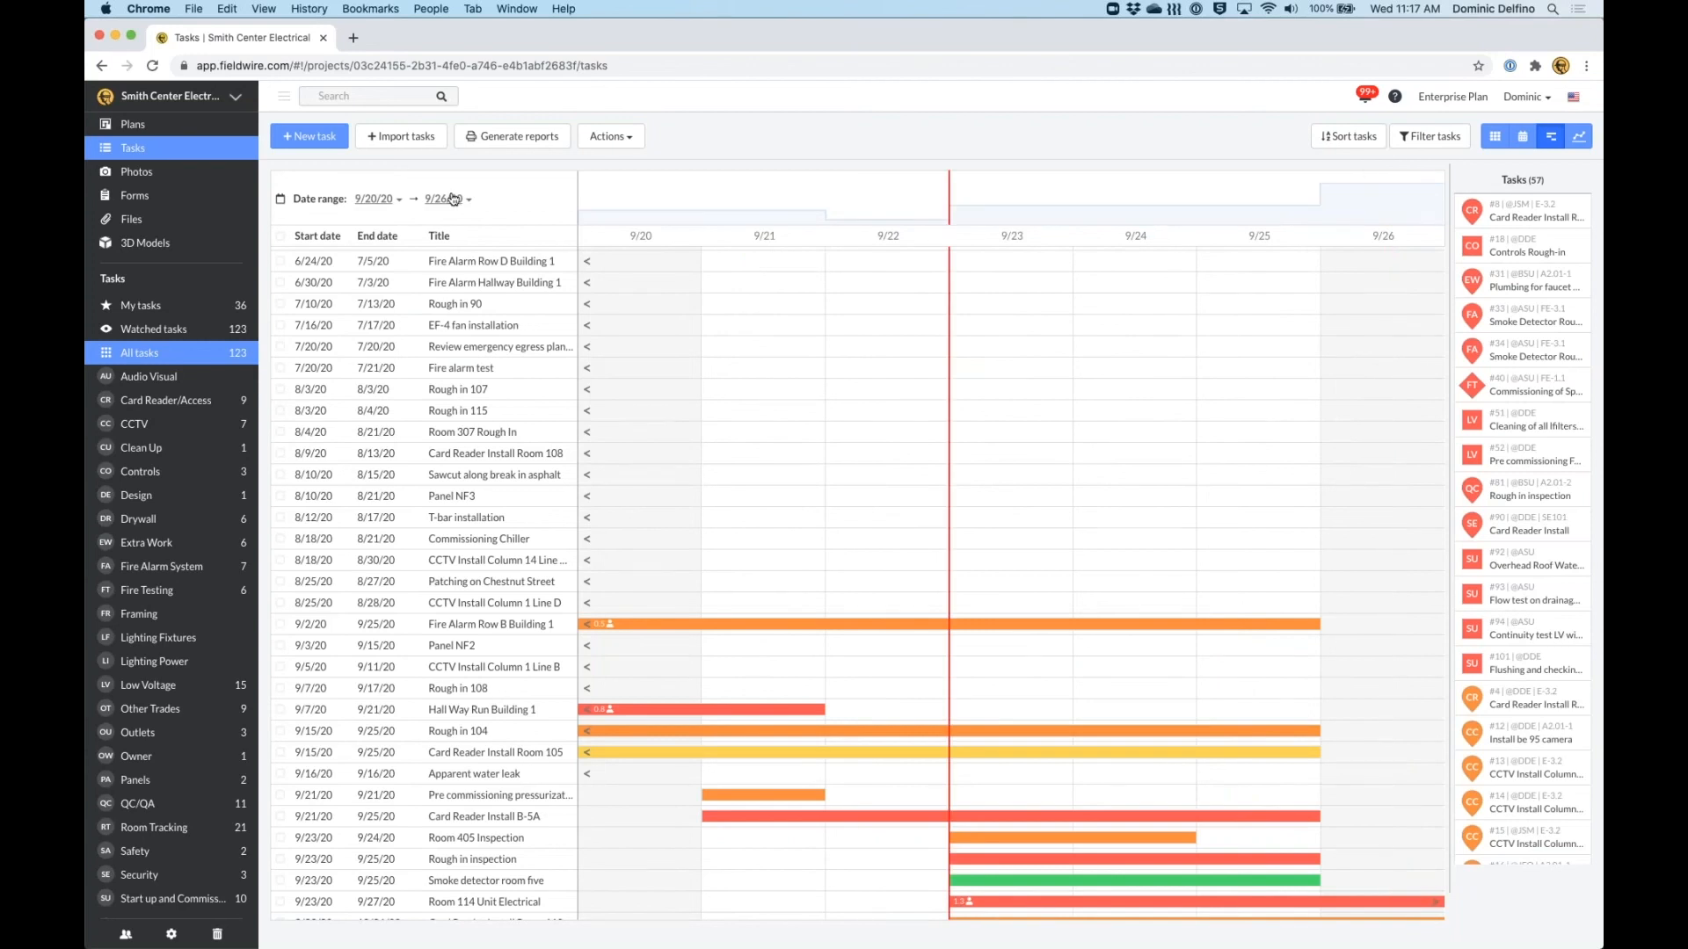
pyautogui.click(442, 199)
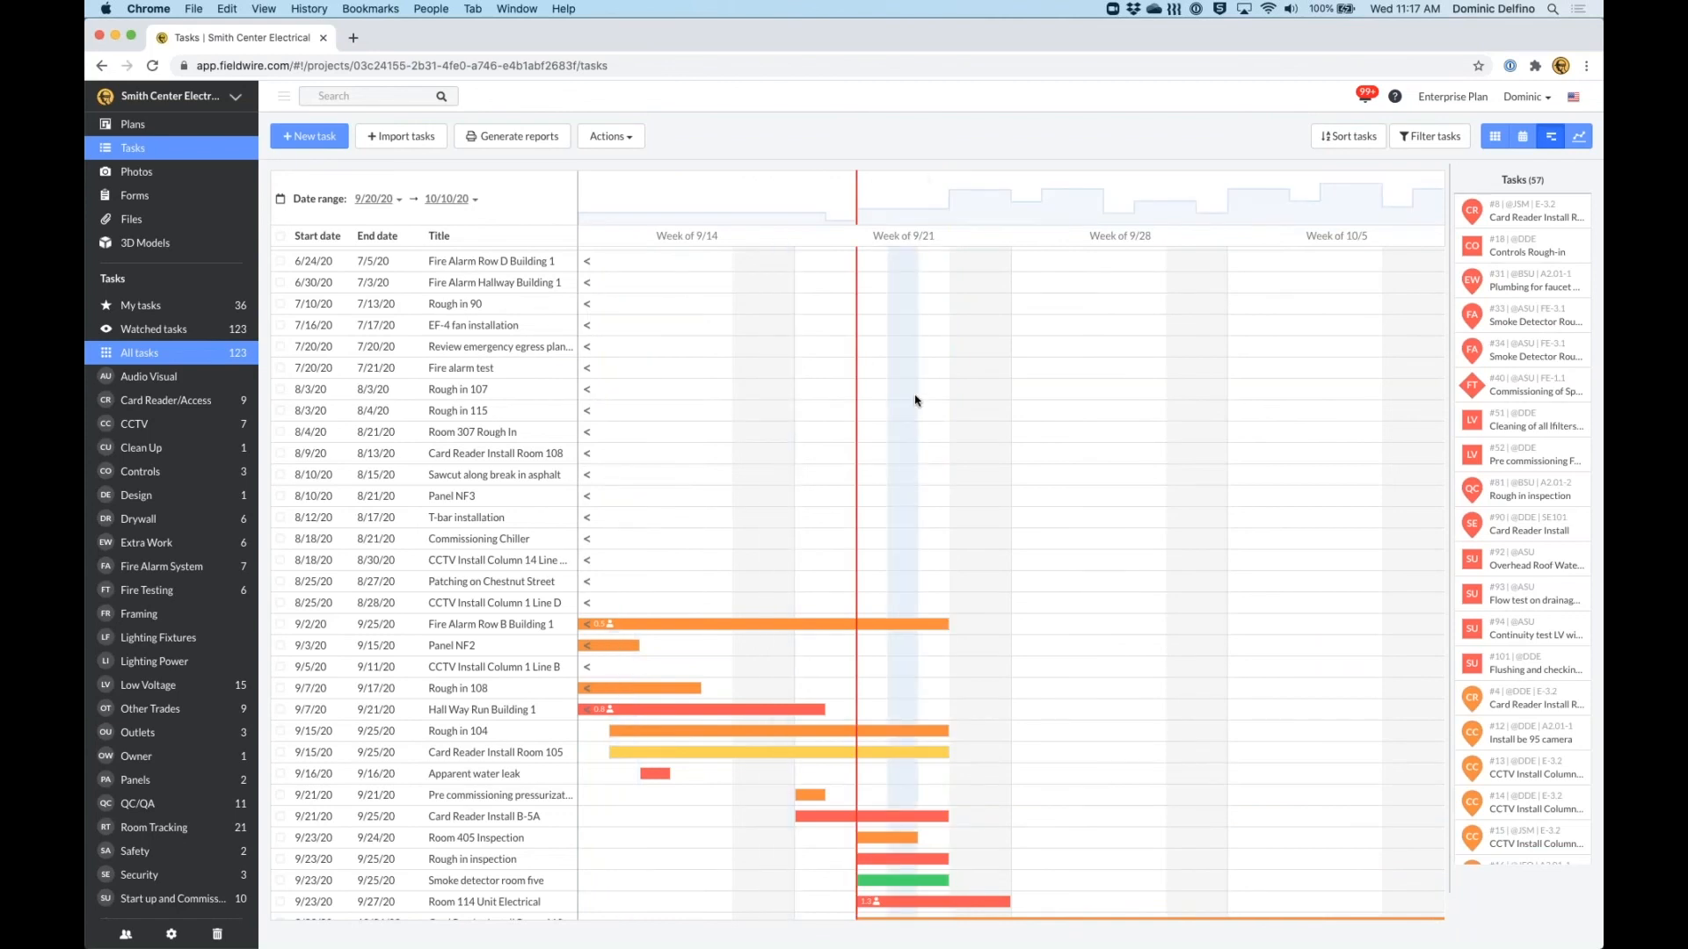
# Scroll through the week-by-week task list and bring up the Sort tasks choices.
pyautogui.scroll(-3)
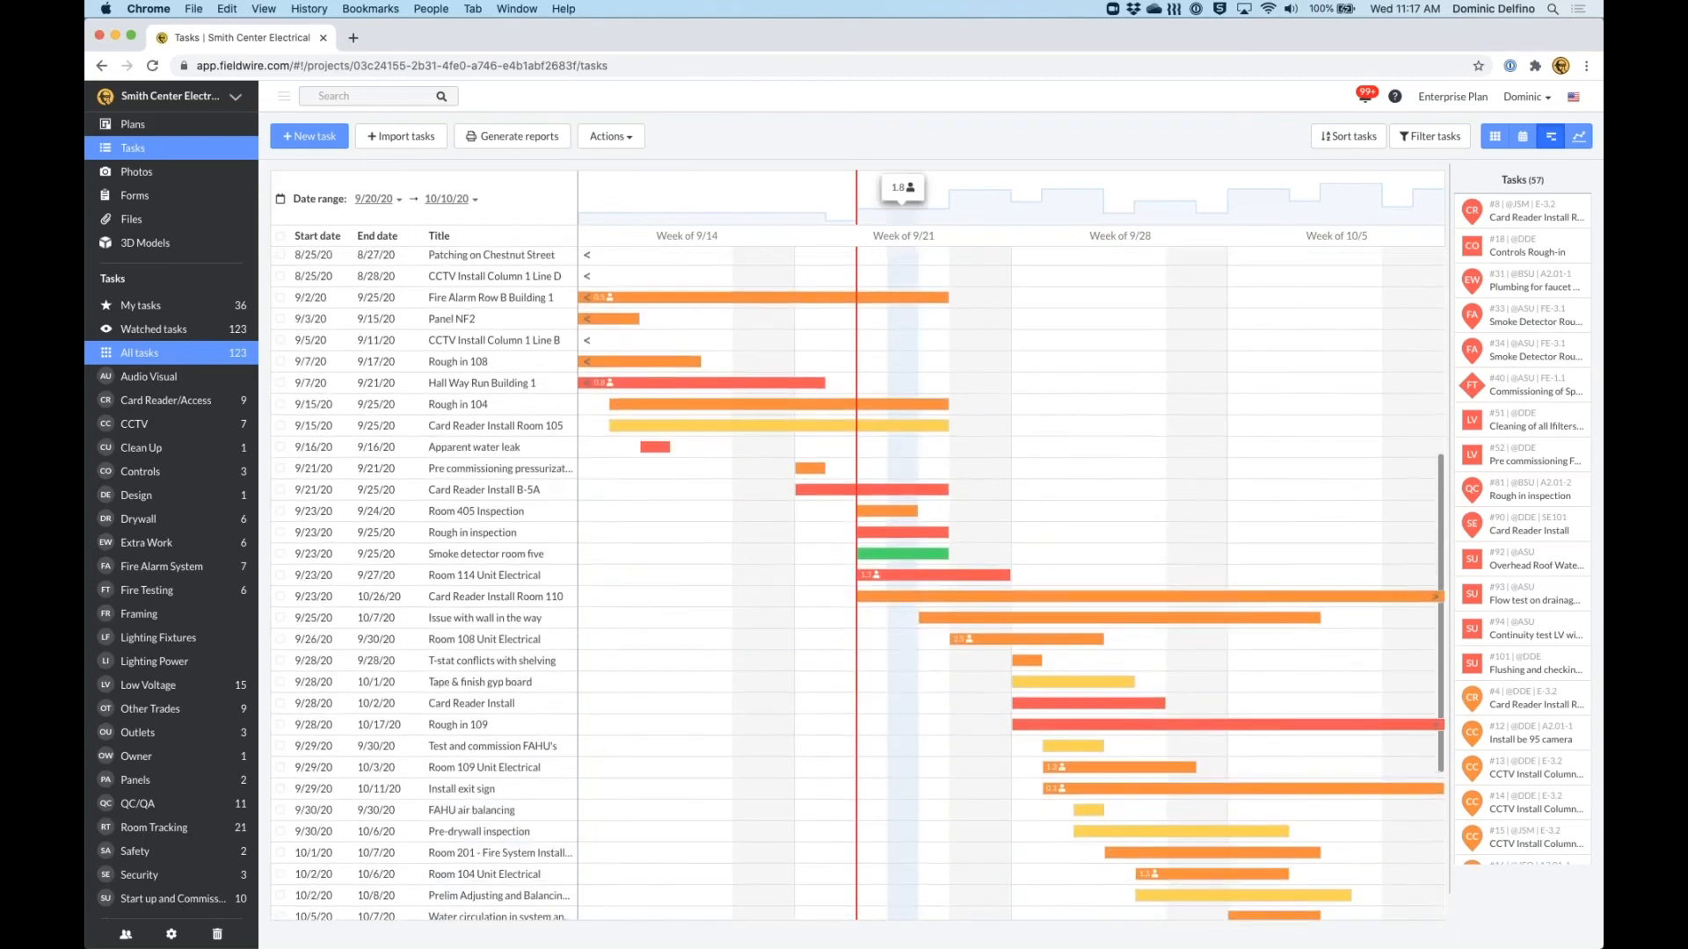
pyautogui.scroll(-3)
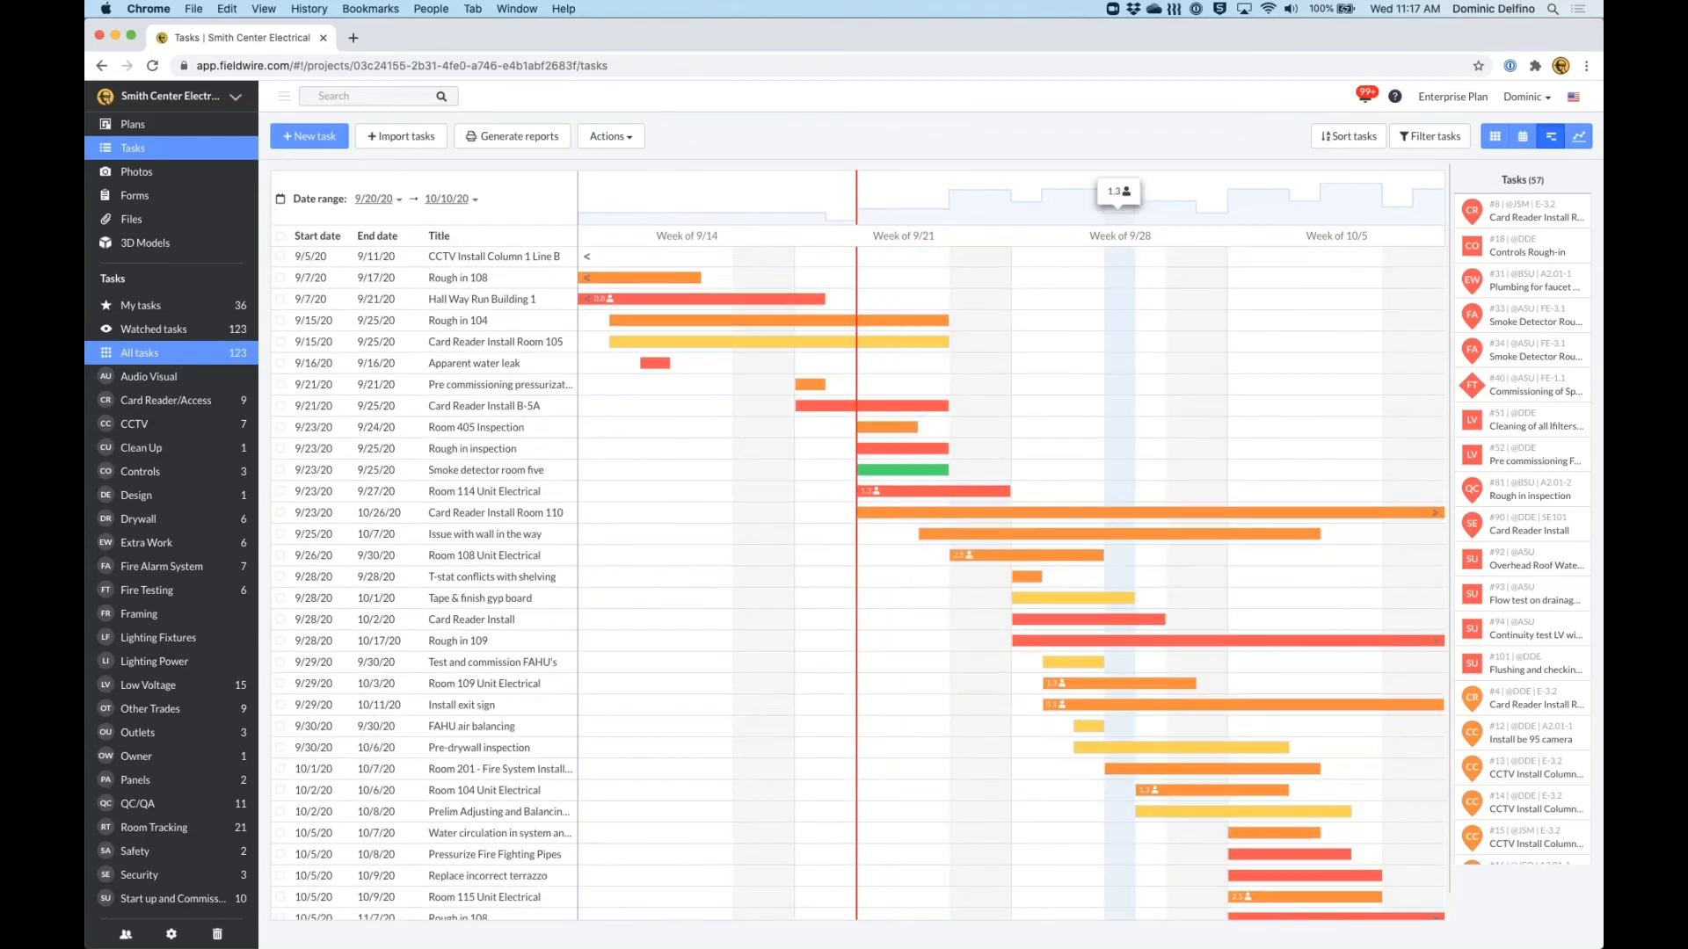
pyautogui.scroll(-3)
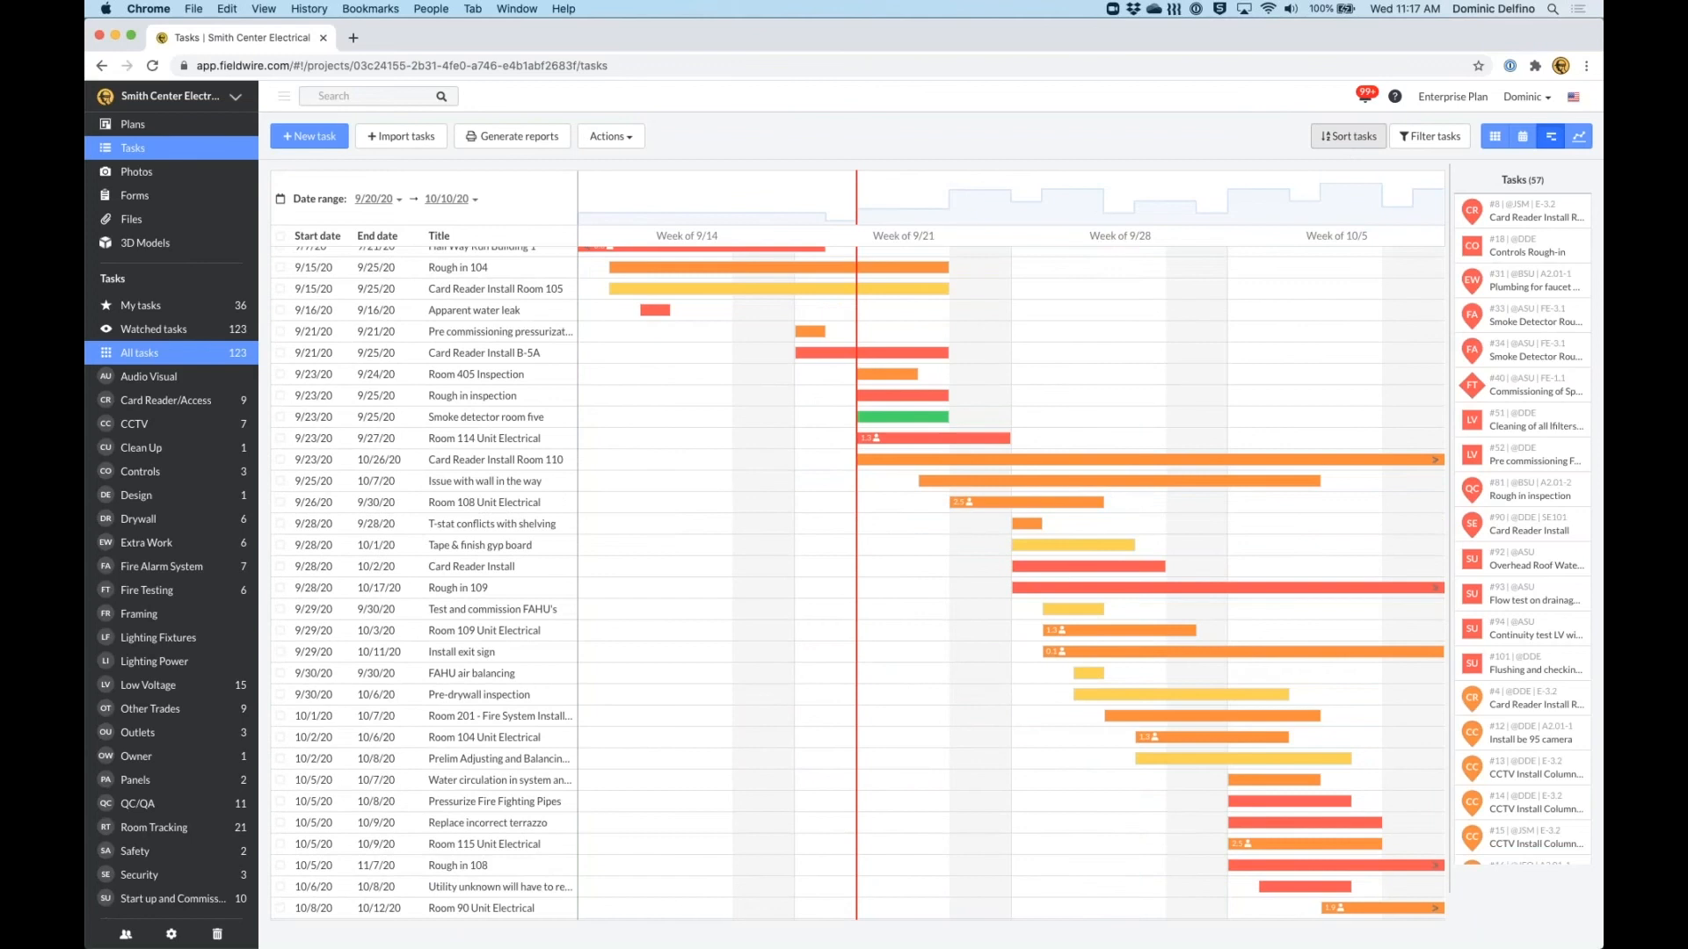
pyautogui.click(1348, 136)
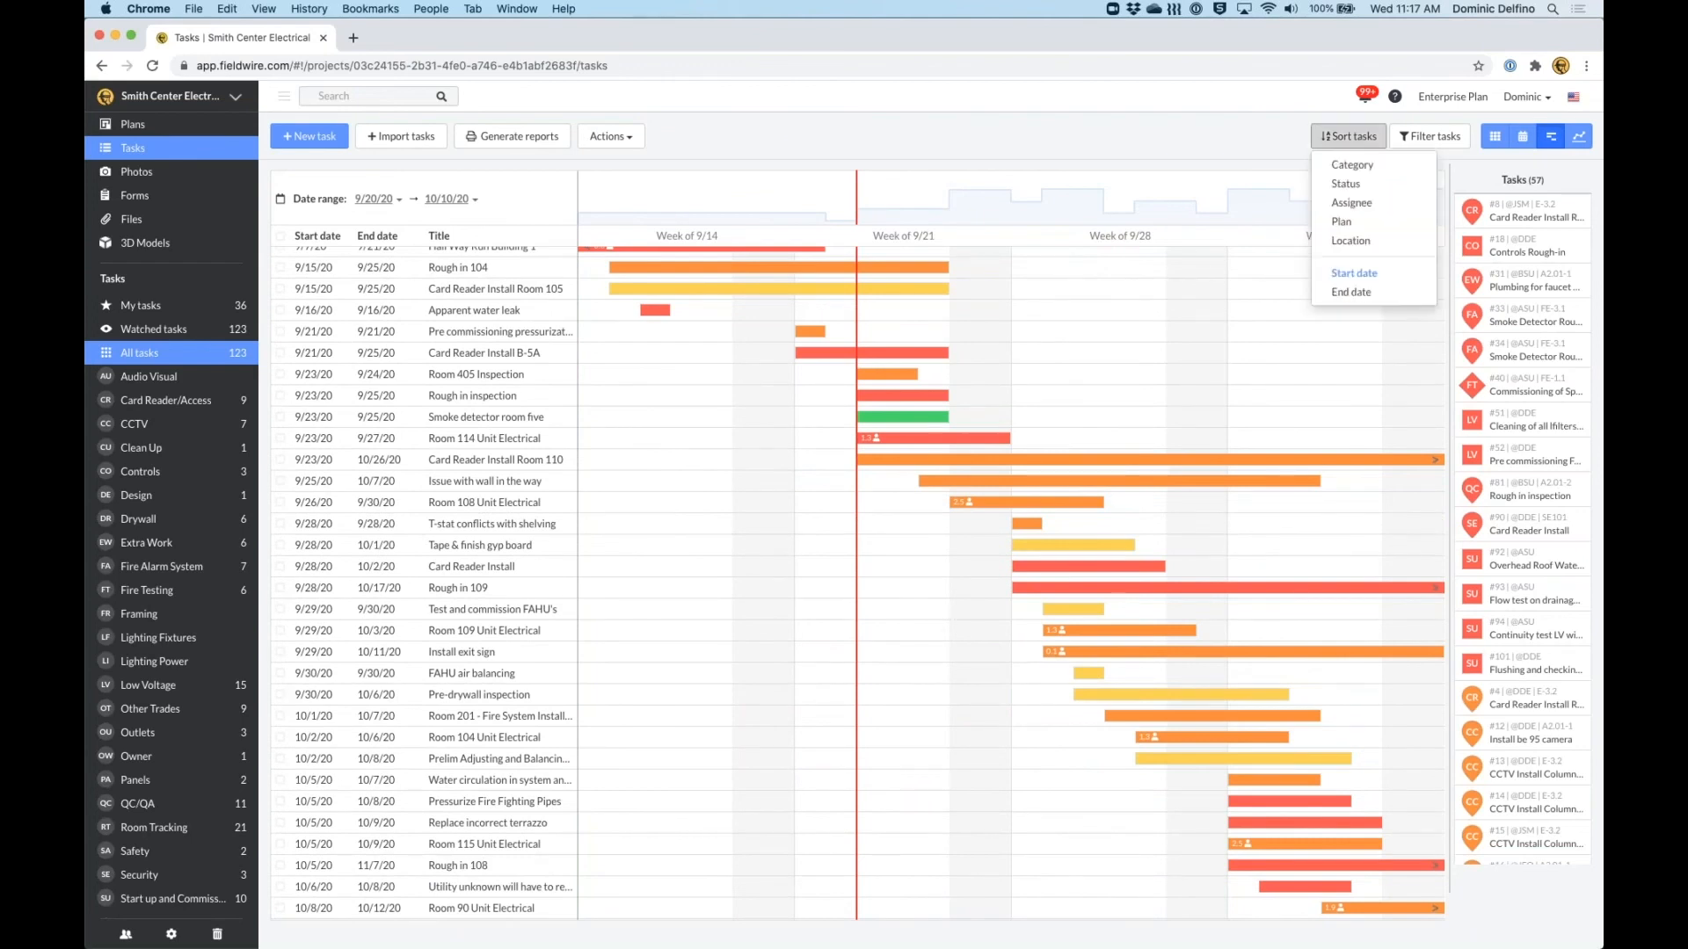
pyautogui.moveTo(1315, 141)
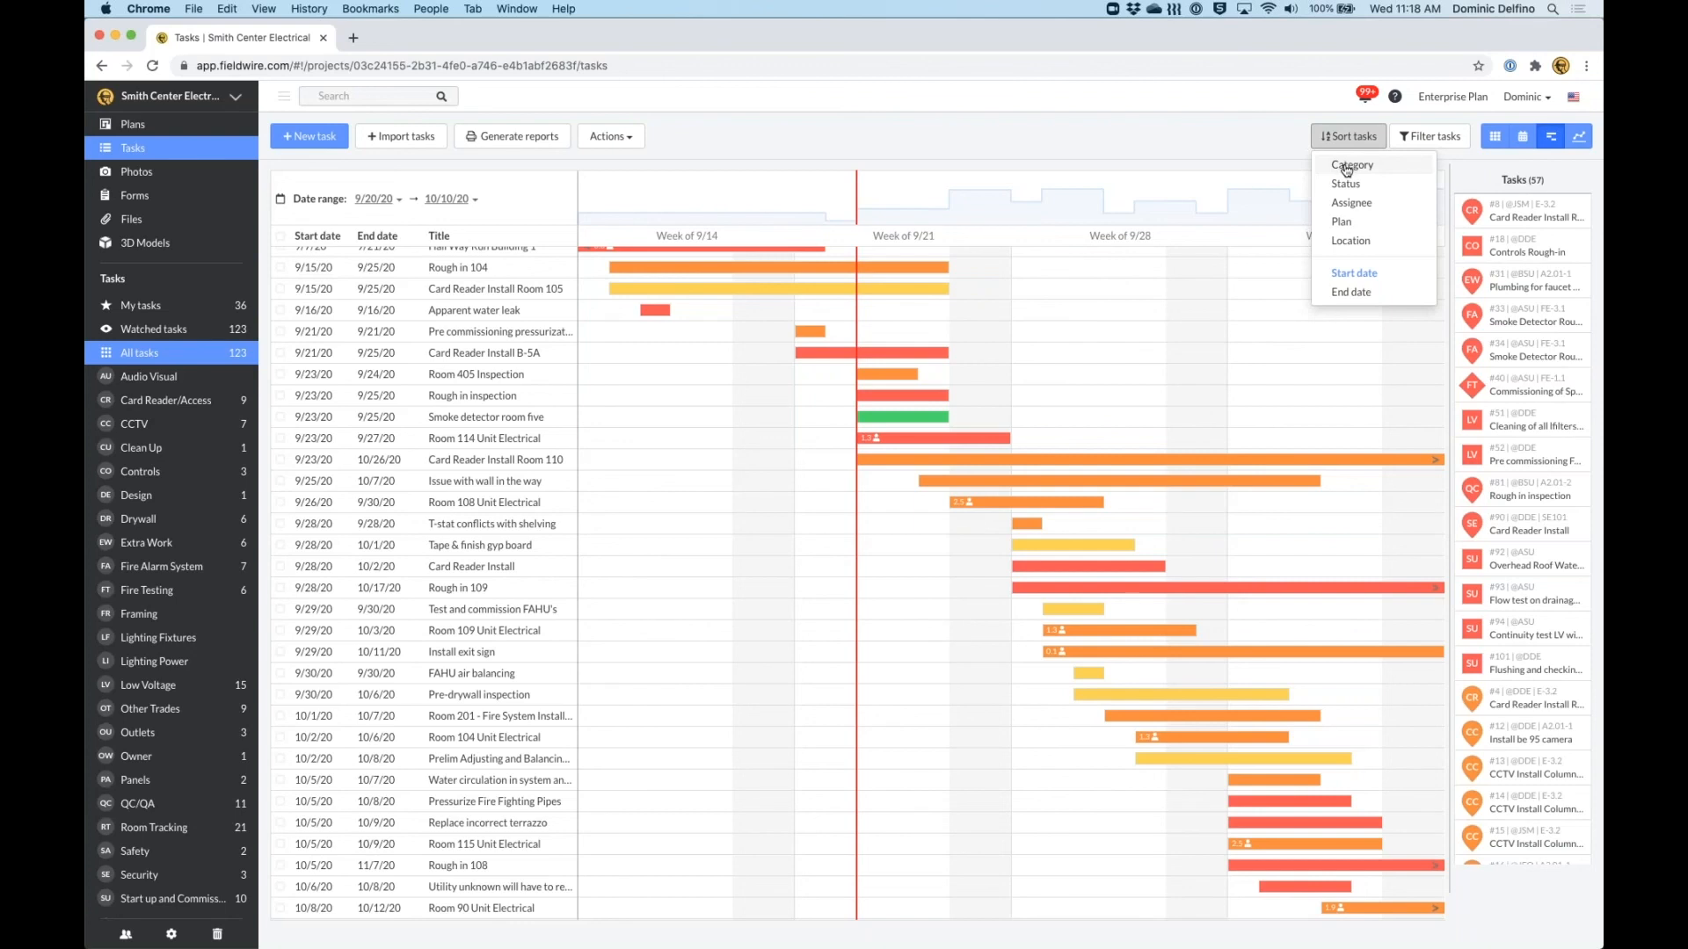
pyautogui.moveTo(1350, 240)
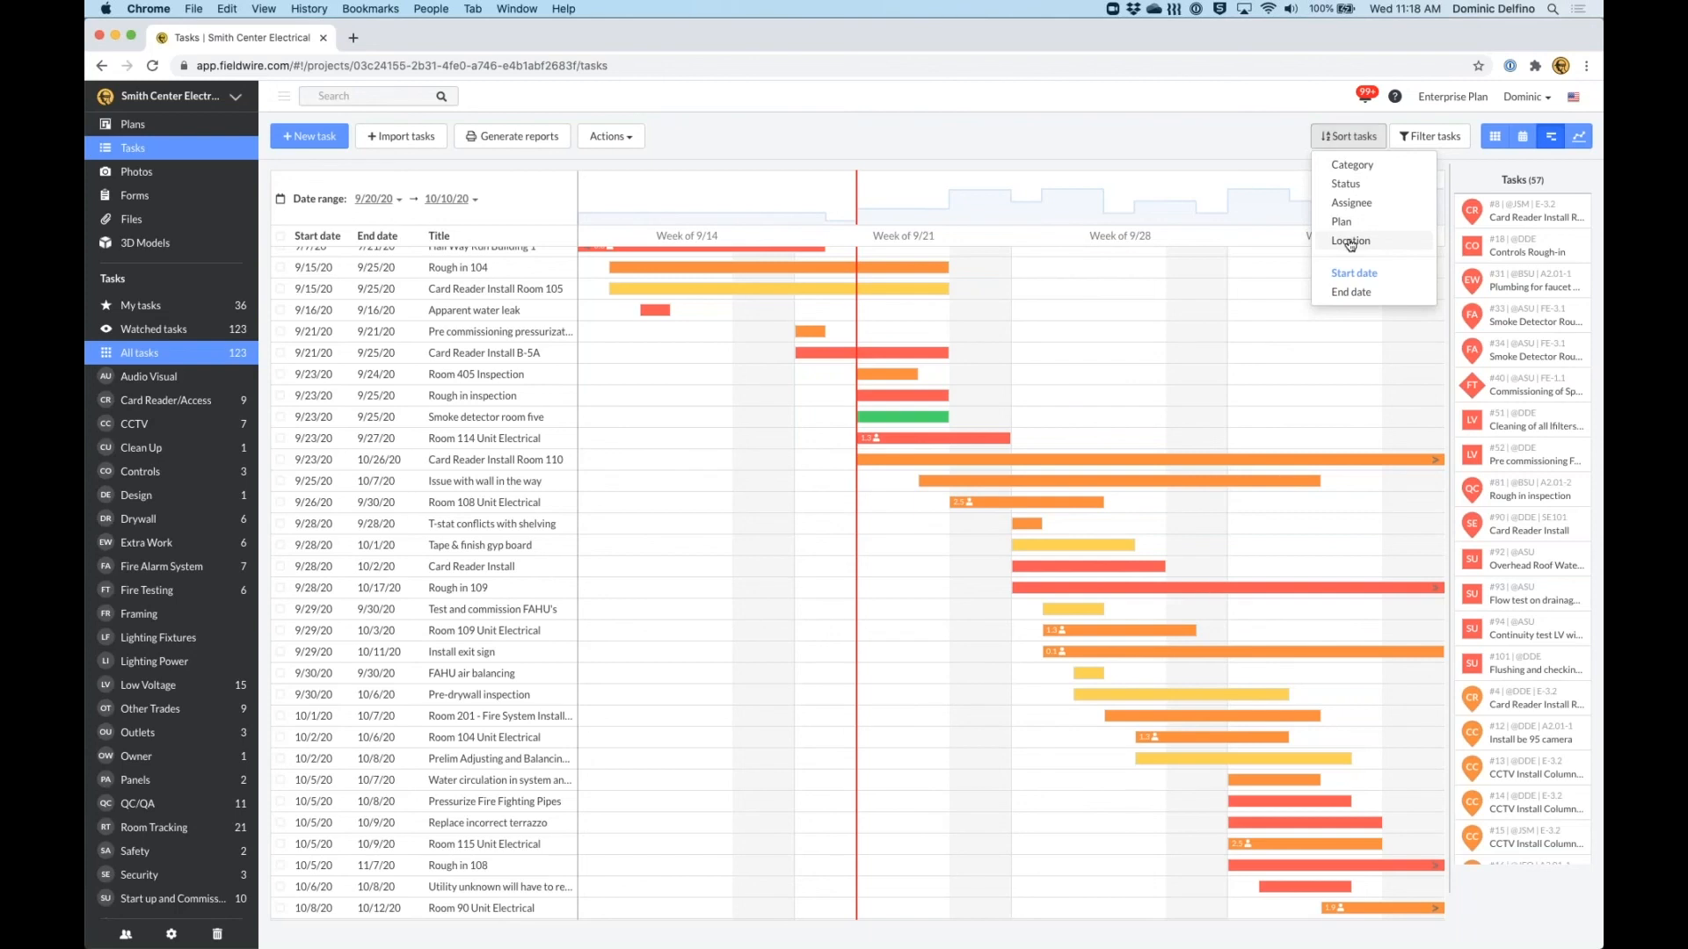
# Sort by Location, review the Building 1, Building 2 and Level 2, Zone A groups, then reopen sorting.
pyautogui.click(1350, 240)
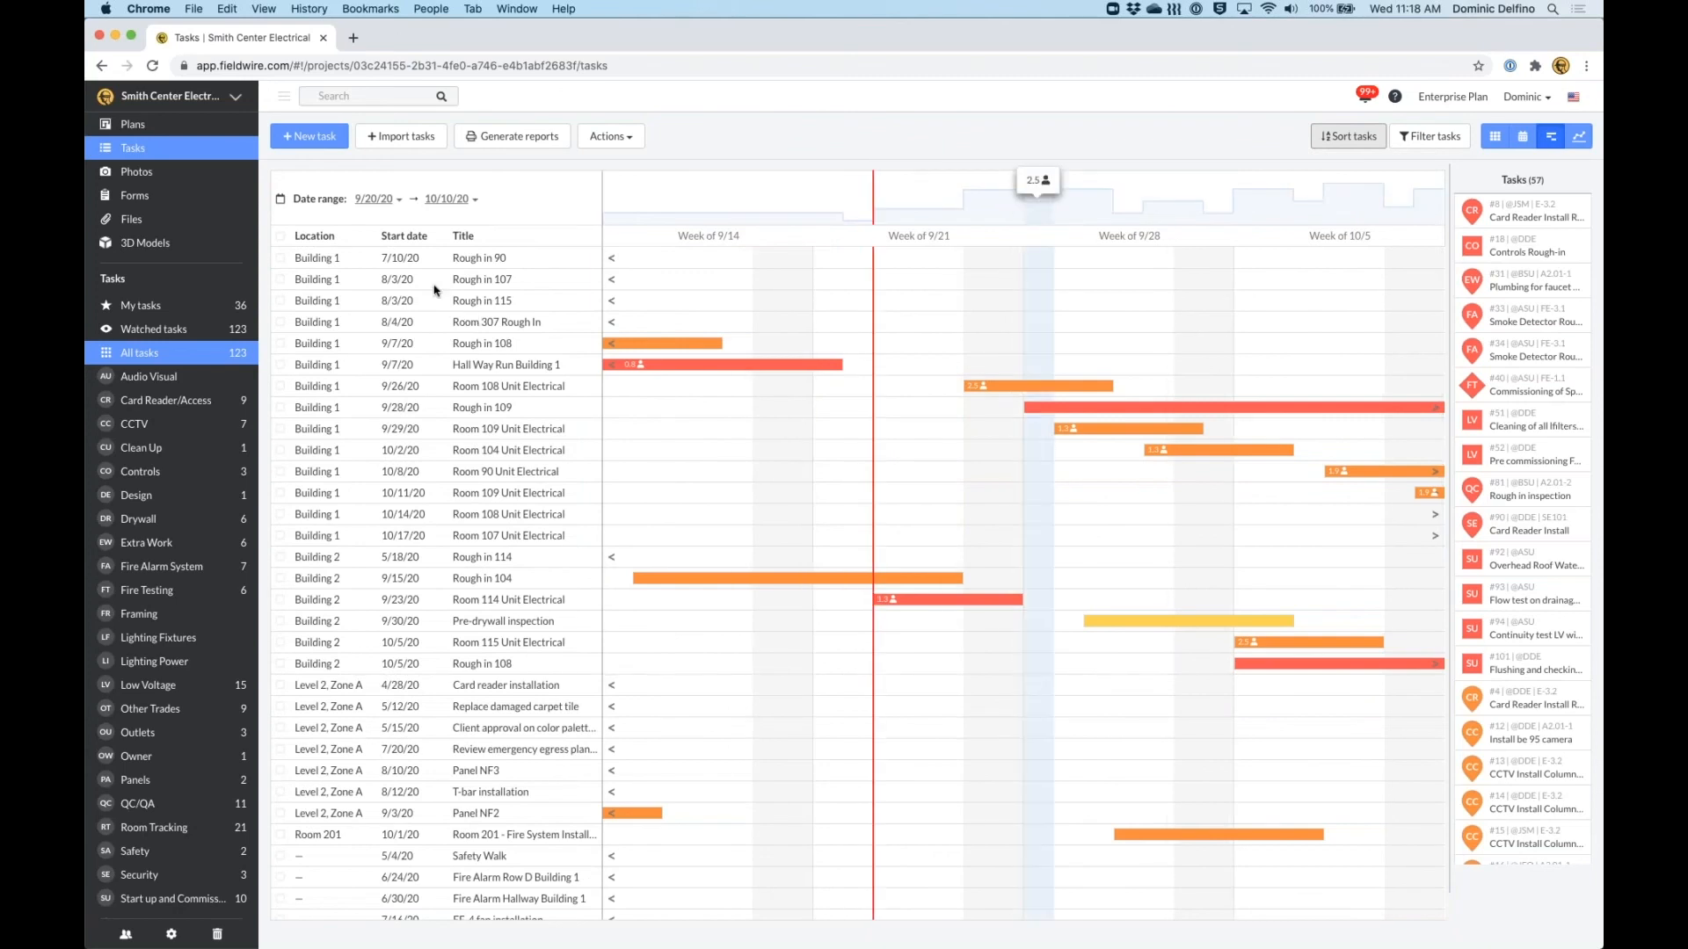
pyautogui.moveTo(565, 389)
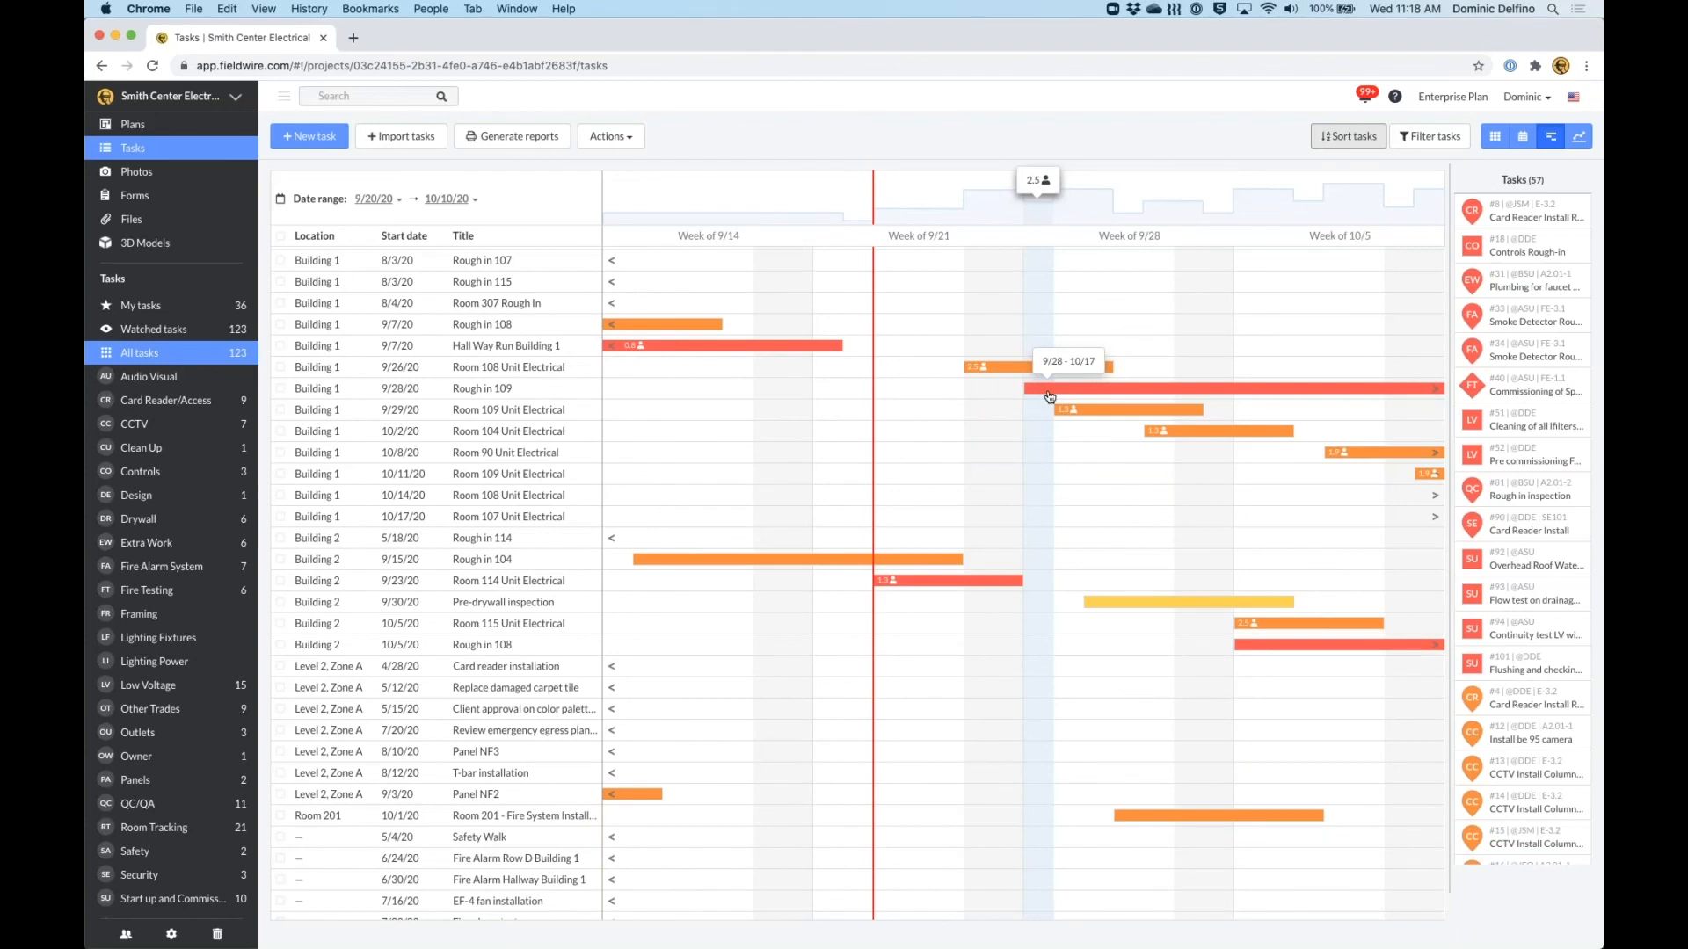
pyautogui.scroll(-3)
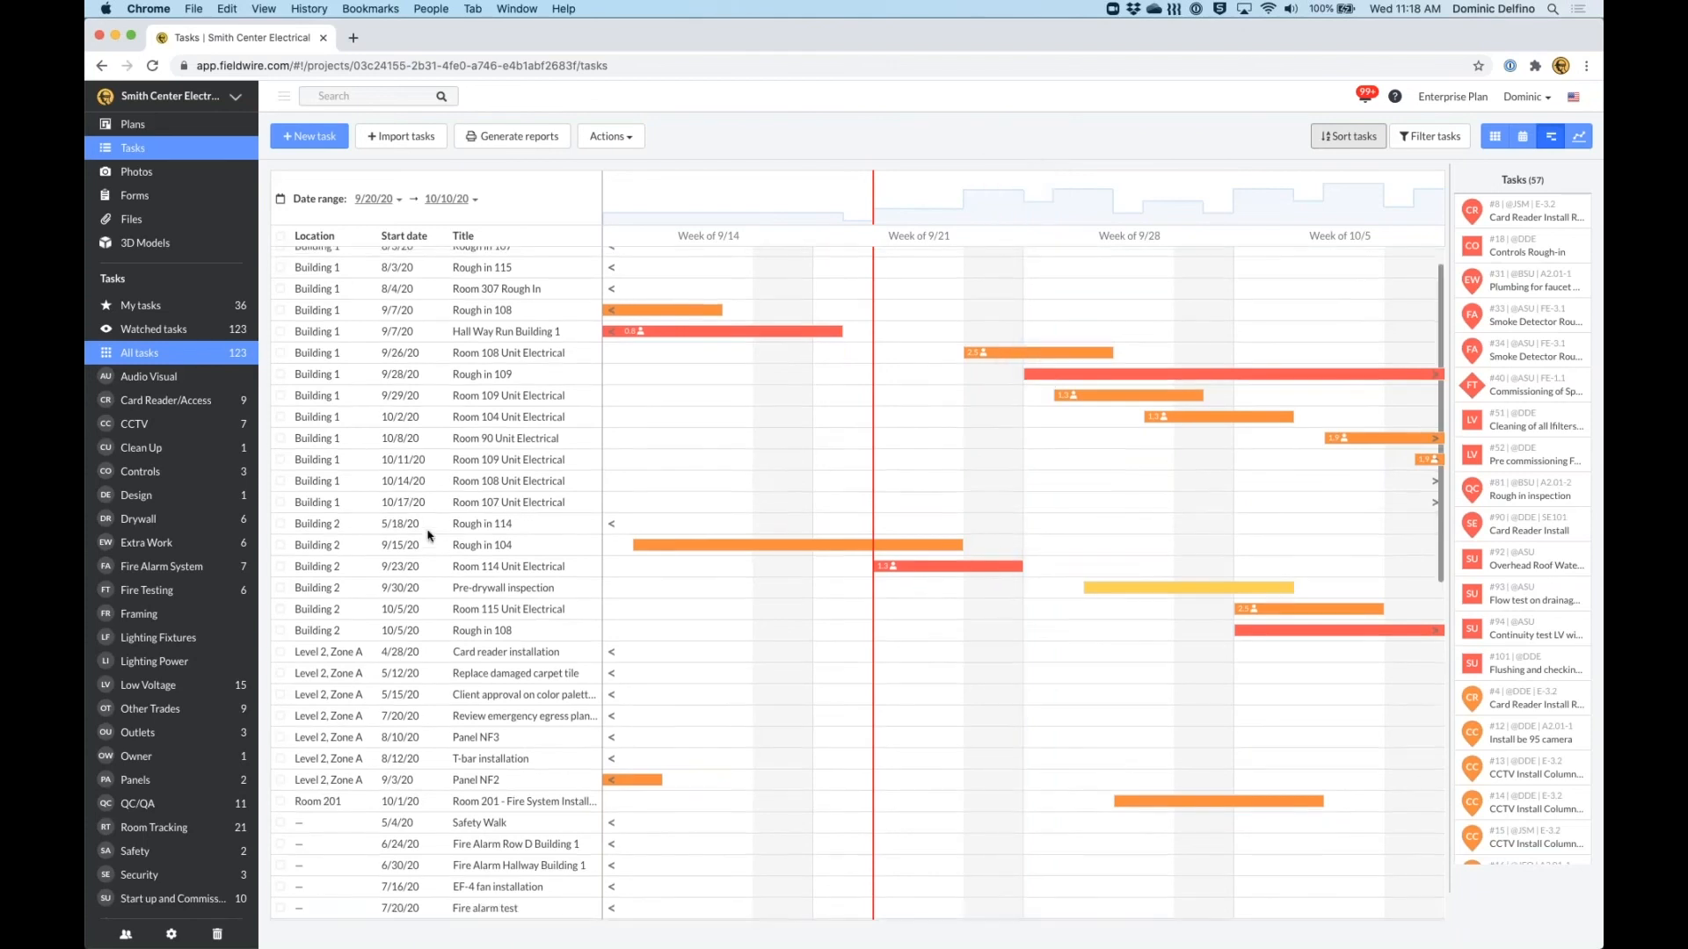
pyautogui.scroll(-3)
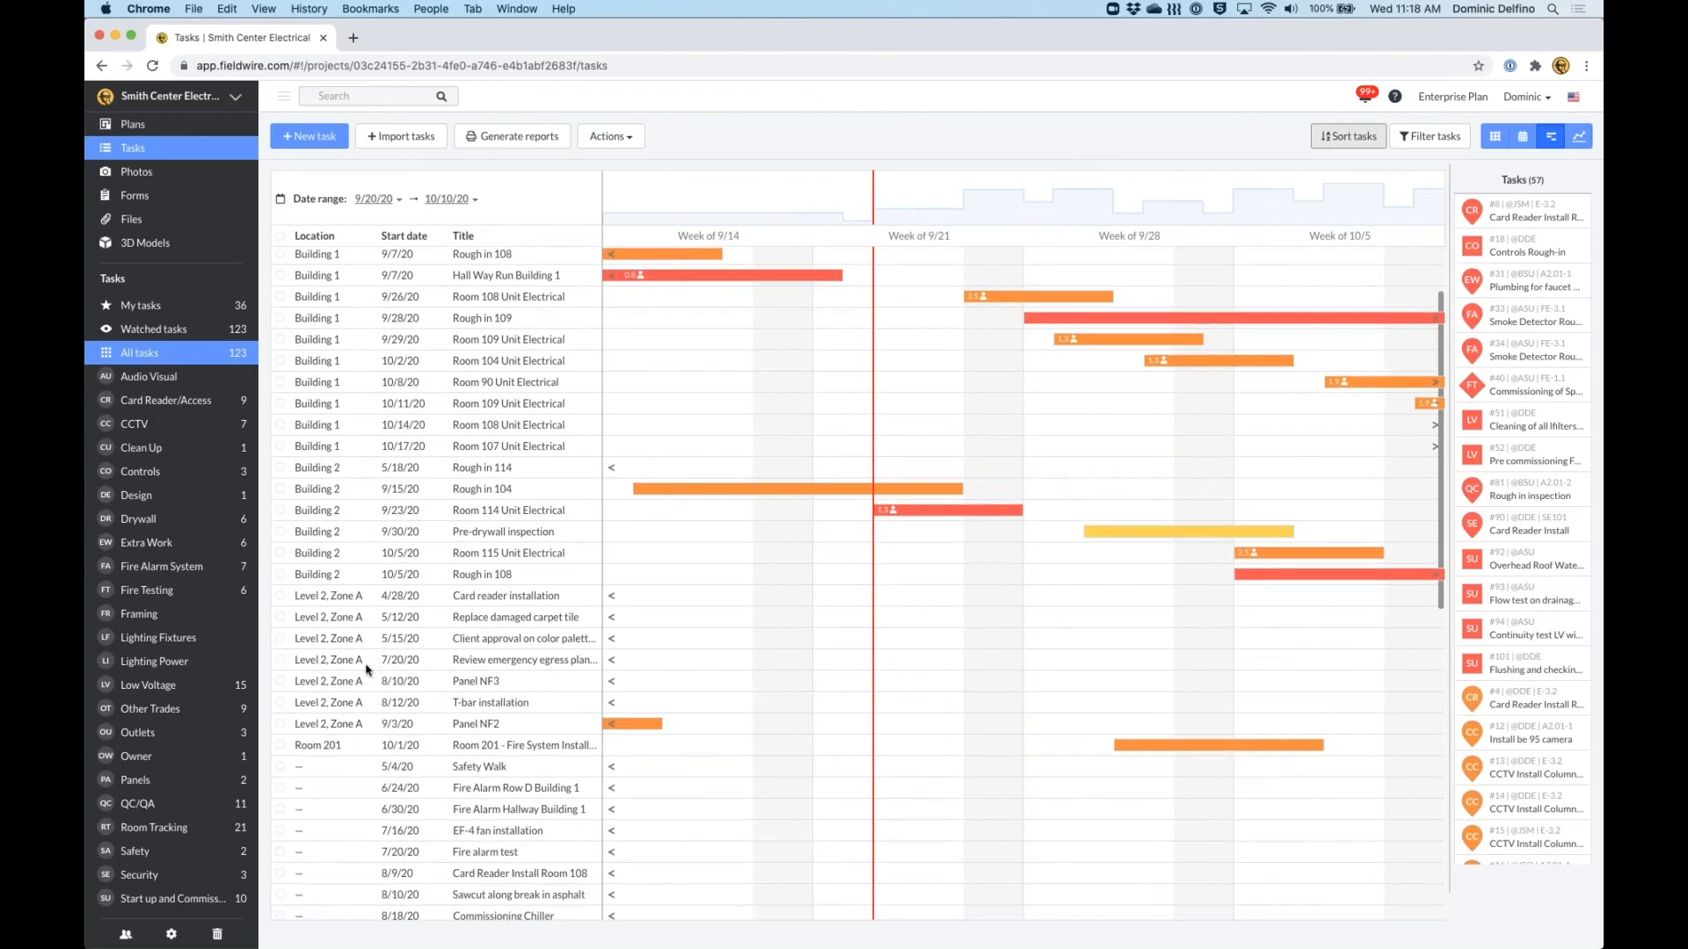
pyautogui.scroll(-3)
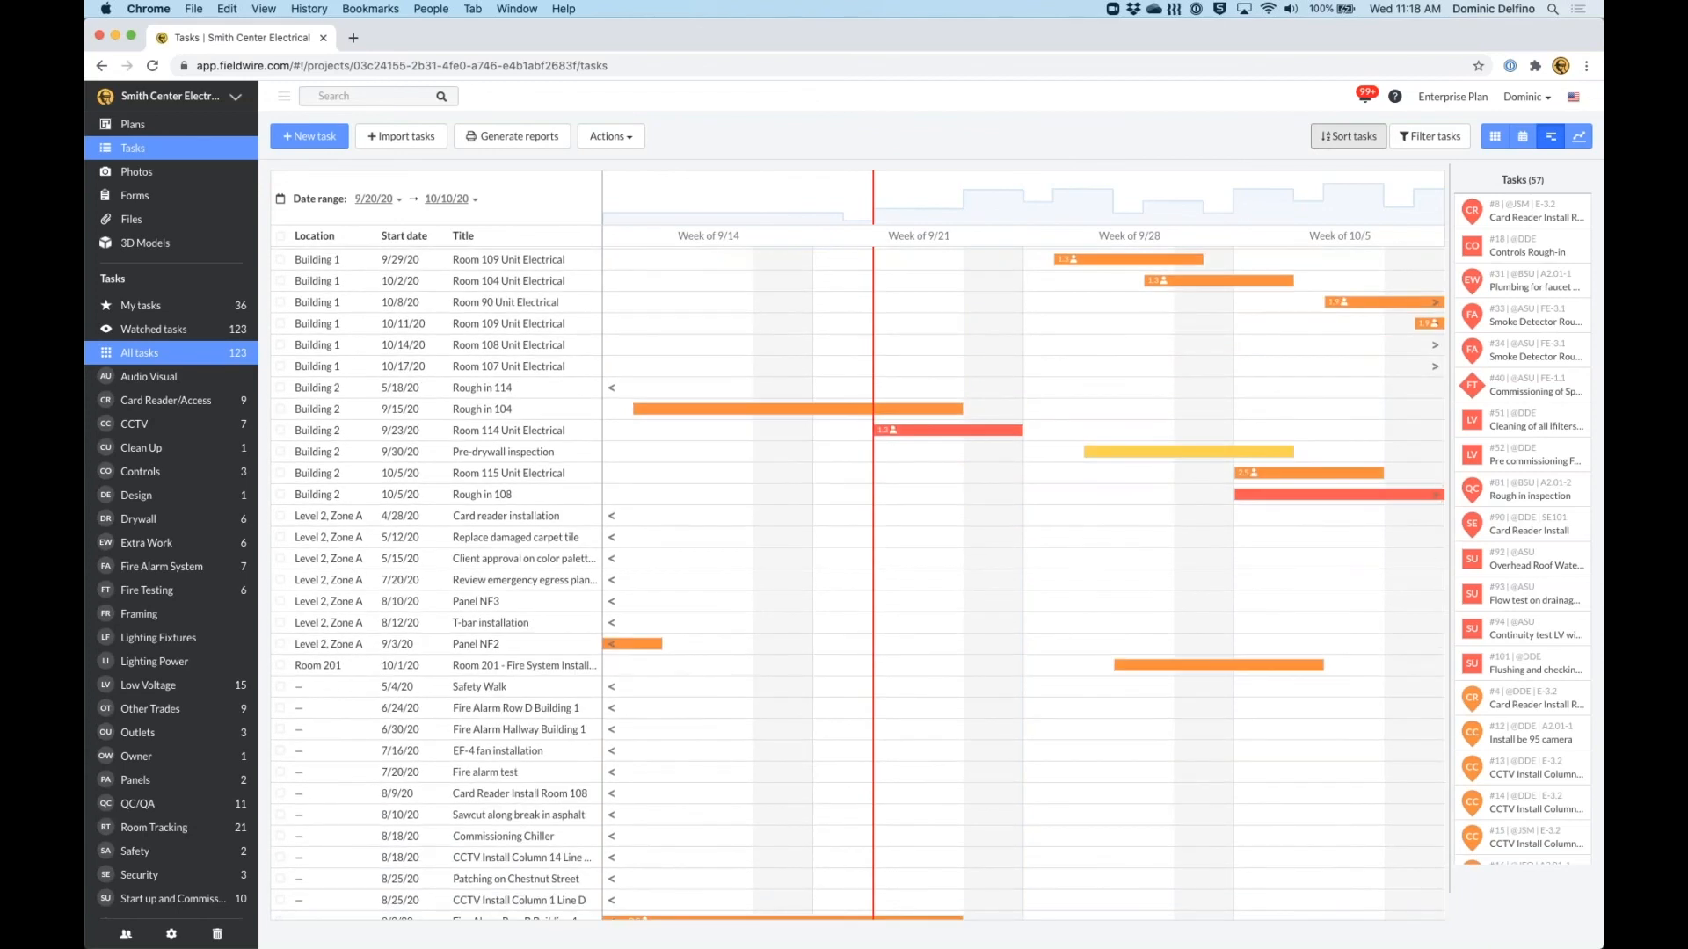
pyautogui.scroll(3)
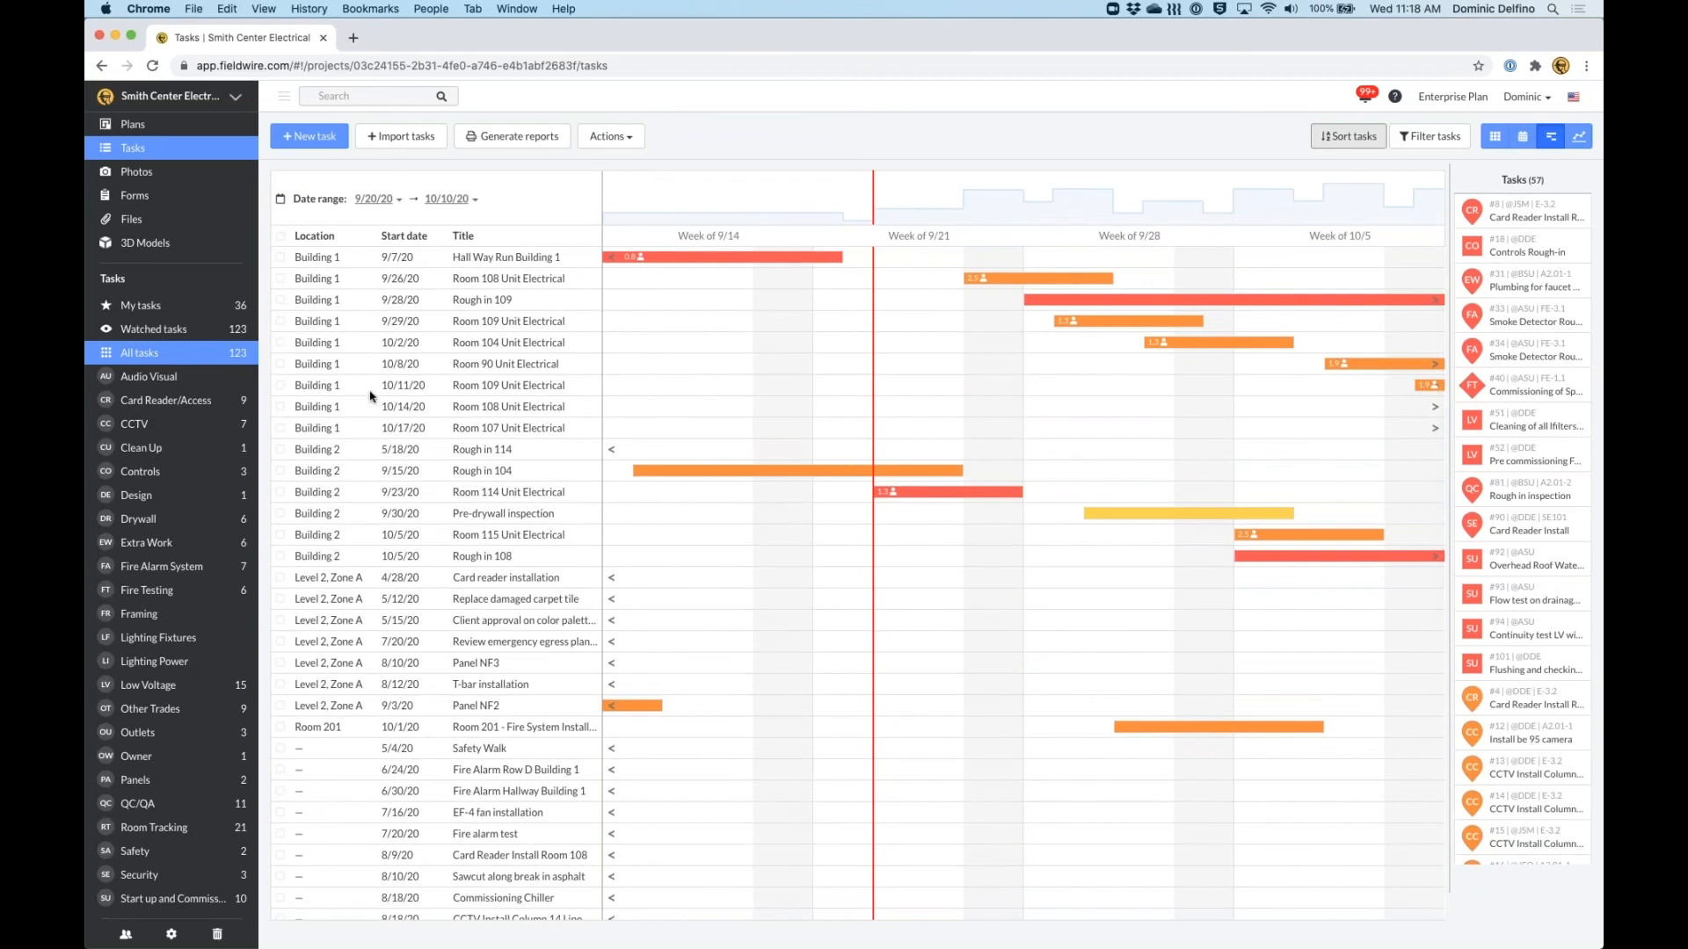
pyautogui.moveTo(925, 239)
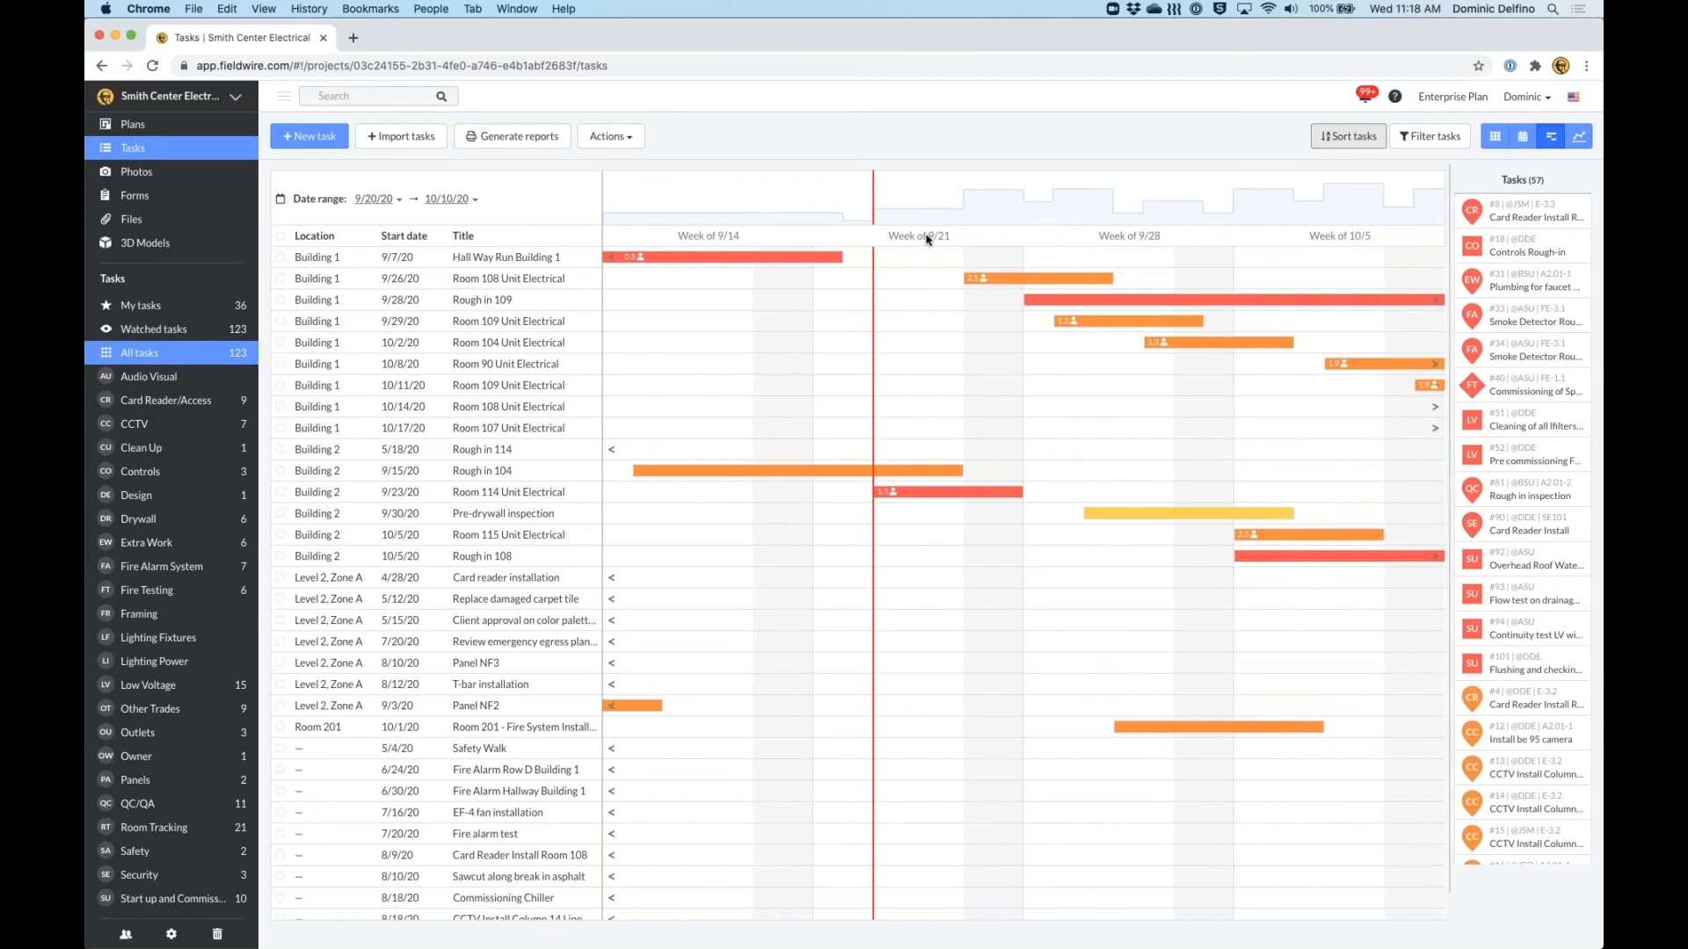
pyautogui.click(1347, 136)
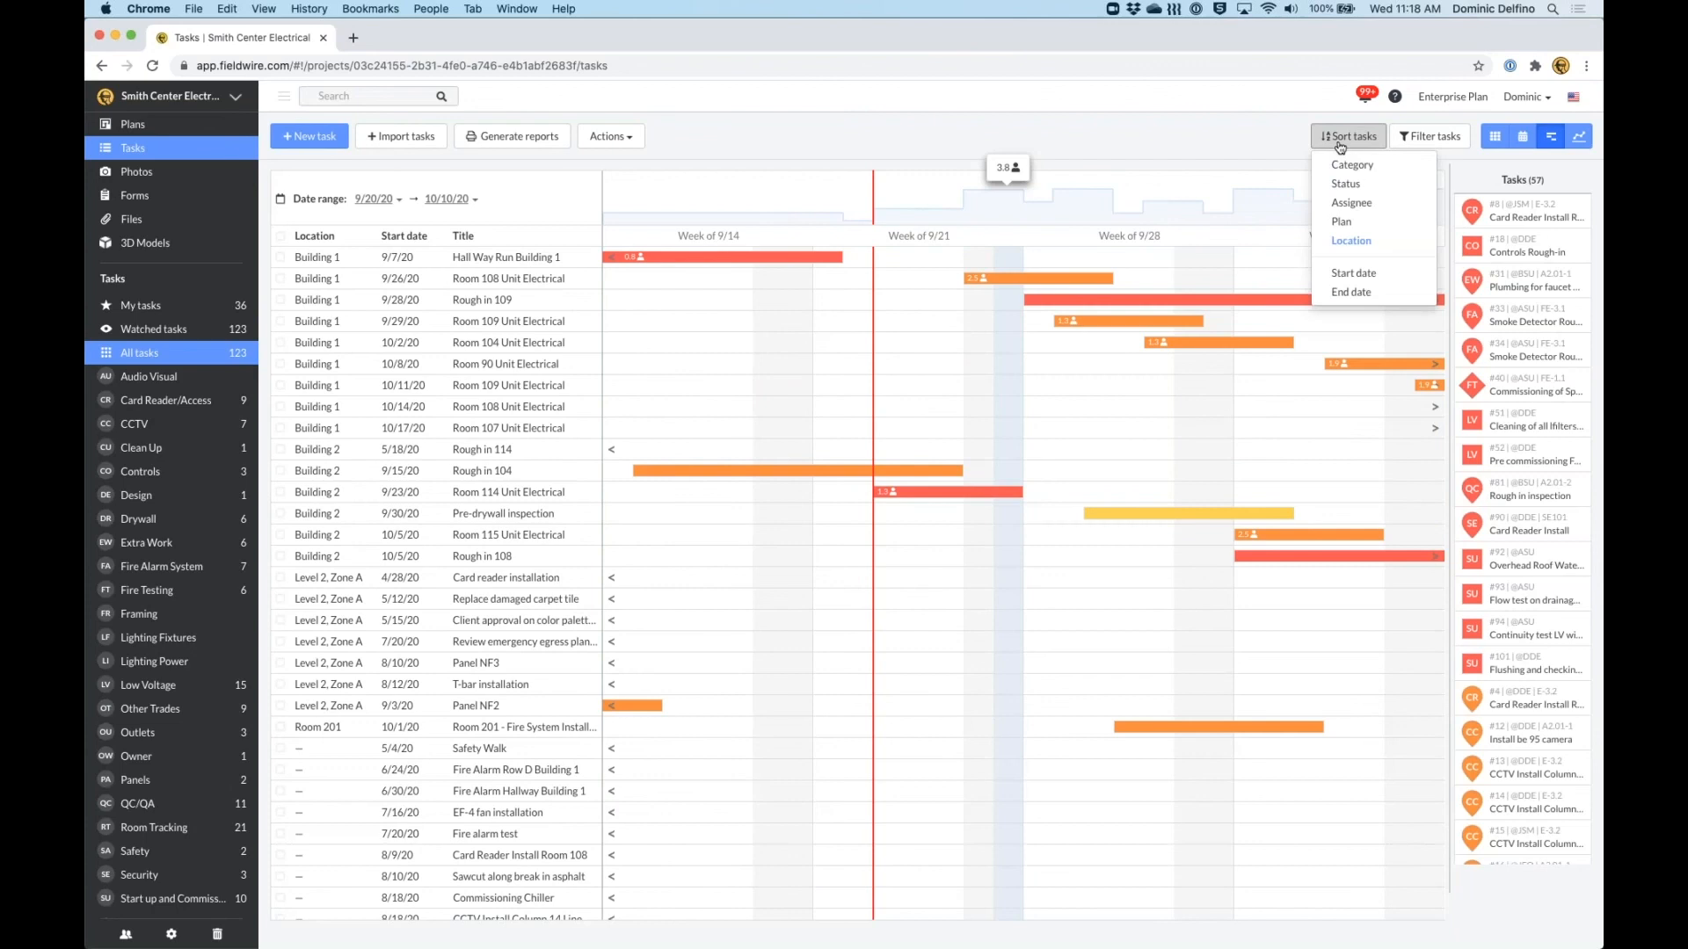
pyautogui.moveTo(1360, 222)
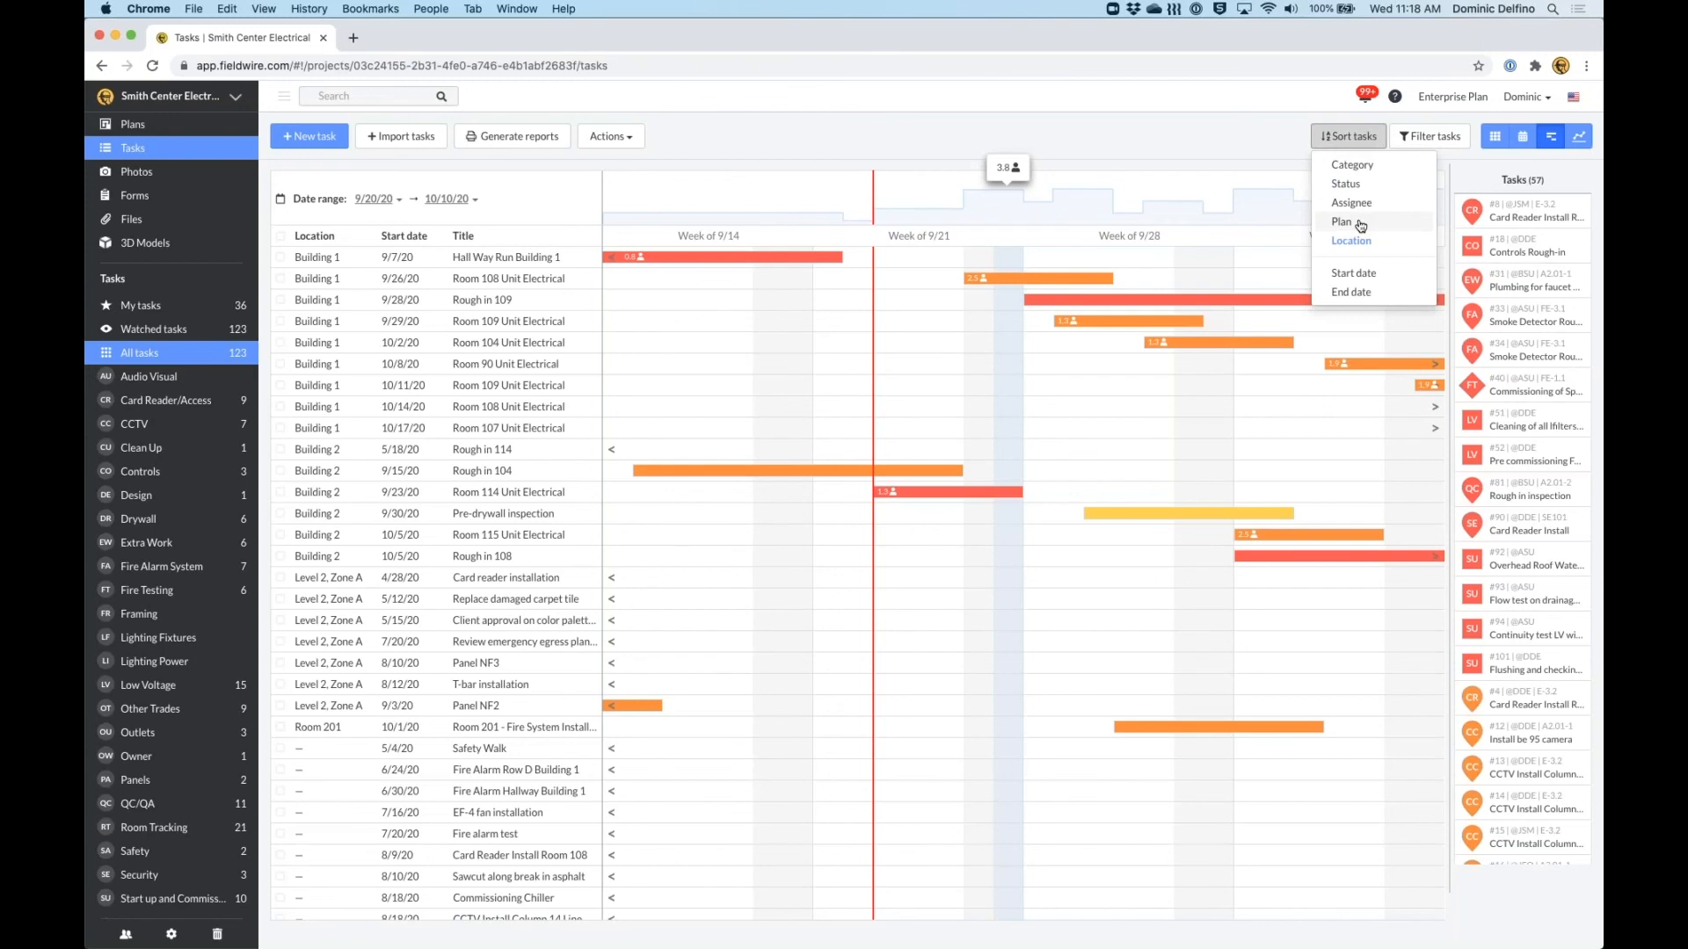
# Sort the tasks by Plan, reopen sorting, then bring up the Filter Tasks dialog.
pyautogui.click(1342, 222)
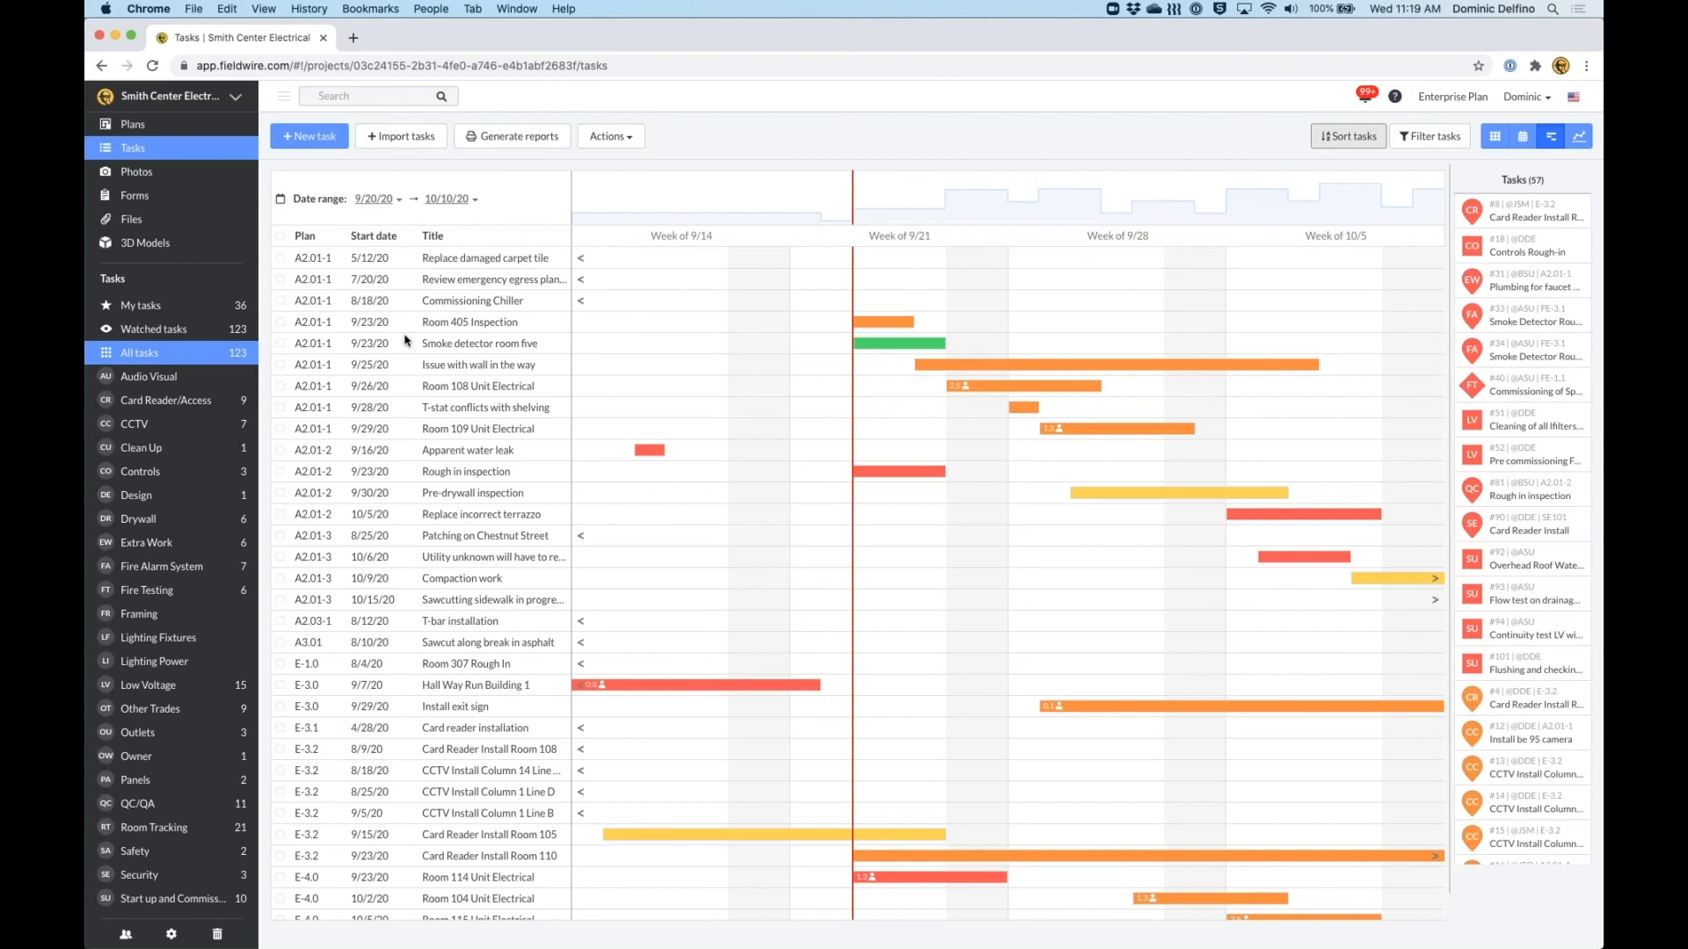
pyautogui.moveTo(339, 479)
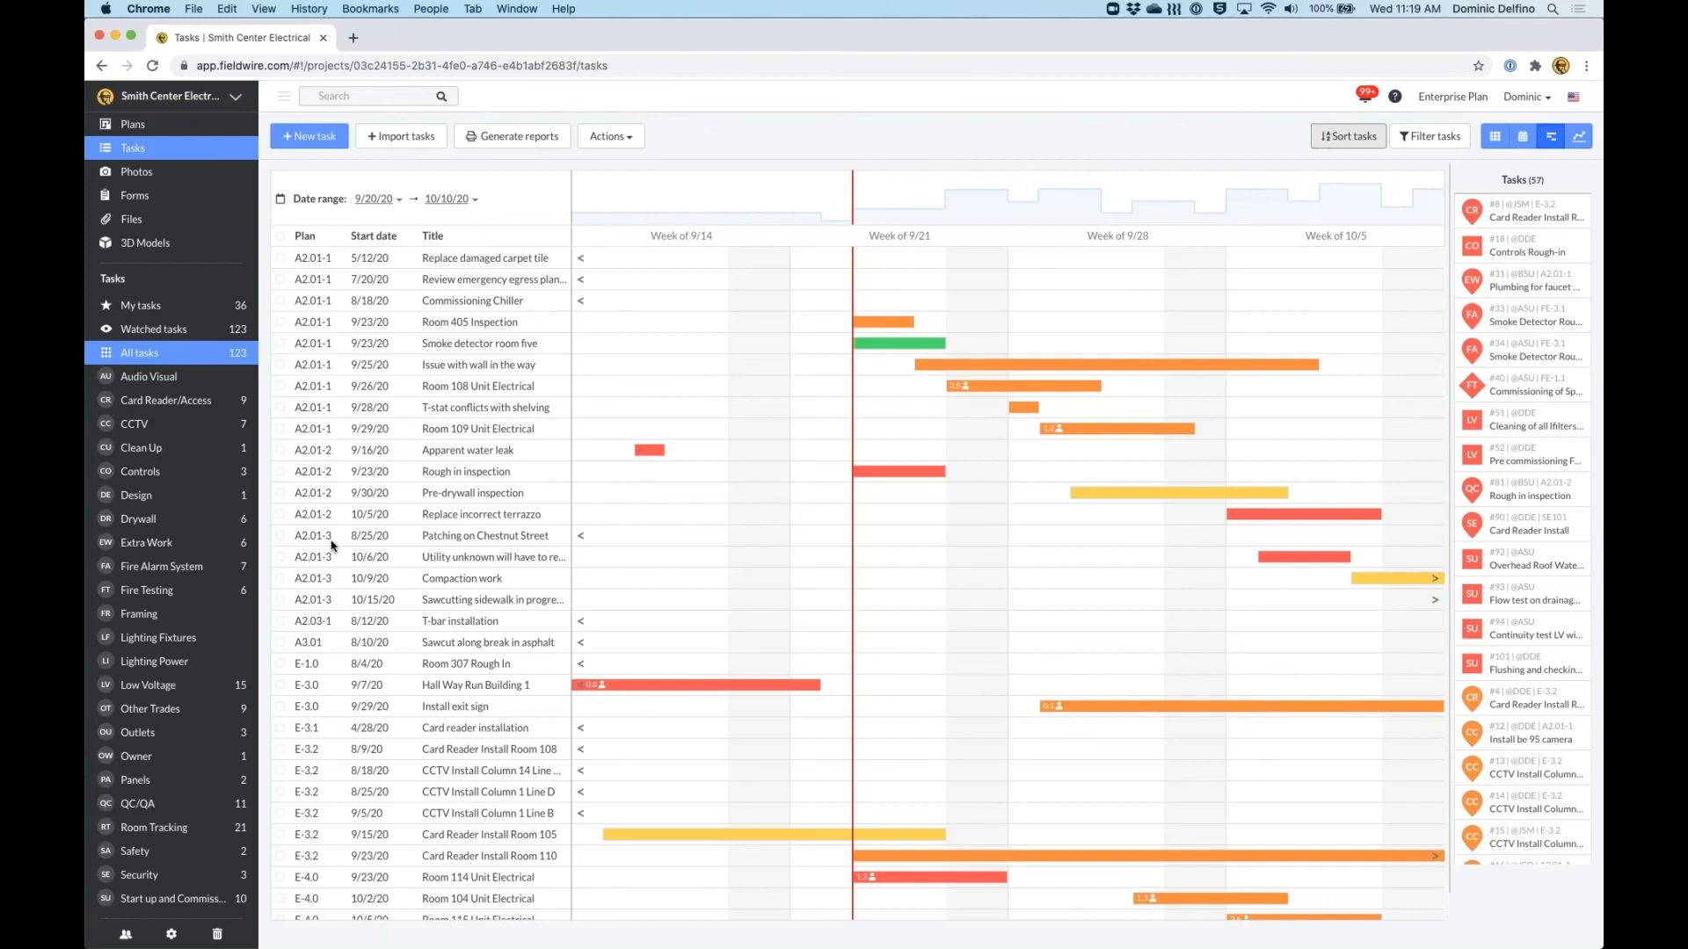
pyautogui.click(1348, 135)
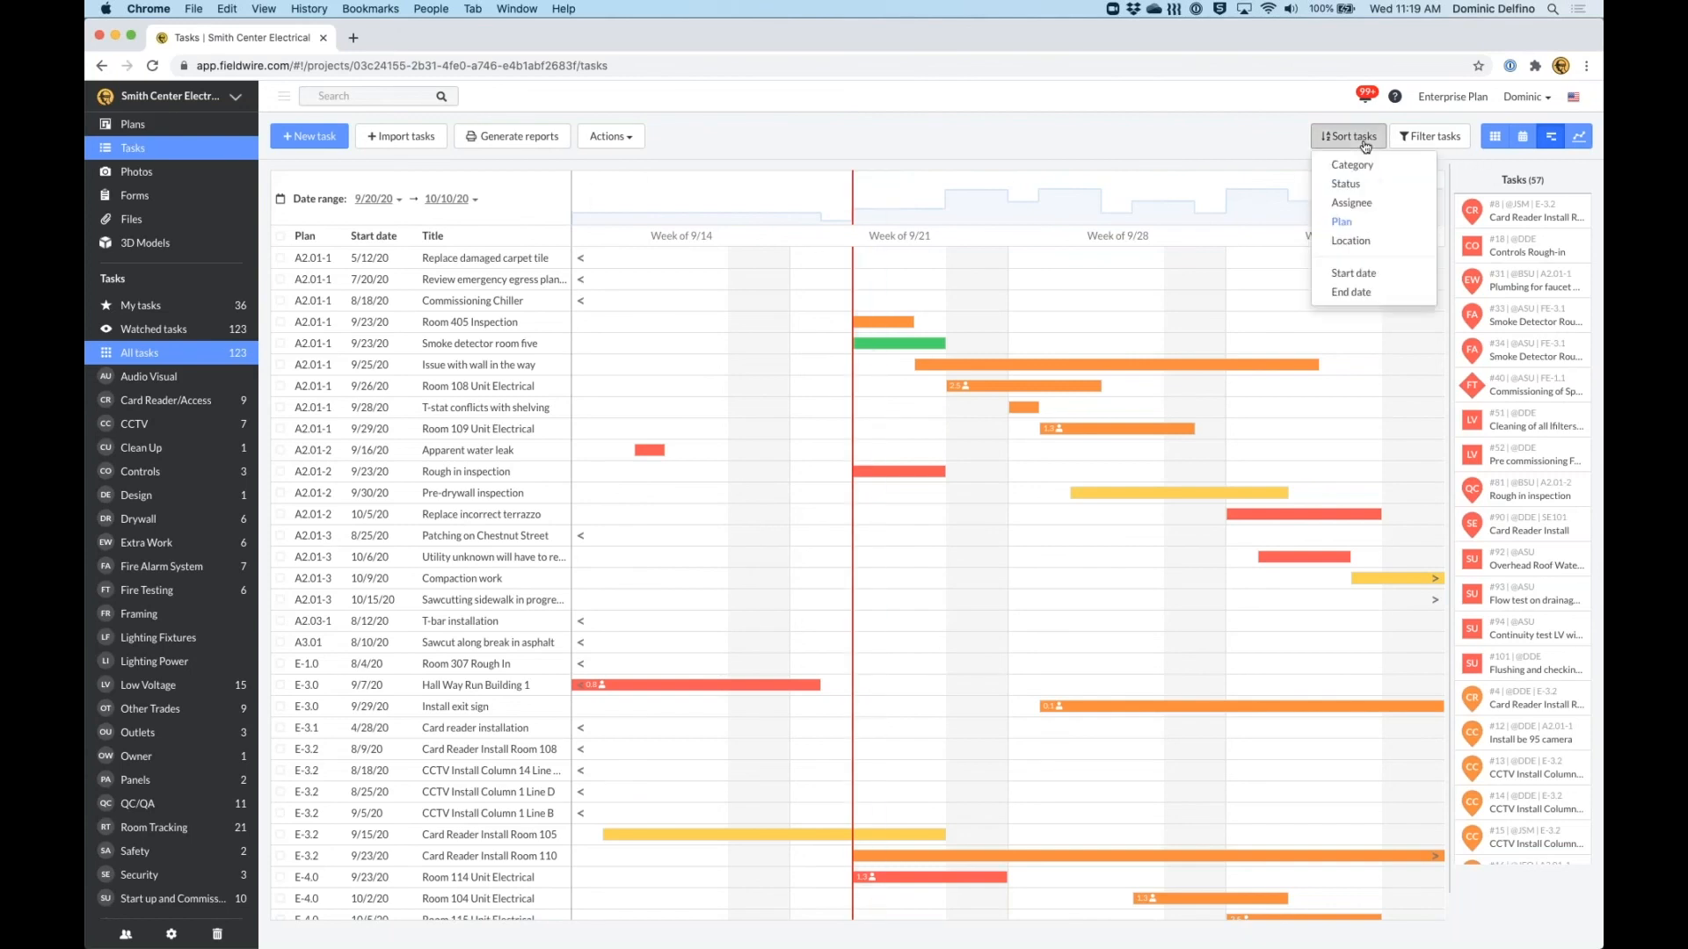
pyautogui.moveTo(1437, 138)
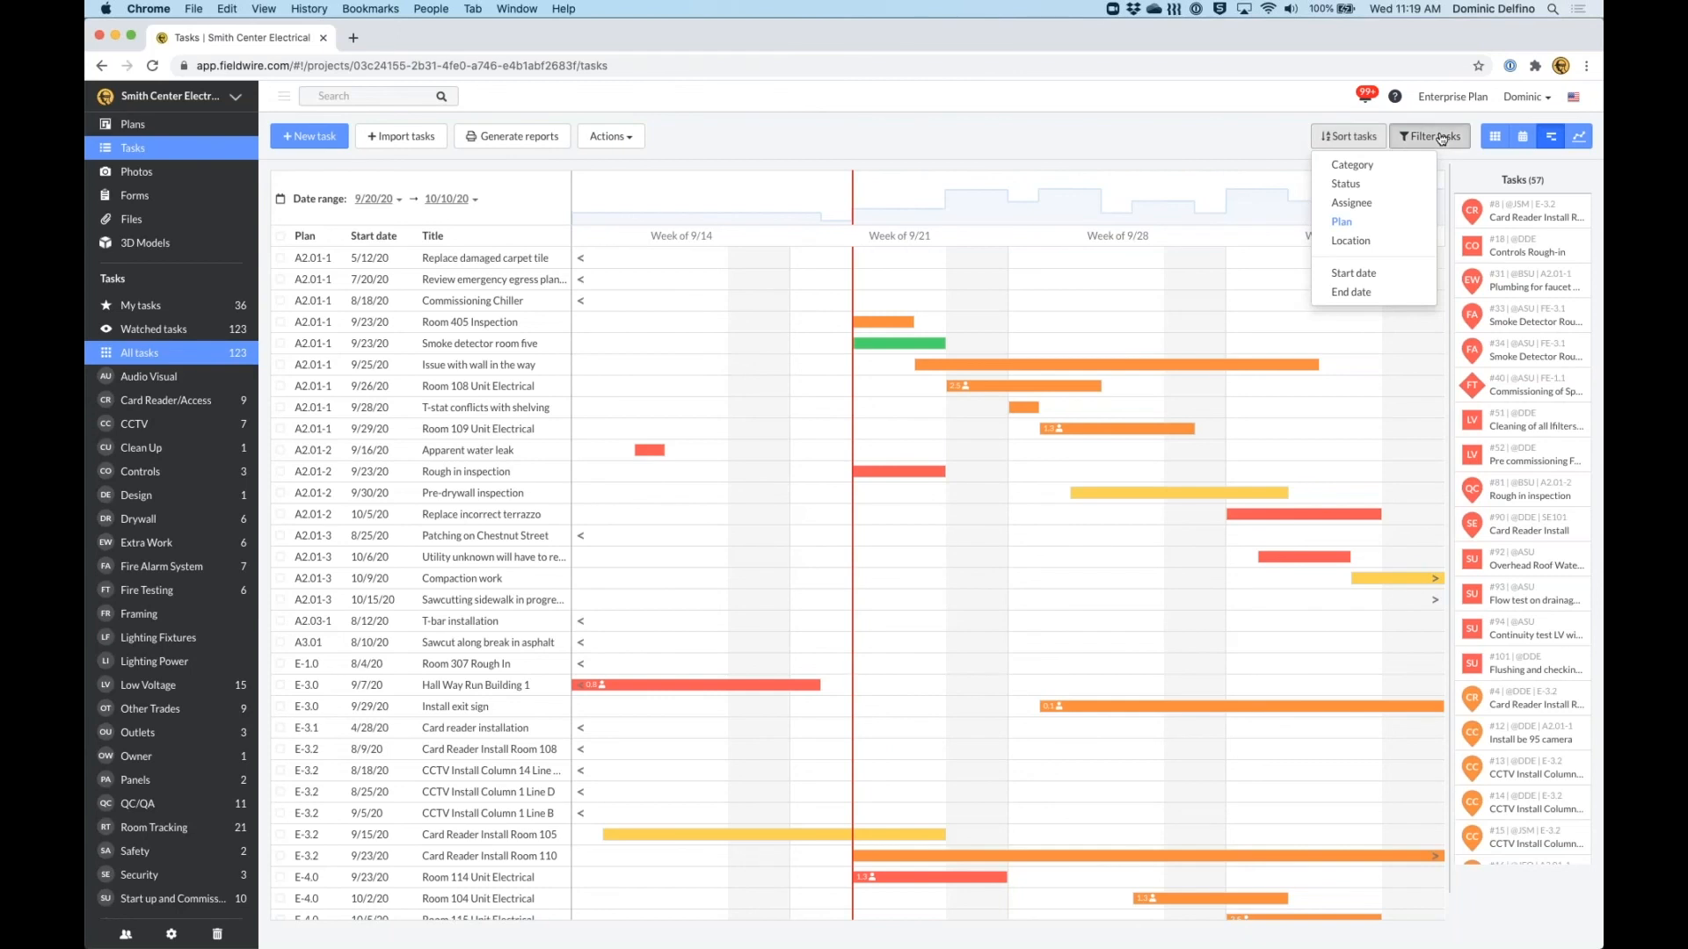
pyautogui.click(1430, 135)
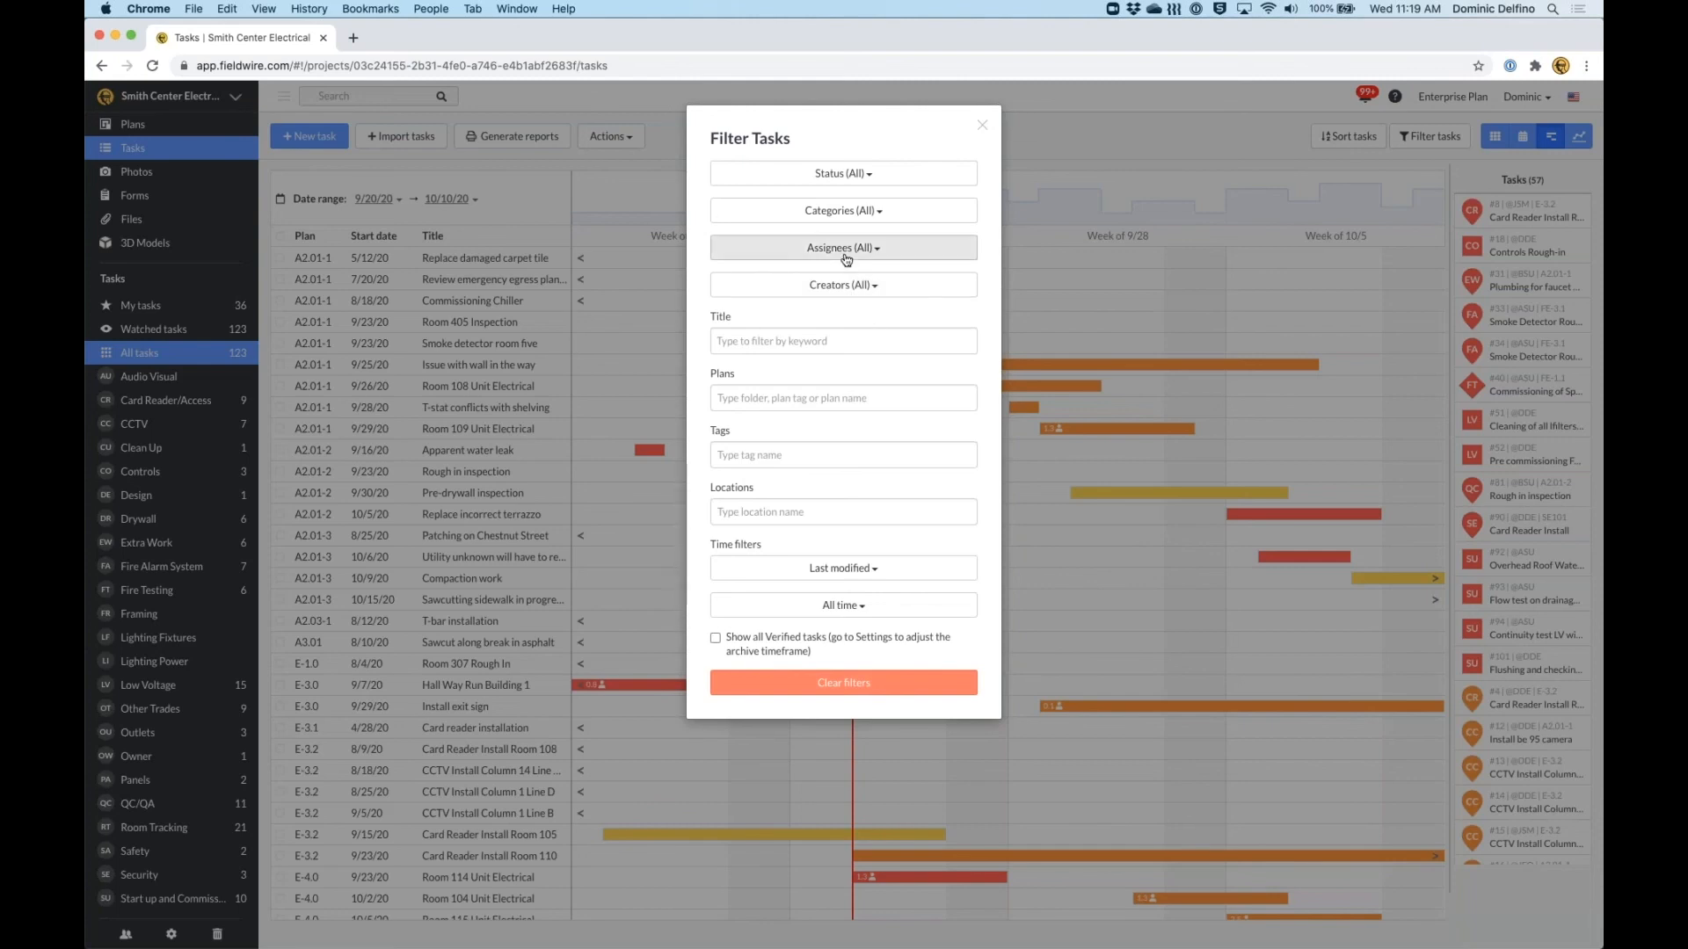
# Filter assignees to Amber Subcontractor, Beth Engineer and Bob Super, leaving 28 Gantt tasks.
pyautogui.click(843, 248)
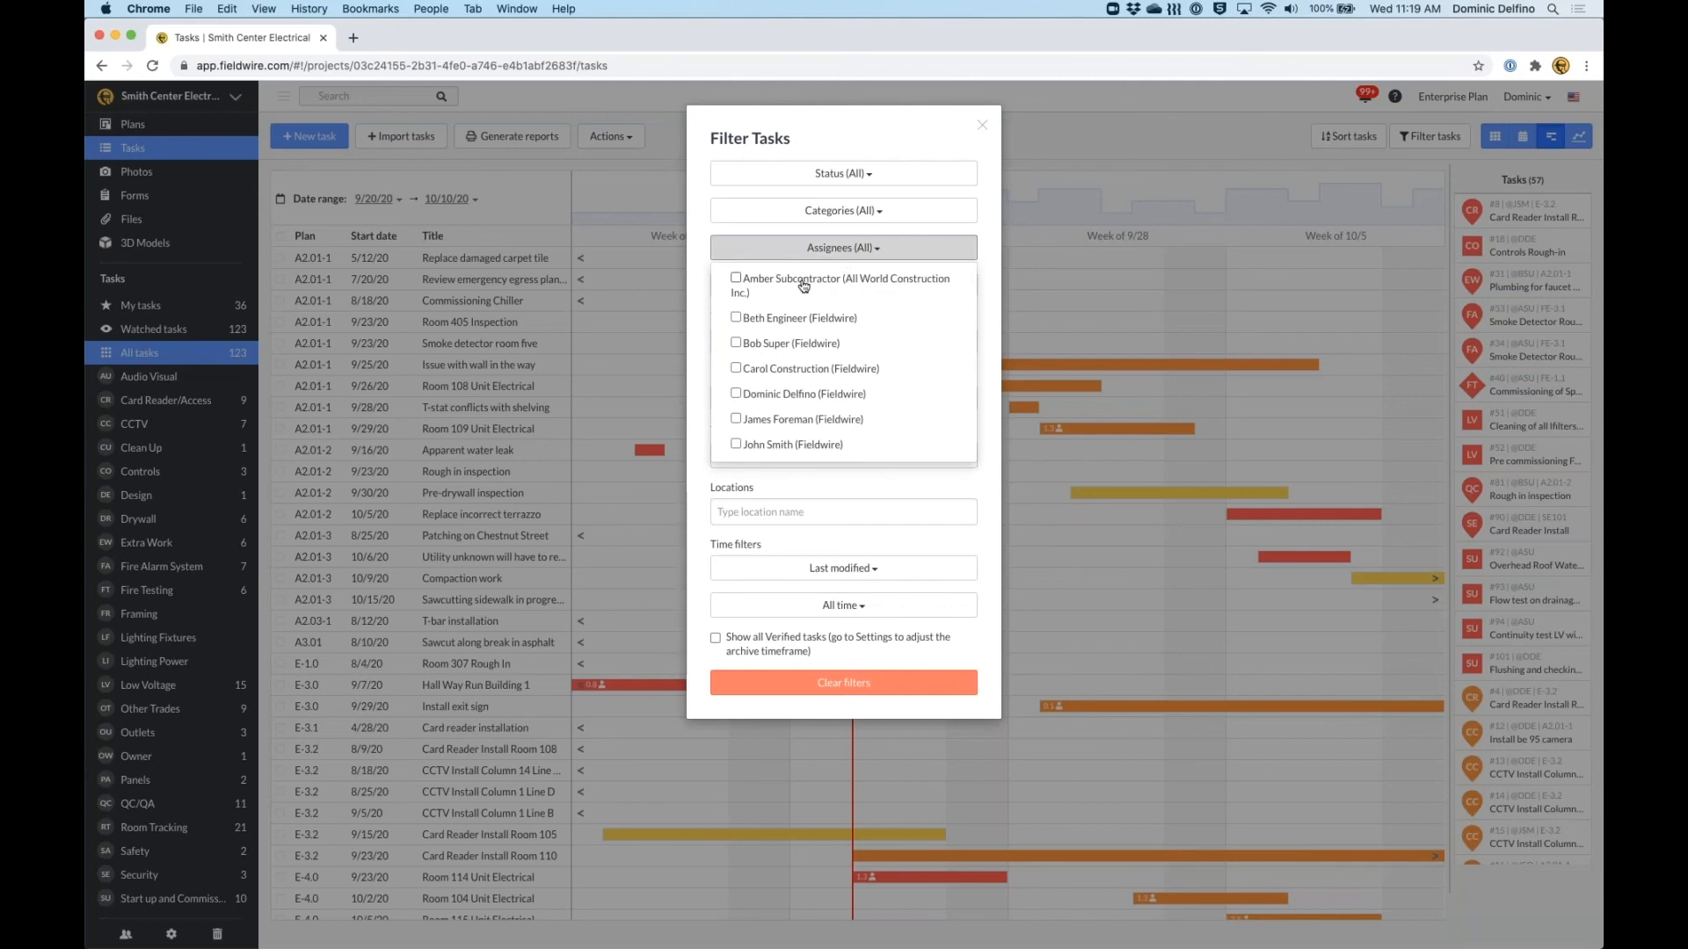
pyautogui.moveTo(740, 322)
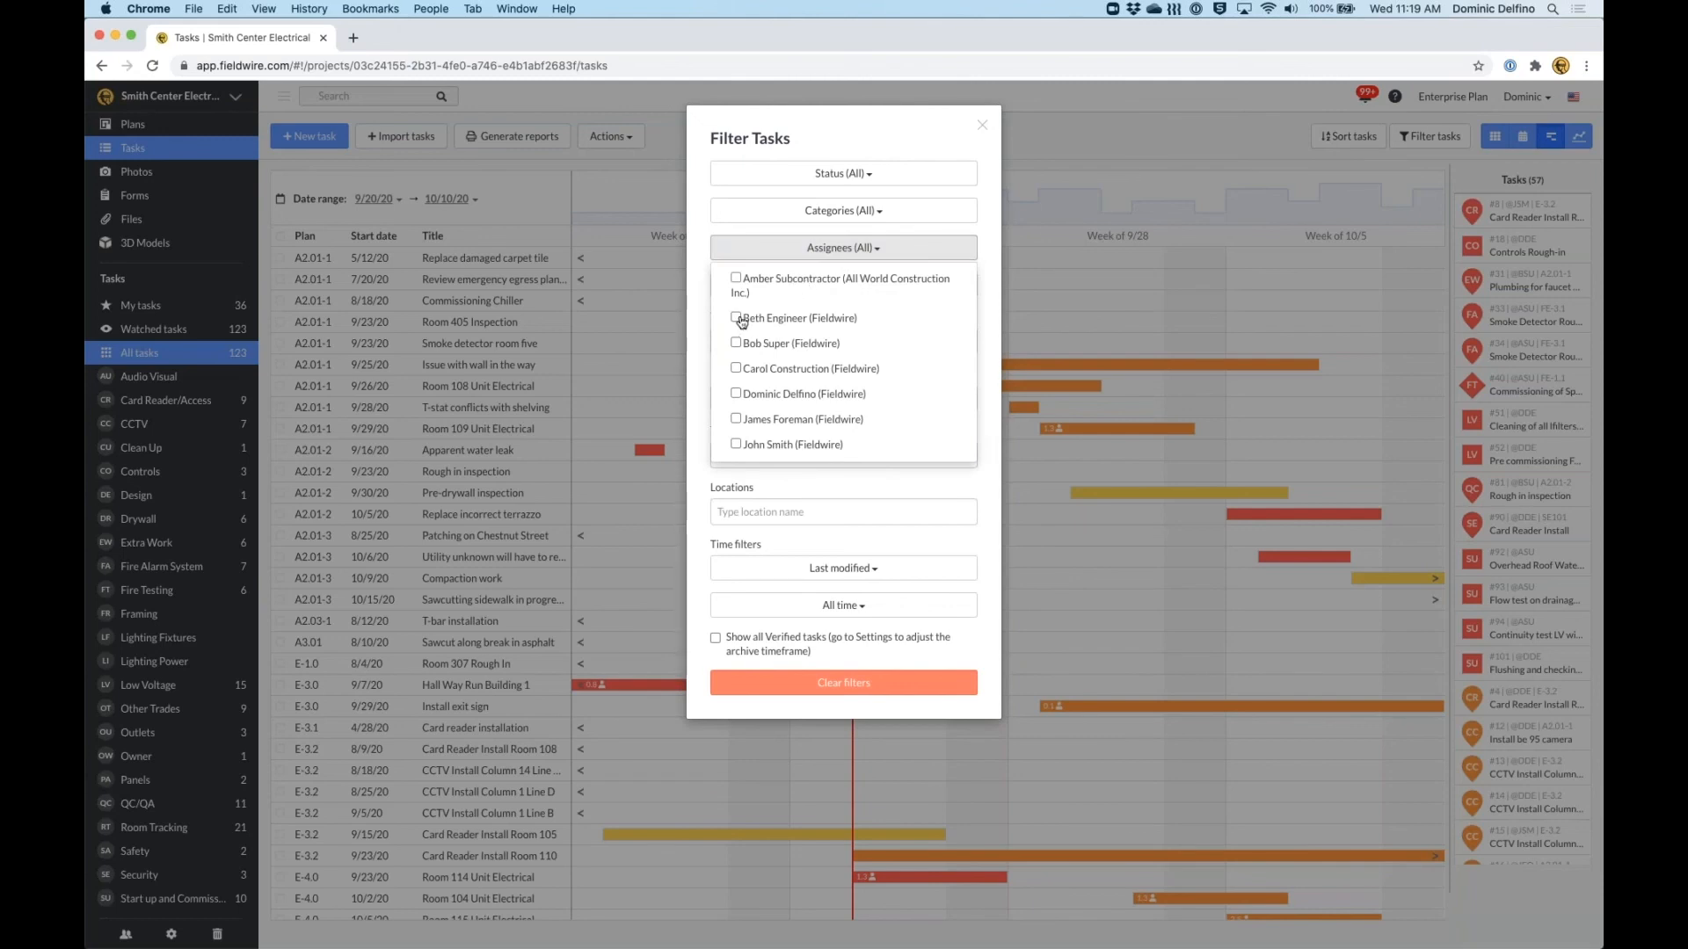
pyautogui.click(737, 278)
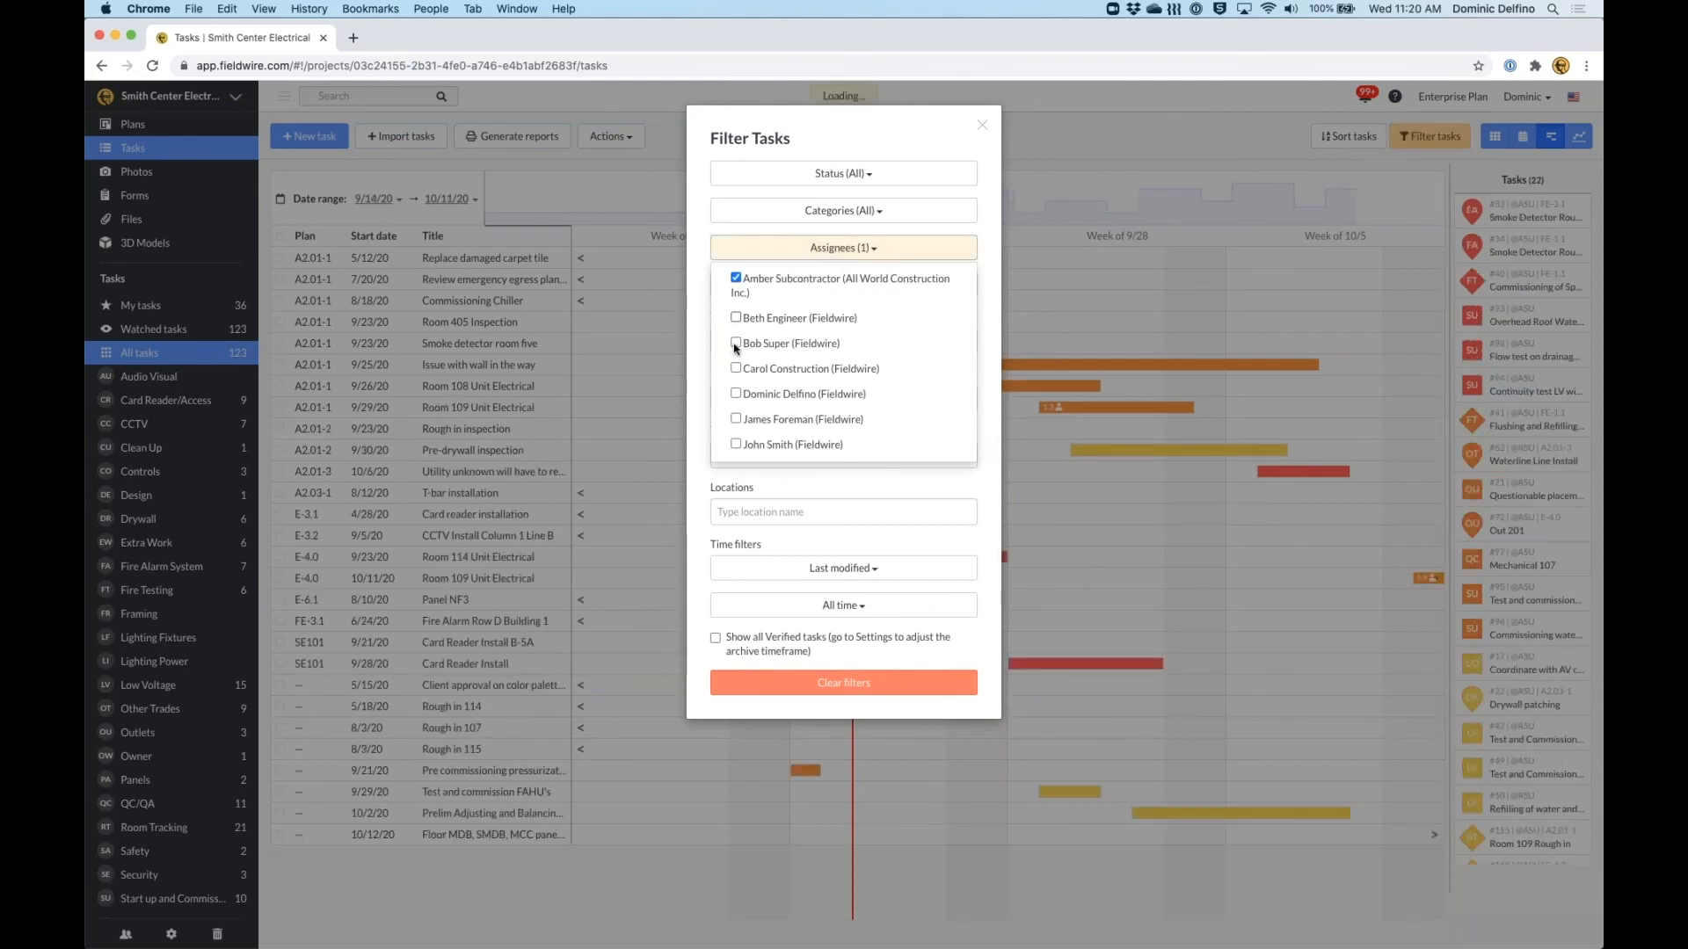
pyautogui.click(735, 342)
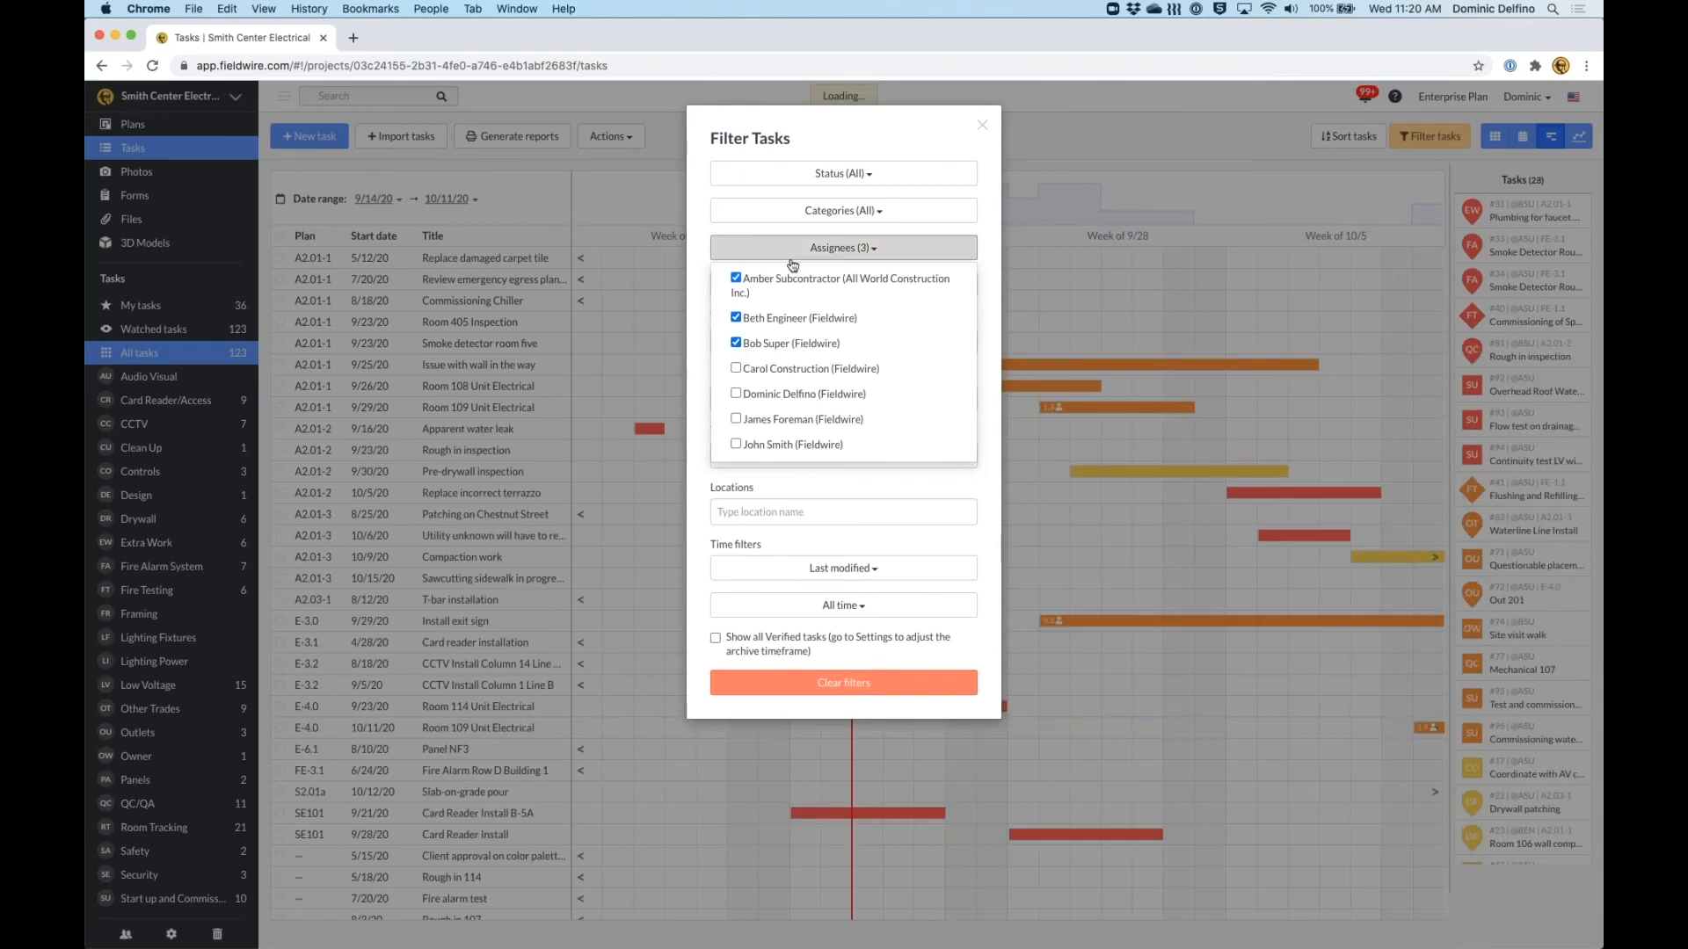
pyautogui.click(843, 248)
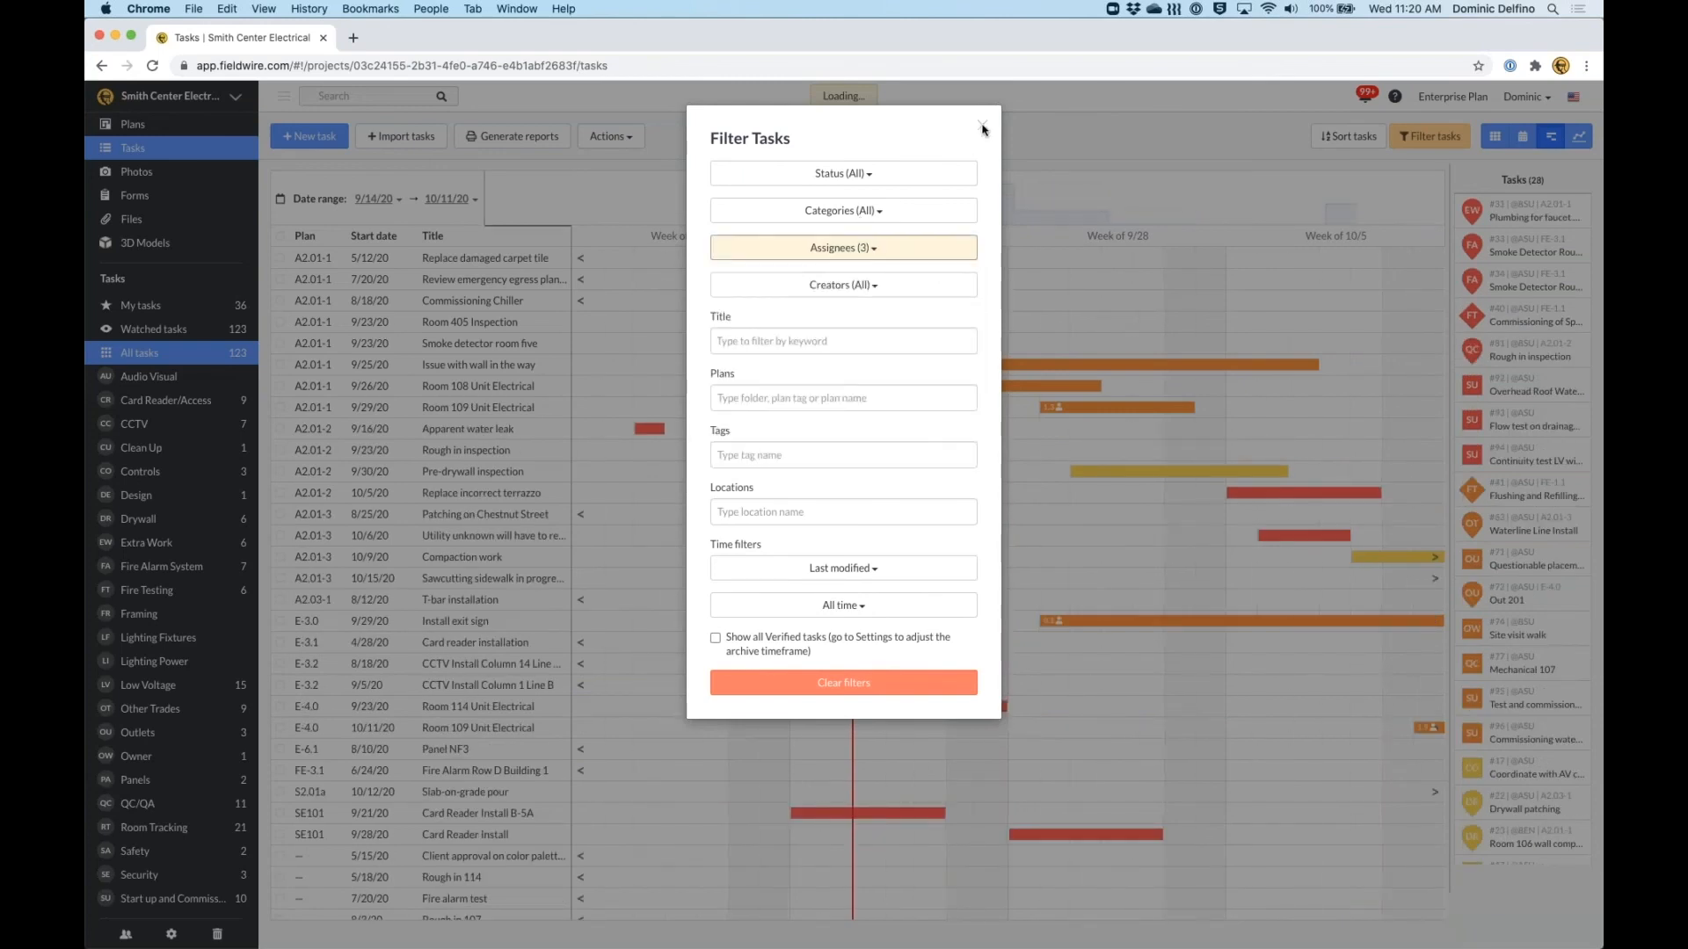
pyautogui.click(981, 127)
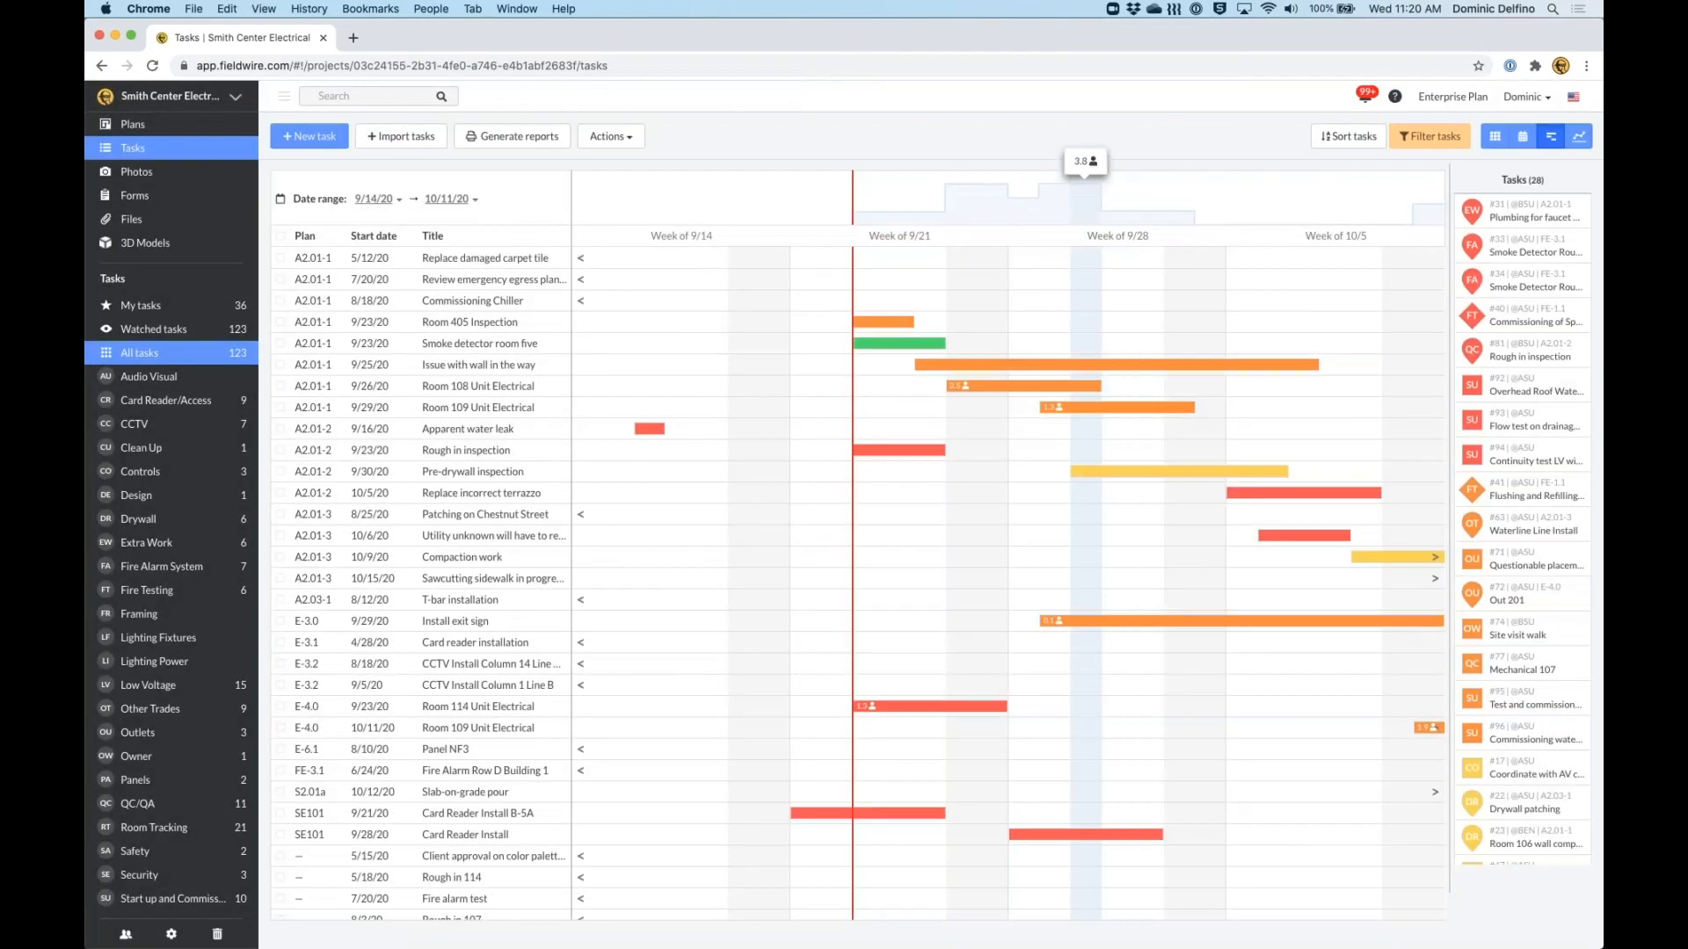
pyautogui.moveTo(907, 438)
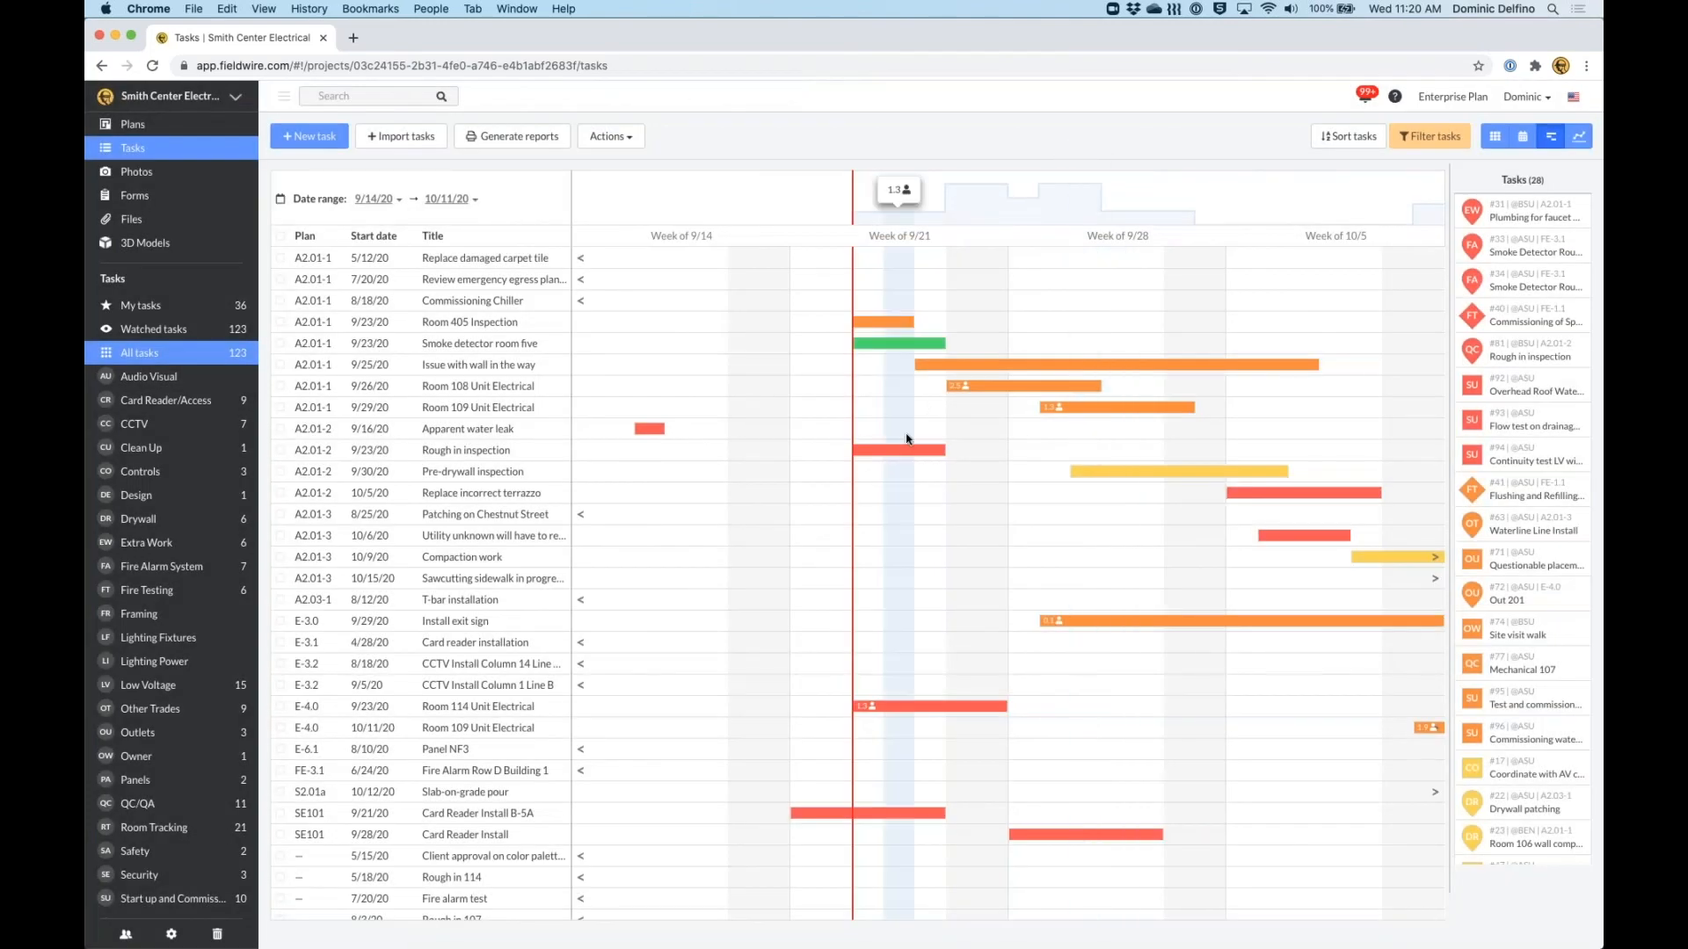
pyautogui.scroll(-3)
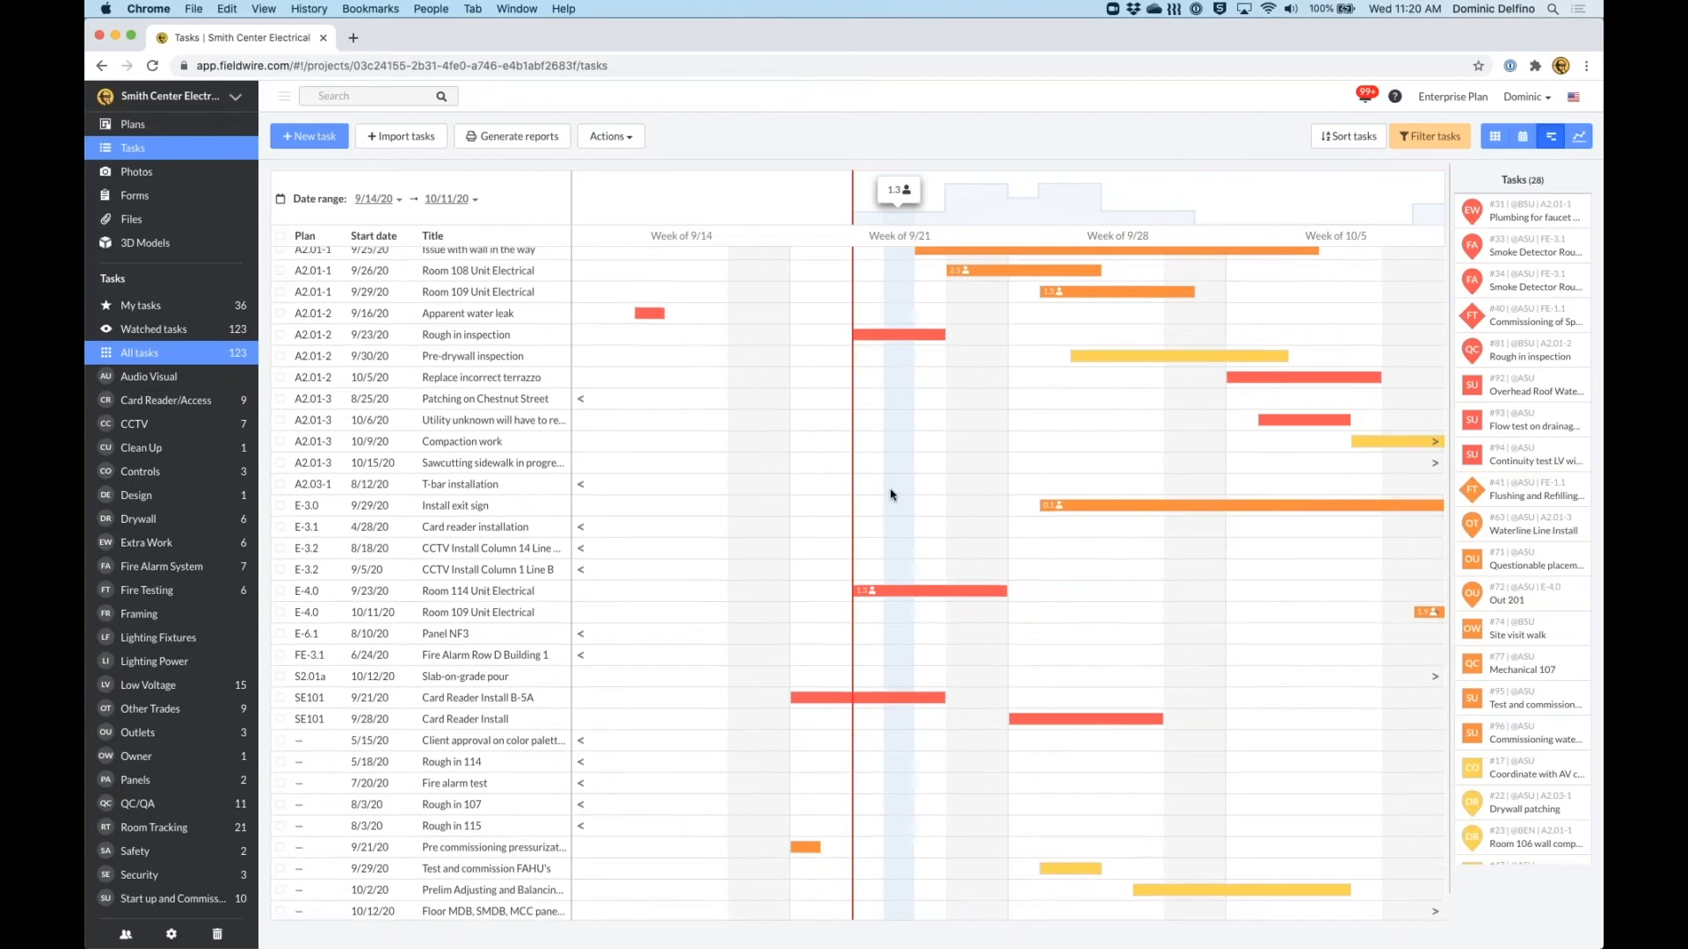
# Sort the filtered list by Assignee, grouping Amber Subcontractor, Beth Engineer and Bob Super tasks.
pyautogui.click(1348, 136)
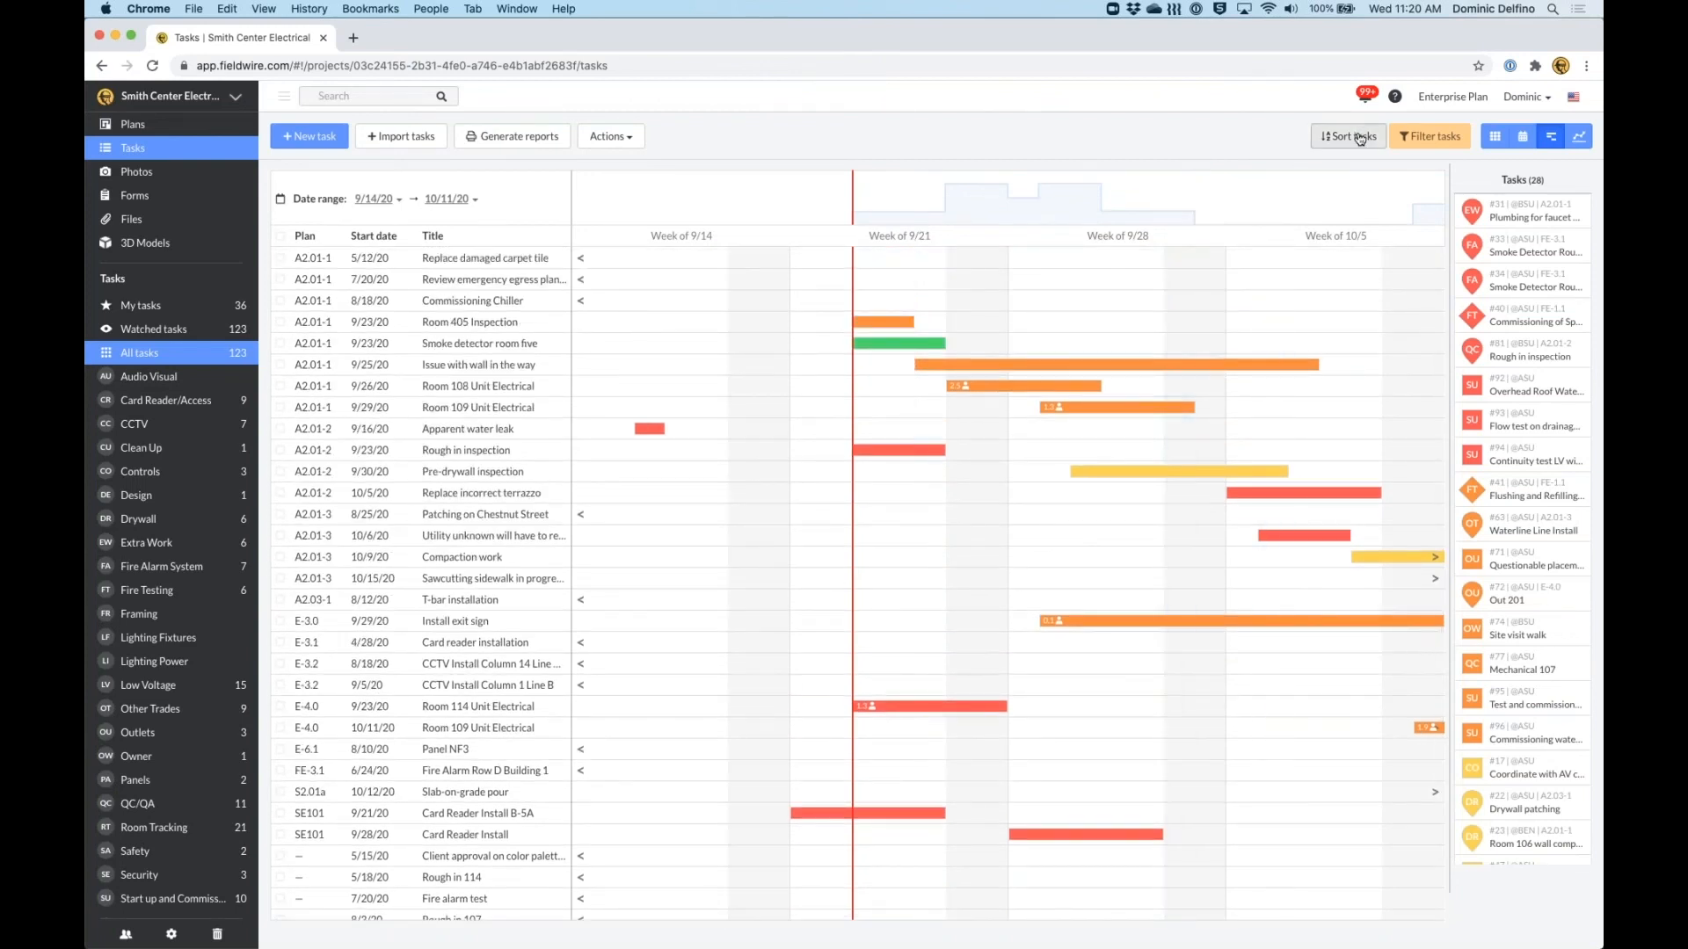
pyautogui.click(1347, 135)
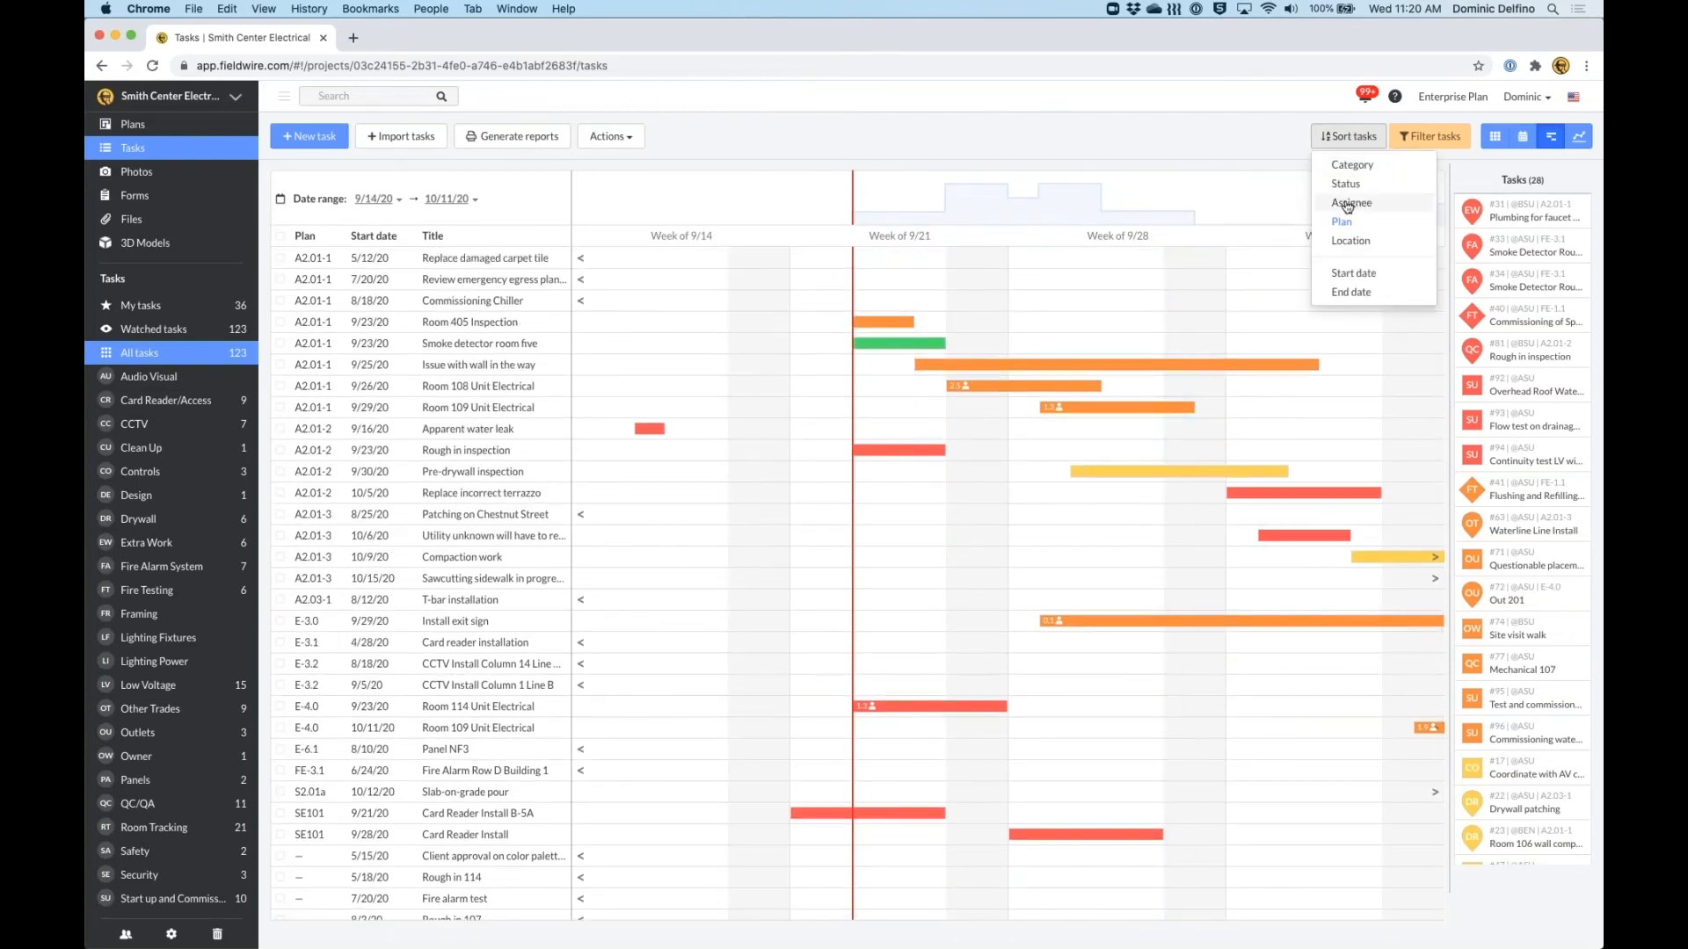
pyautogui.click(1351, 202)
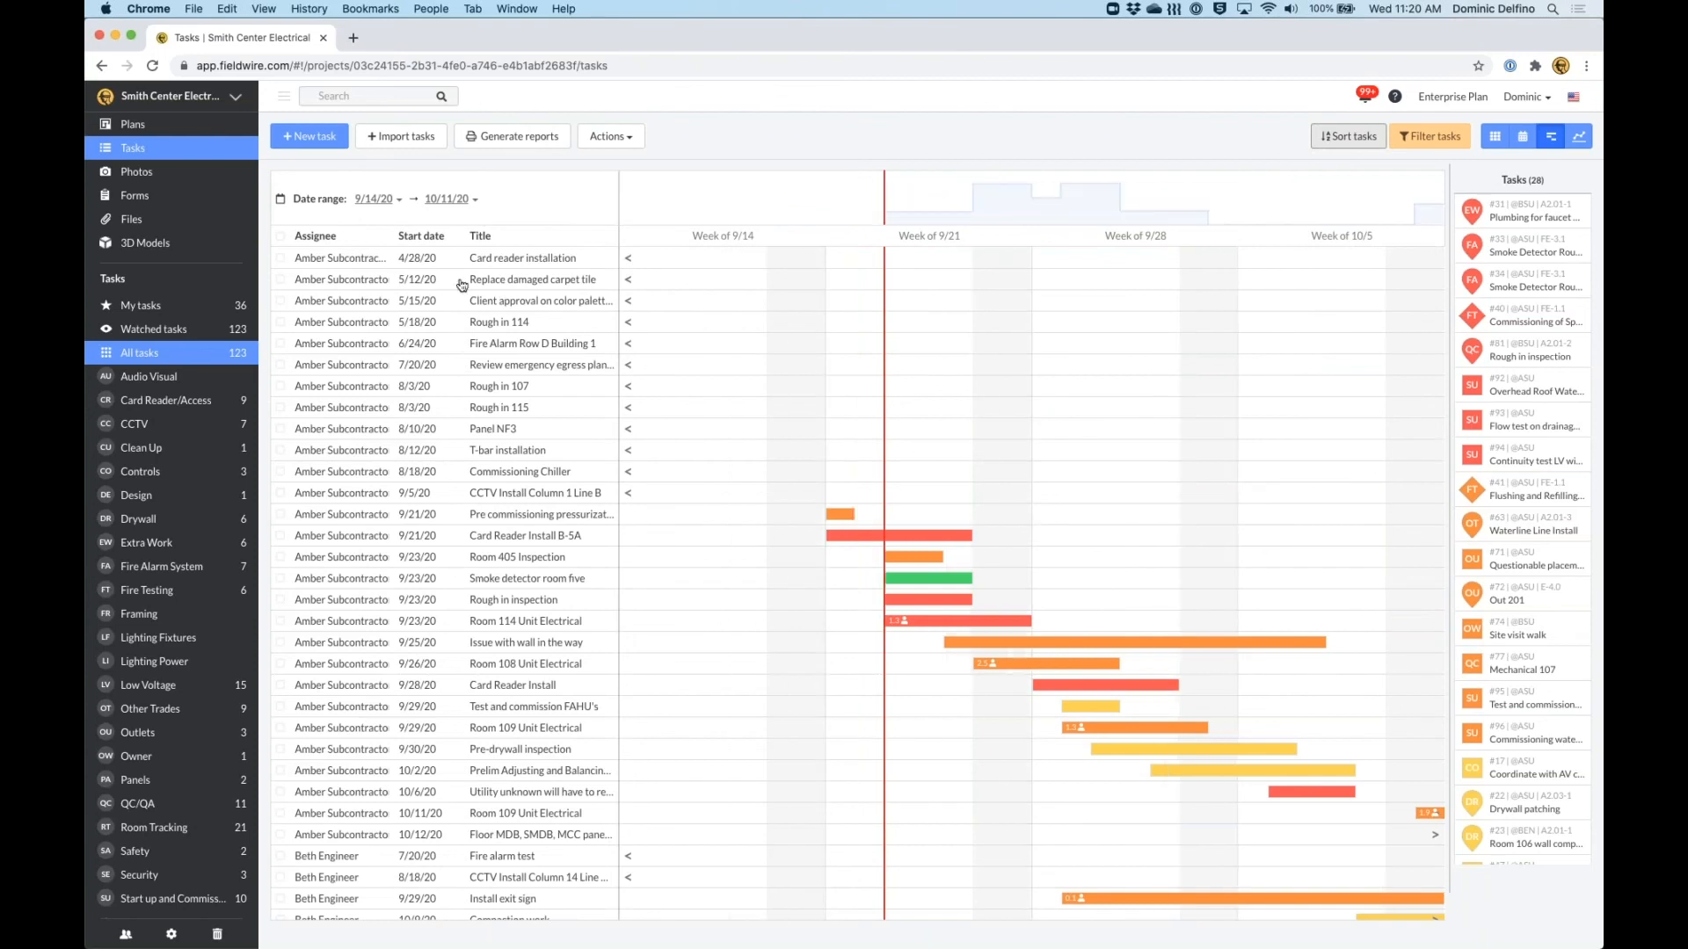
pyautogui.scroll(-3)
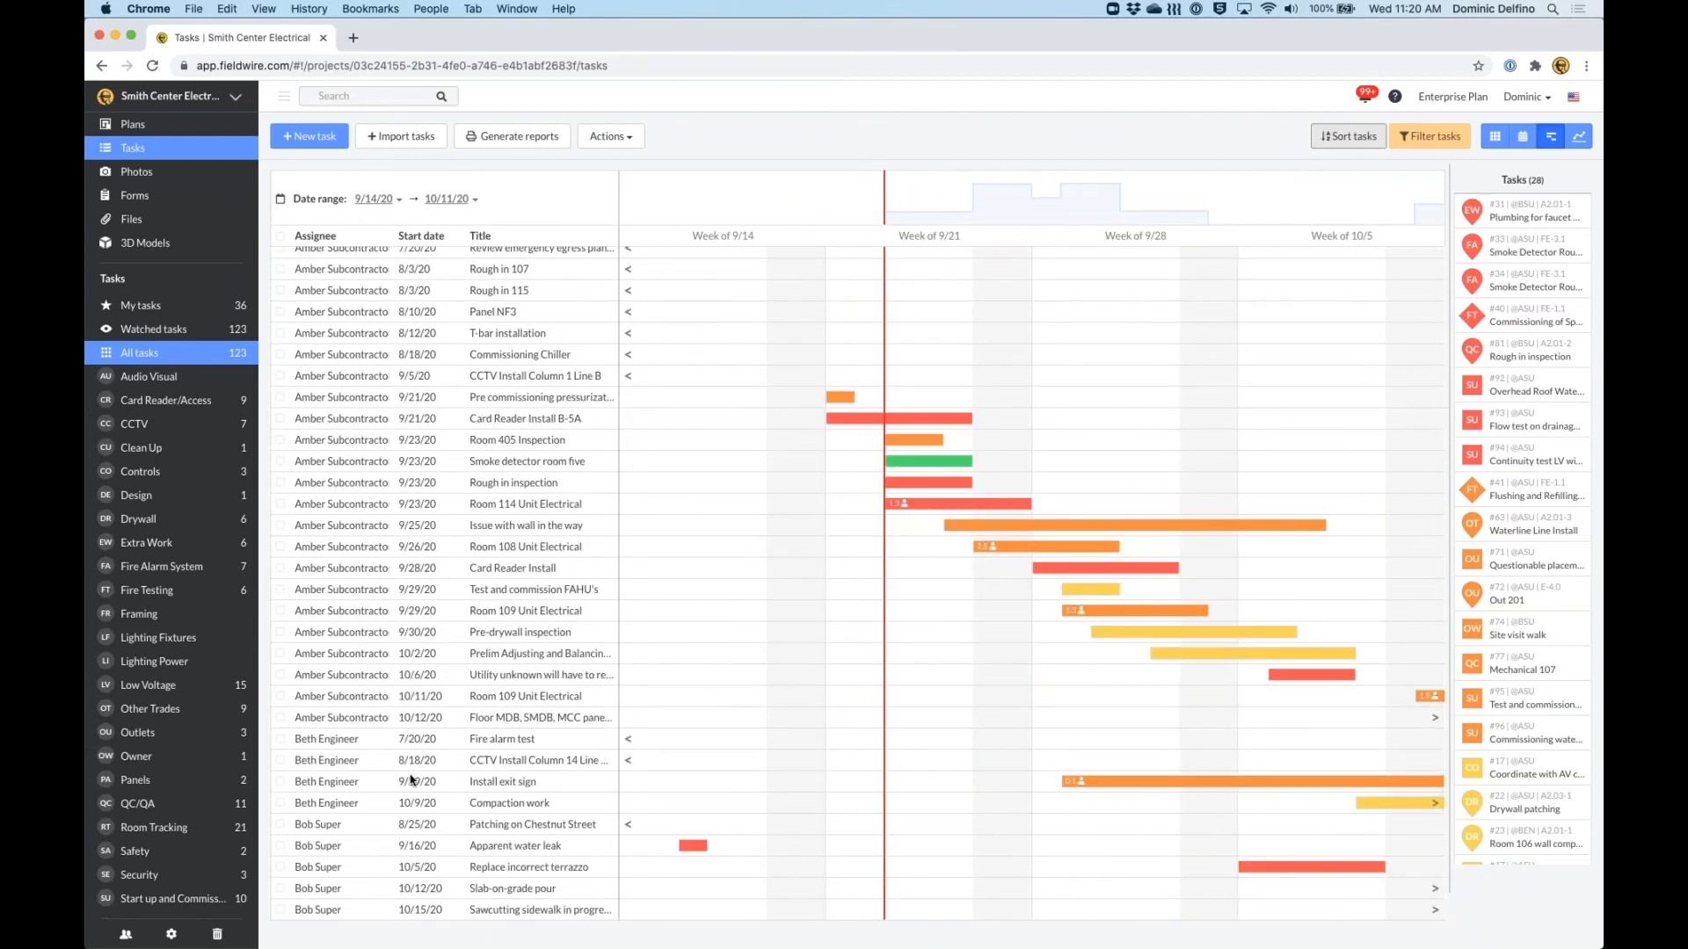
pyautogui.moveTo(388, 835)
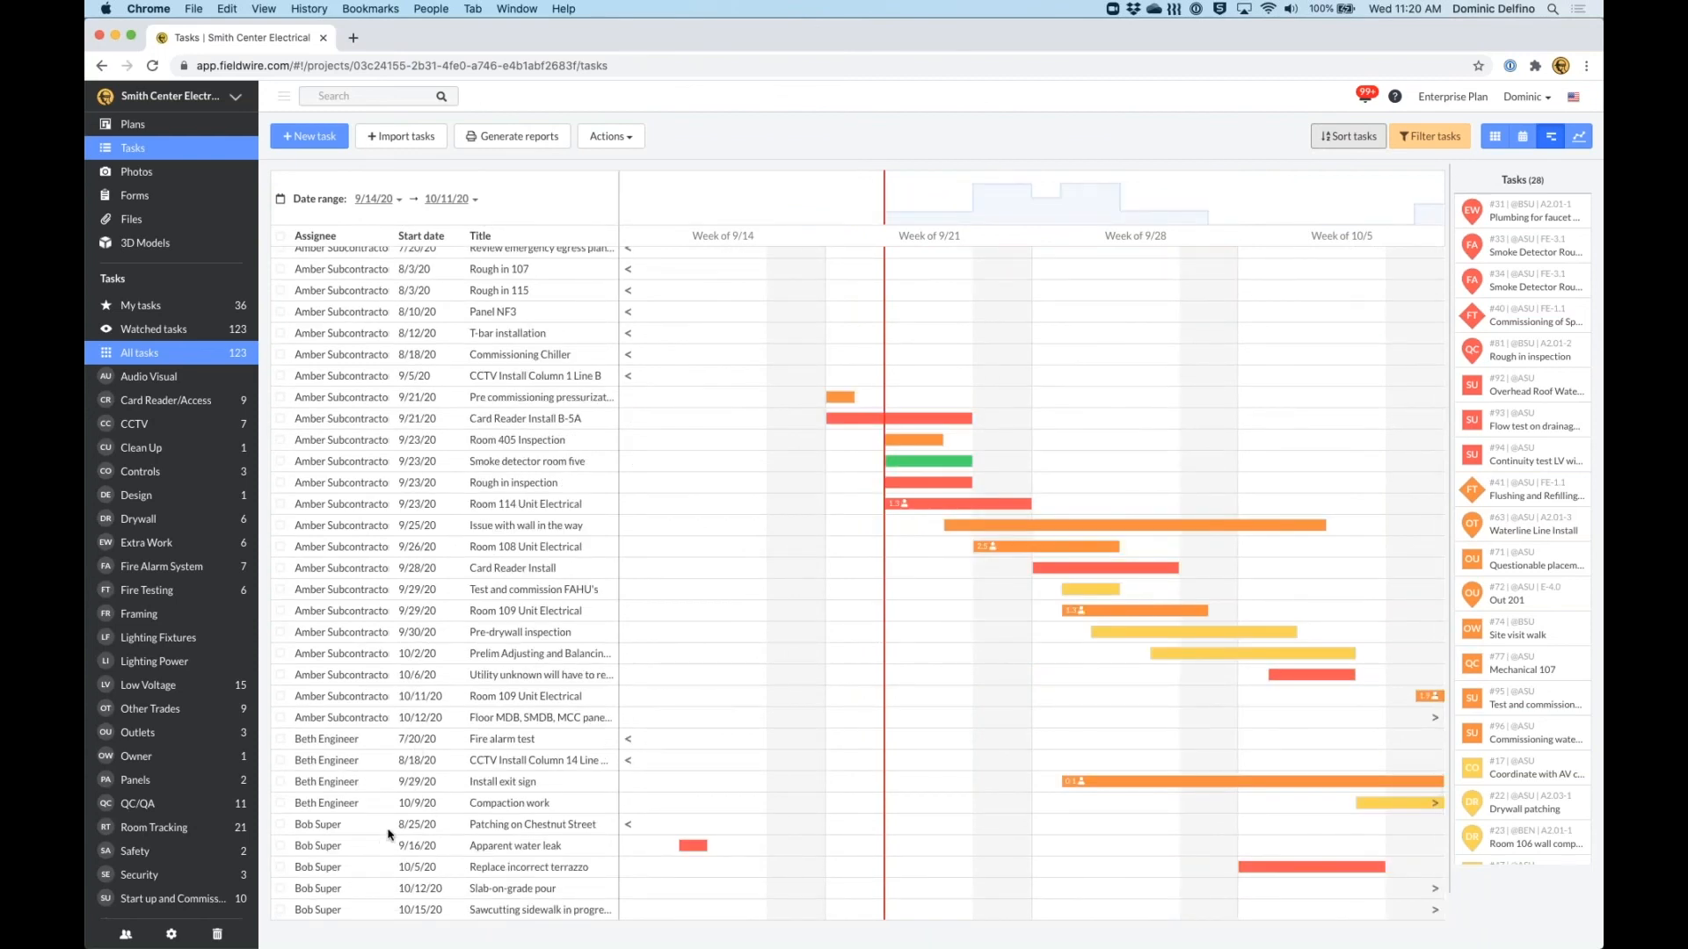
pyautogui.moveTo(458, 768)
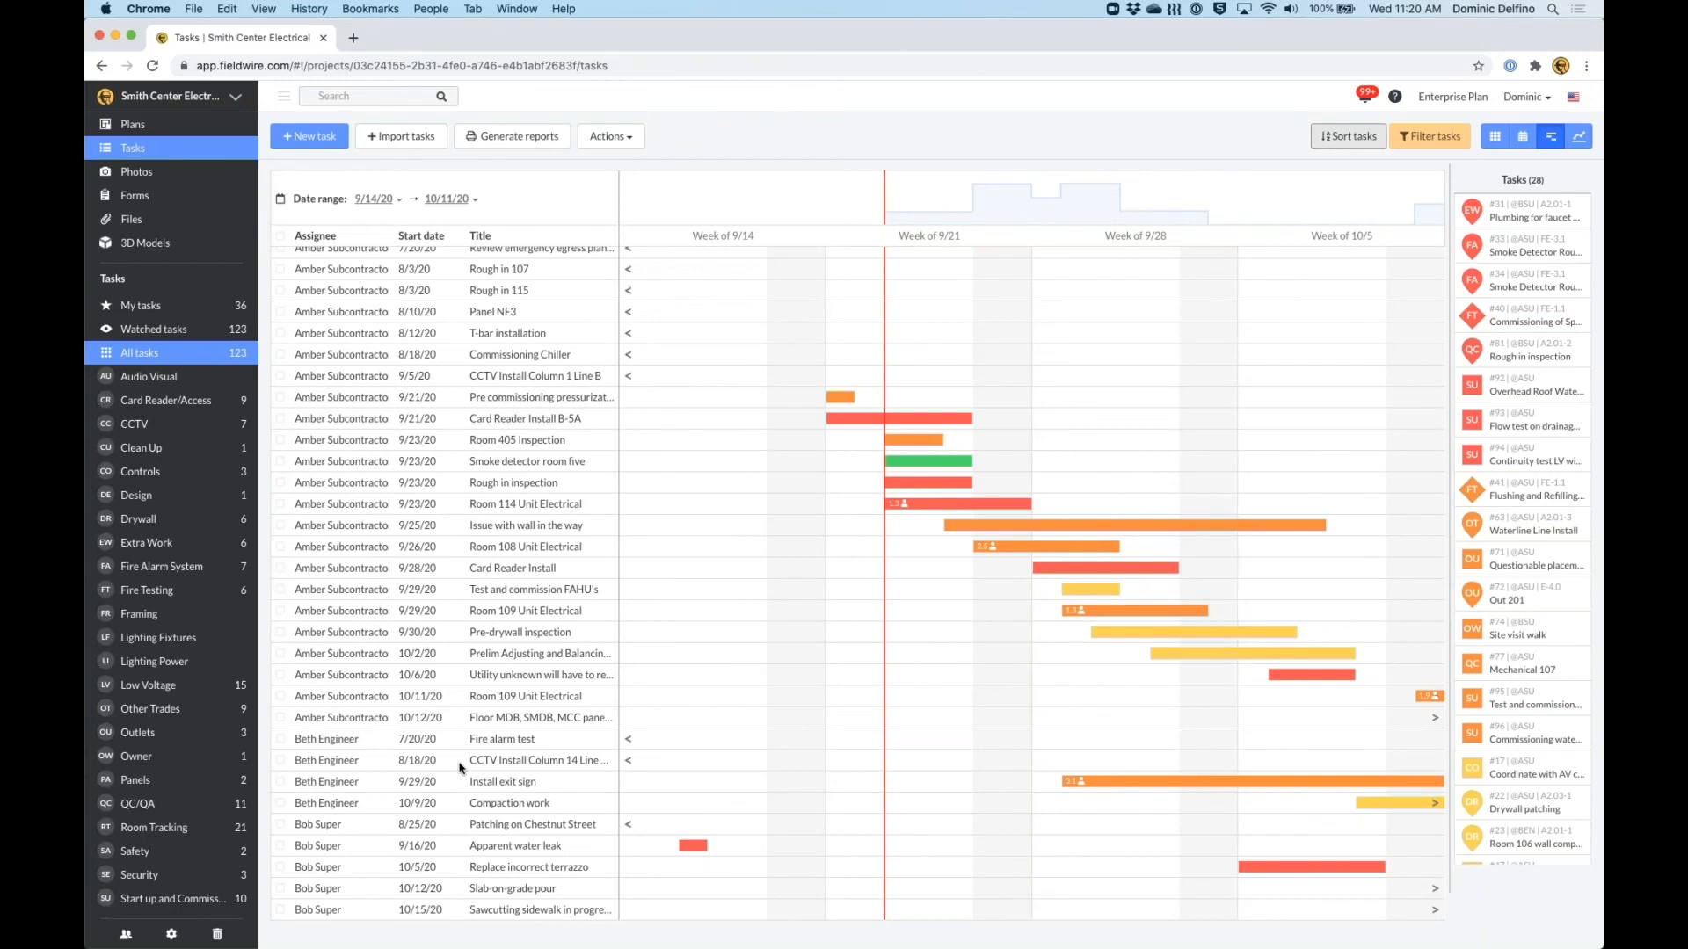
pyautogui.scroll(3)
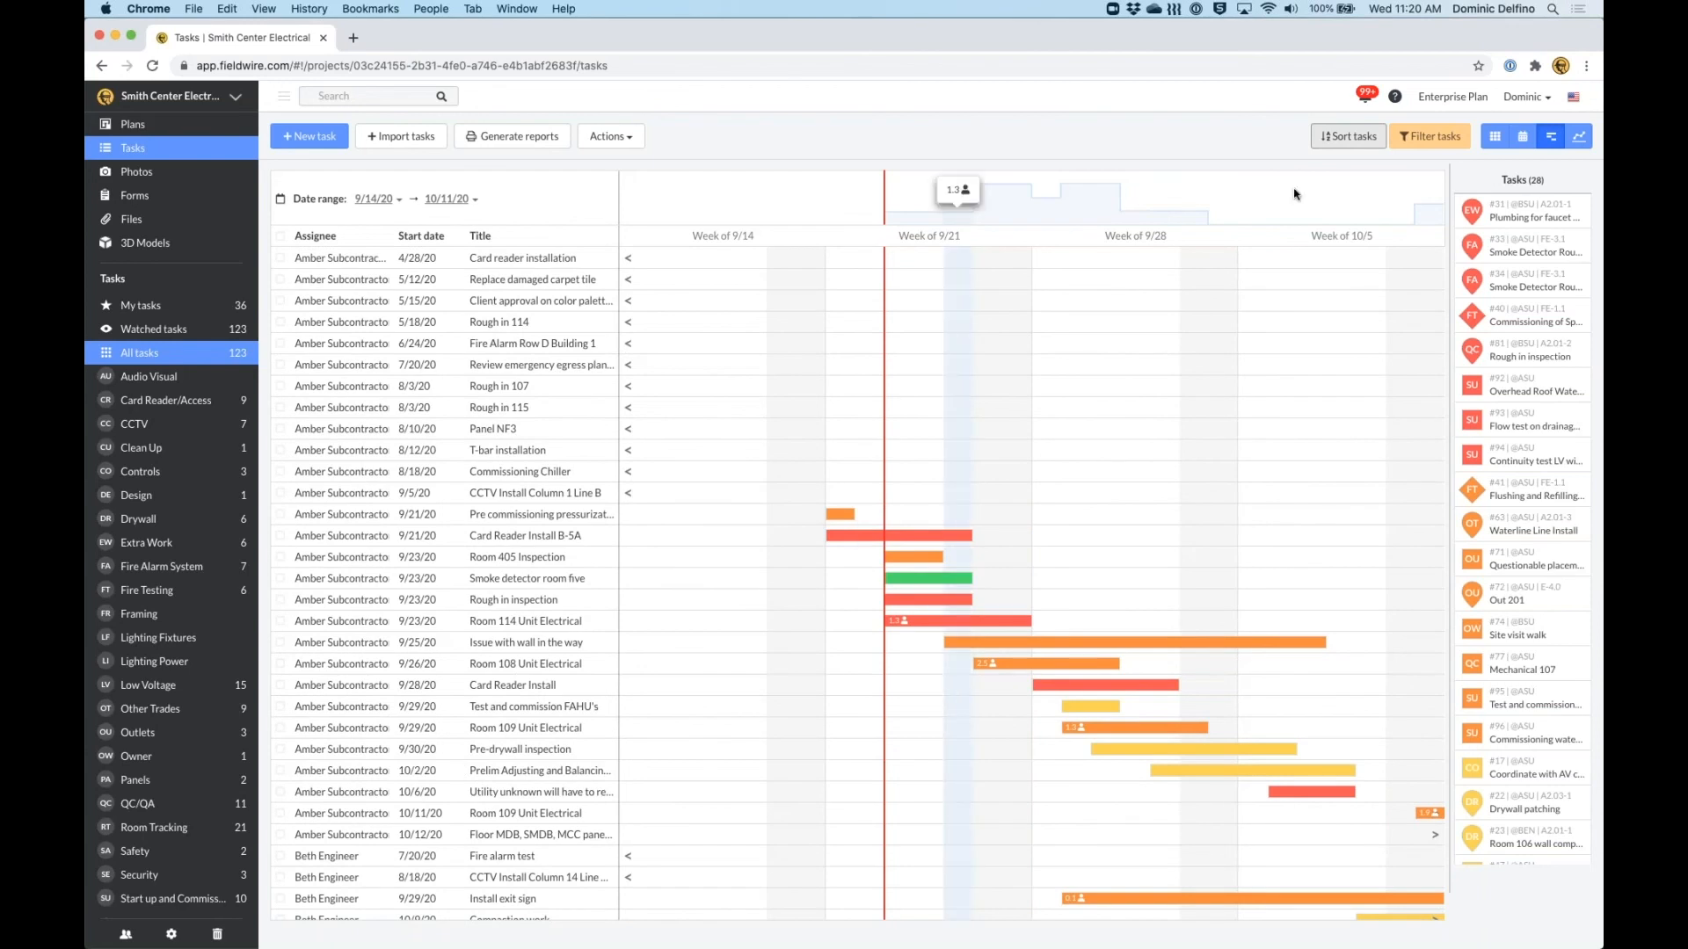
# Untick the subcontractor, engineer and remaining assignee so the filter shows All assignees.
pyautogui.click(1430, 136)
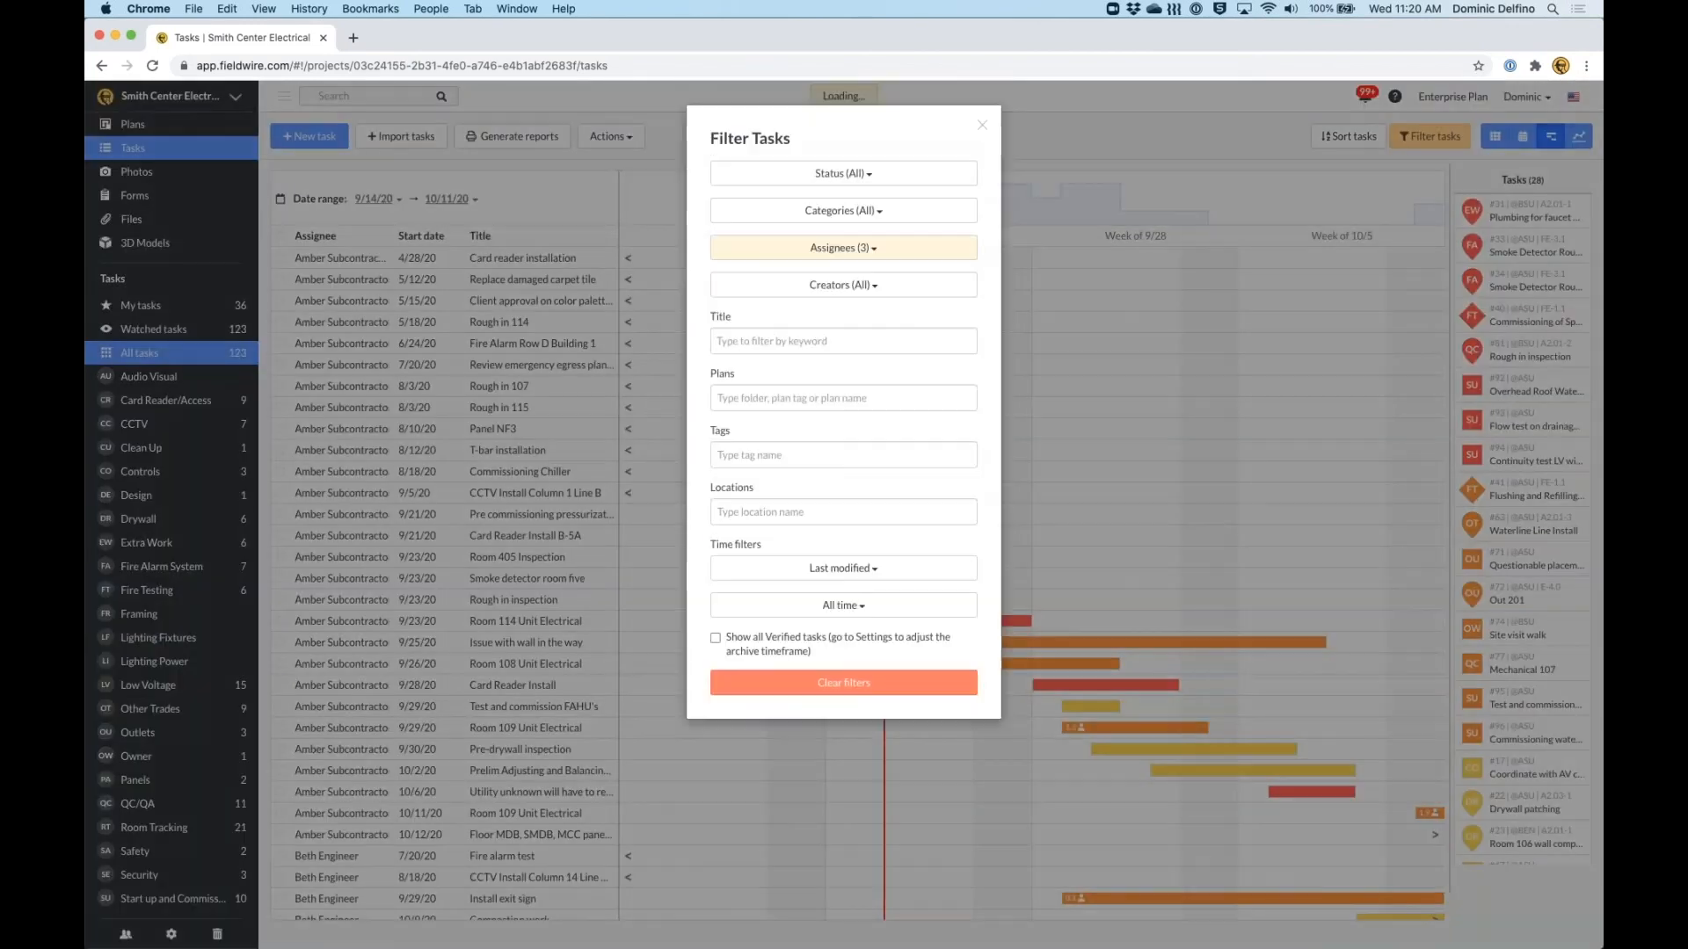
pyautogui.click(843, 248)
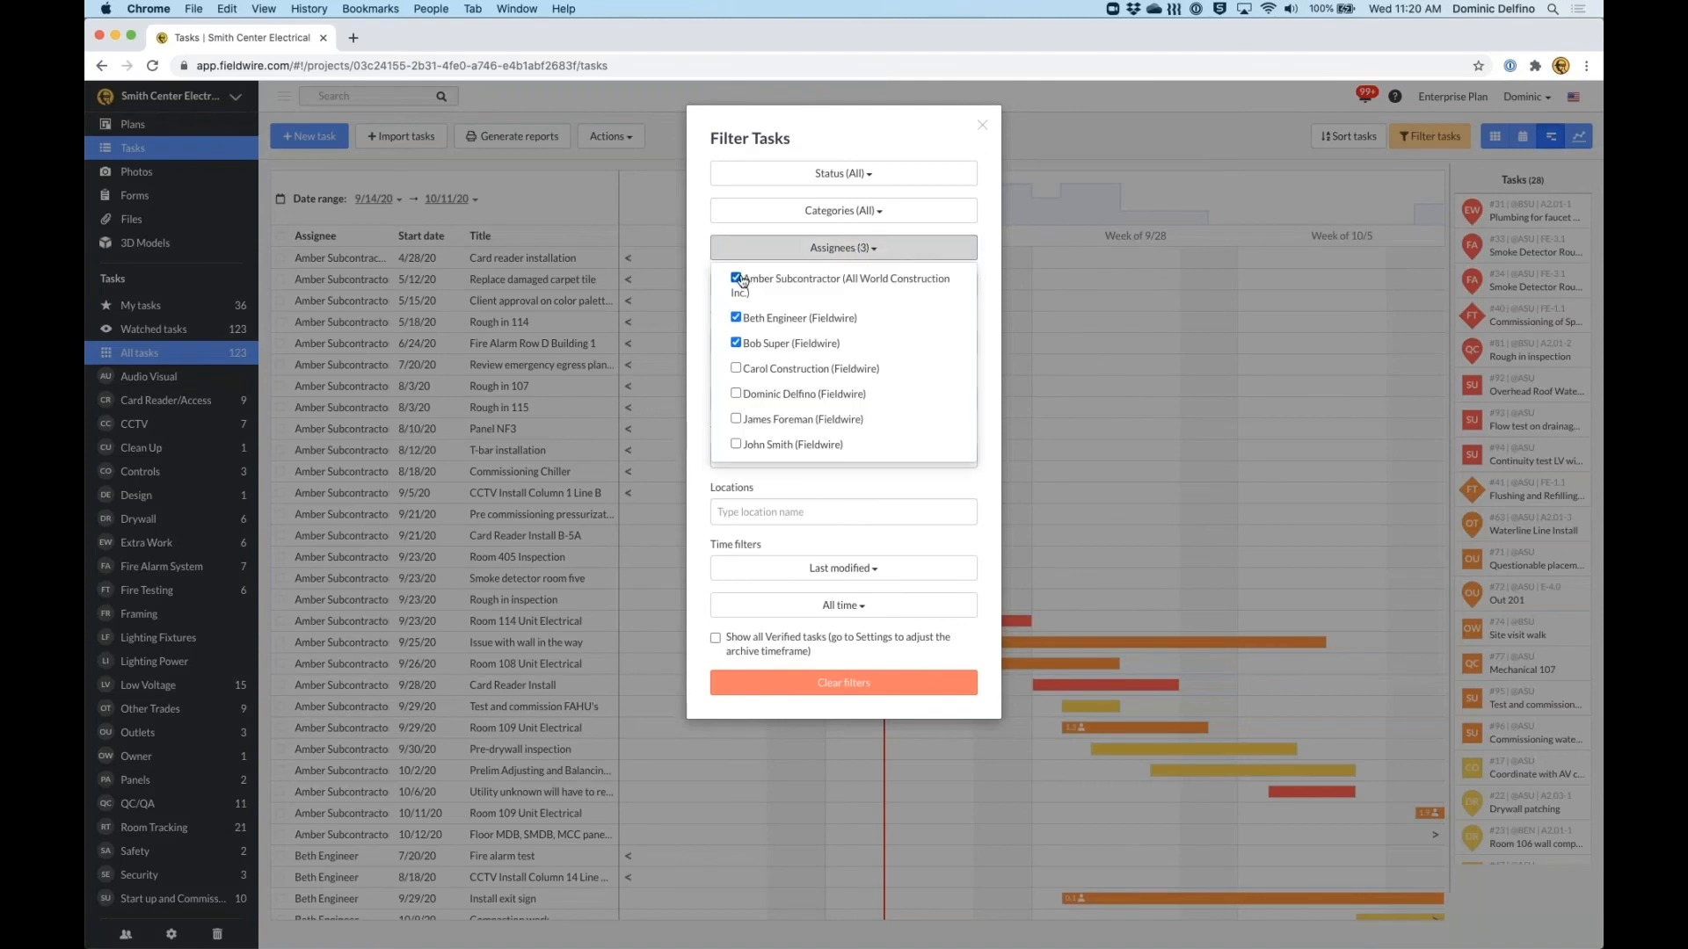
pyautogui.click(735, 277)
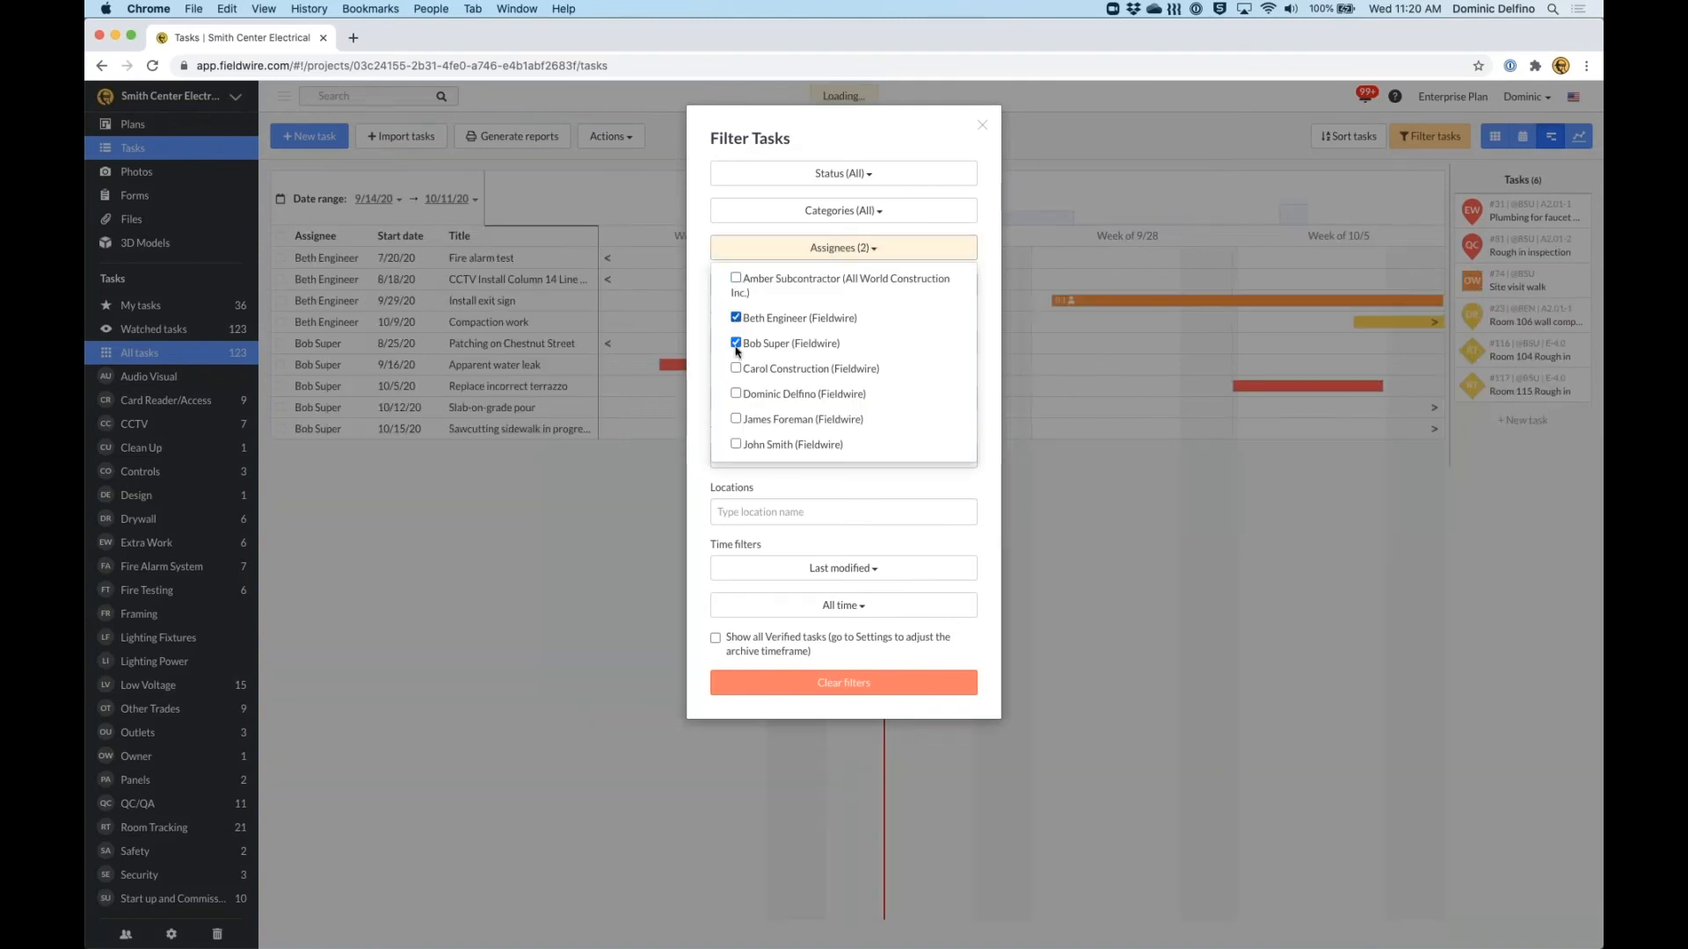
pyautogui.click(735, 317)
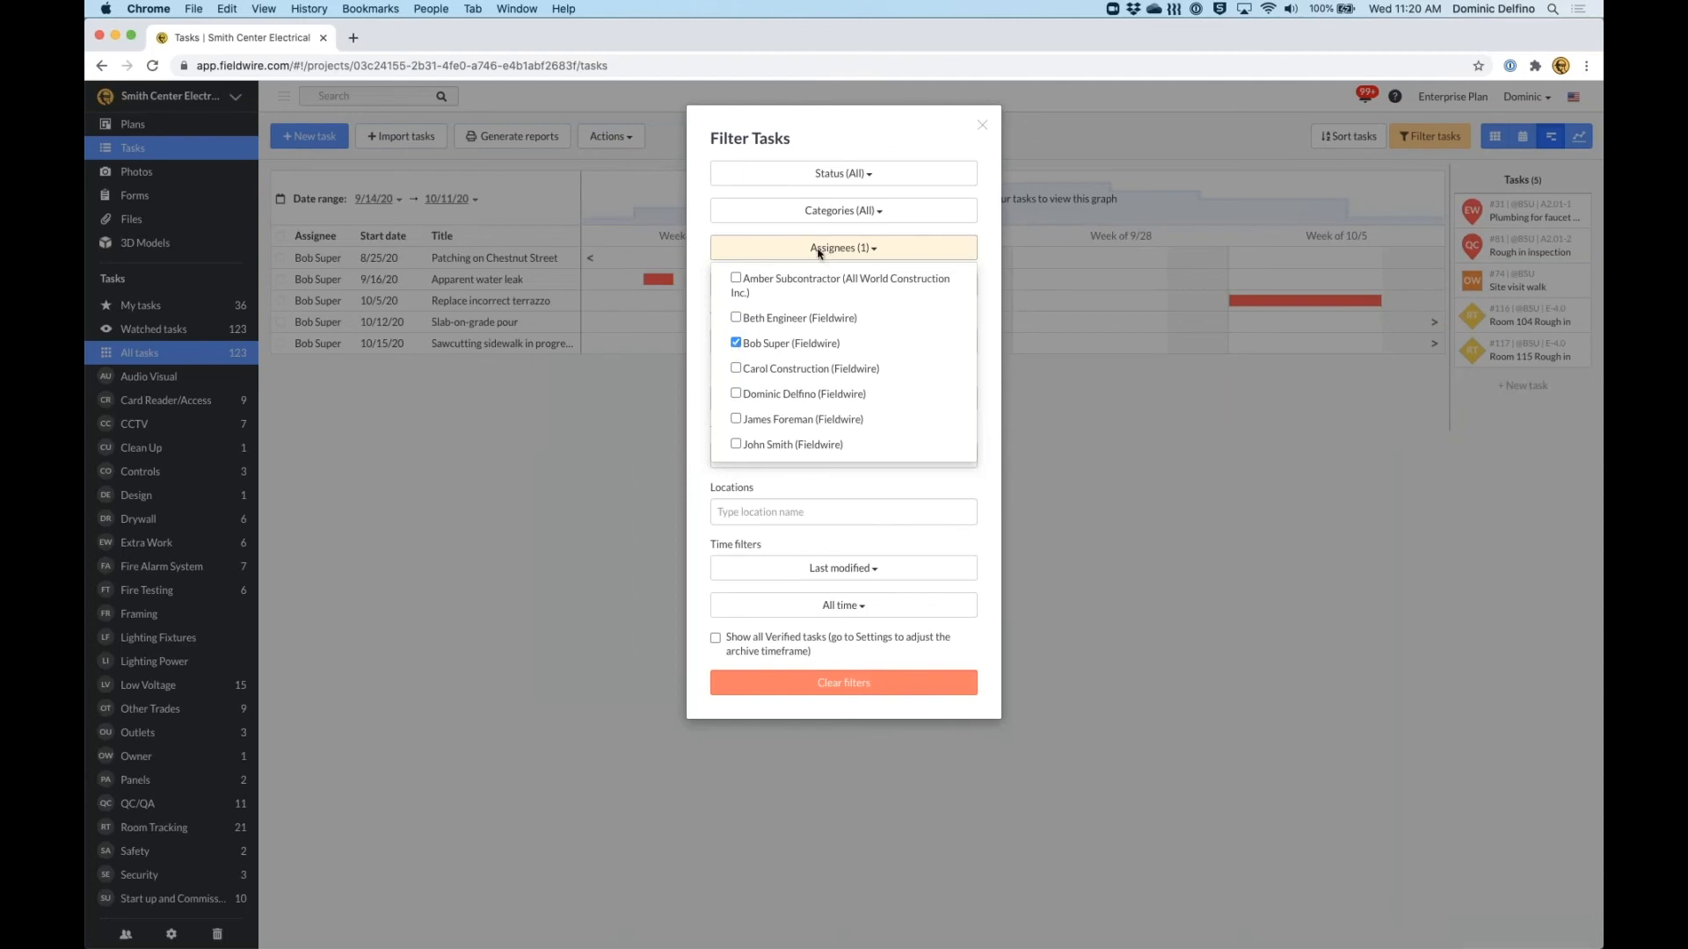
pyautogui.click(735, 342)
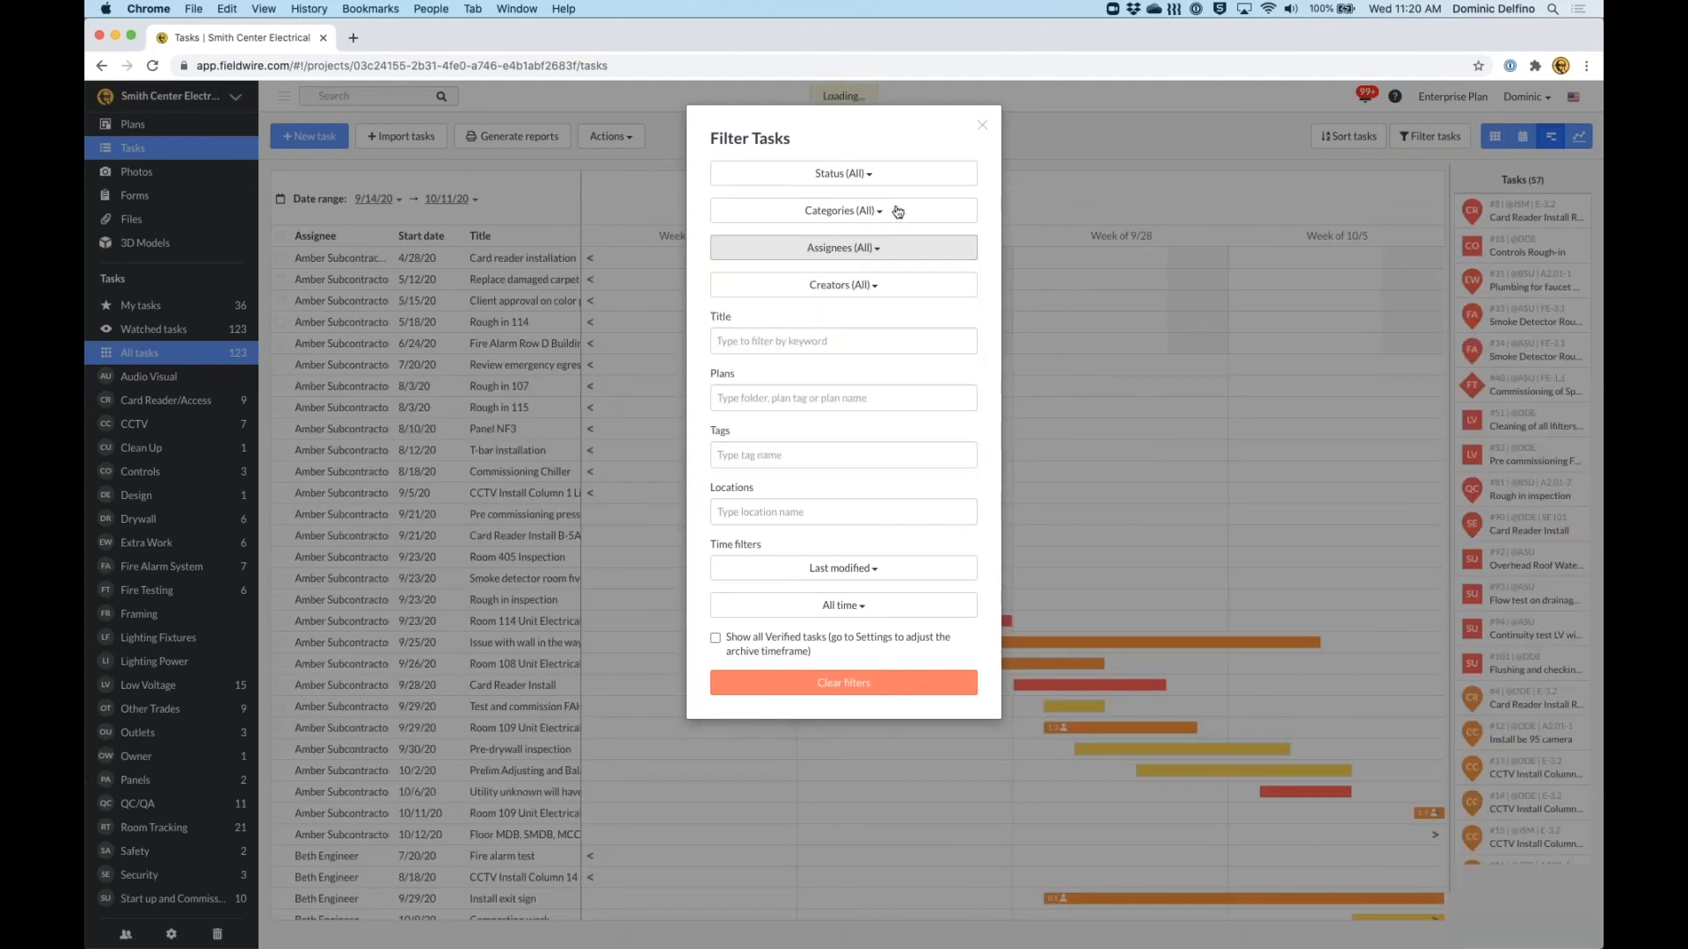